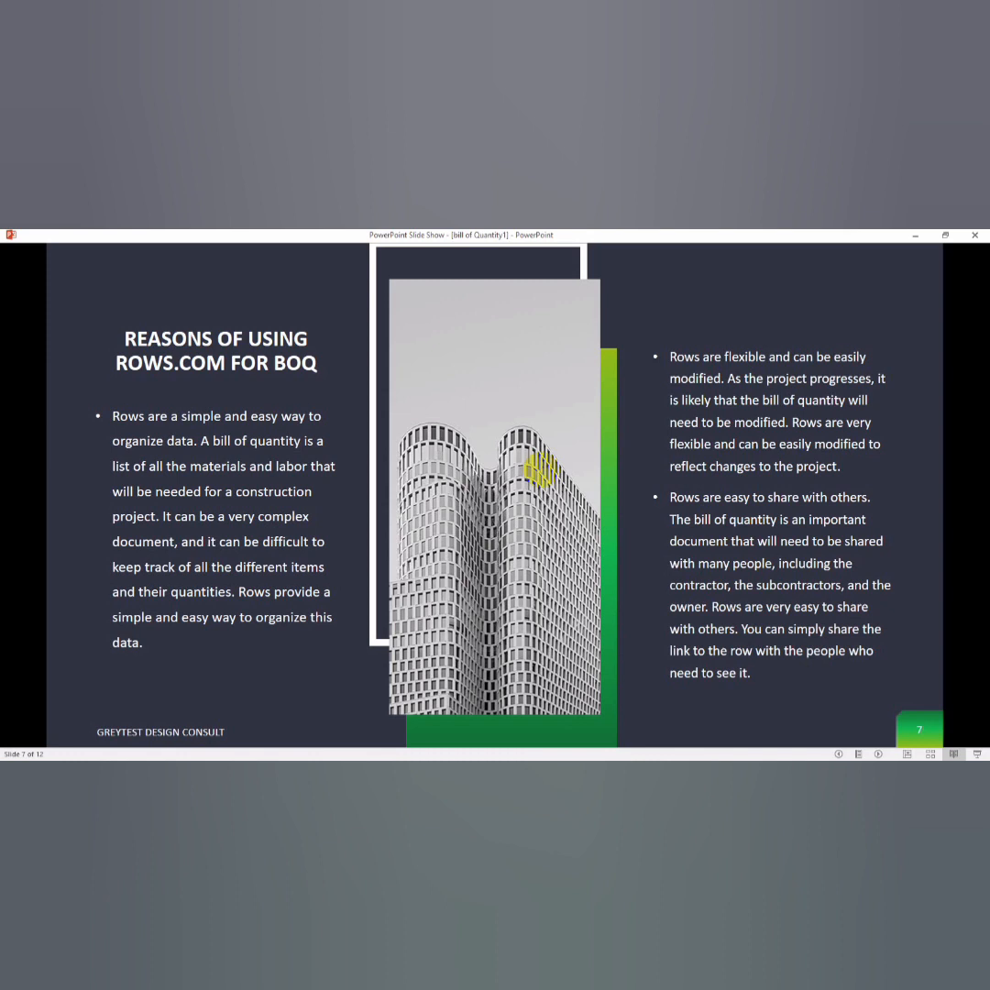
pyautogui.moveTo(741, 570)
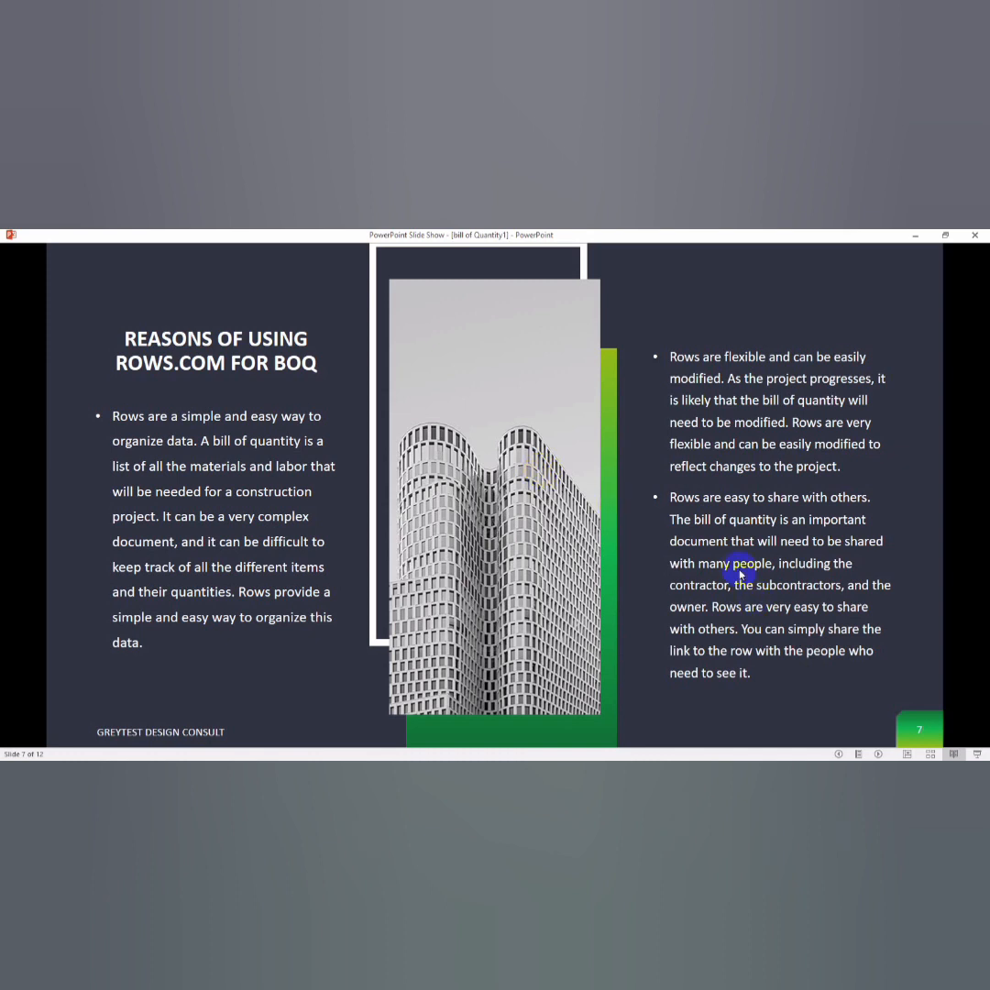
pyautogui.moveTo(660, 517)
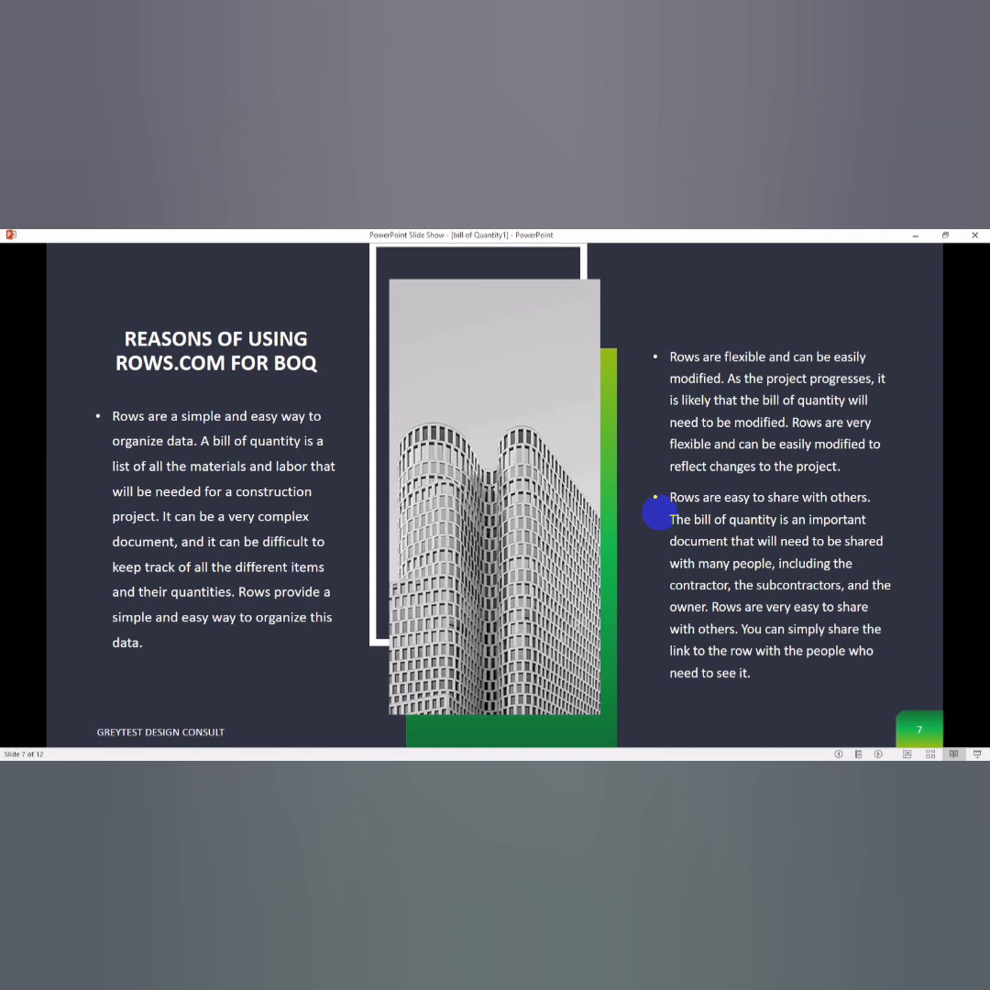
pyautogui.moveTo(245, 740)
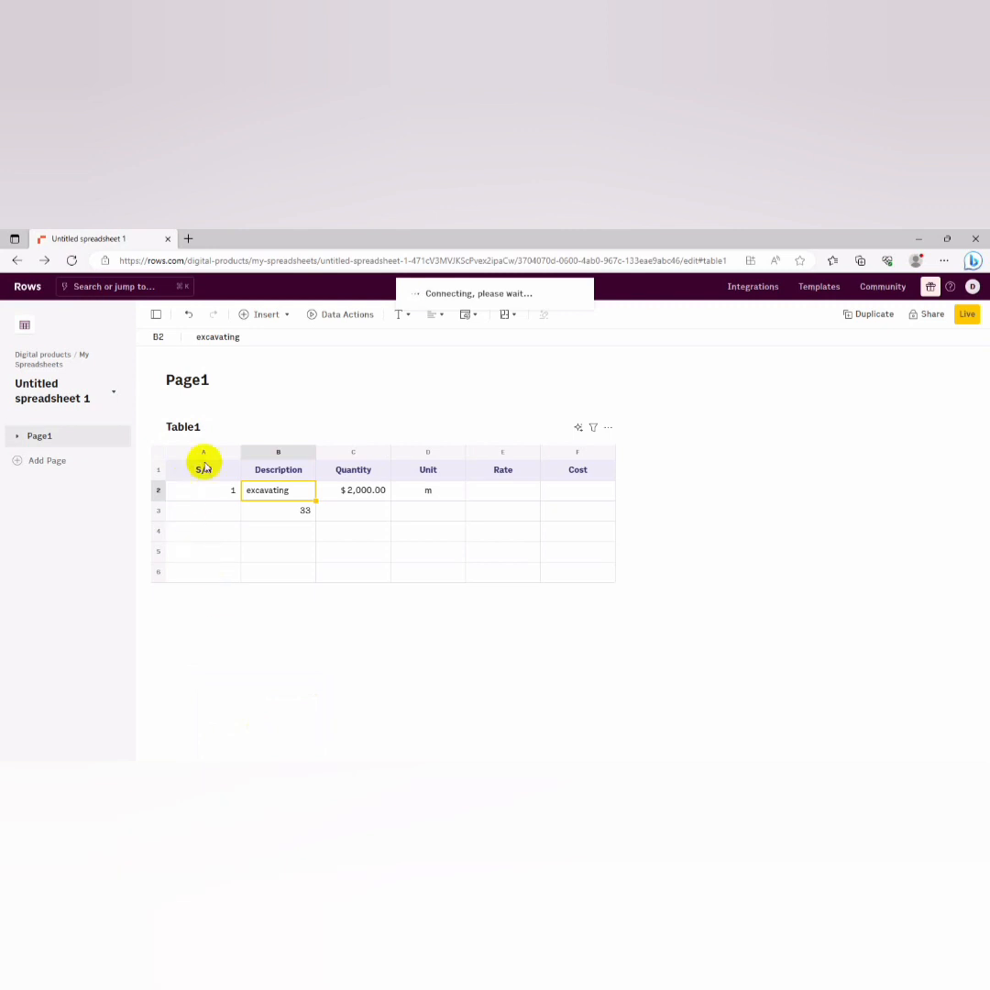
# Leave the draft quantities sheet and return to the Rows workspace home page
pyautogui.click(204, 469)
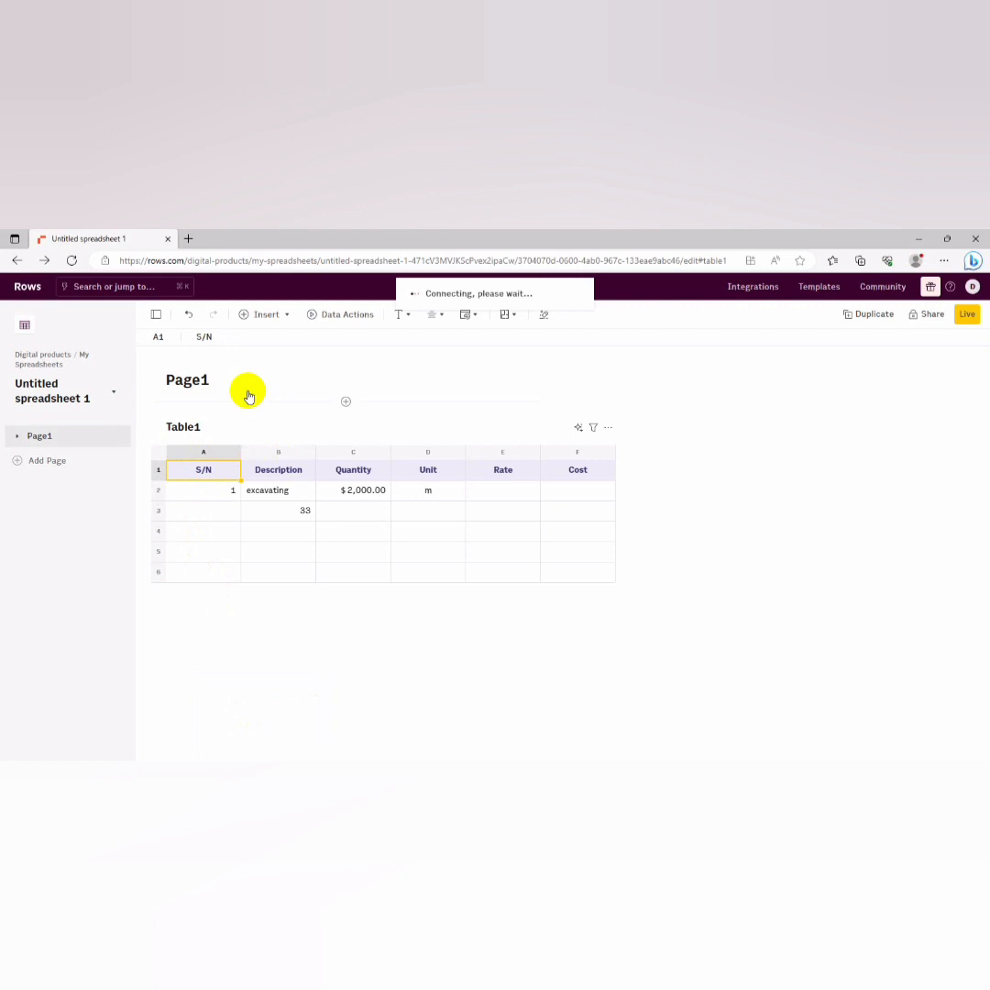
pyautogui.moveTo(582, 733)
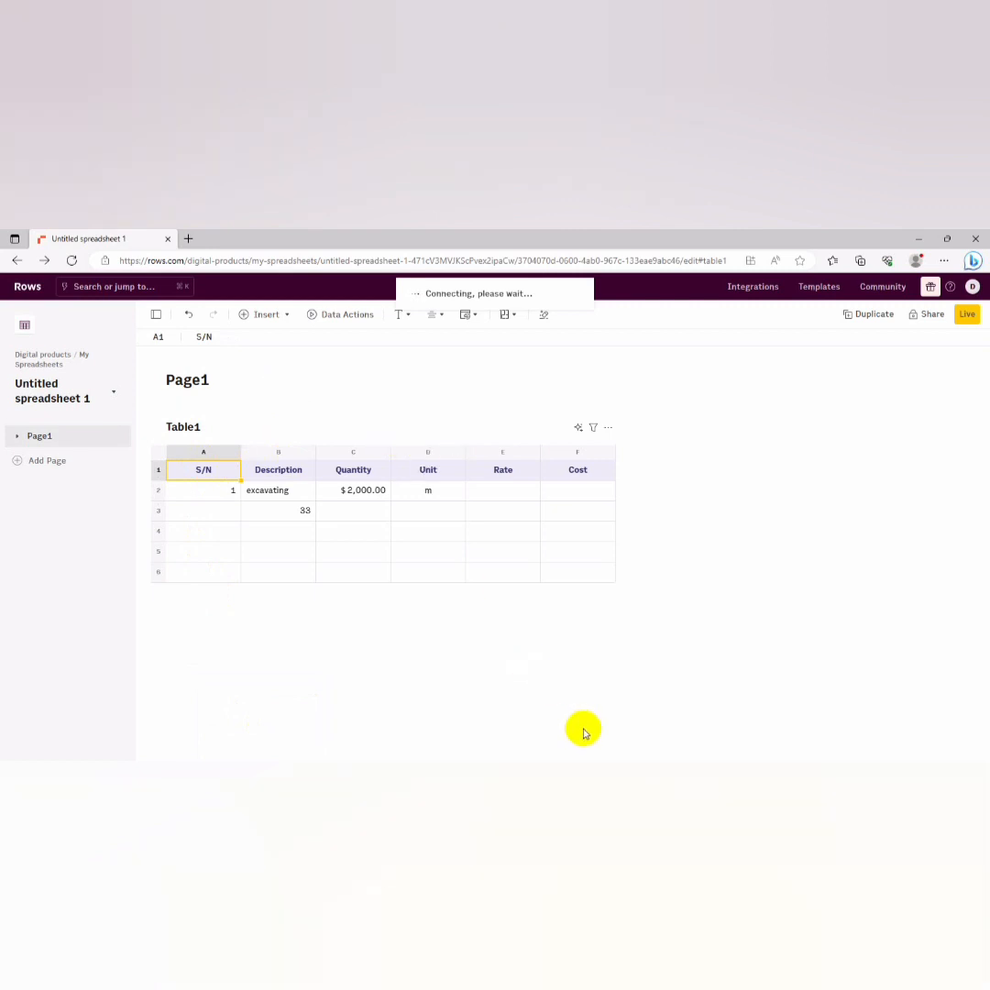
pyautogui.moveTo(582, 729)
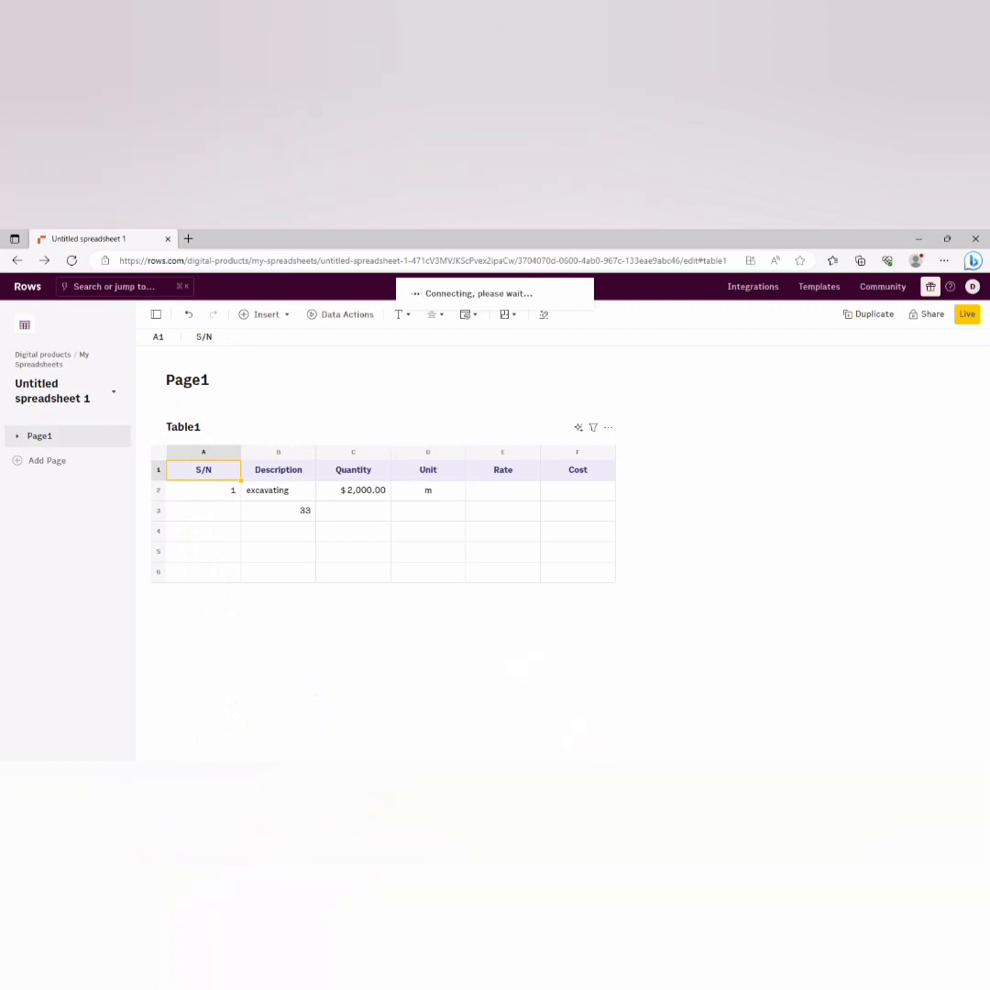
pyautogui.click(17, 260)
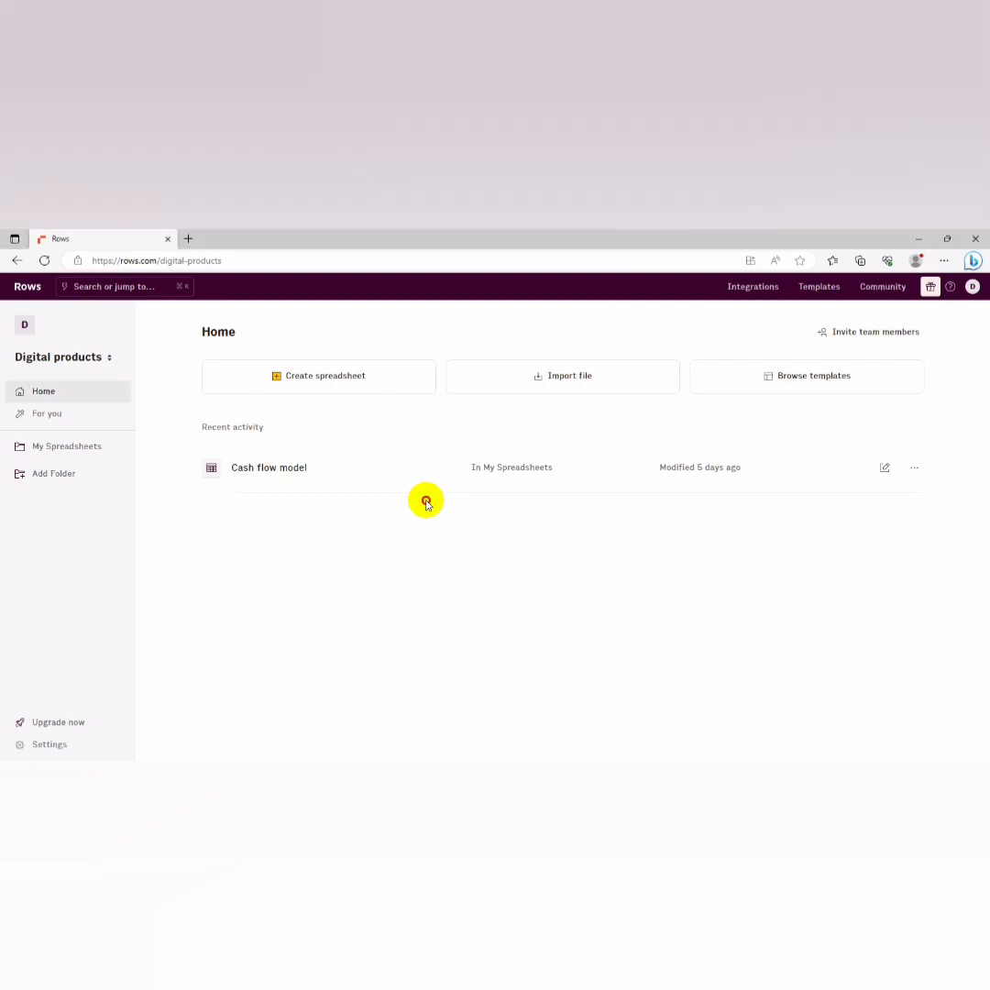
pyautogui.moveTo(394, 541)
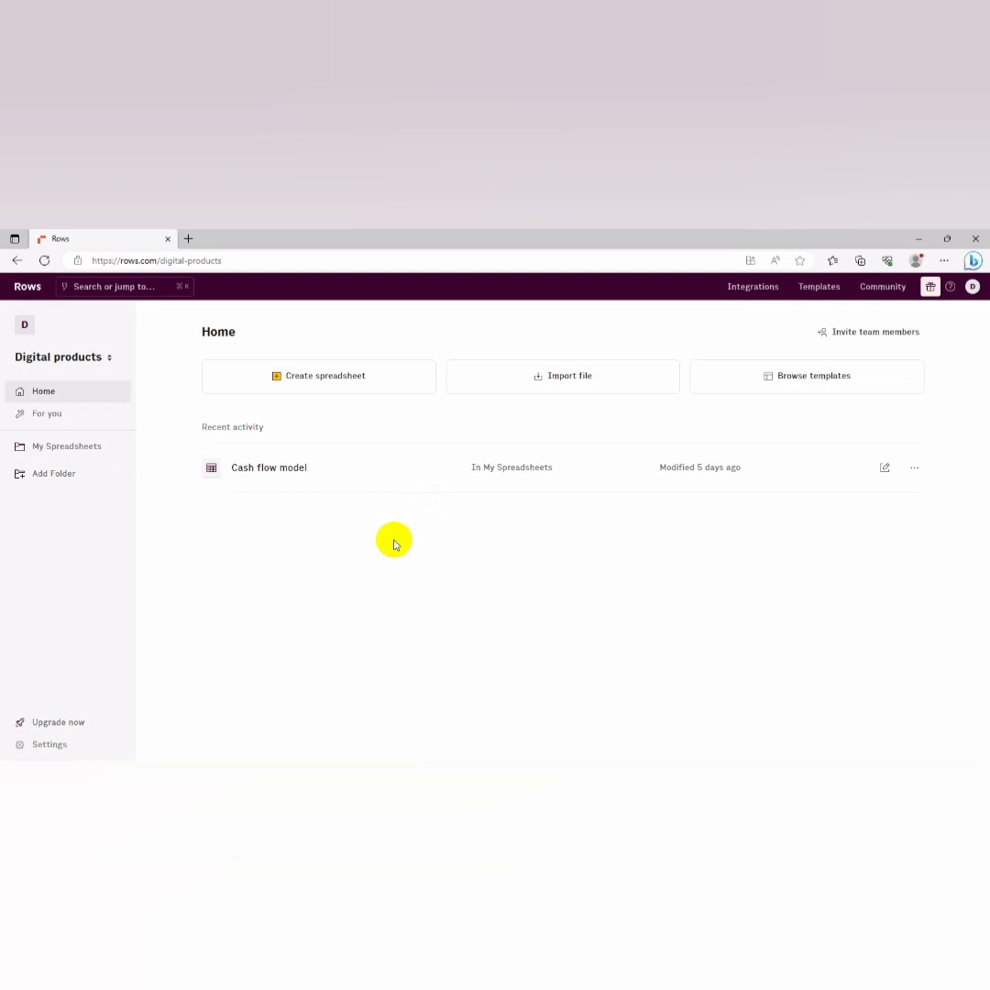
pyautogui.moveTo(295, 403)
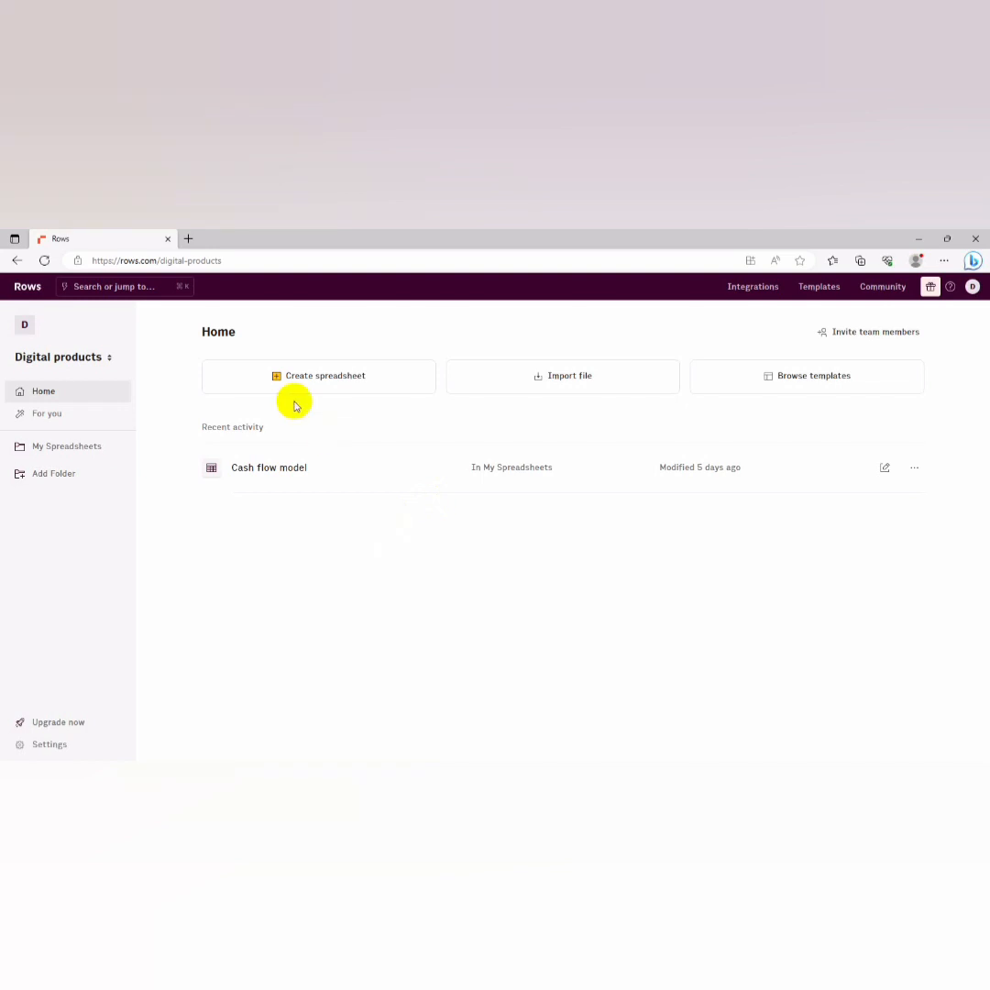
pyautogui.moveTo(500, 392)
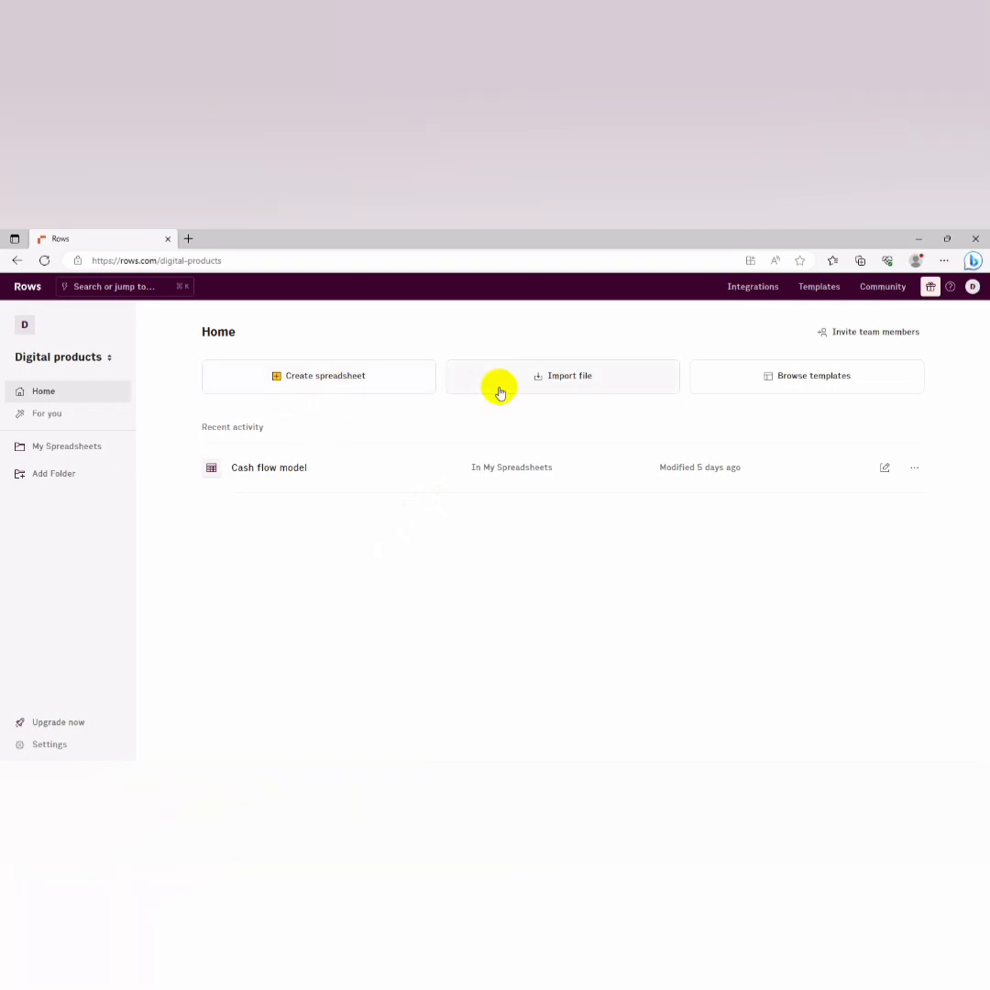
pyautogui.moveTo(574, 512)
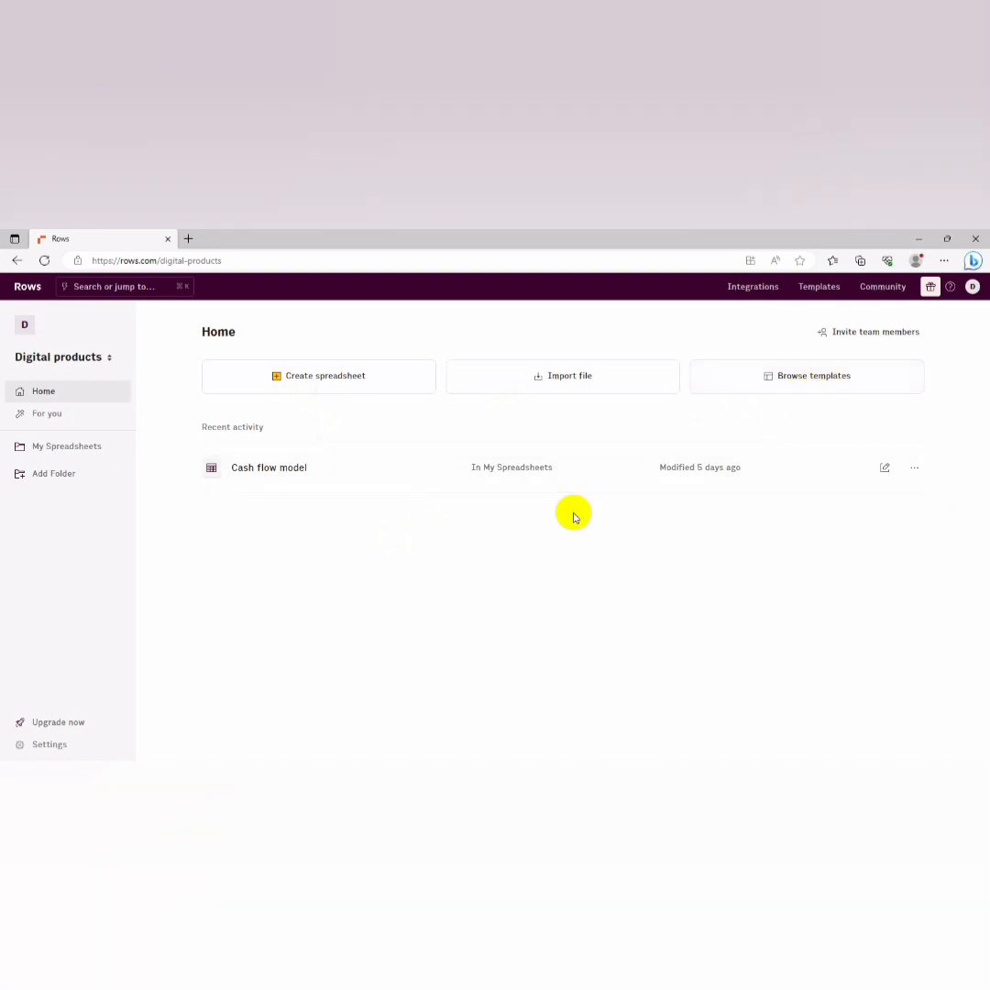
pyautogui.moveTo(377, 549)
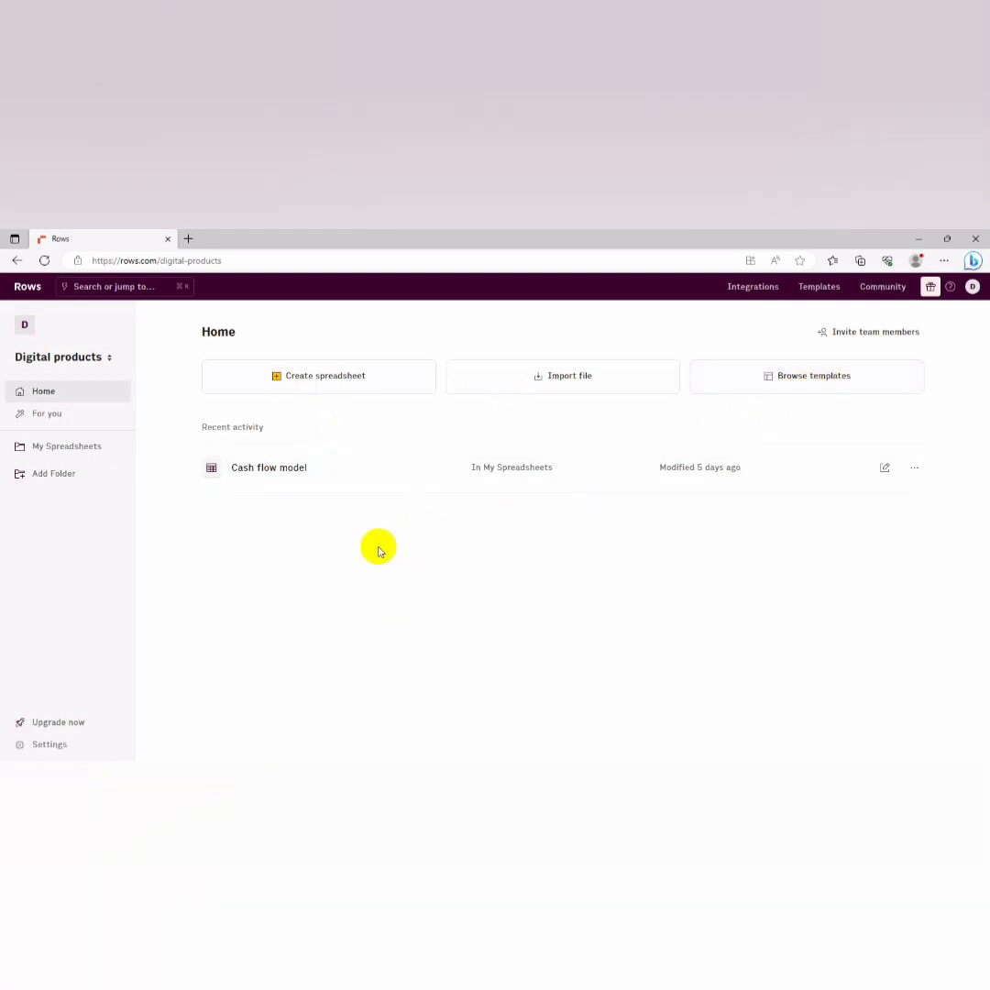
pyautogui.moveTo(493, 418)
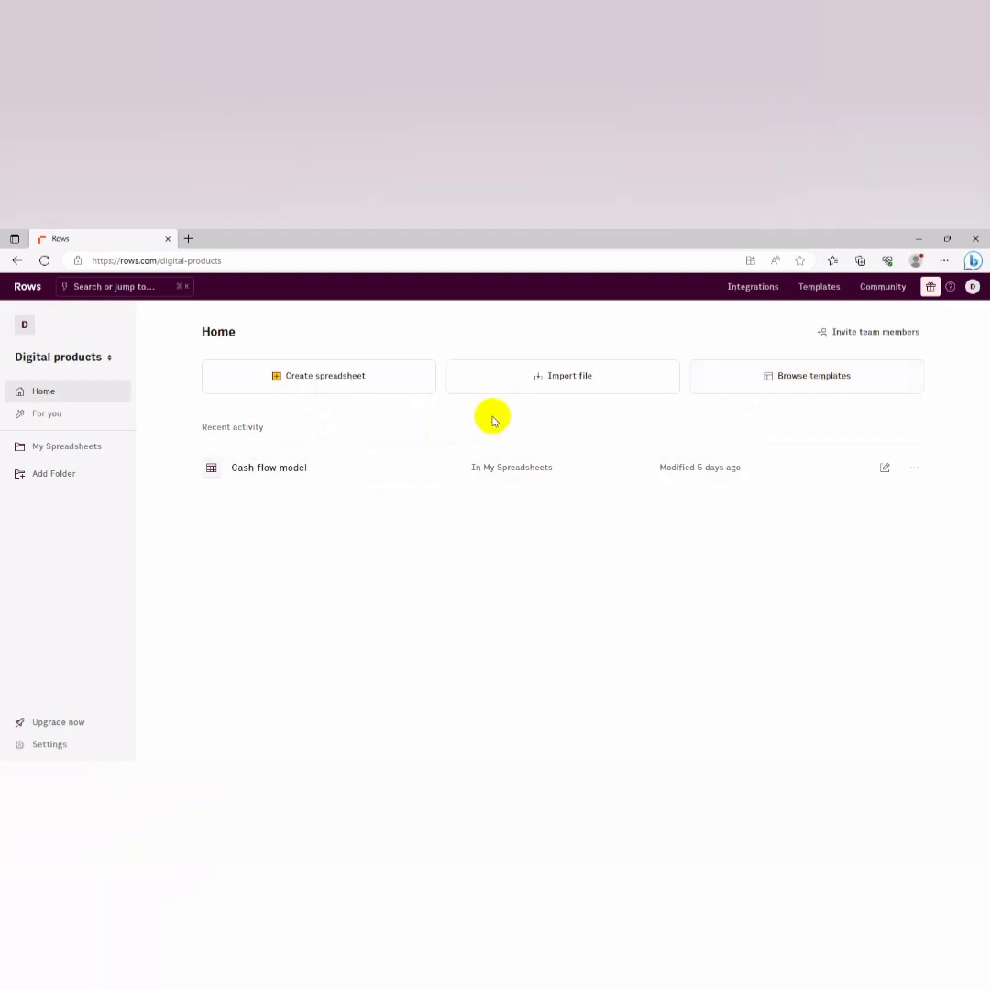
pyautogui.moveTo(467, 432)
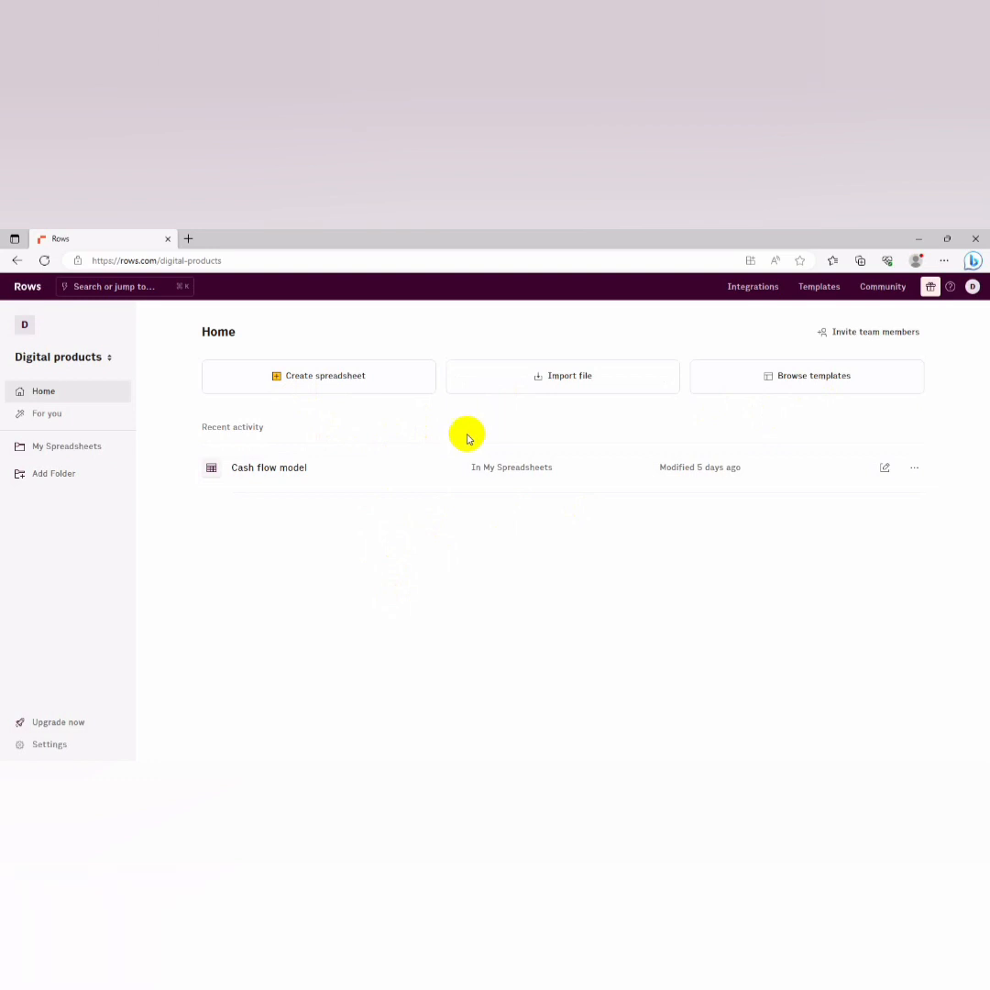
pyautogui.moveTo(826, 337)
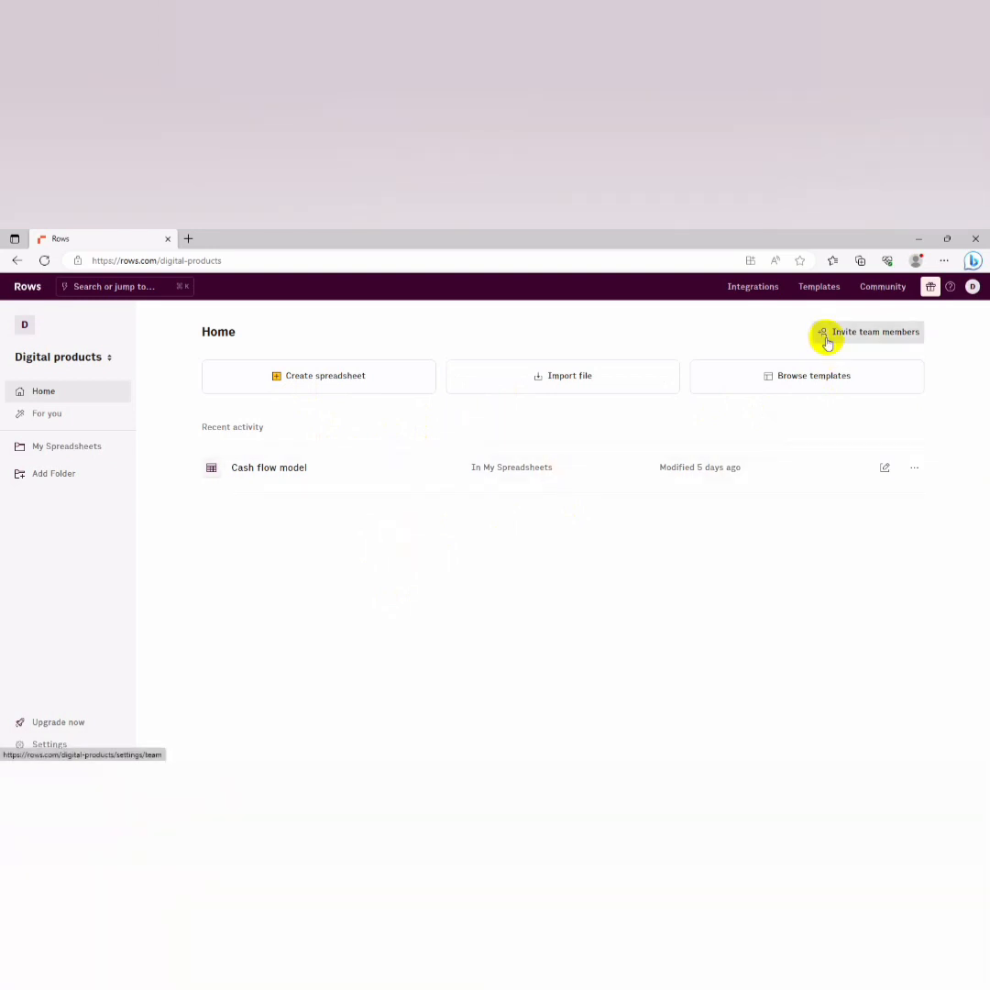
pyautogui.moveTo(426, 513)
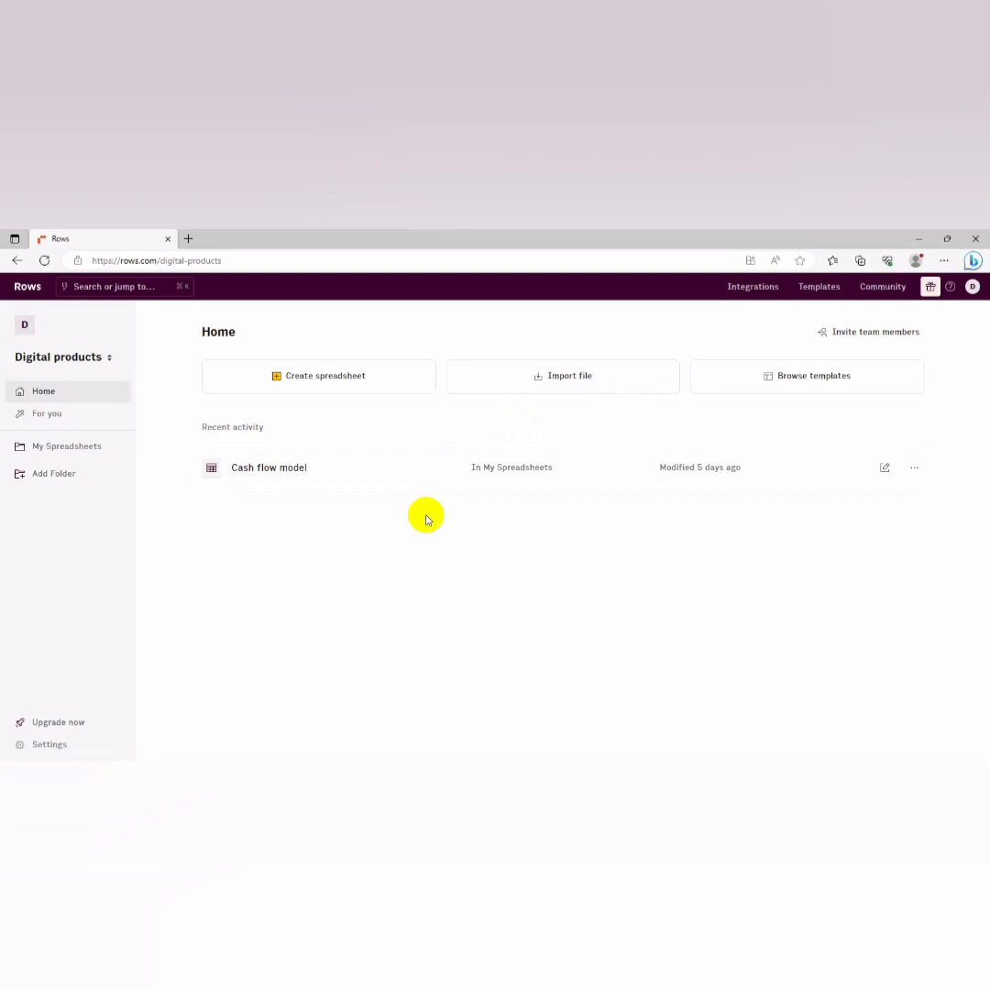
pyautogui.moveTo(328, 502)
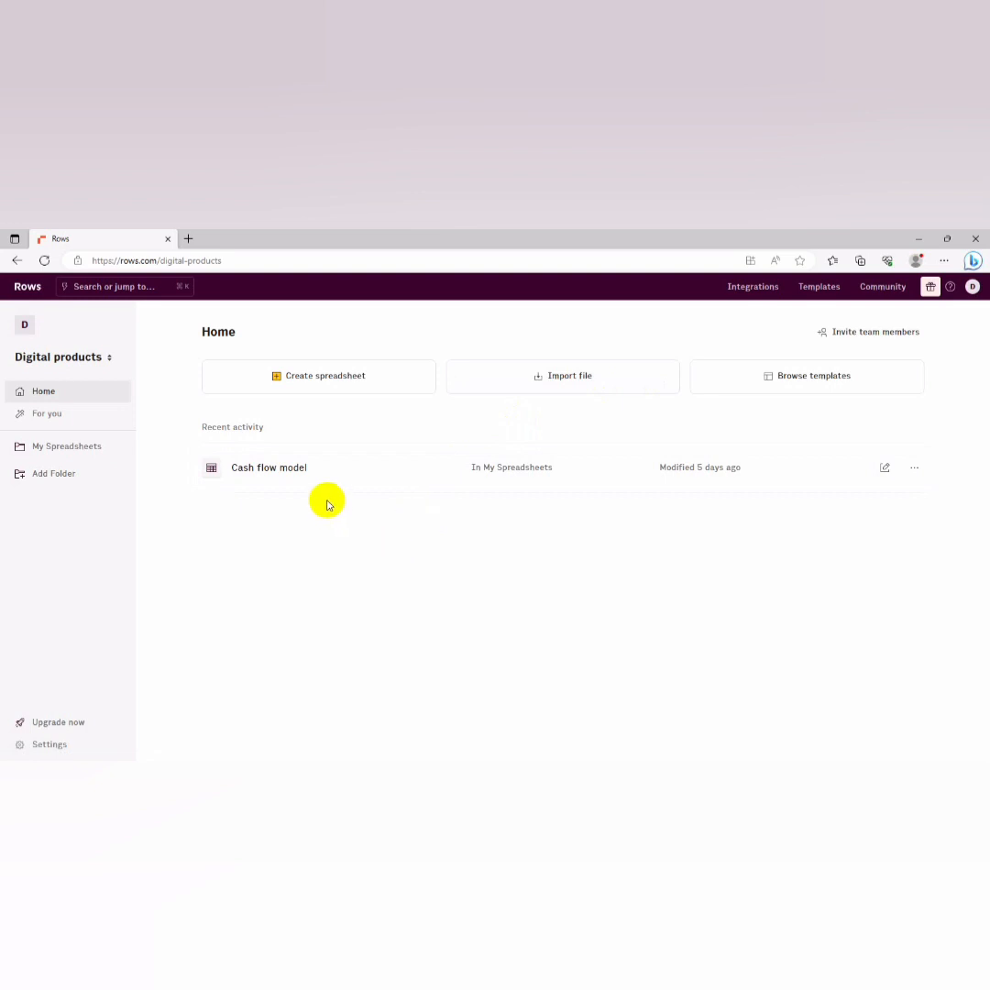
pyautogui.moveTo(317, 352)
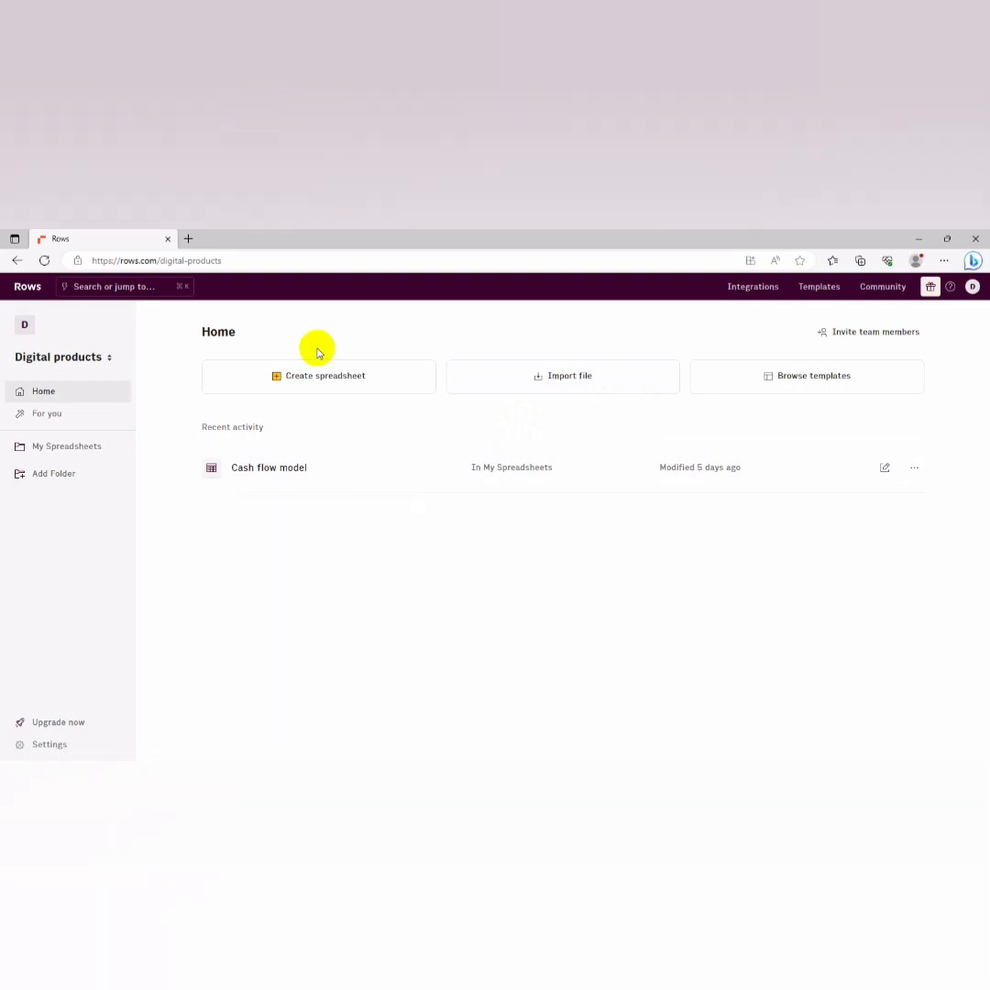
# Create a new blank spreadsheet, Untitled spreadsheet 1, from the home page
pyautogui.click(319, 375)
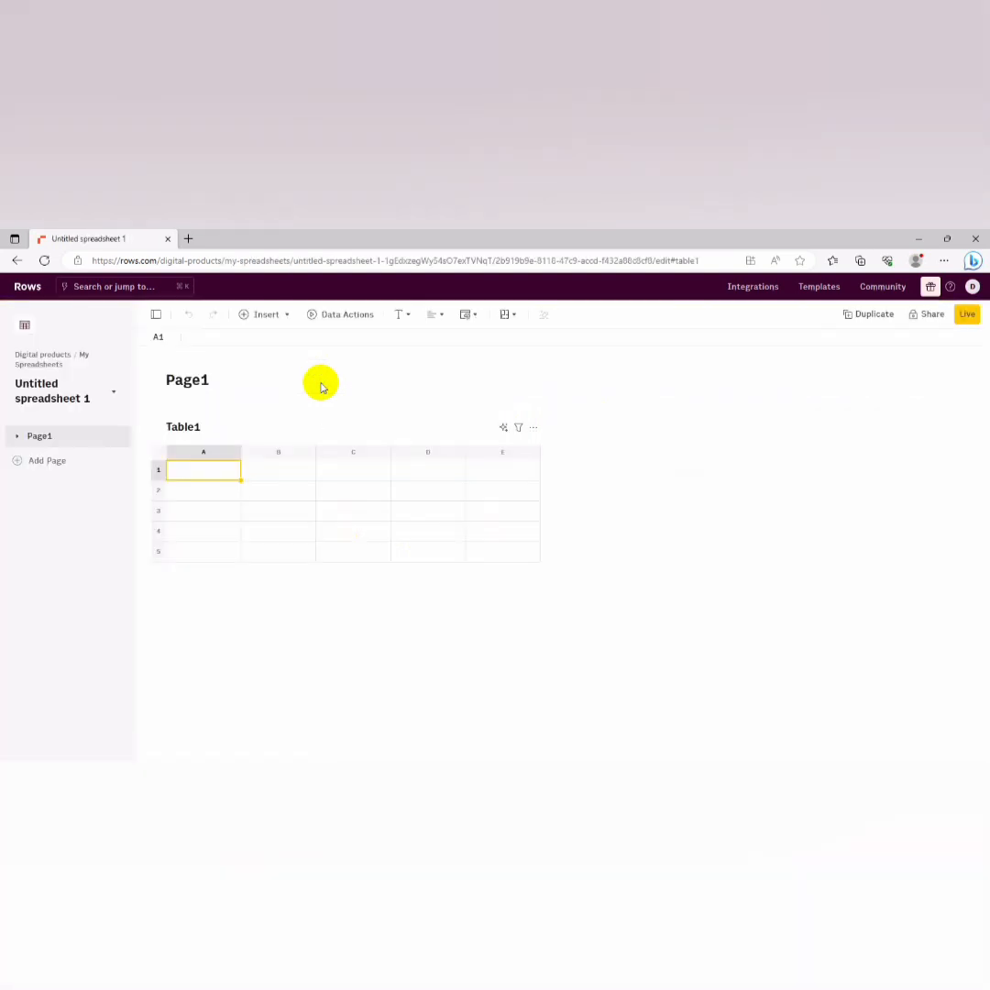
pyautogui.moveTo(283, 486)
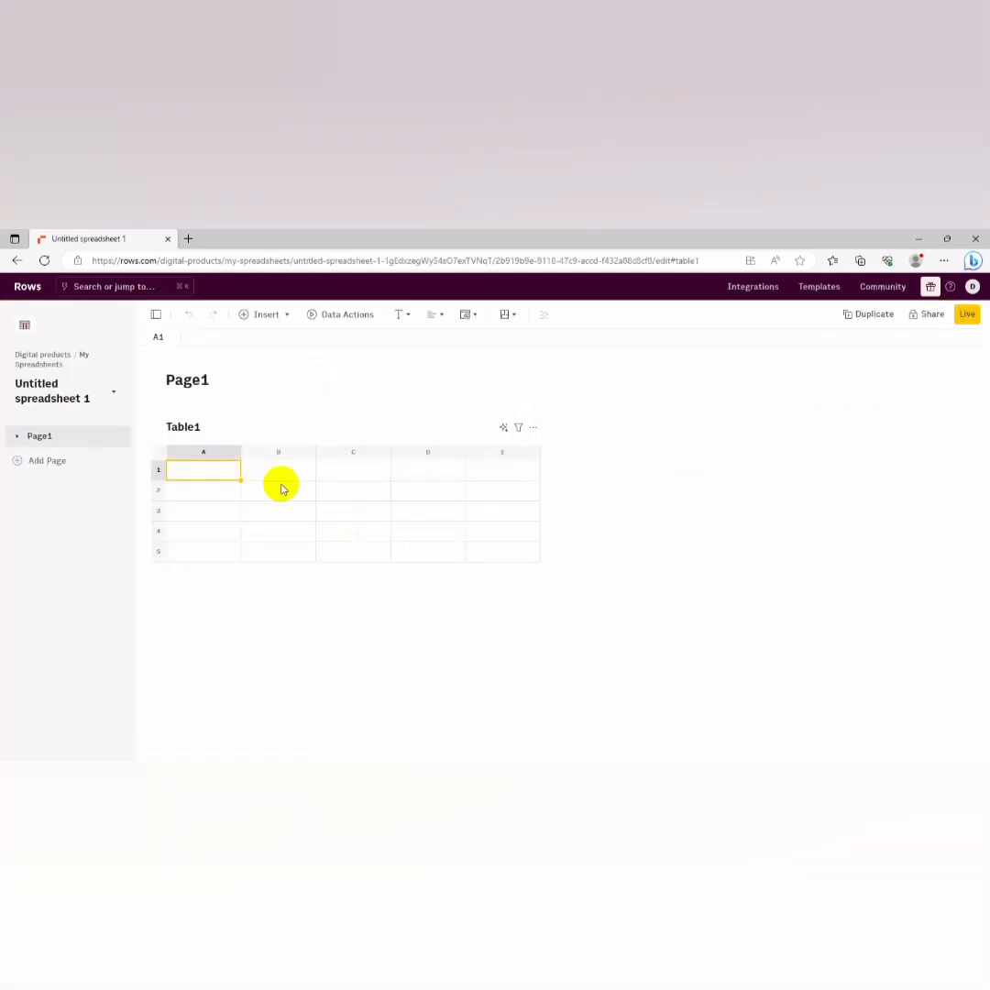
pyautogui.moveTo(253, 509)
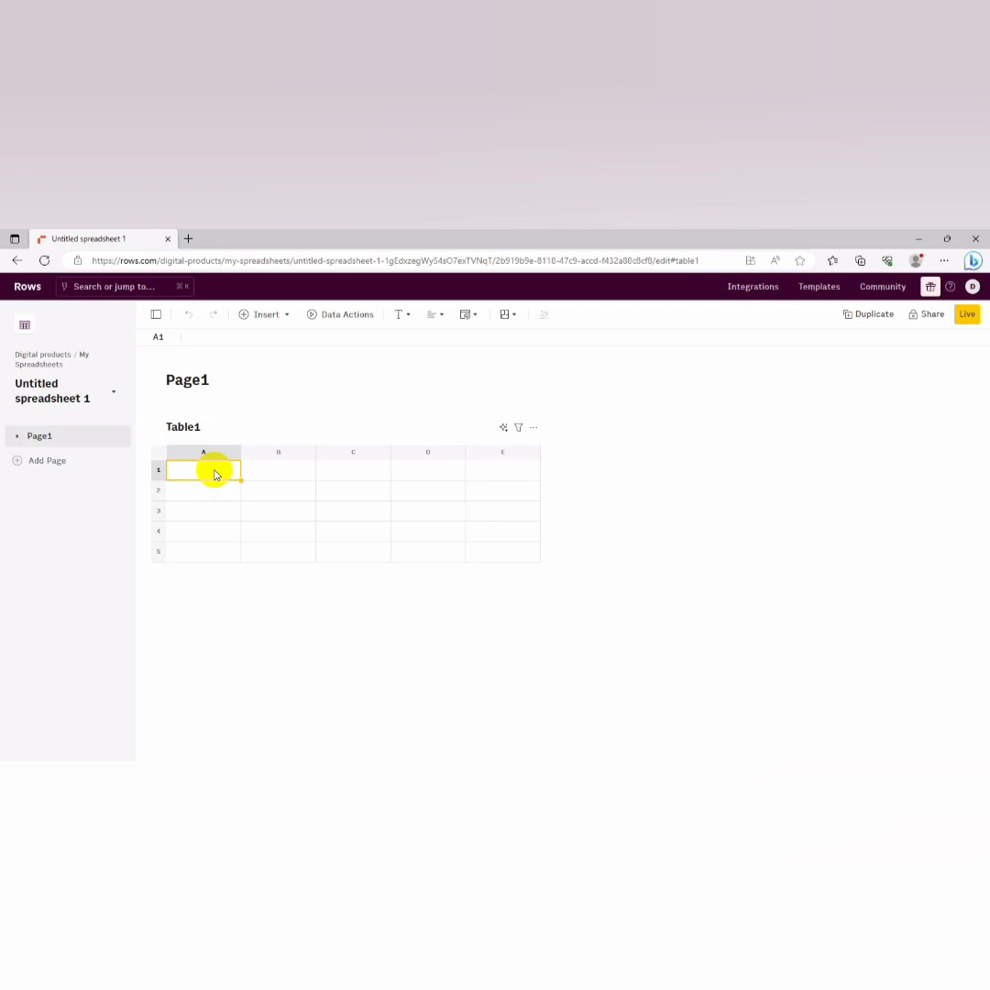
# Enter the headers ITEM, DESCRIPTION, QUANTITY and UNIT across the first row
pyautogui.write('ITEM')
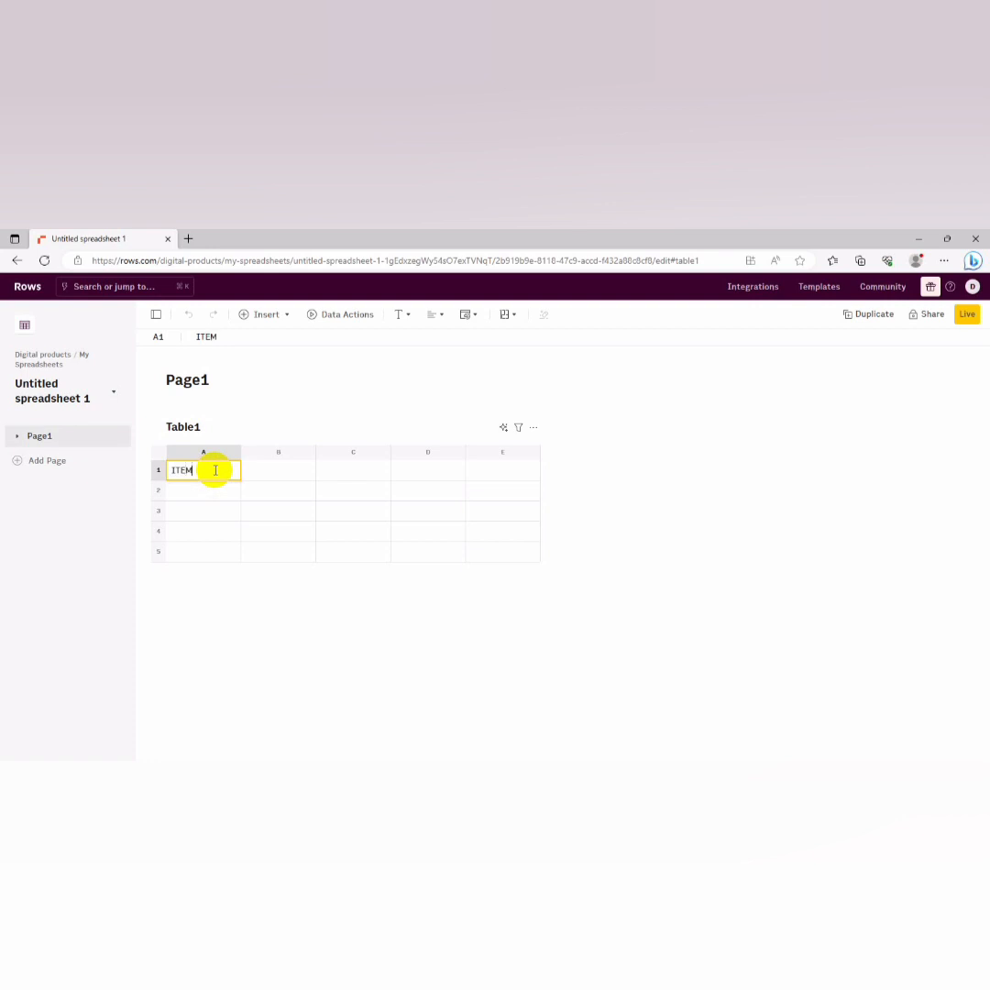
pyautogui.click(279, 469)
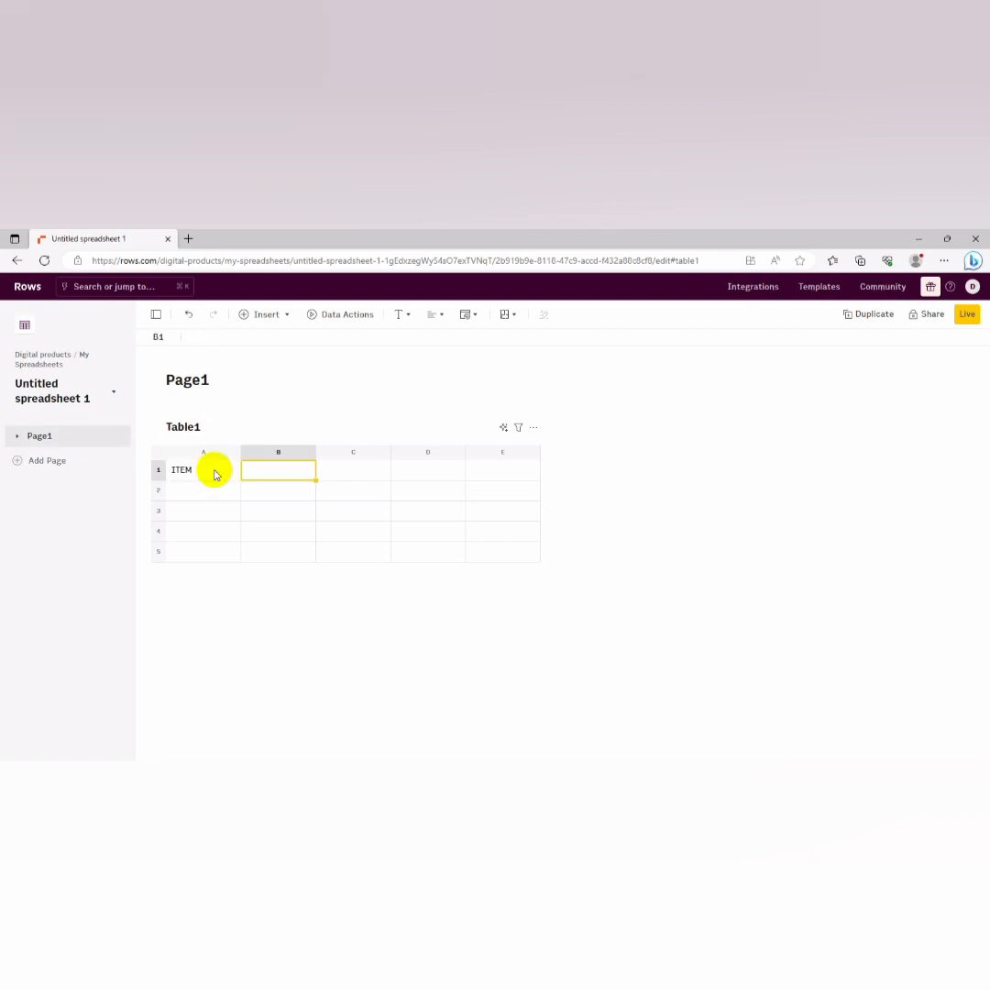
pyautogui.write('DESCR')
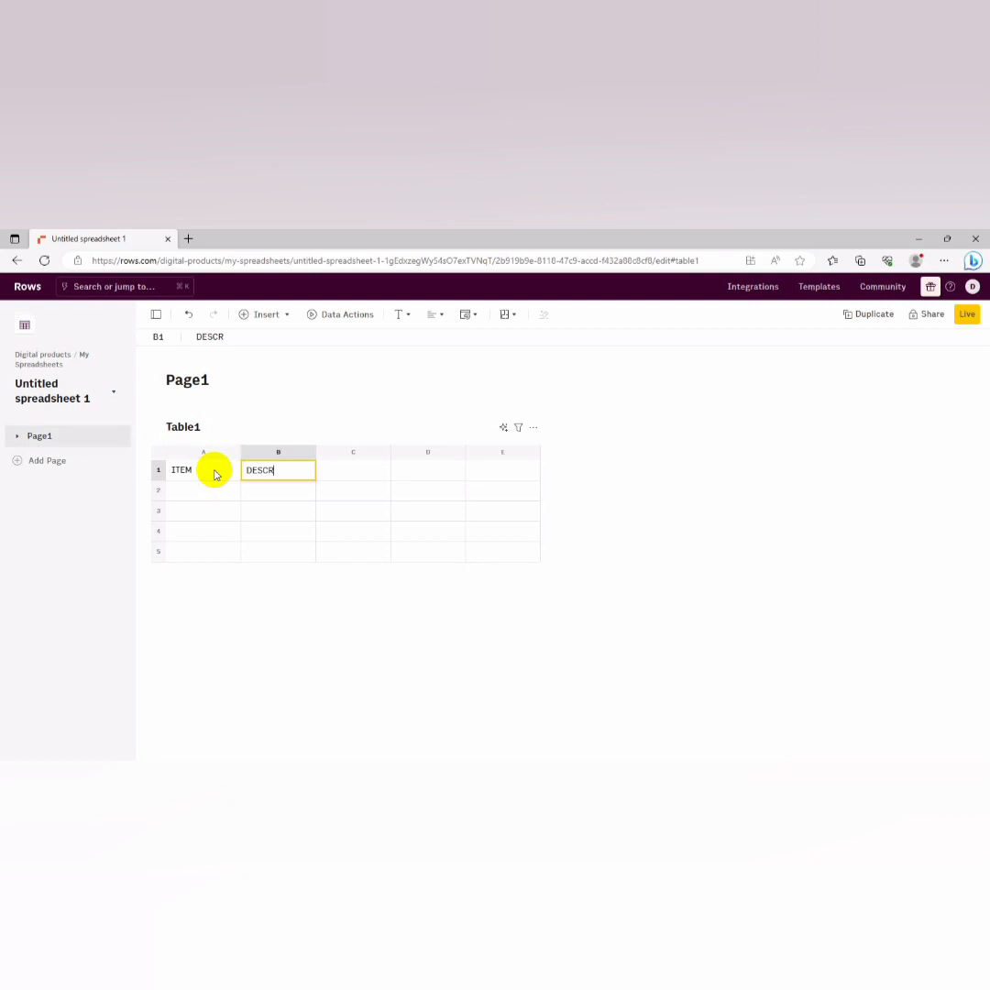
pyautogui.write('IPTION')
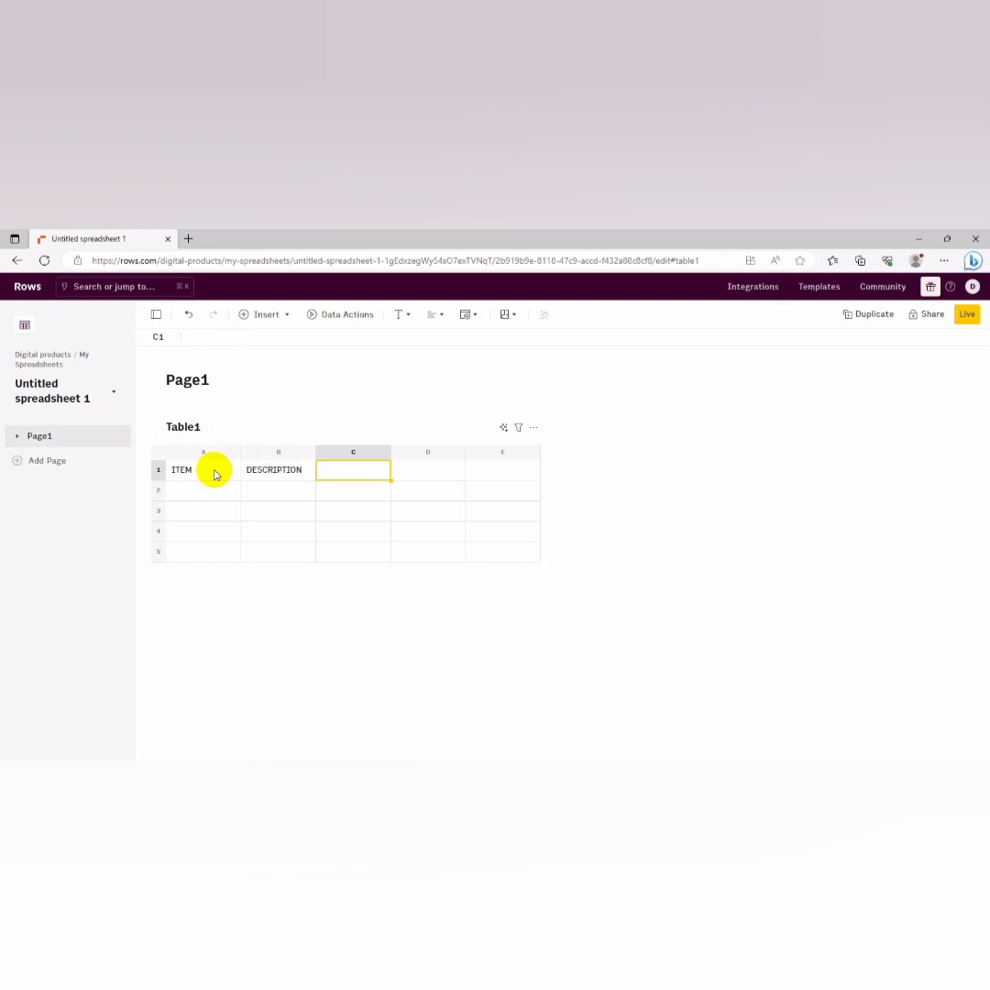
pyautogui.write('Q')
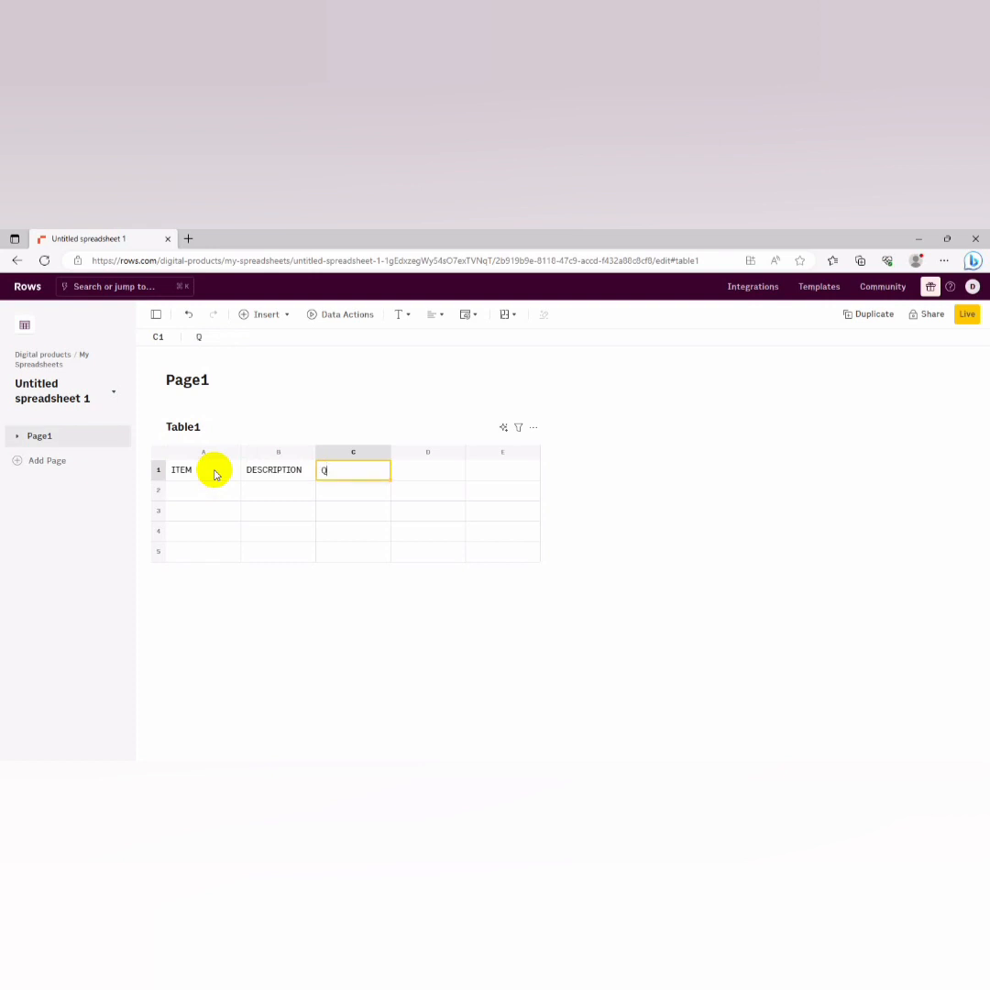
pyautogui.write('UANTITY')
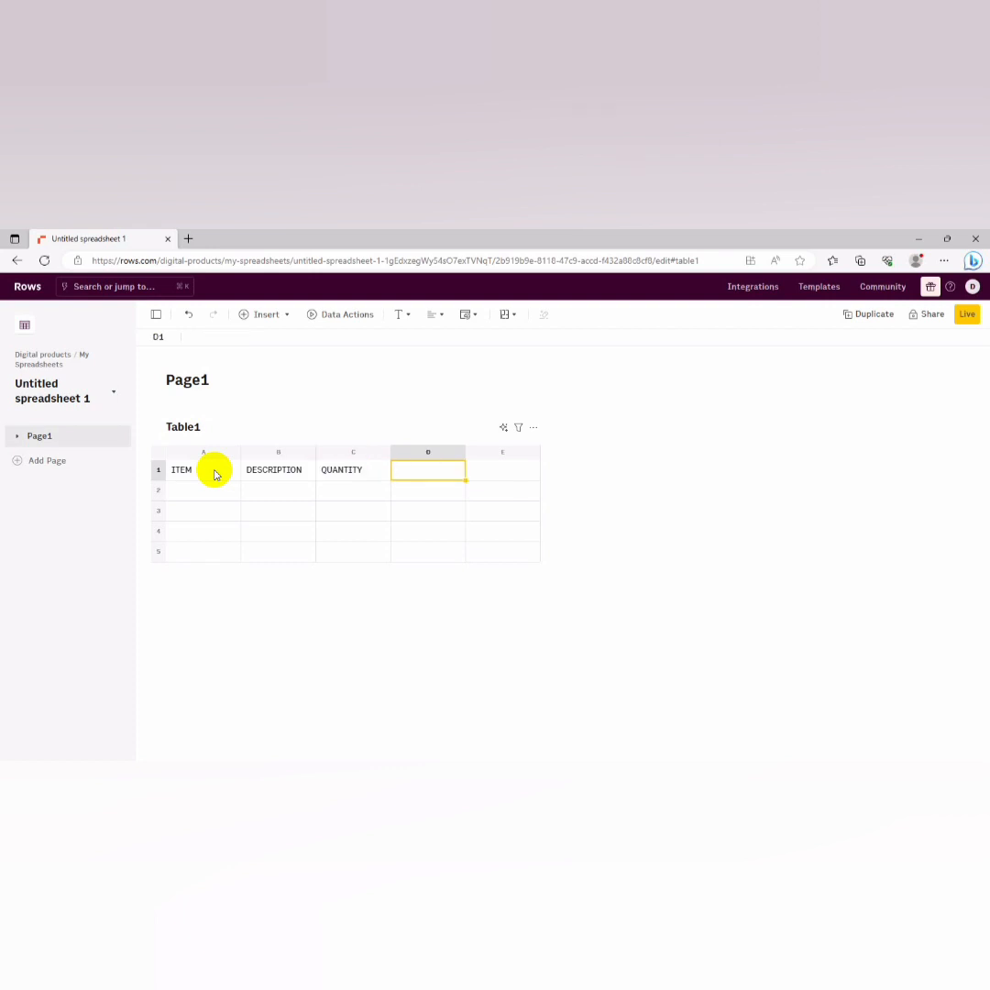
pyautogui.write('UNI')
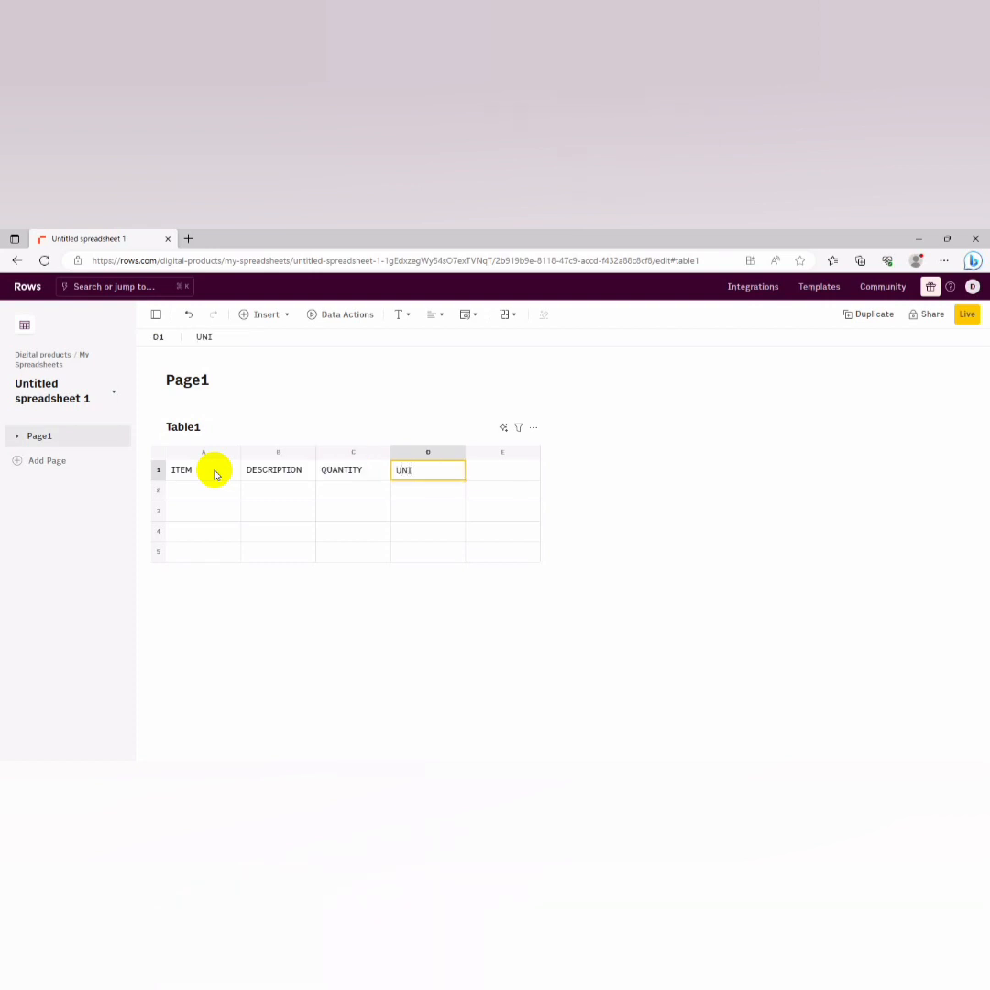
pyautogui.press('Tab')
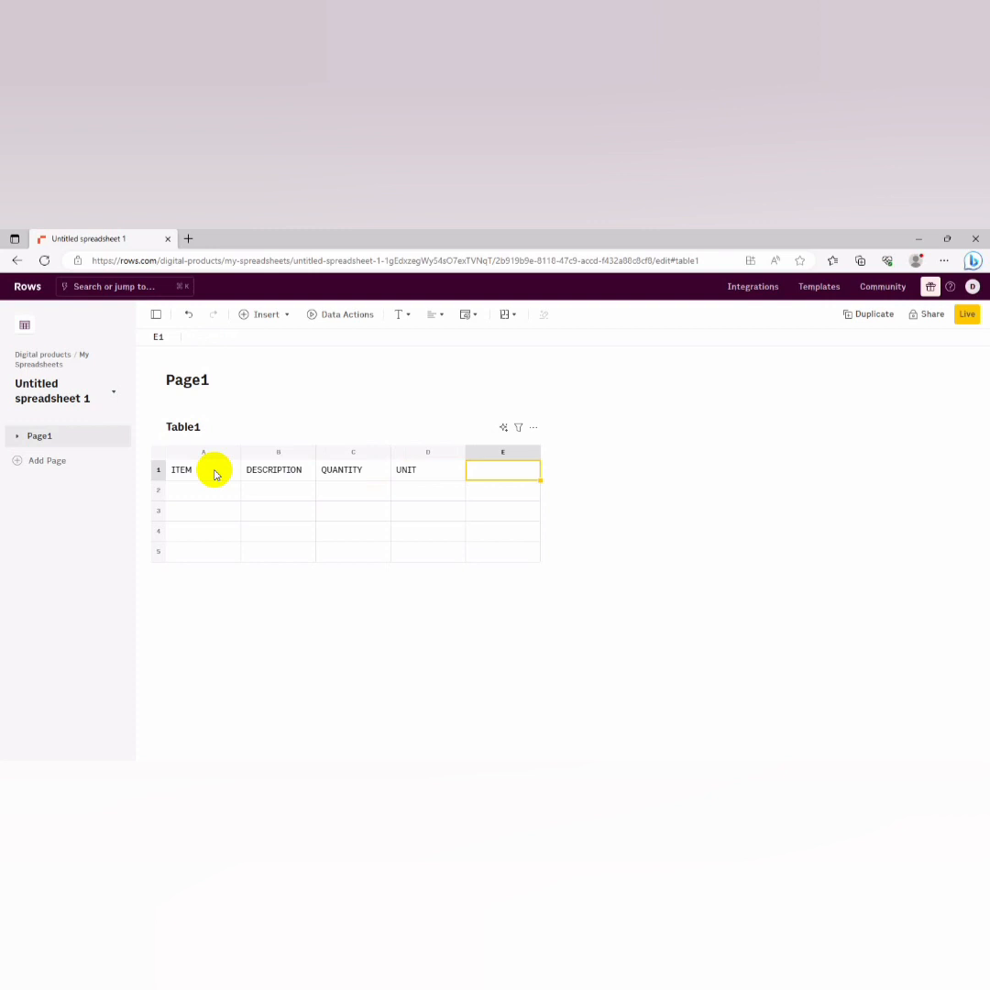
# Add RATE and AMOUNT headers so the table has six columns
pyautogui.write('RAT')
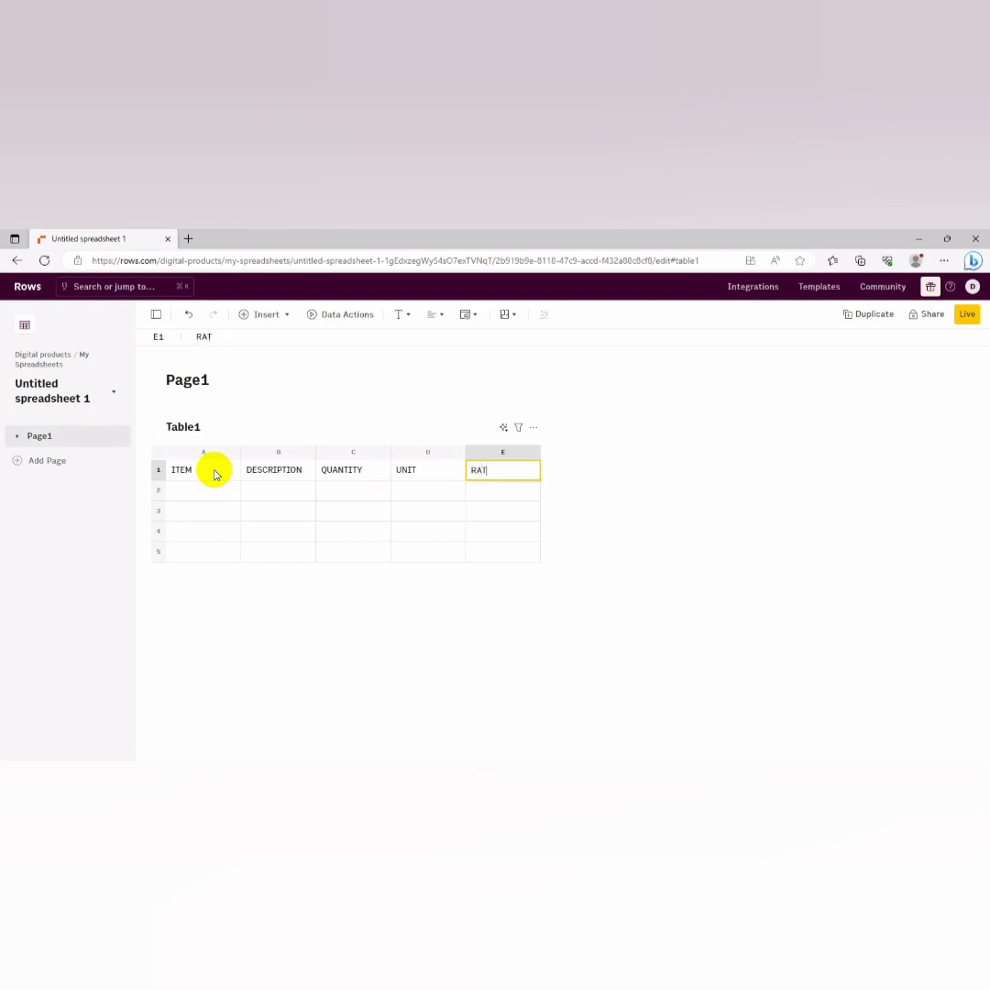
pyautogui.write('E')
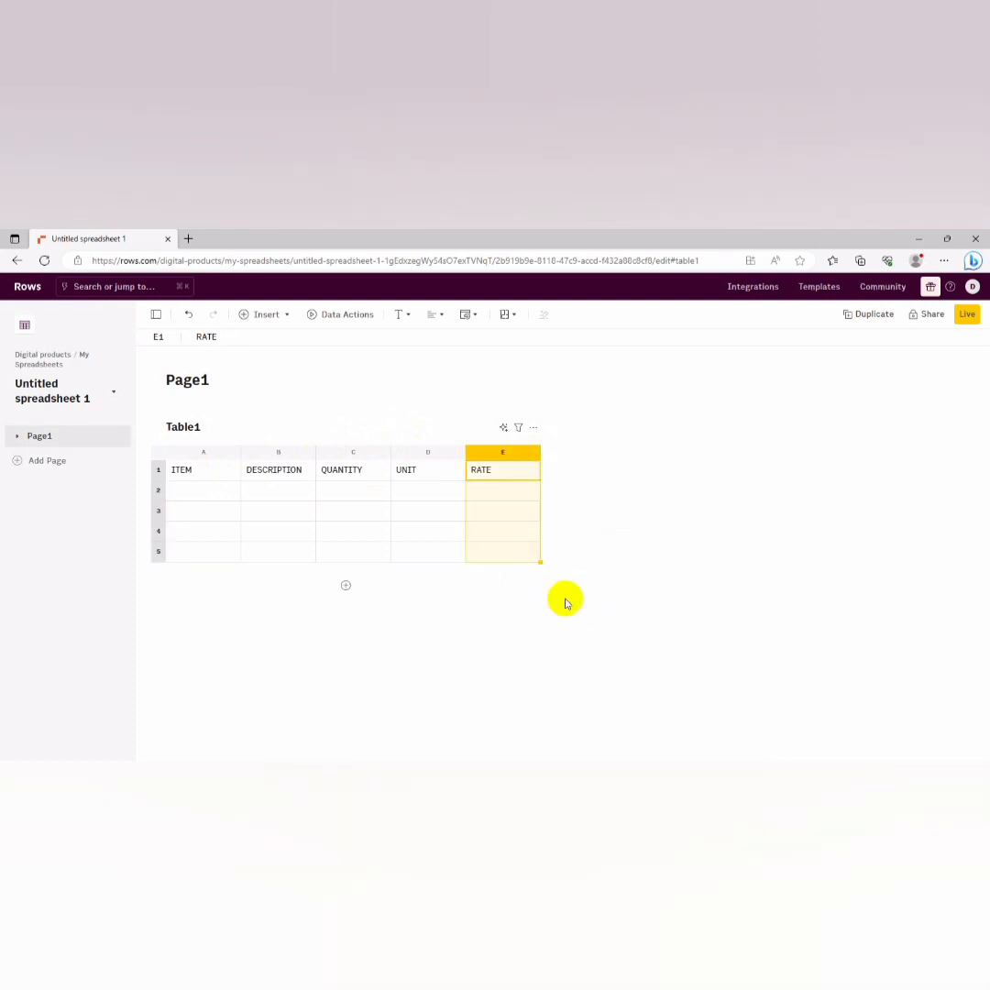
pyautogui.moveTo(572, 578)
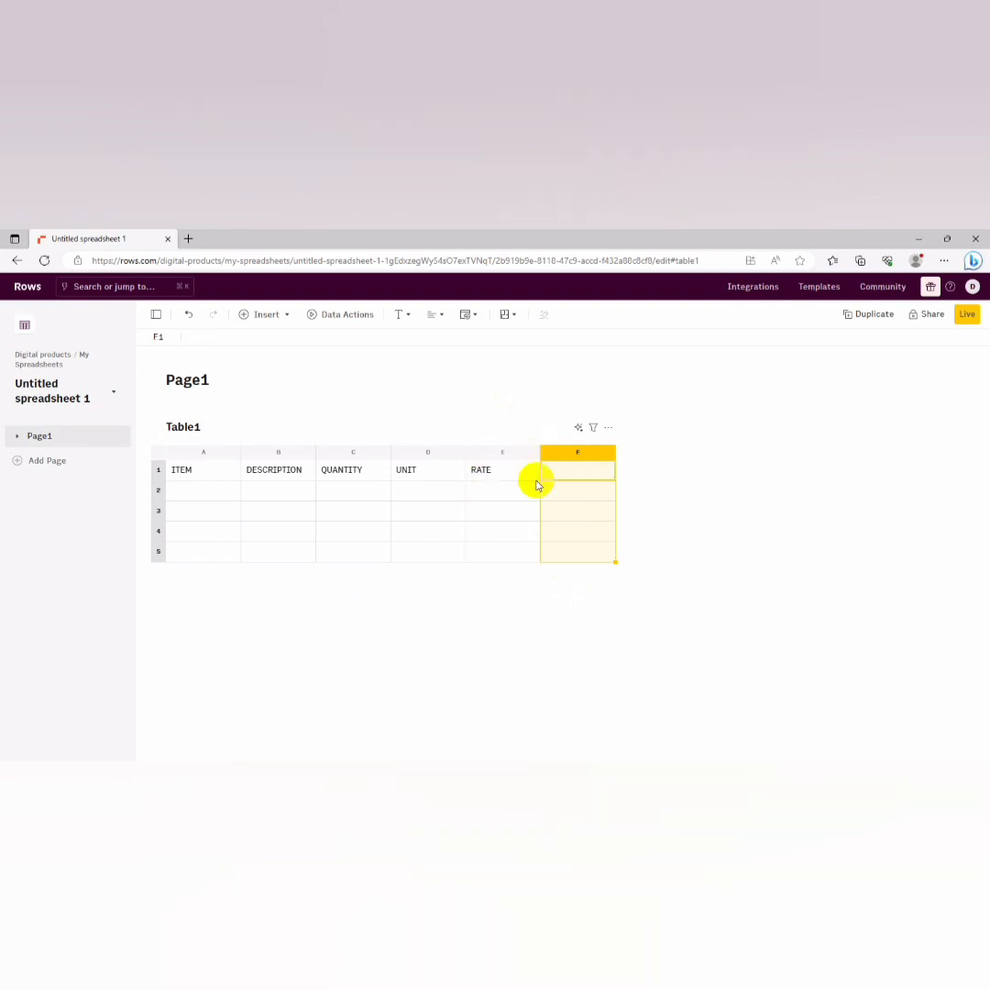
pyautogui.click(575, 470)
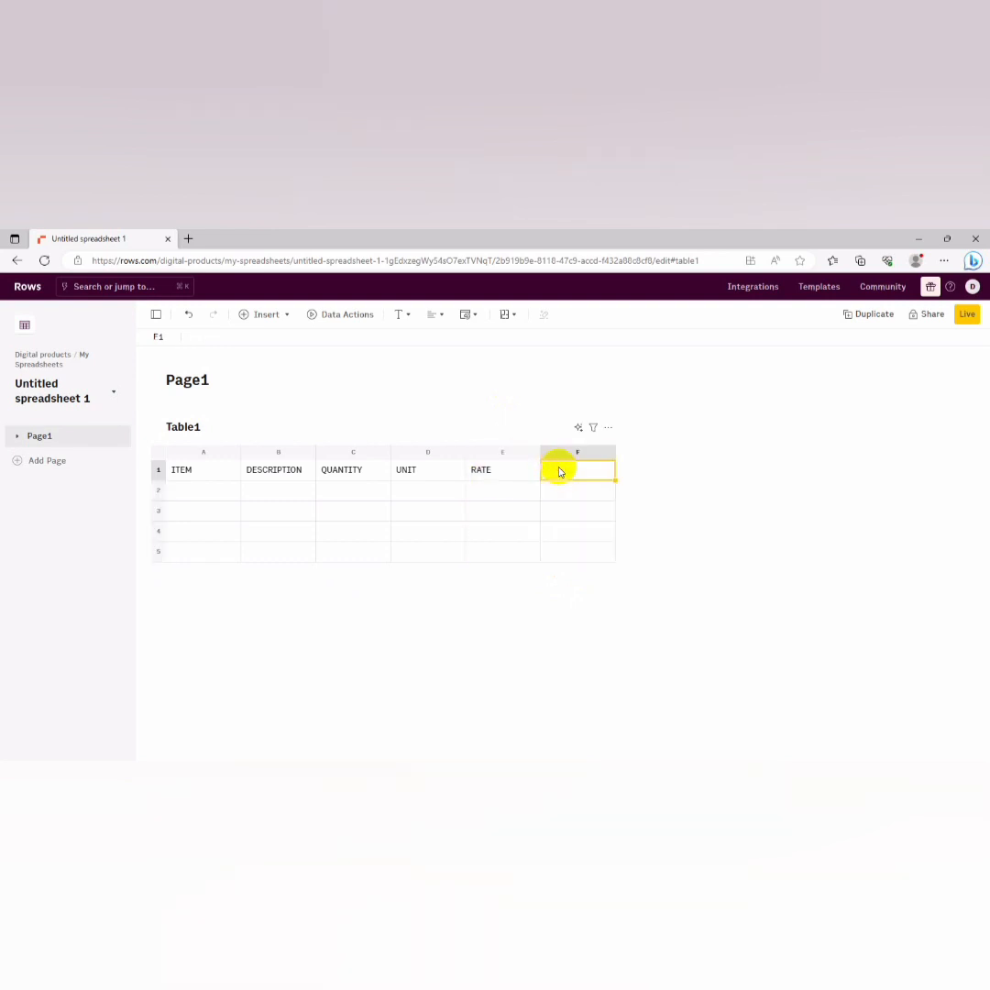
pyautogui.write('AMOUNT')
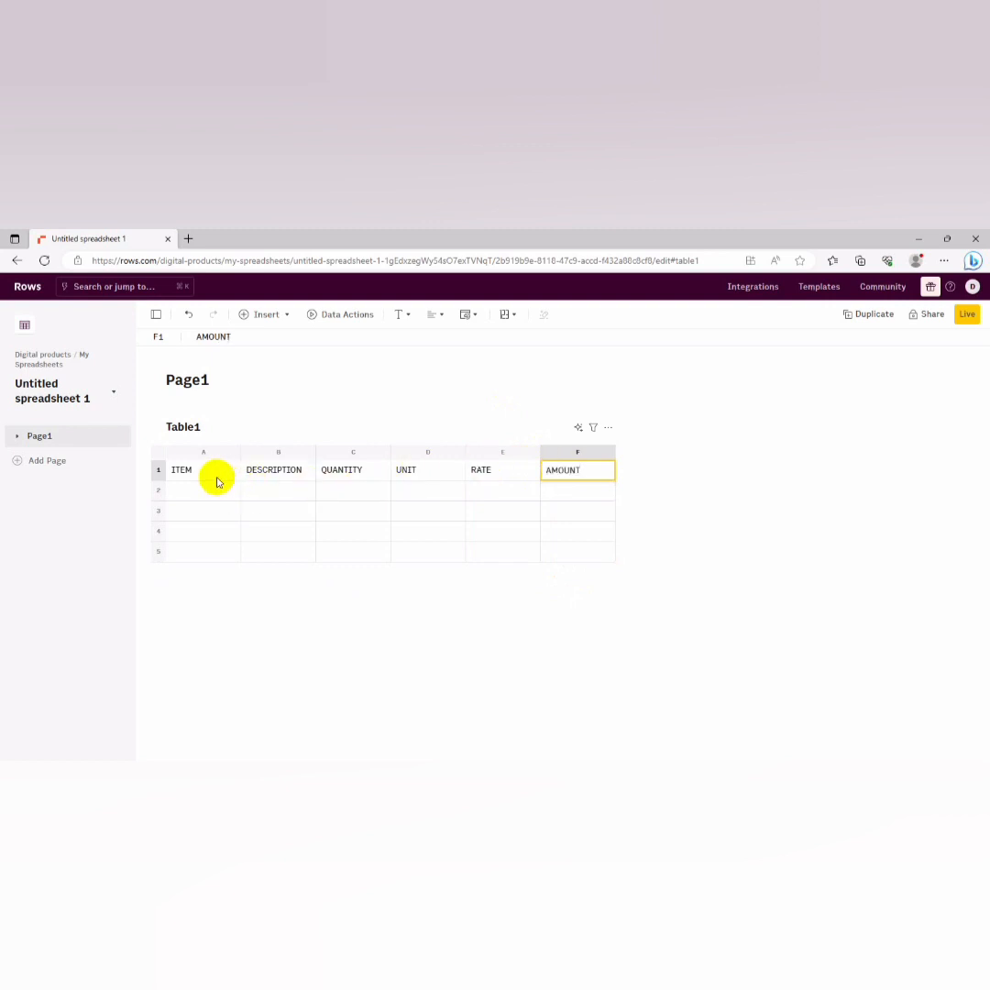
pyautogui.click(201, 469)
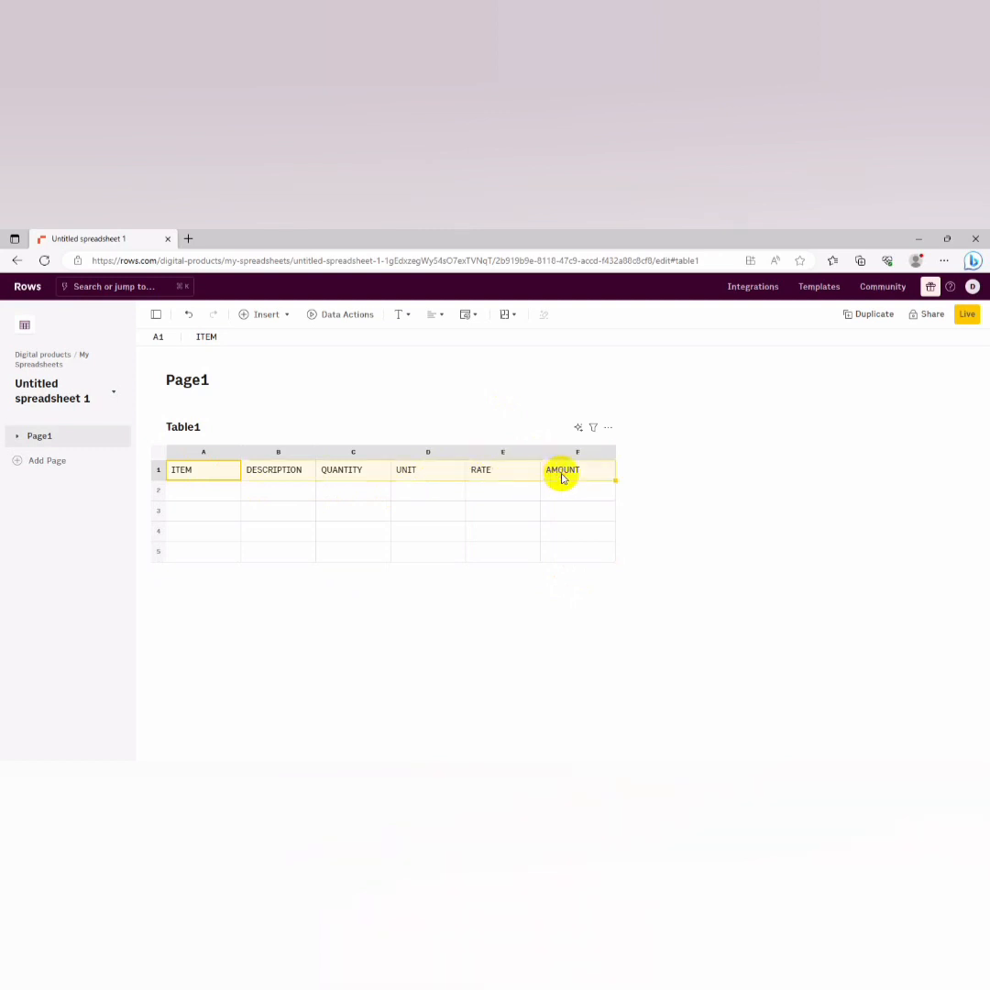
pyautogui.moveTo(402, 314)
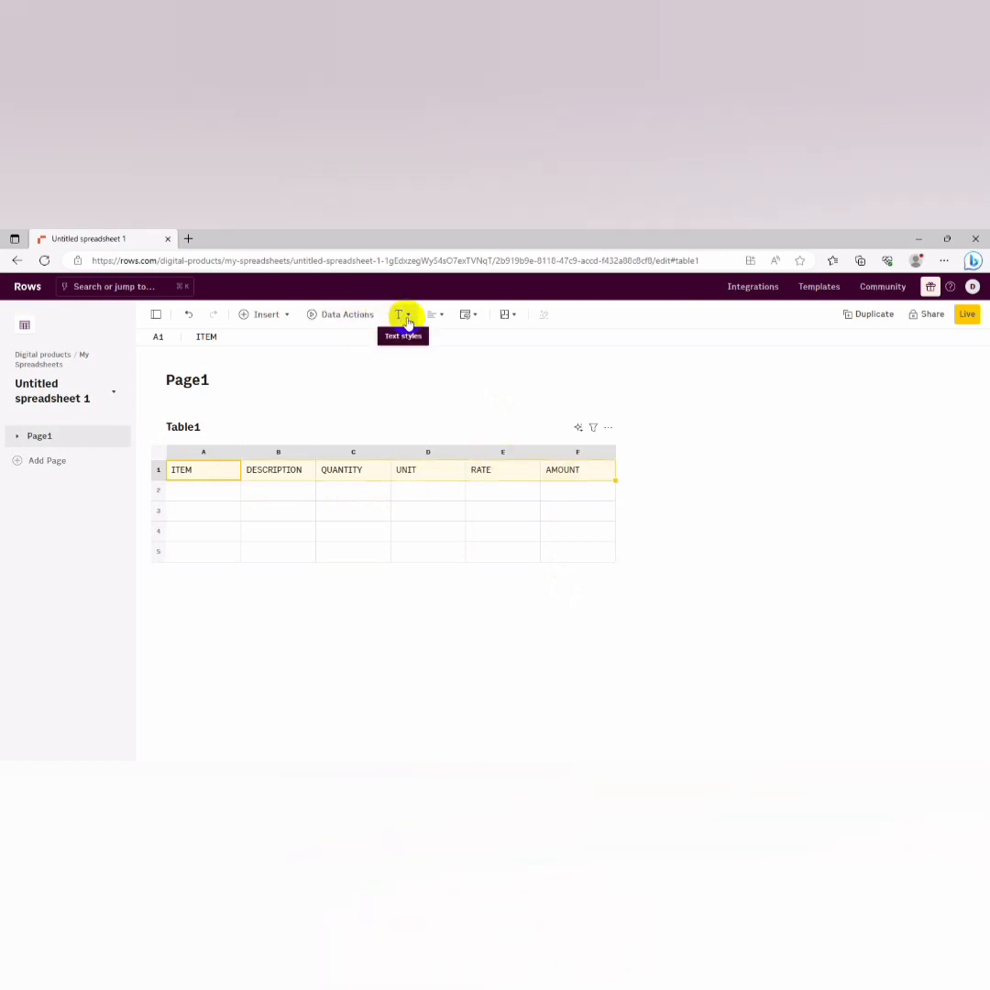
pyautogui.moveTo(420, 332)
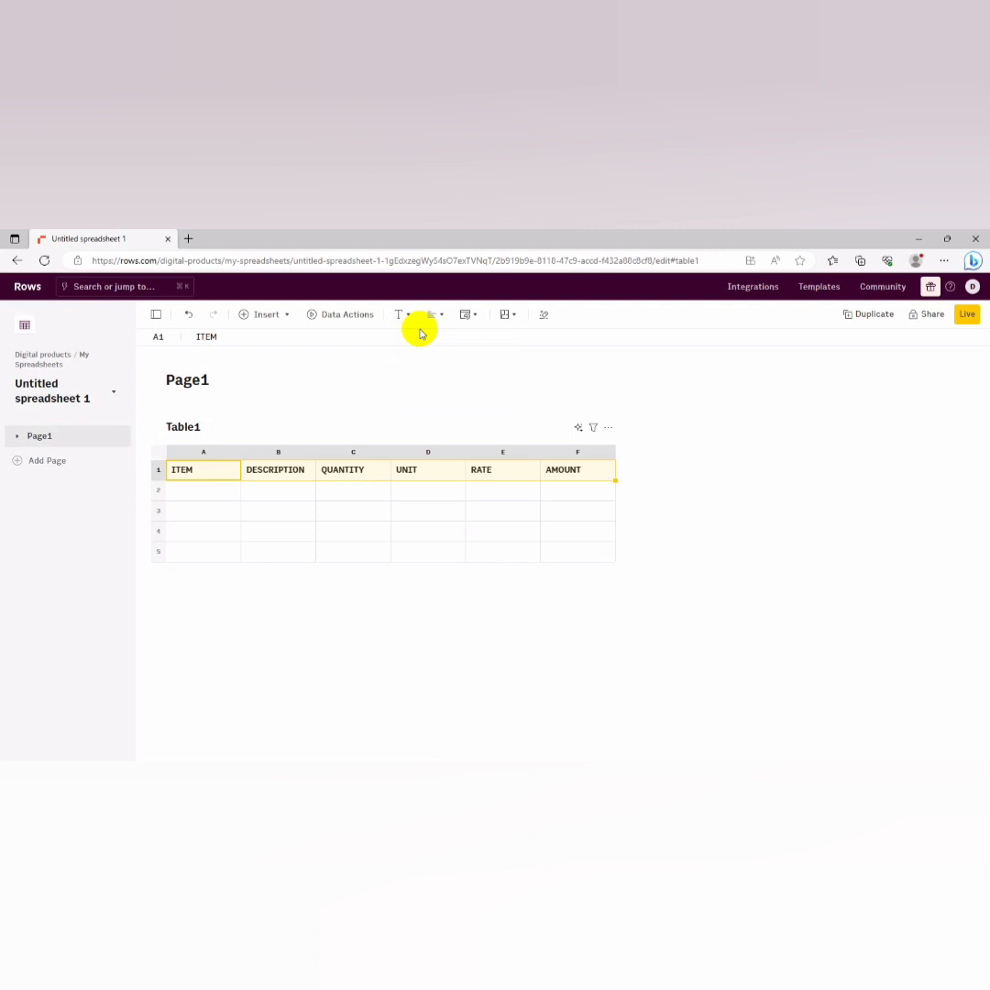
# Centre-align and style the A1:F1 header row, then move to the rows below
pyautogui.click(432, 315)
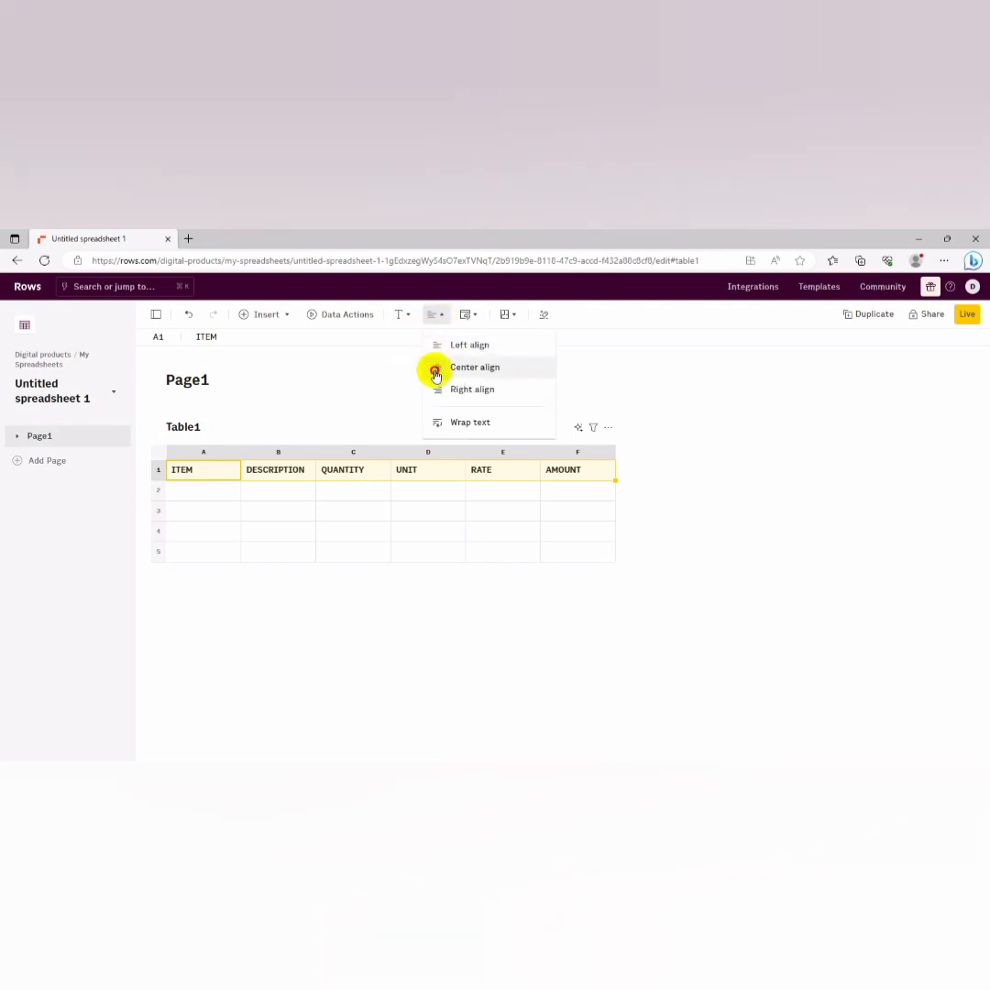
pyautogui.click(474, 366)
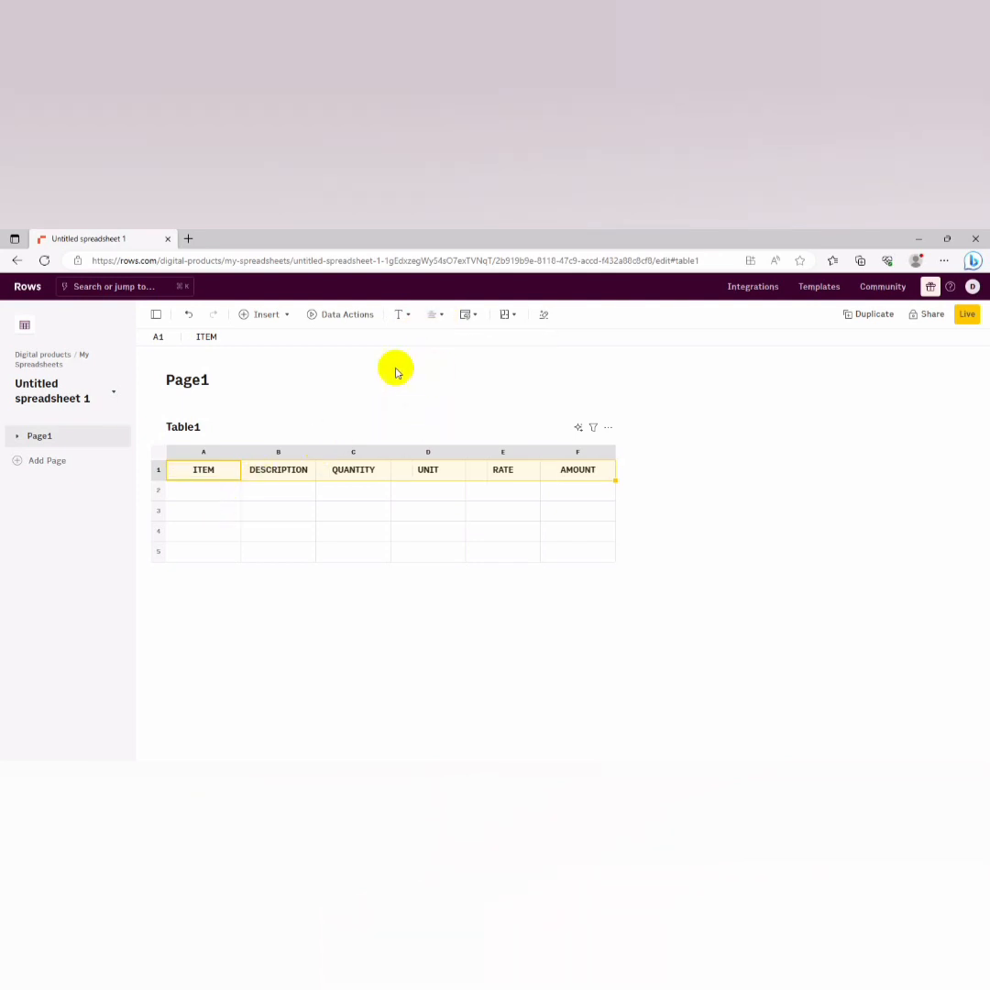
pyautogui.moveTo(430, 313)
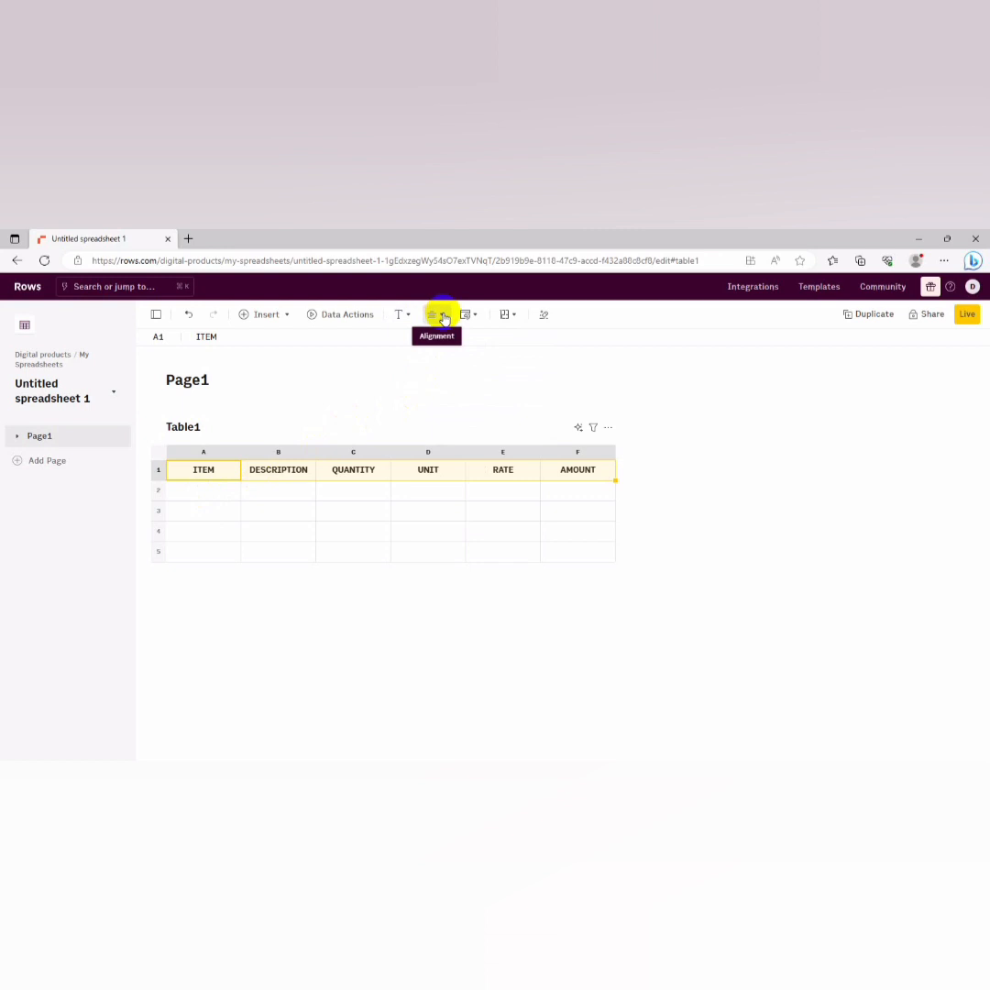
pyautogui.click(465, 314)
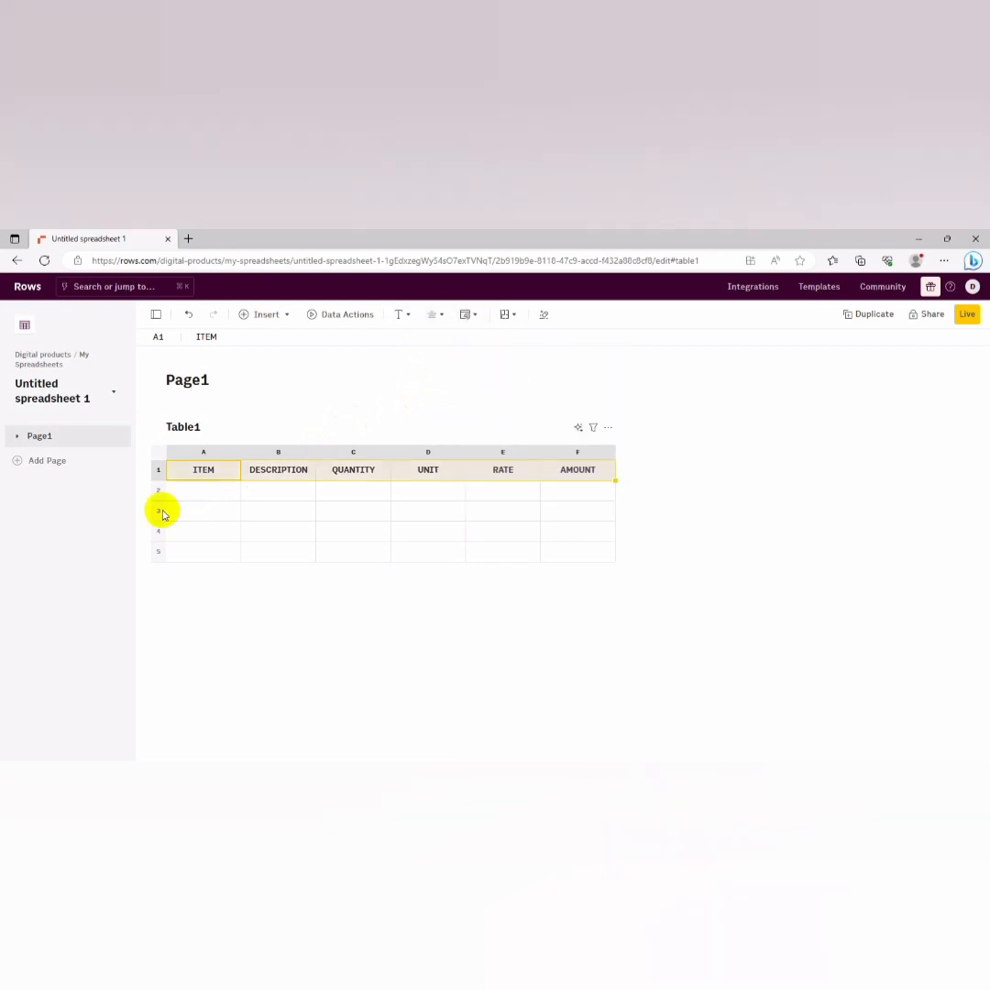
pyautogui.click(203, 492)
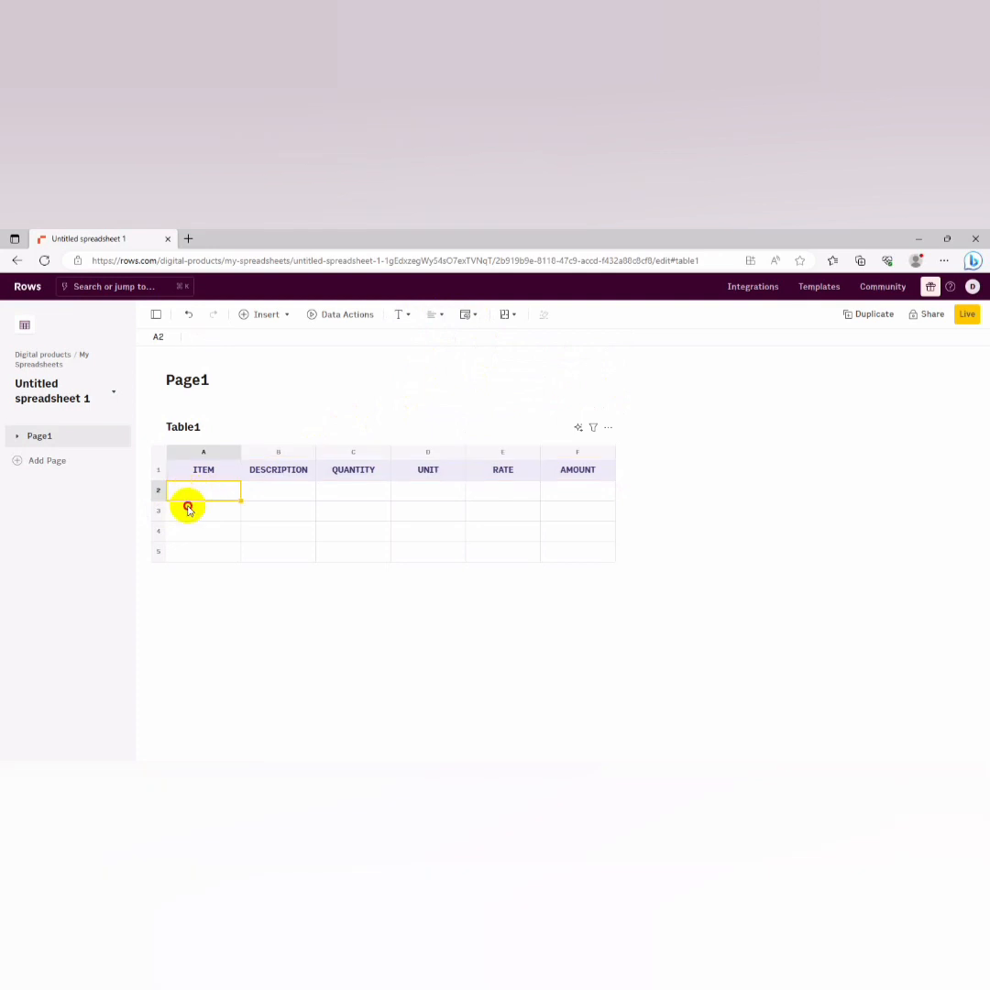
pyautogui.click(201, 509)
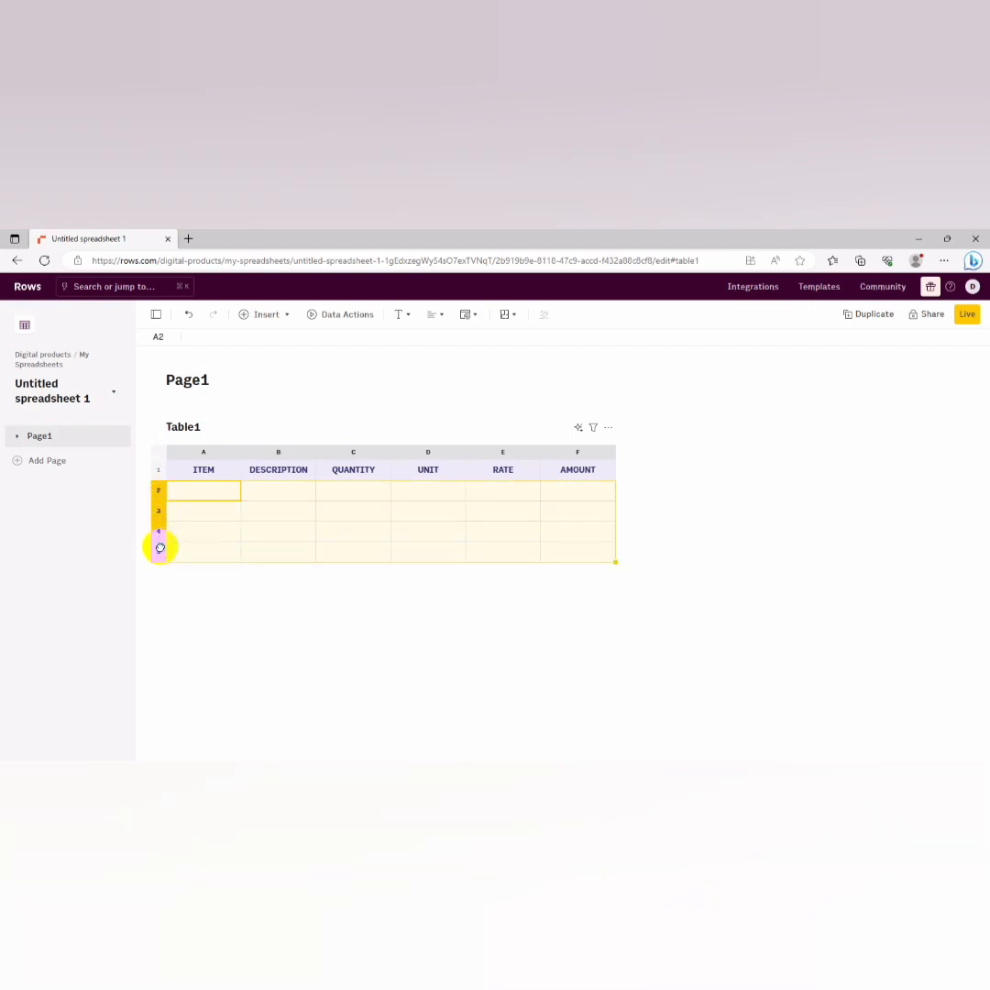
# Insert four new rows below rows 2–5 so the table runs to row 9
pyautogui.rightClick(161, 546)
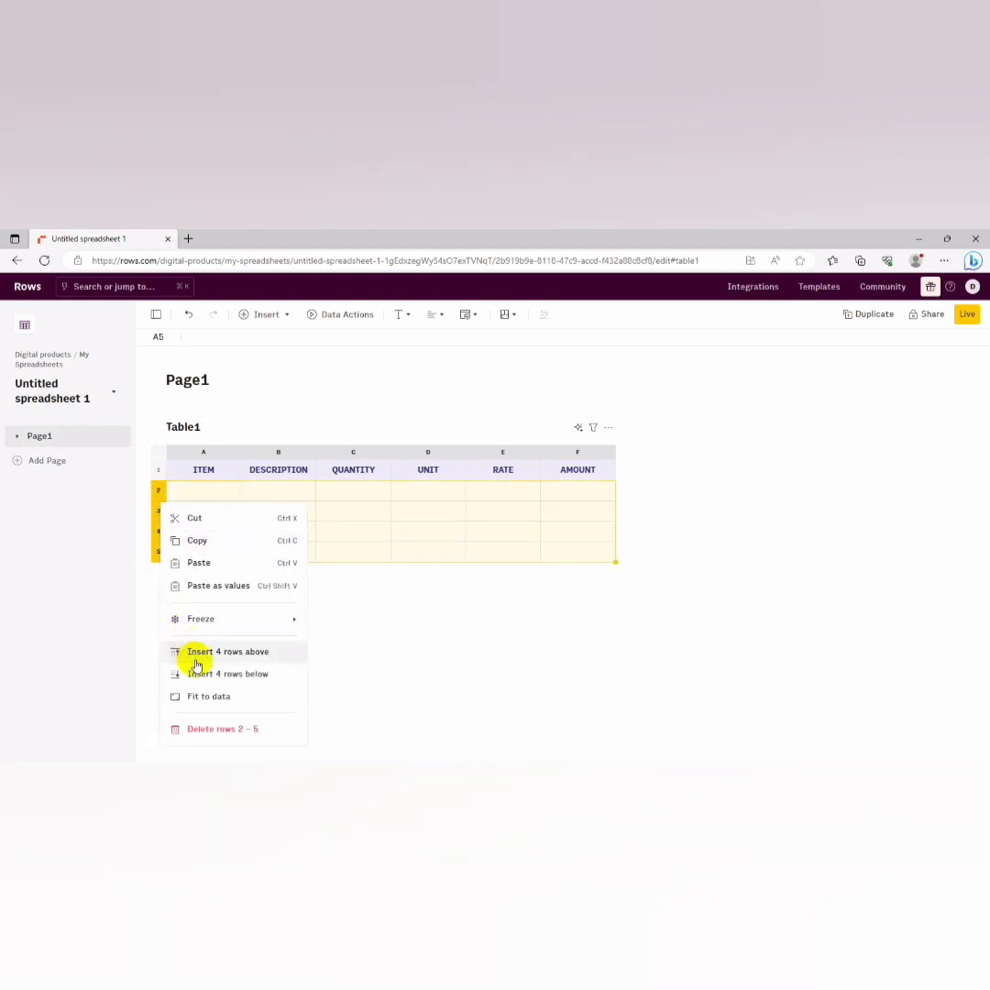
pyautogui.click(229, 673)
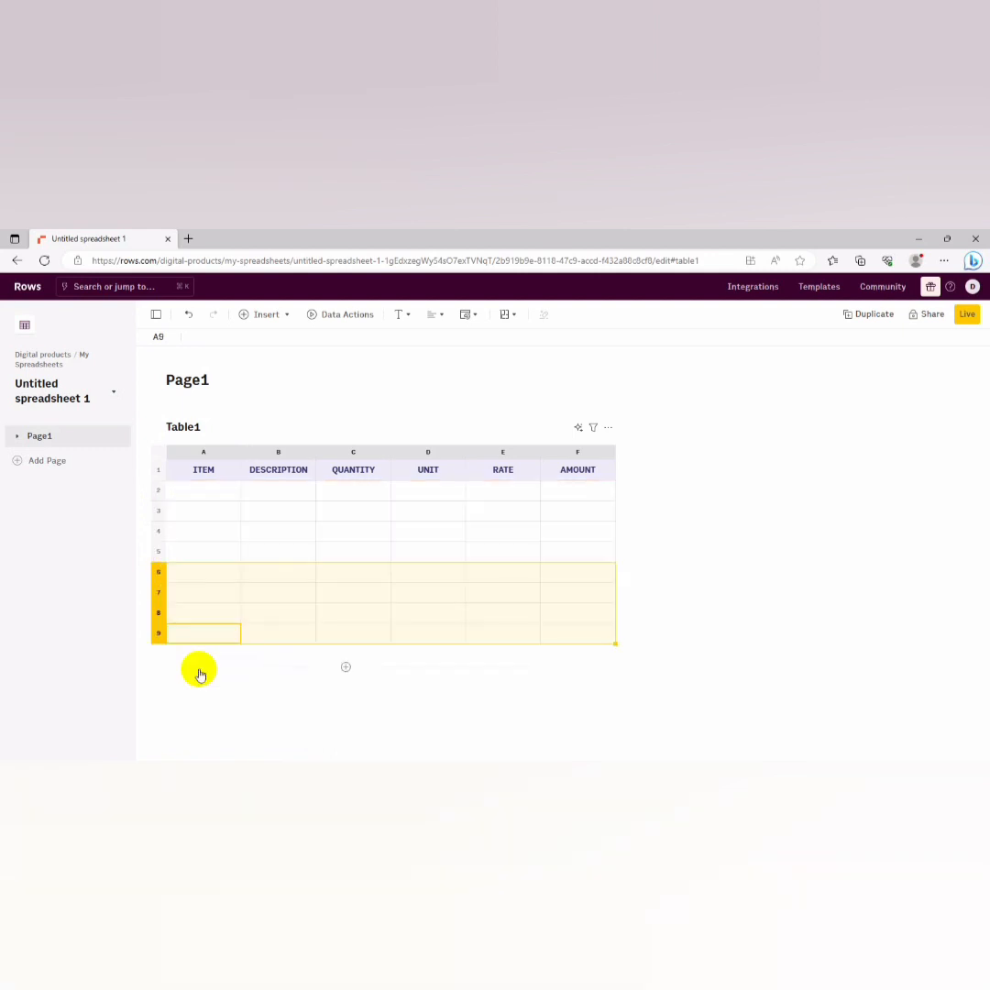
pyautogui.click(204, 509)
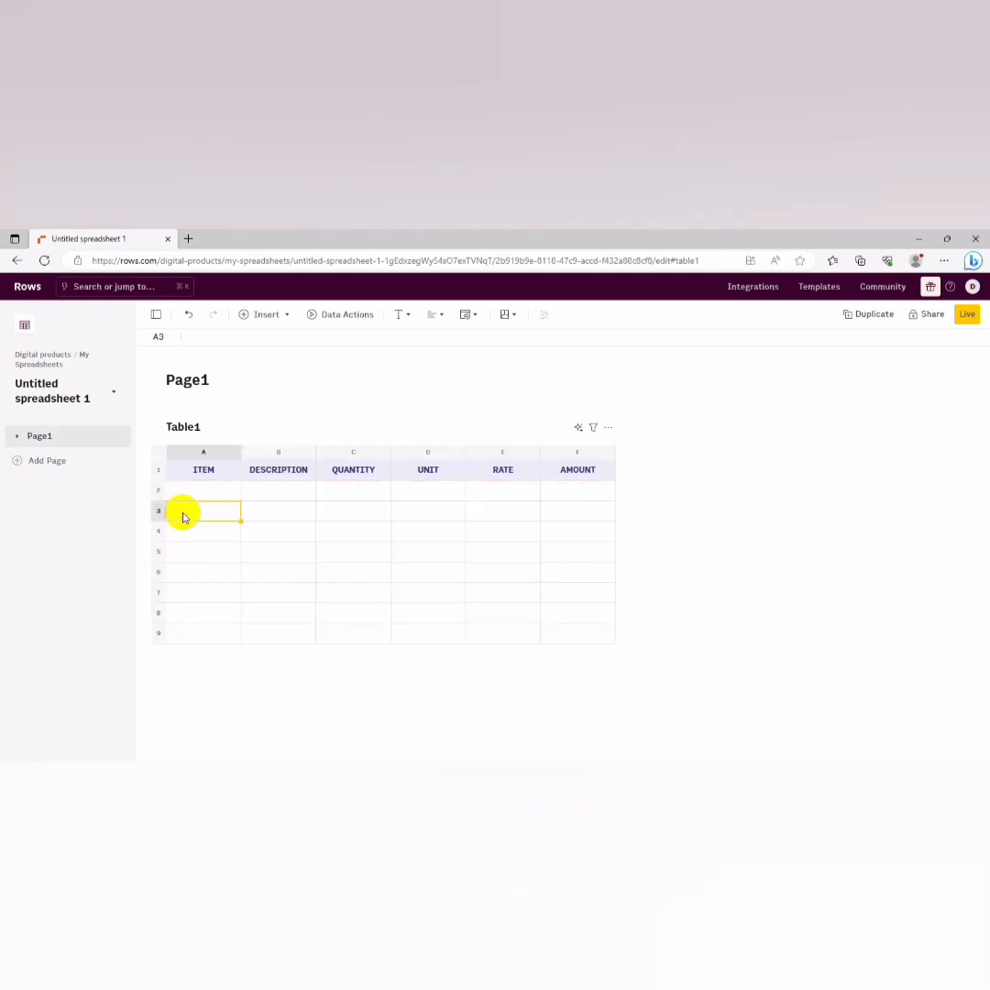
pyautogui.click(279, 509)
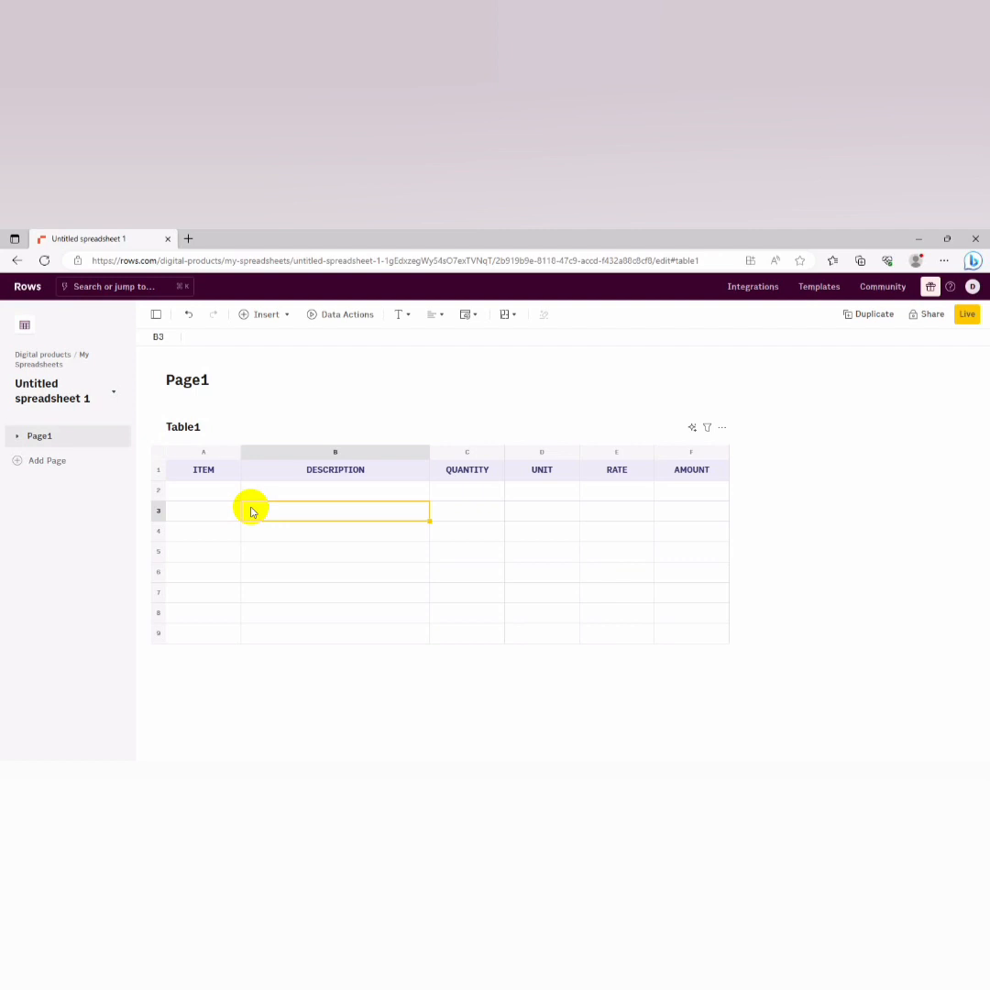
# Begin the ELEMENT entry in the widened DESCRIPTION column
pyautogui.write('EL')
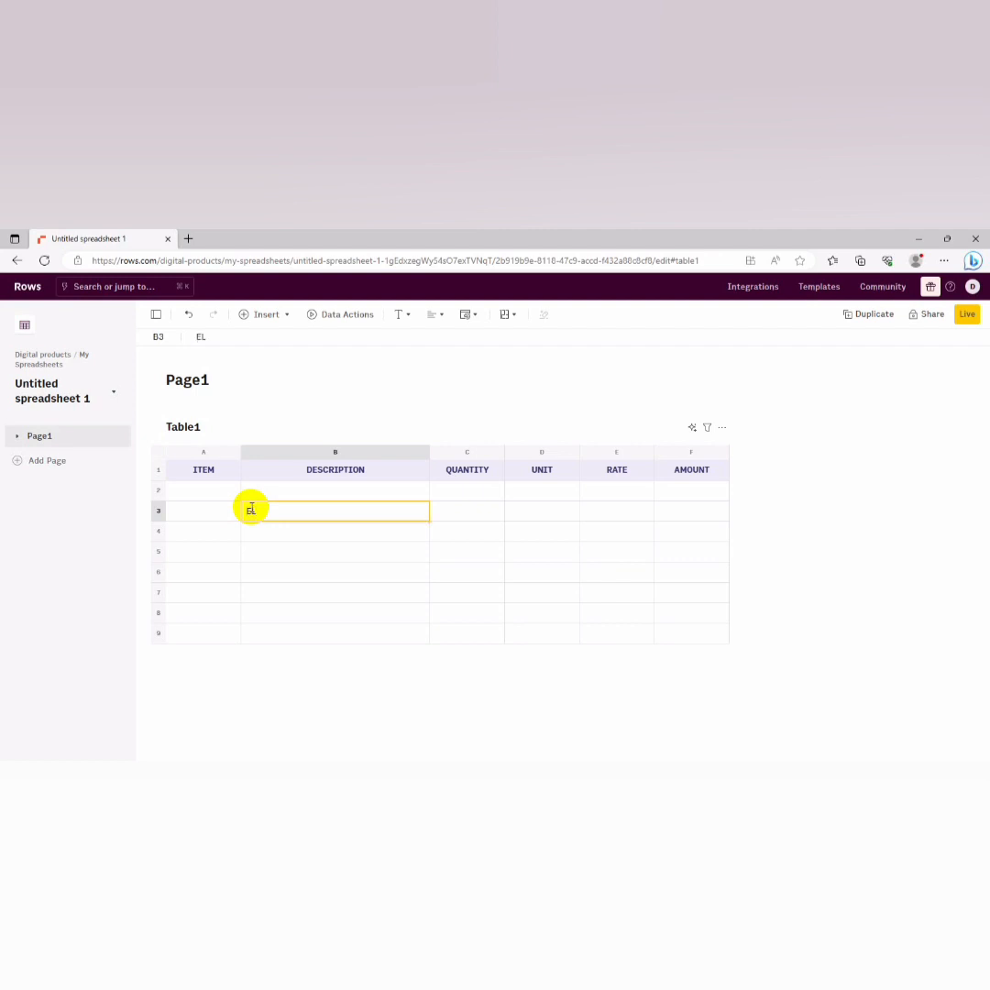
# Enter 'ELEMENT NR1 SUBSTRUCTURE' in the DESCRIPTION column
pyautogui.write('ELEMENT')
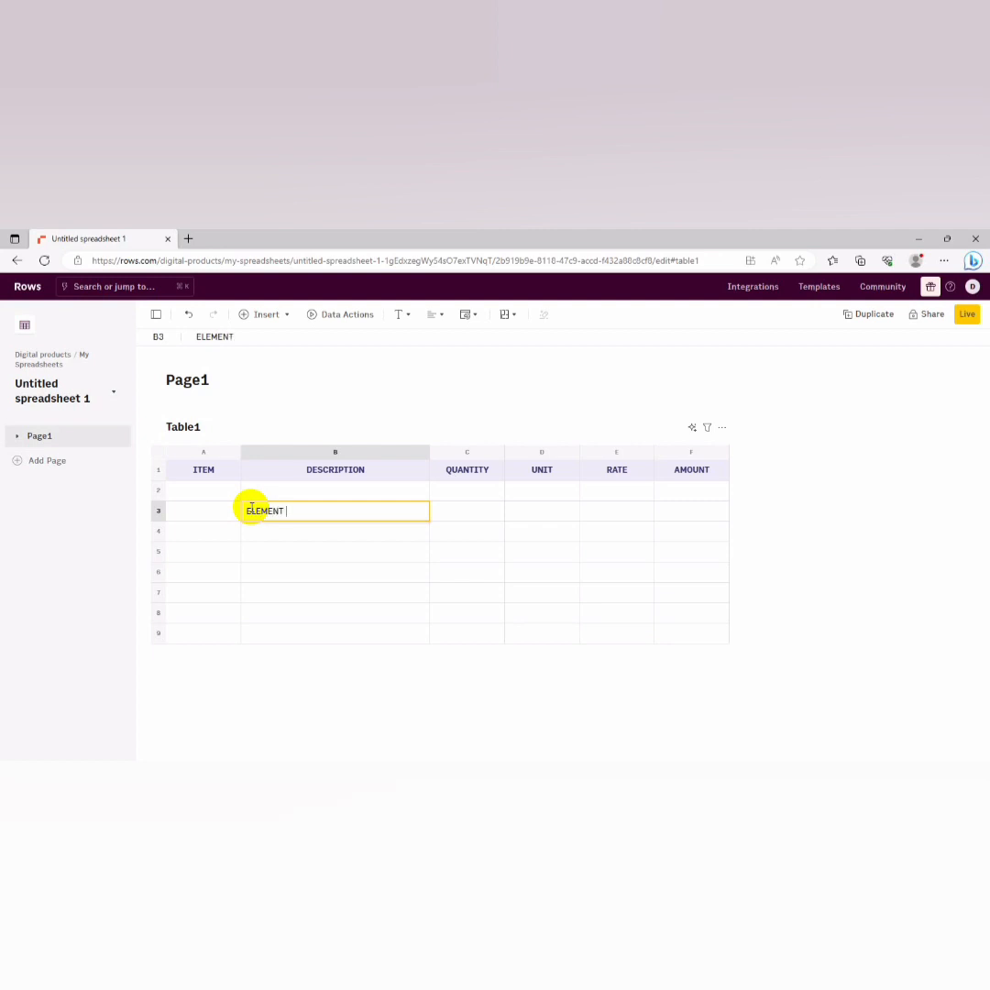
pyautogui.write('NR')
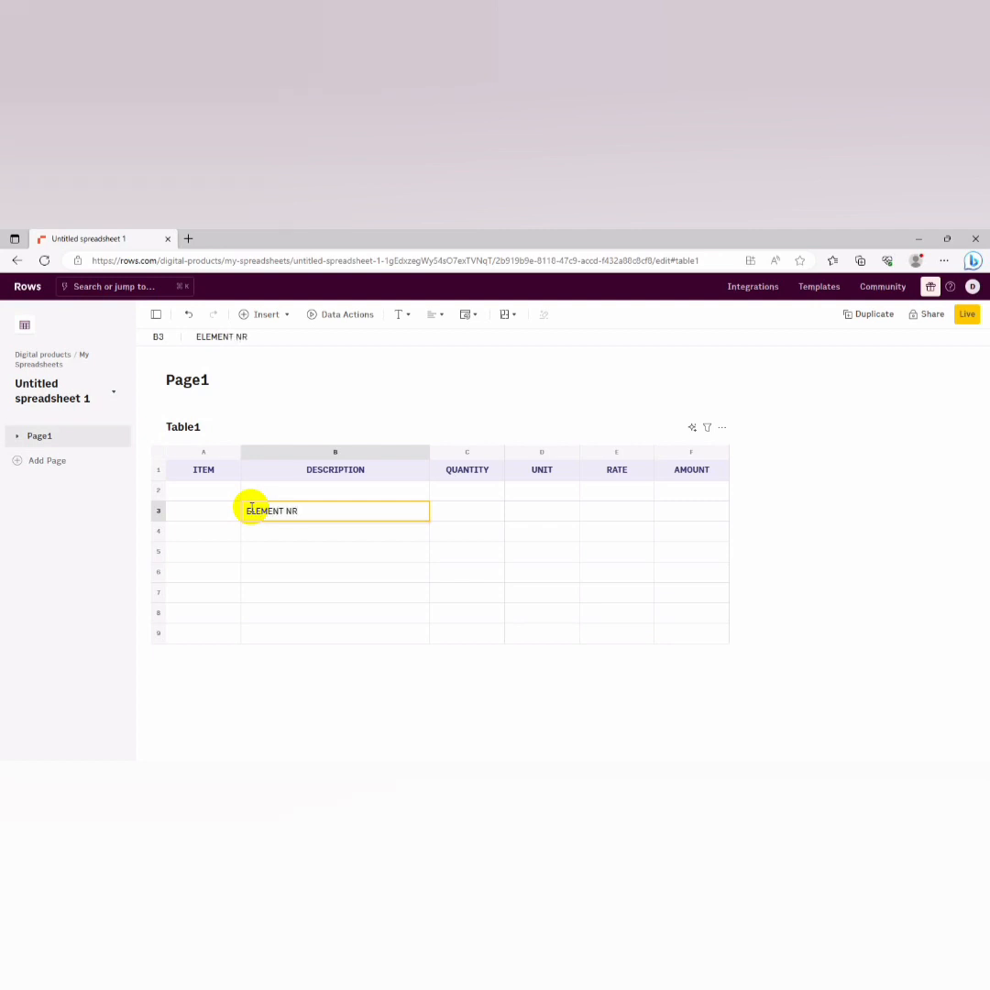
pyautogui.write('1')
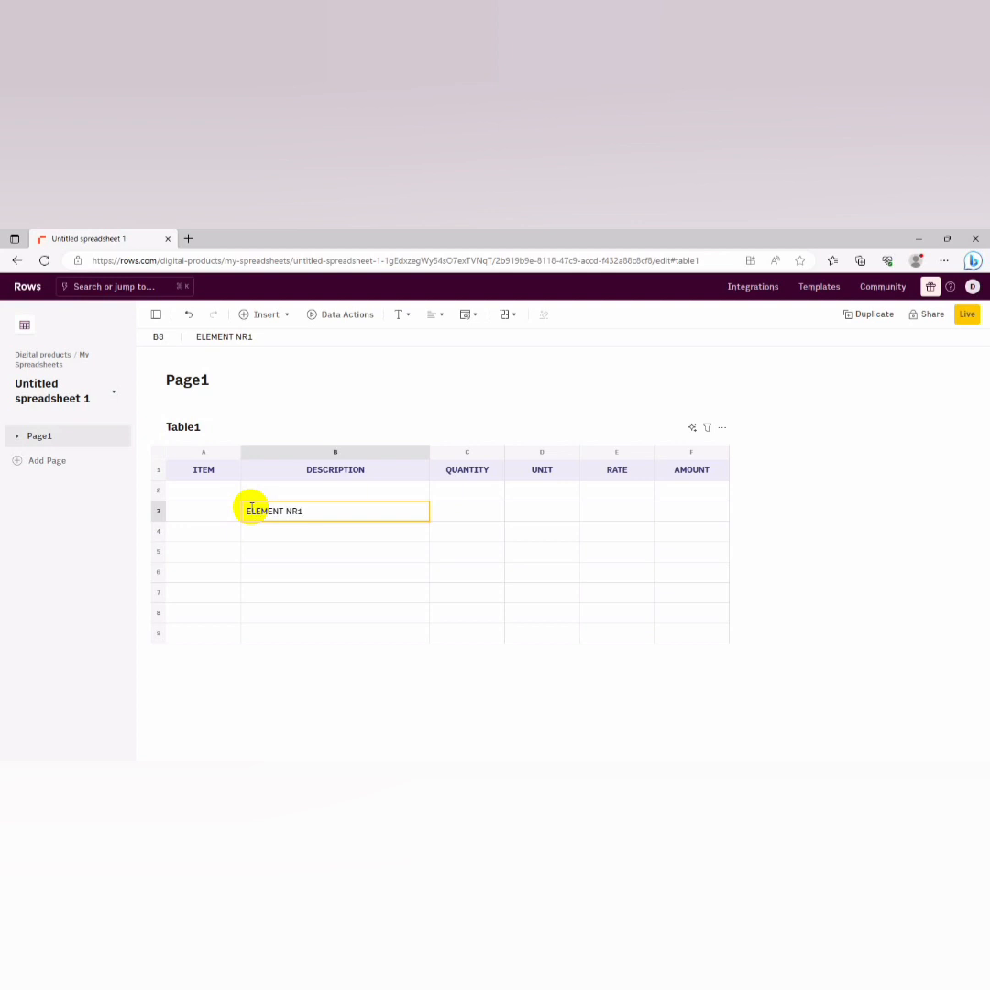
pyautogui.write('SUB')
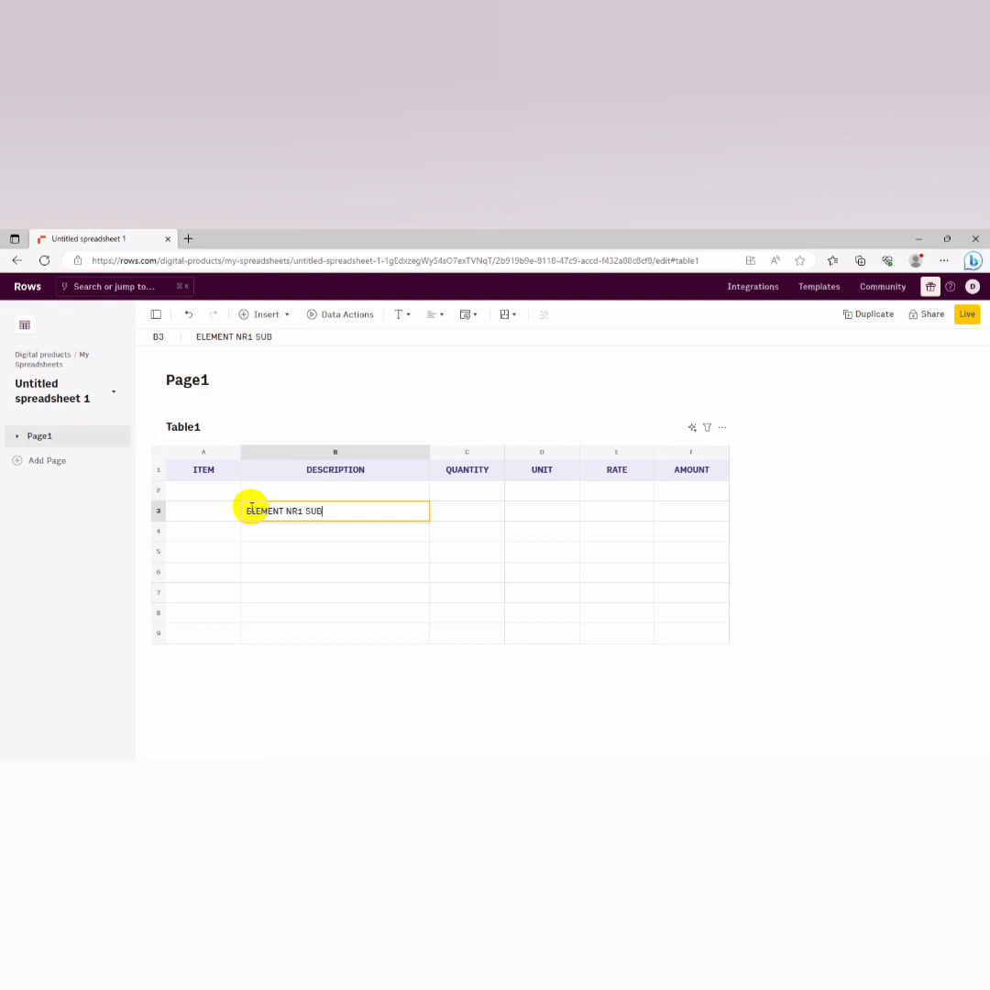
pyautogui.write('STRUCTURE')
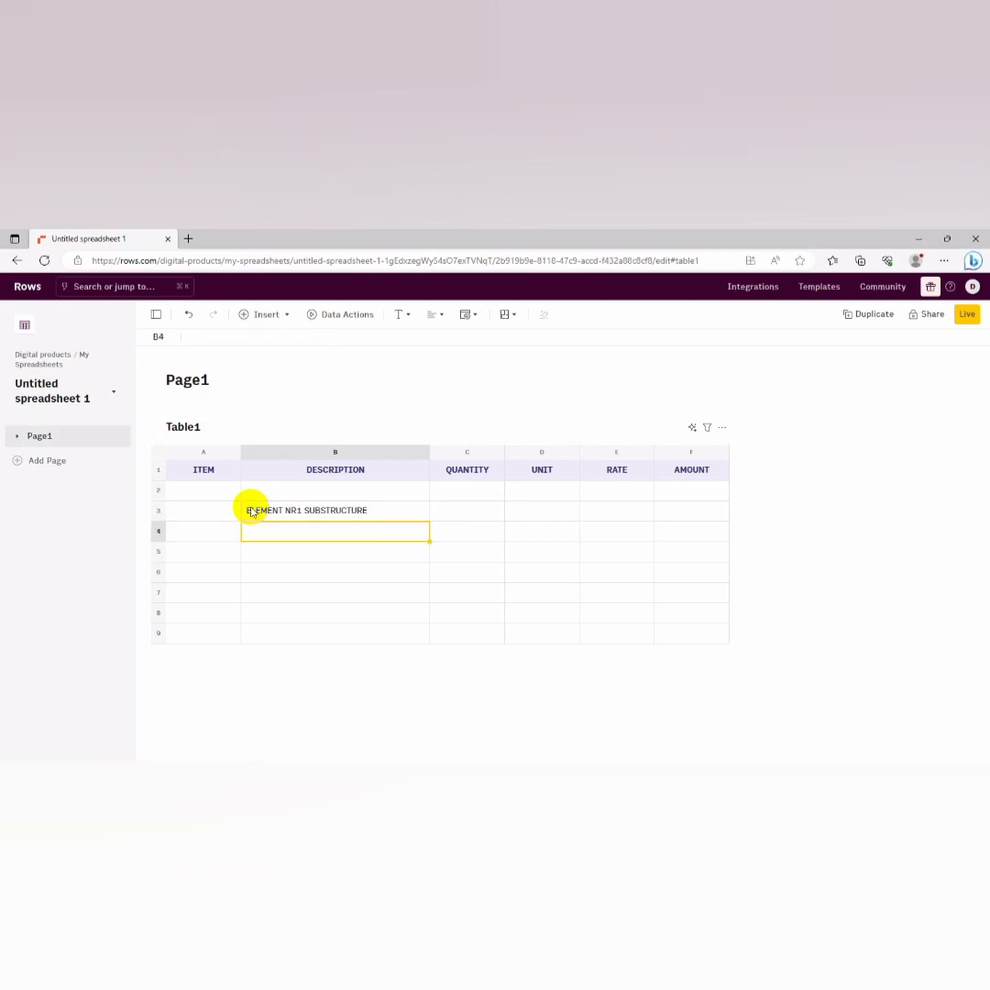
# Enter 'SUBSTRUCTURE (PROVISIONAL)' in the row beneath it
pyautogui.write('S')
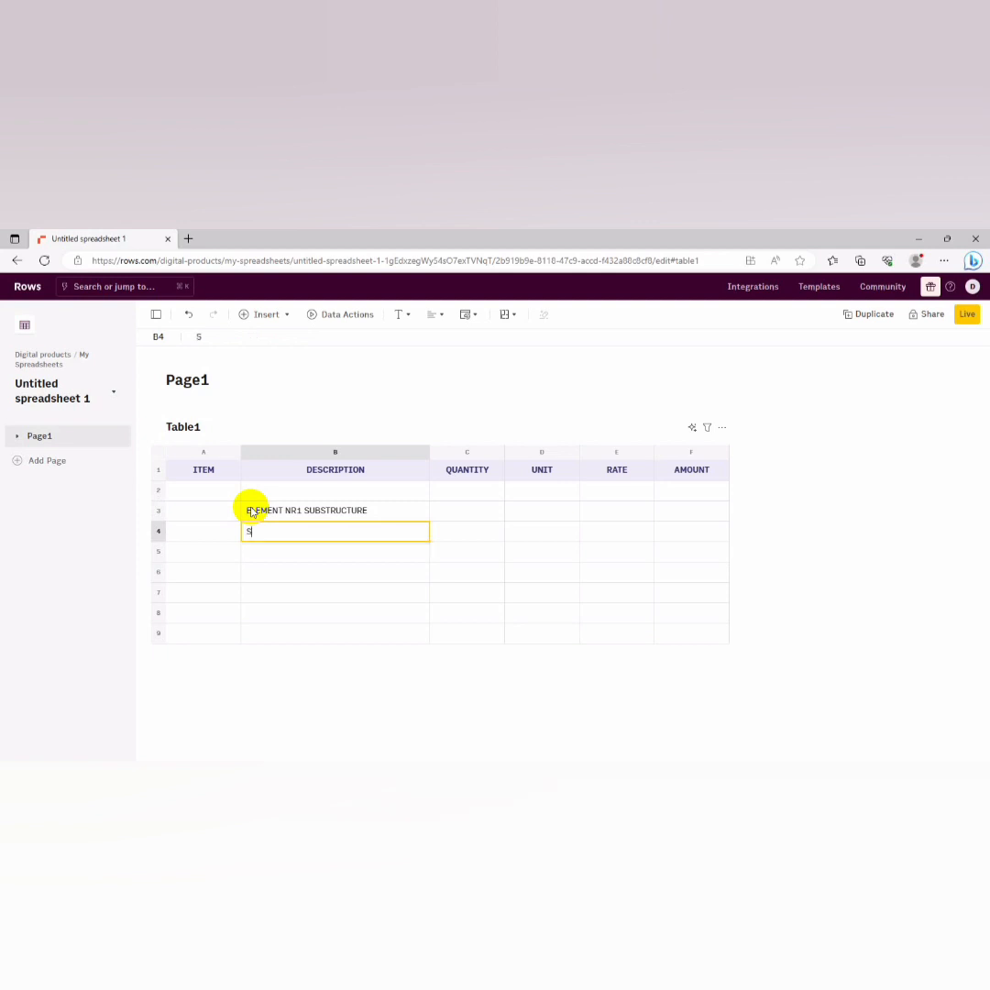
pyautogui.write('UBS')
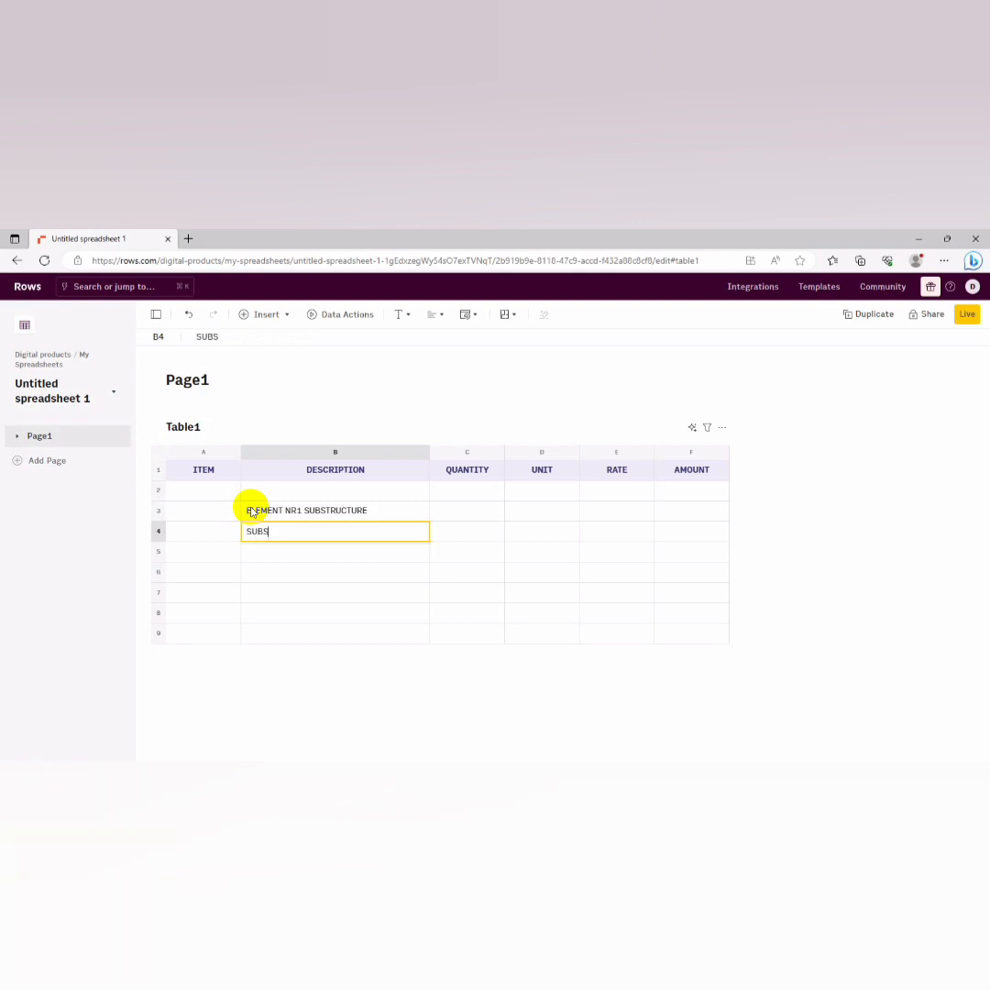
pyautogui.write('TRUCT')
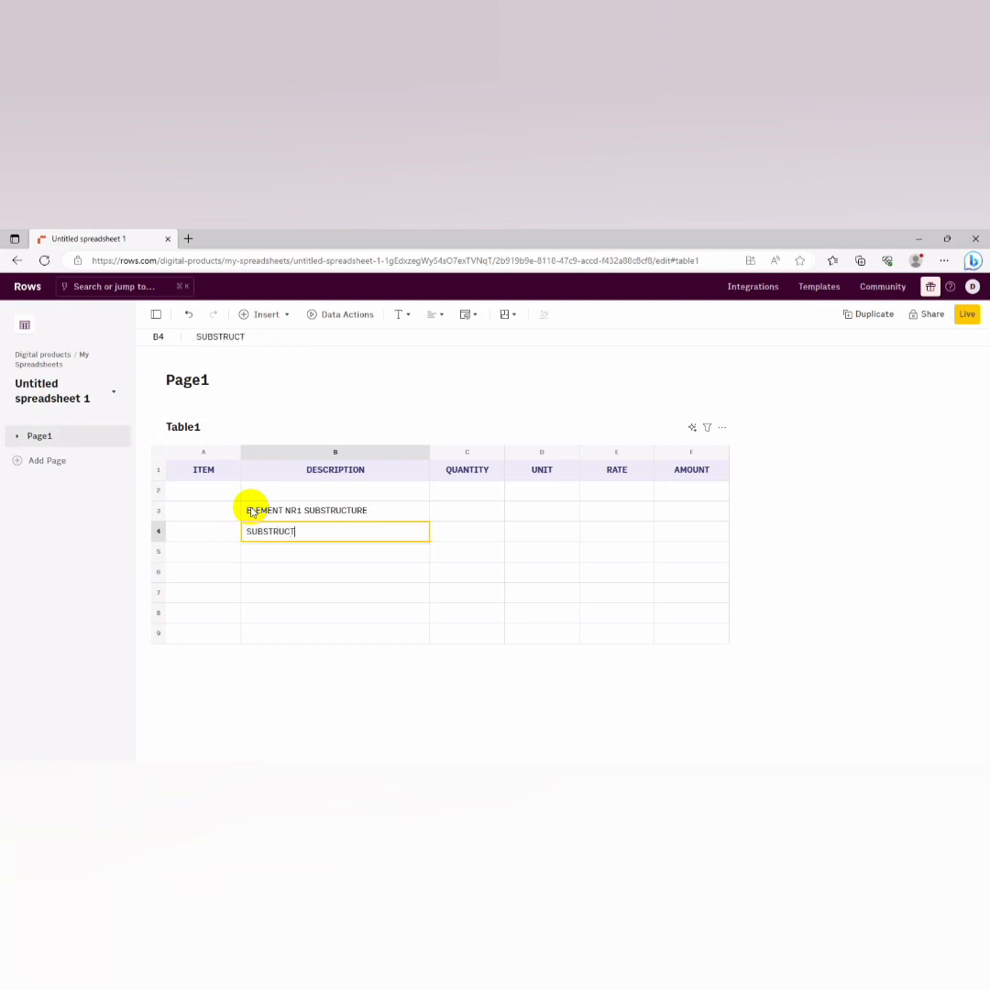
pyautogui.write('URE P')
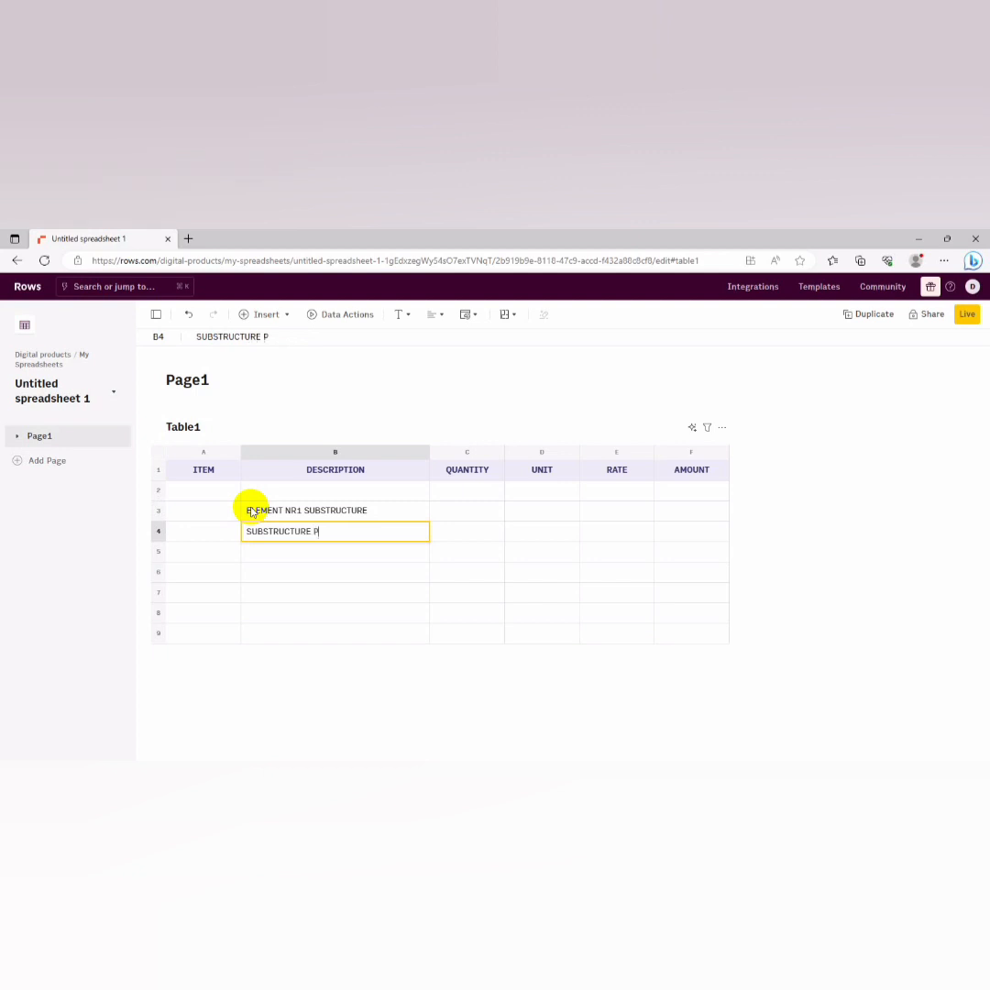
pyautogui.write('ROVIS')
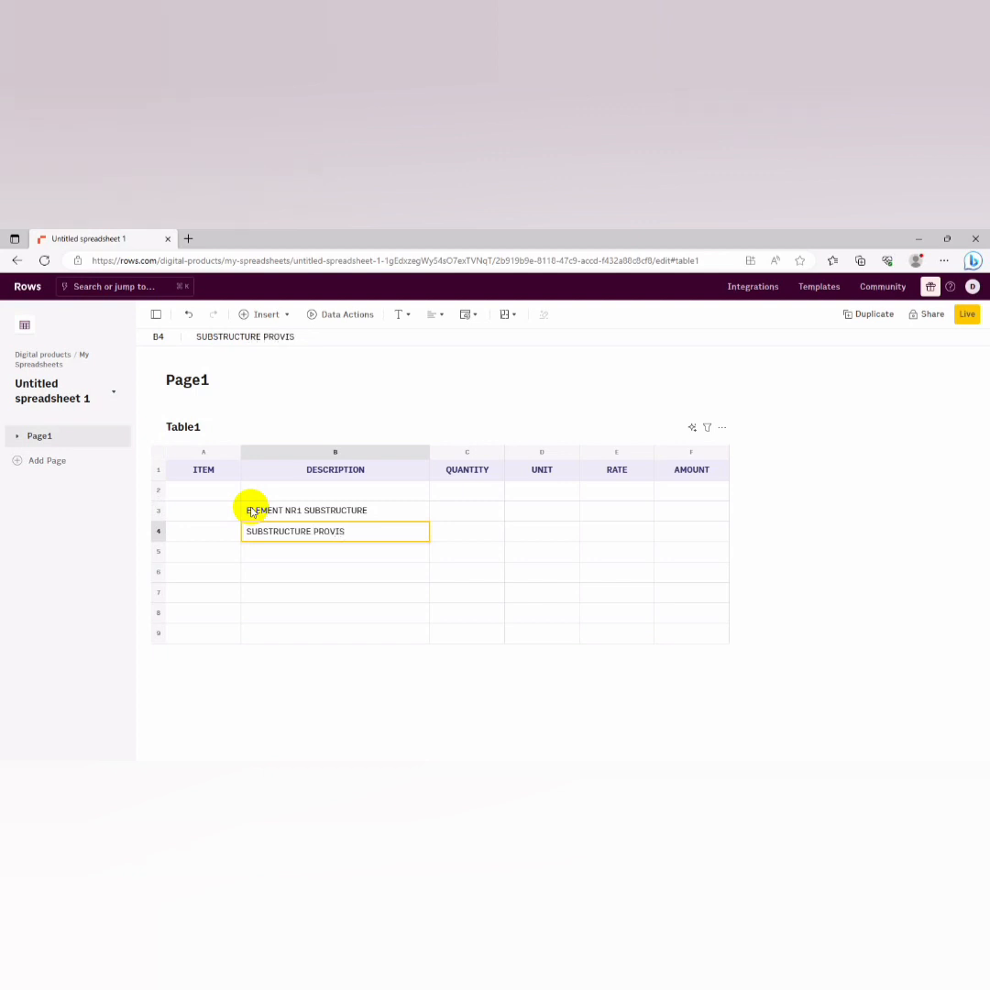
pyautogui.write('IN')
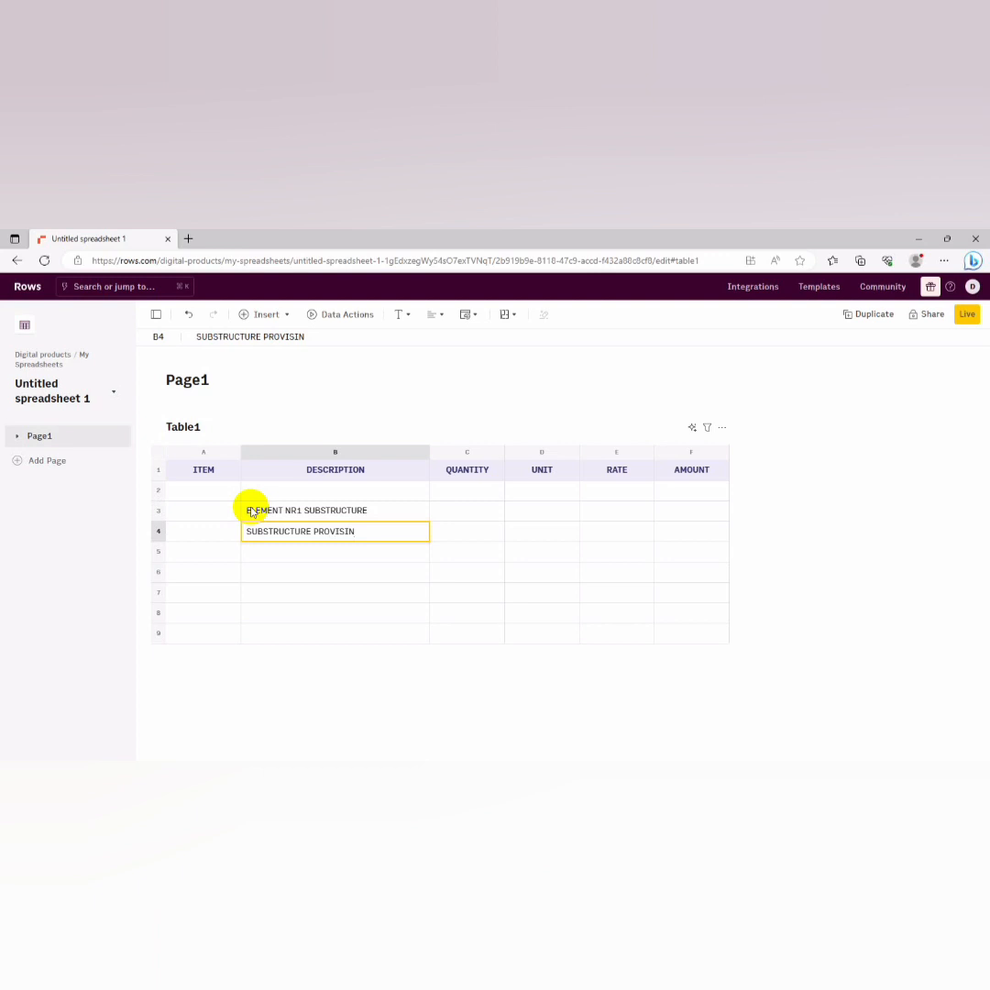
pyautogui.write('A')
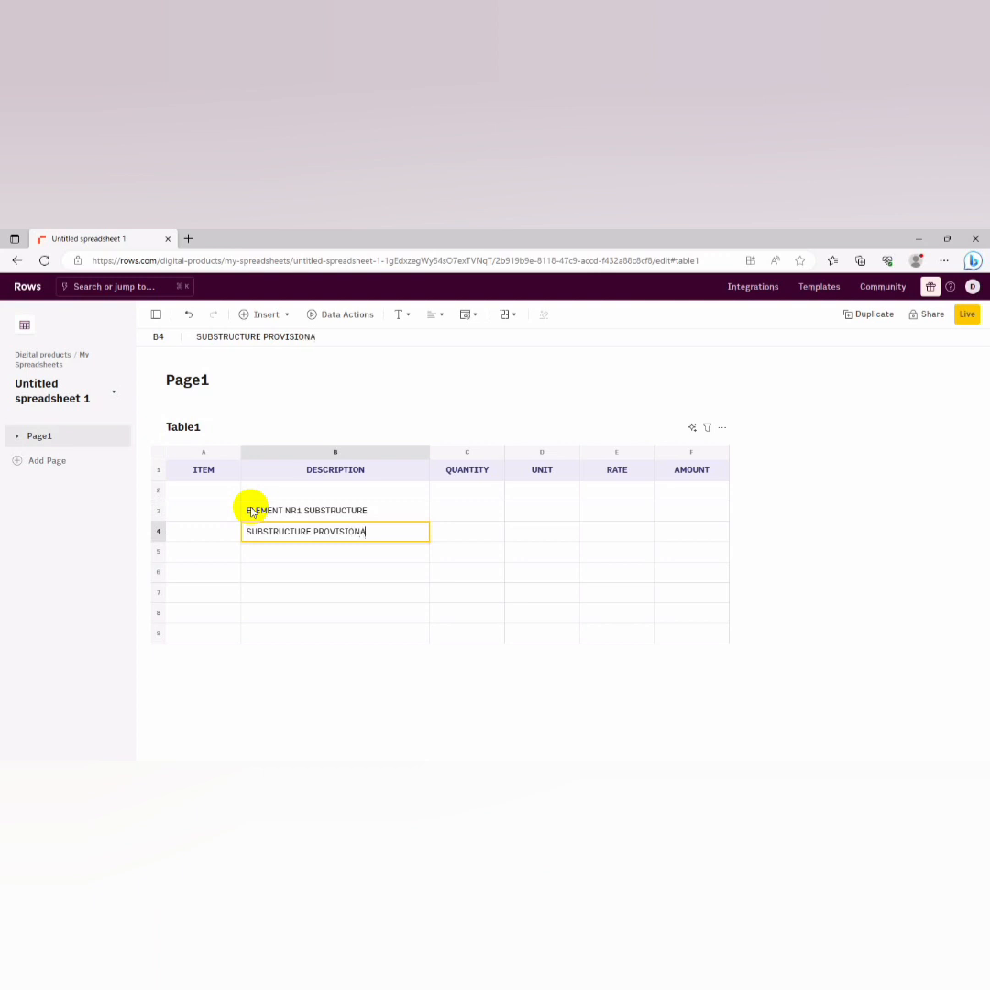
pyautogui.write('L')
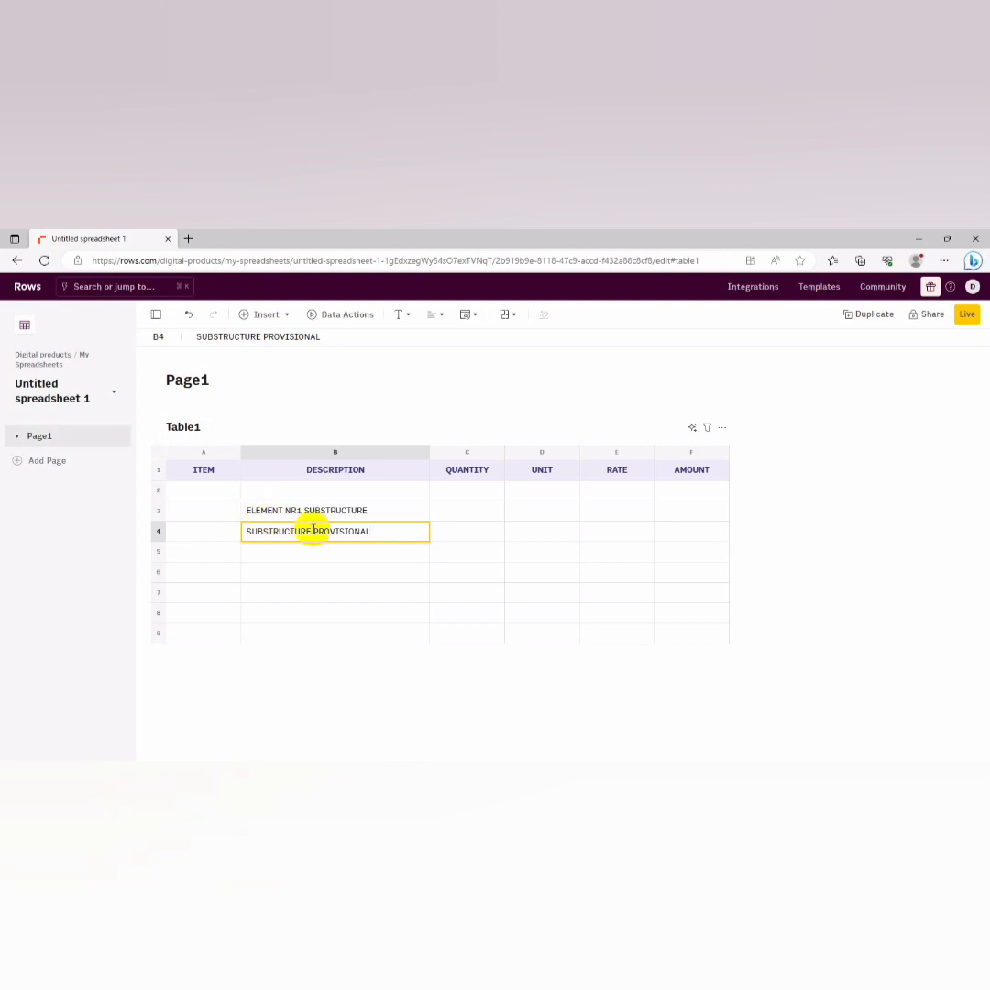
pyautogui.write('(')
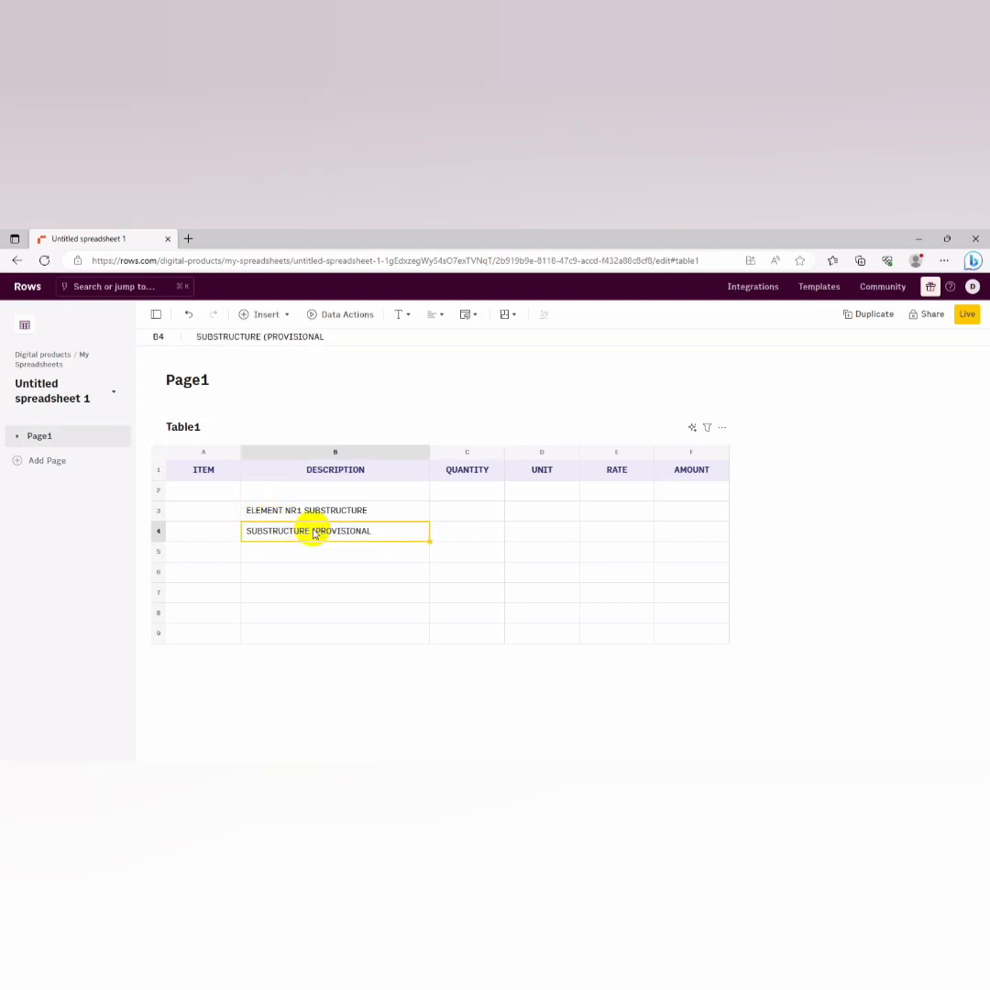
pyautogui.write('(')
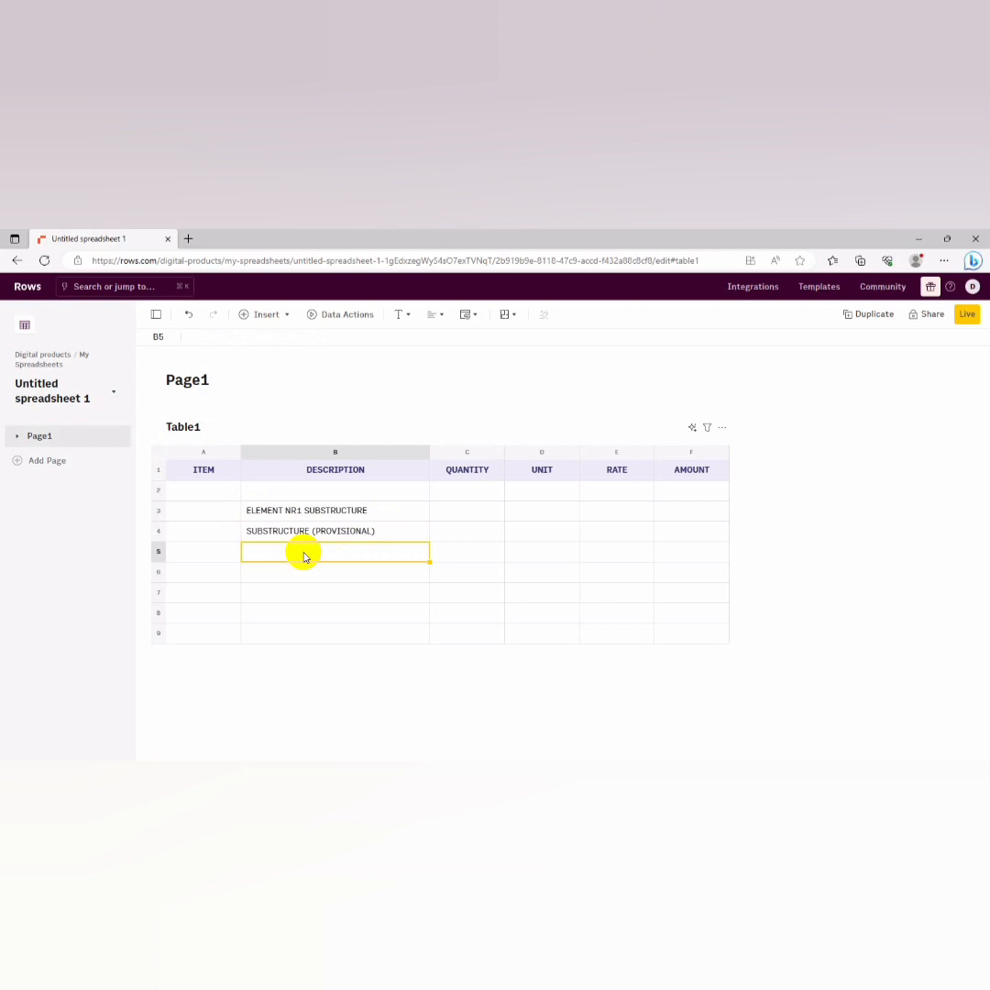
pyautogui.moveTo(295, 557)
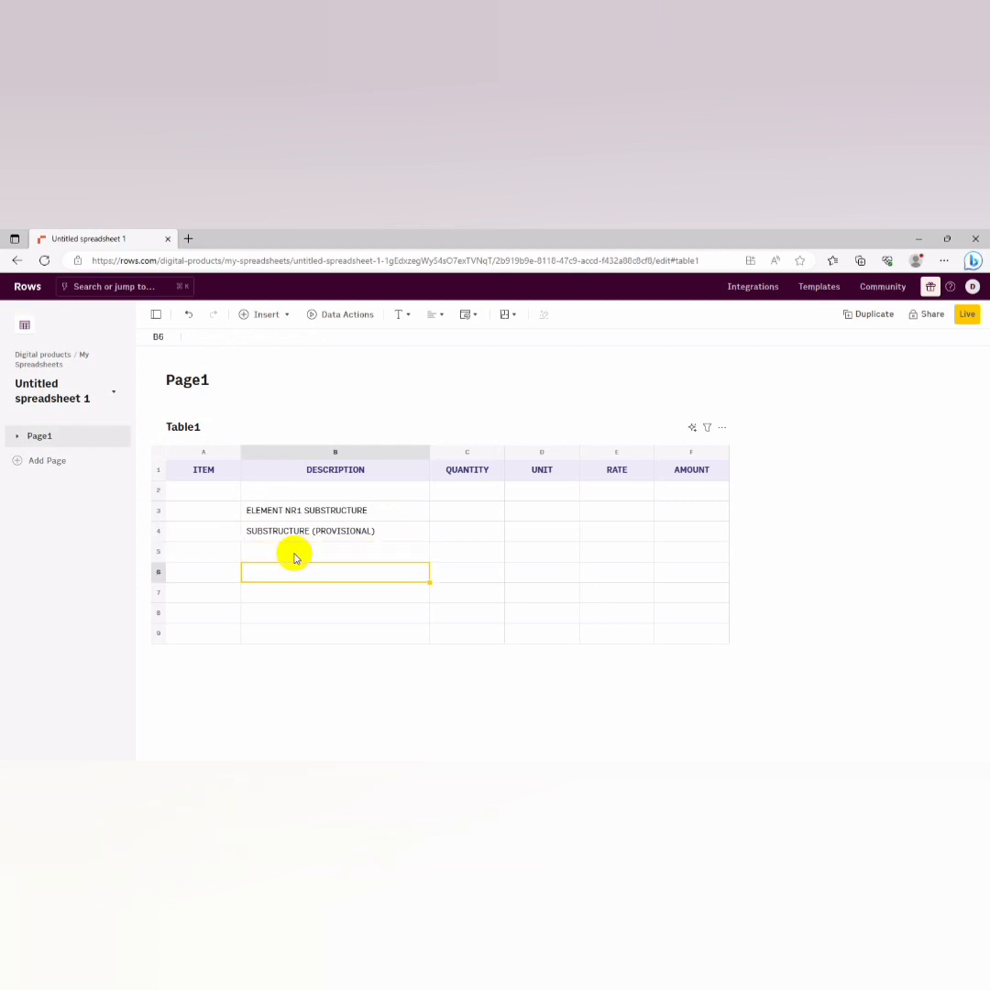
# Enter 'Site preparation' as the row 6 description with item letter A
pyautogui.write('S')
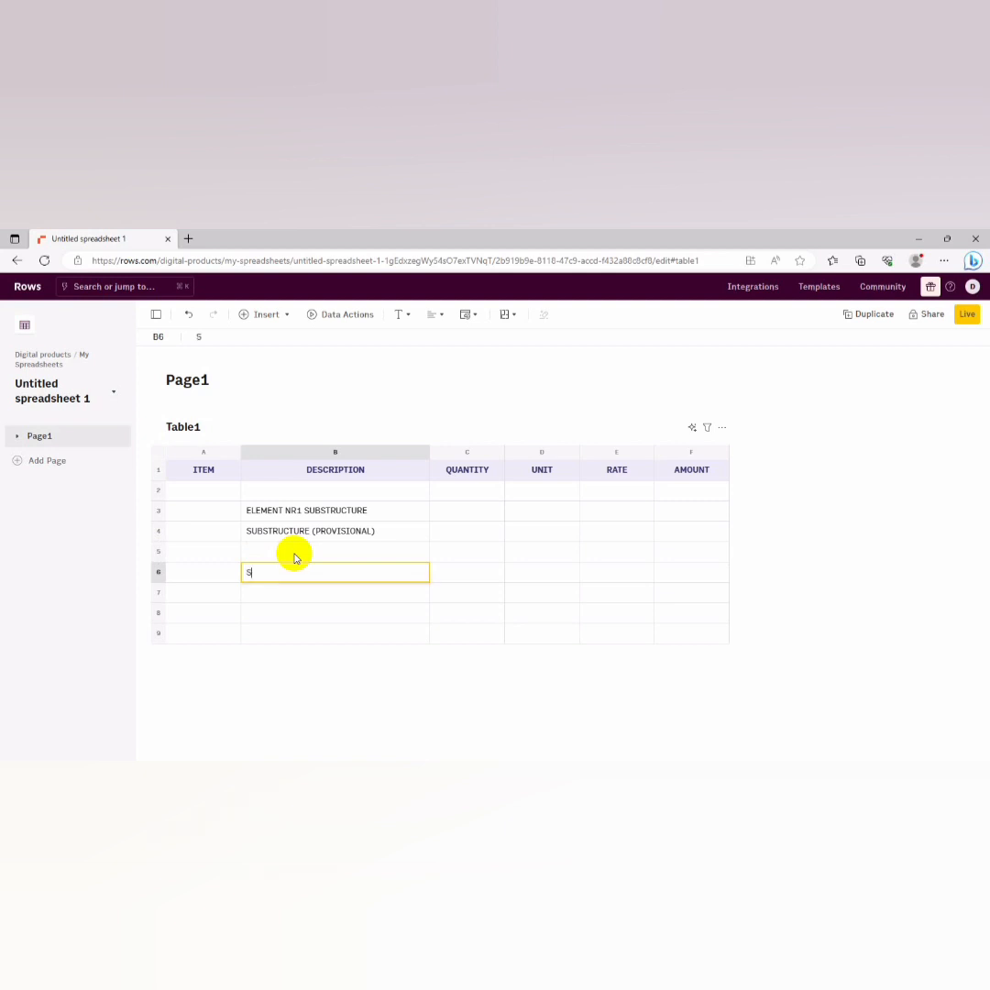
pyautogui.write('ite')
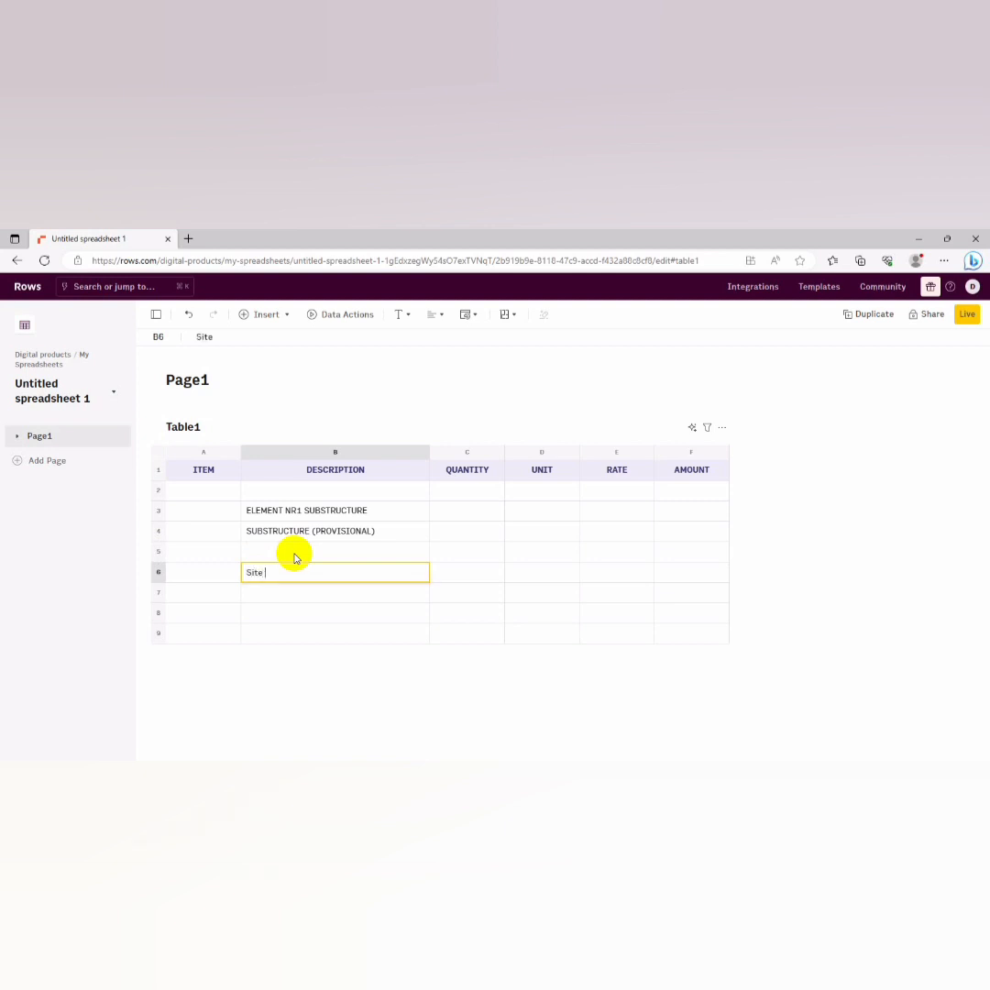
pyautogui.write('pre')
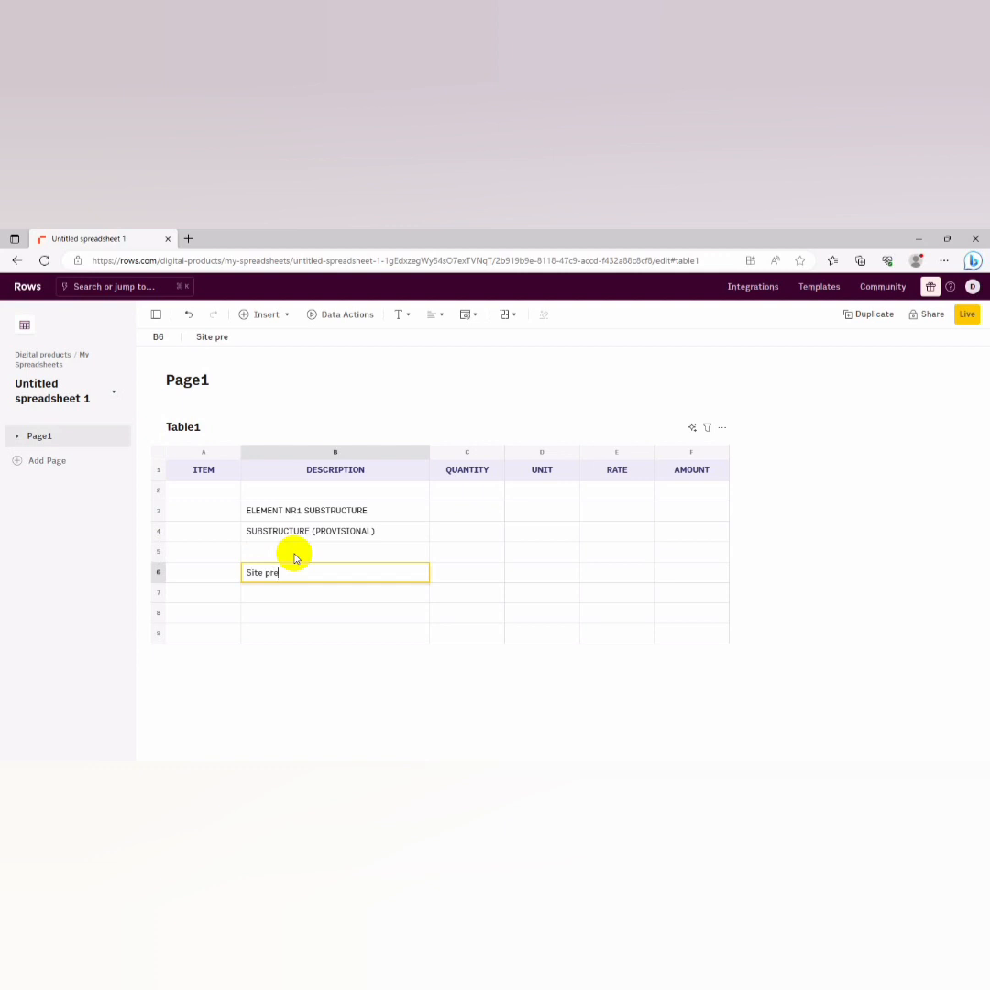
pyautogui.write('parat')
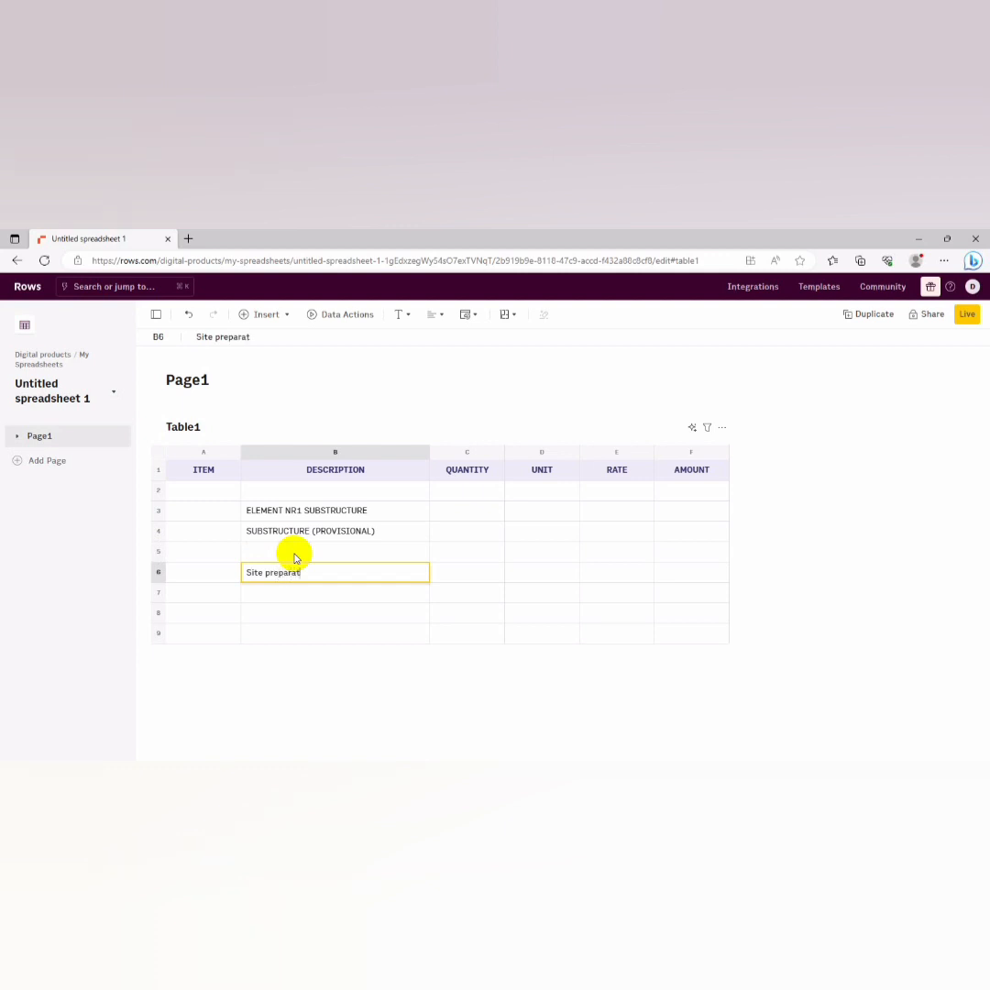
pyautogui.write('ion')
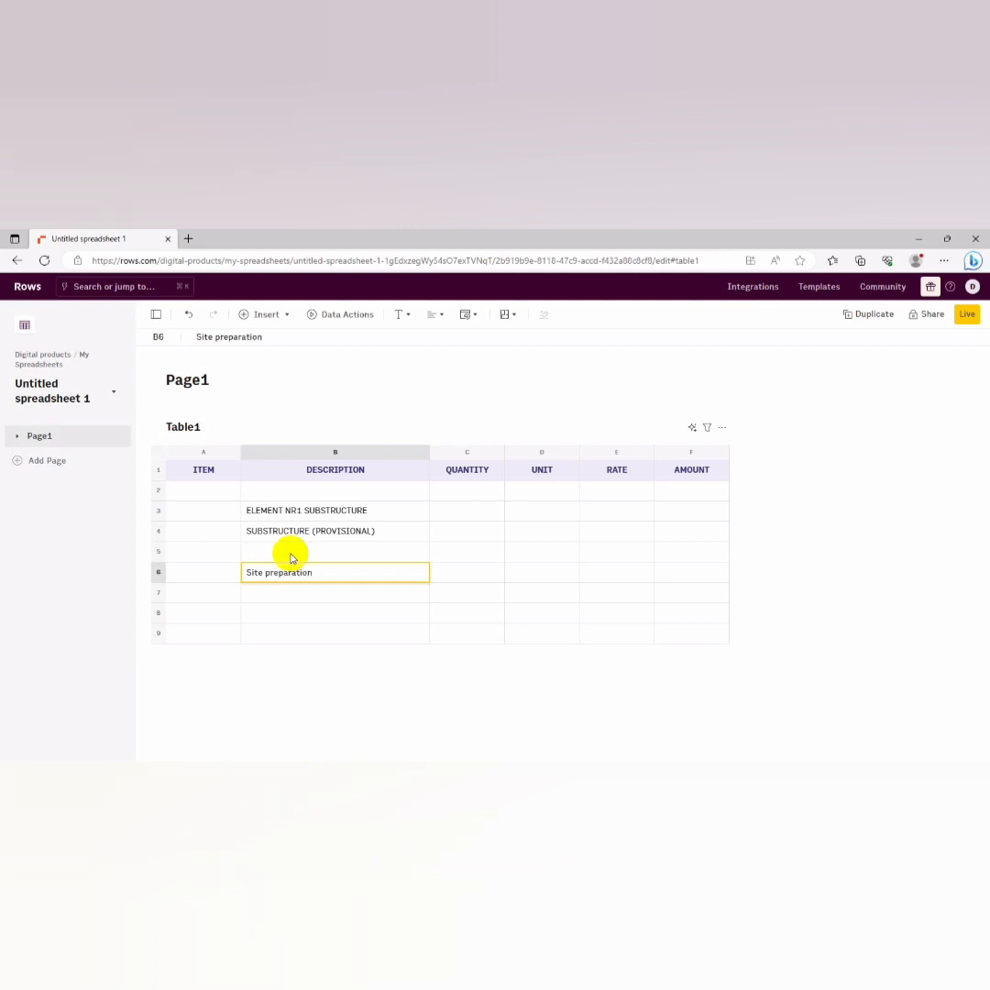
pyautogui.click(202, 572)
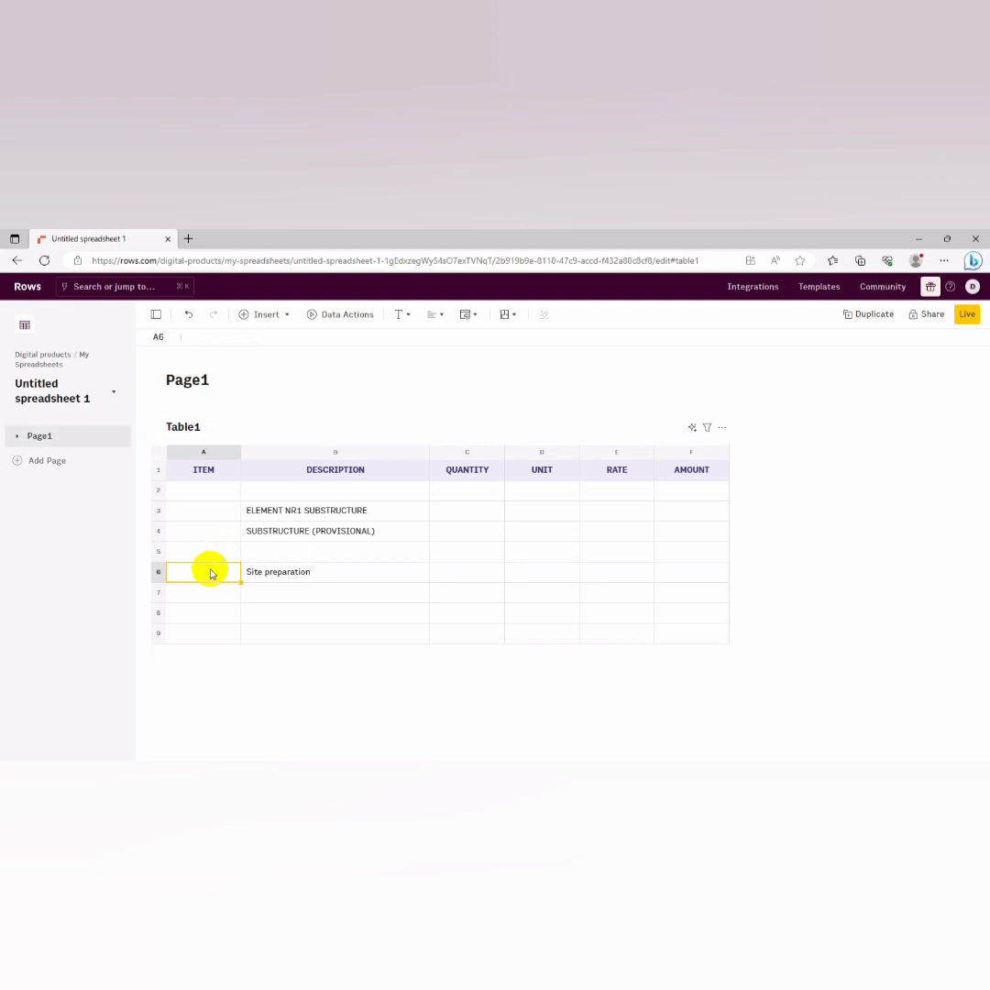
pyautogui.write('A')
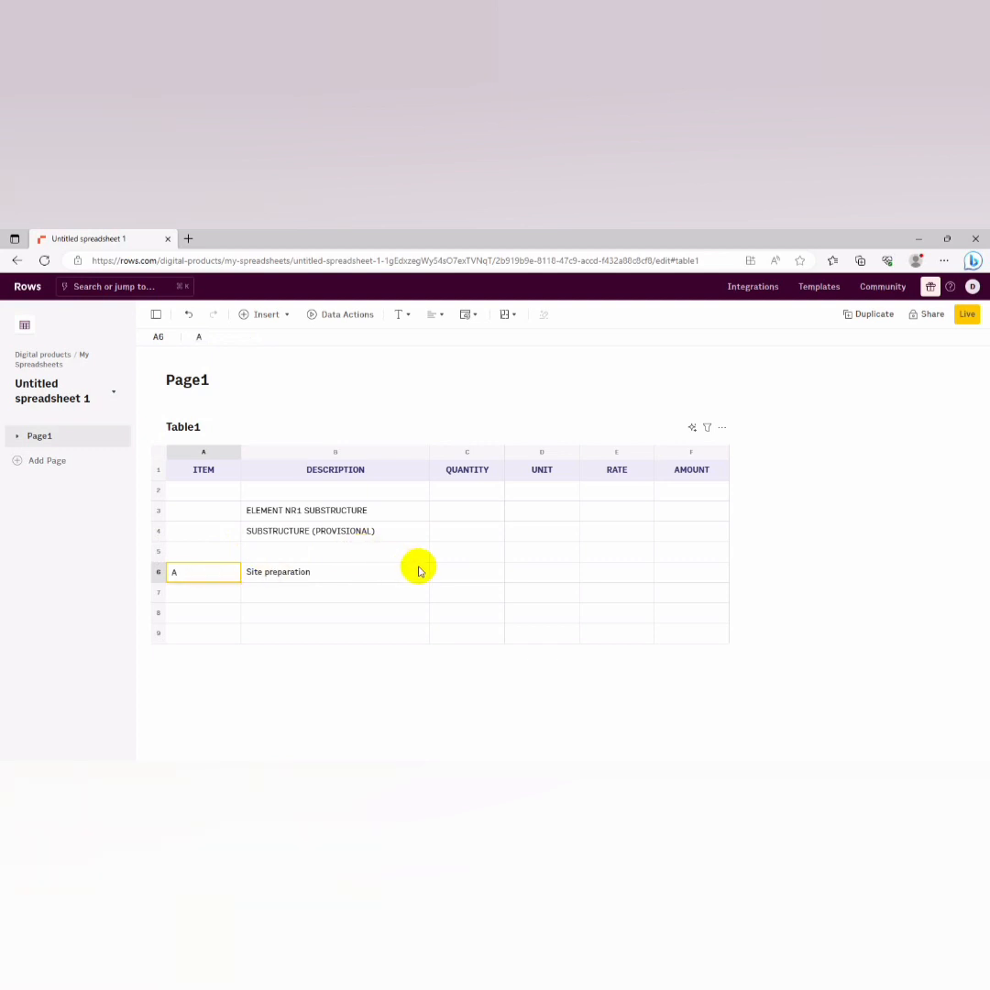
# Give Site preparation quantity 2000, unit M2 and rate 50
pyautogui.click(465, 572)
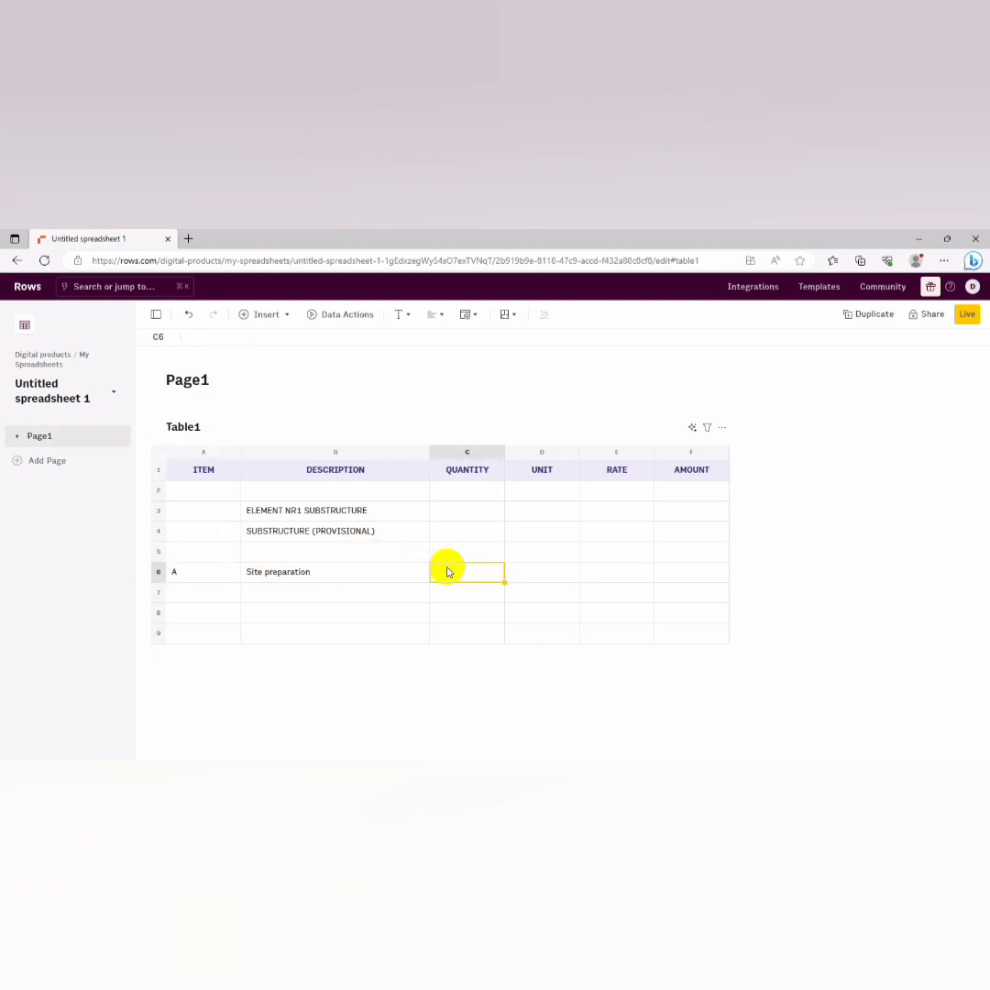
pyautogui.moveTo(467, 572)
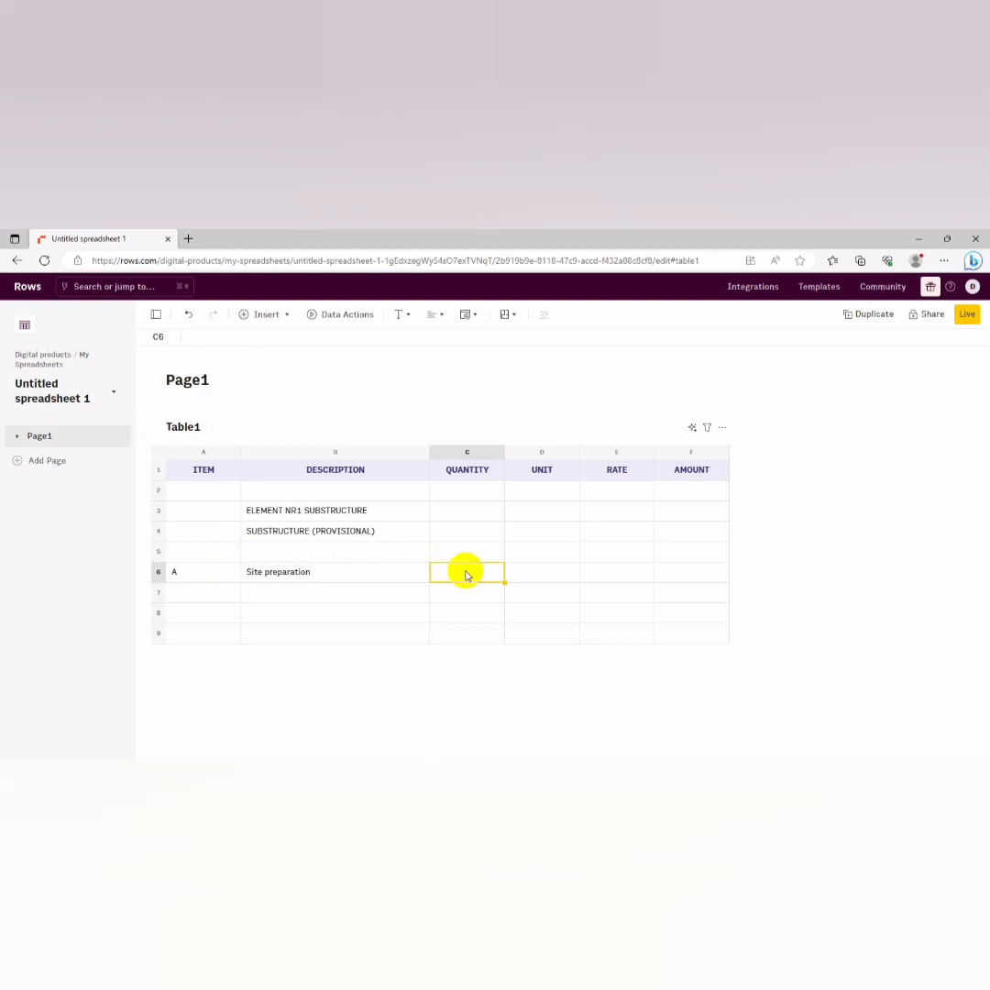
pyautogui.moveTo(414, 583)
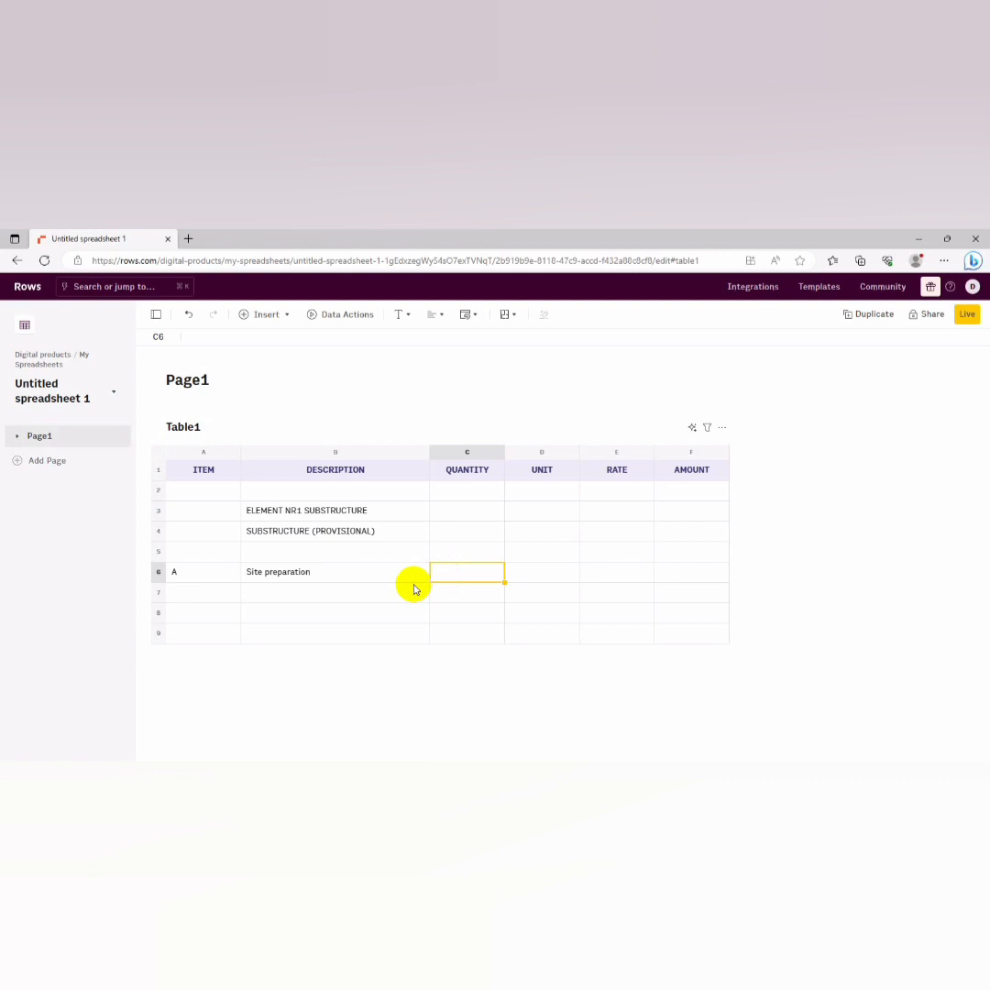
pyautogui.moveTo(454, 586)
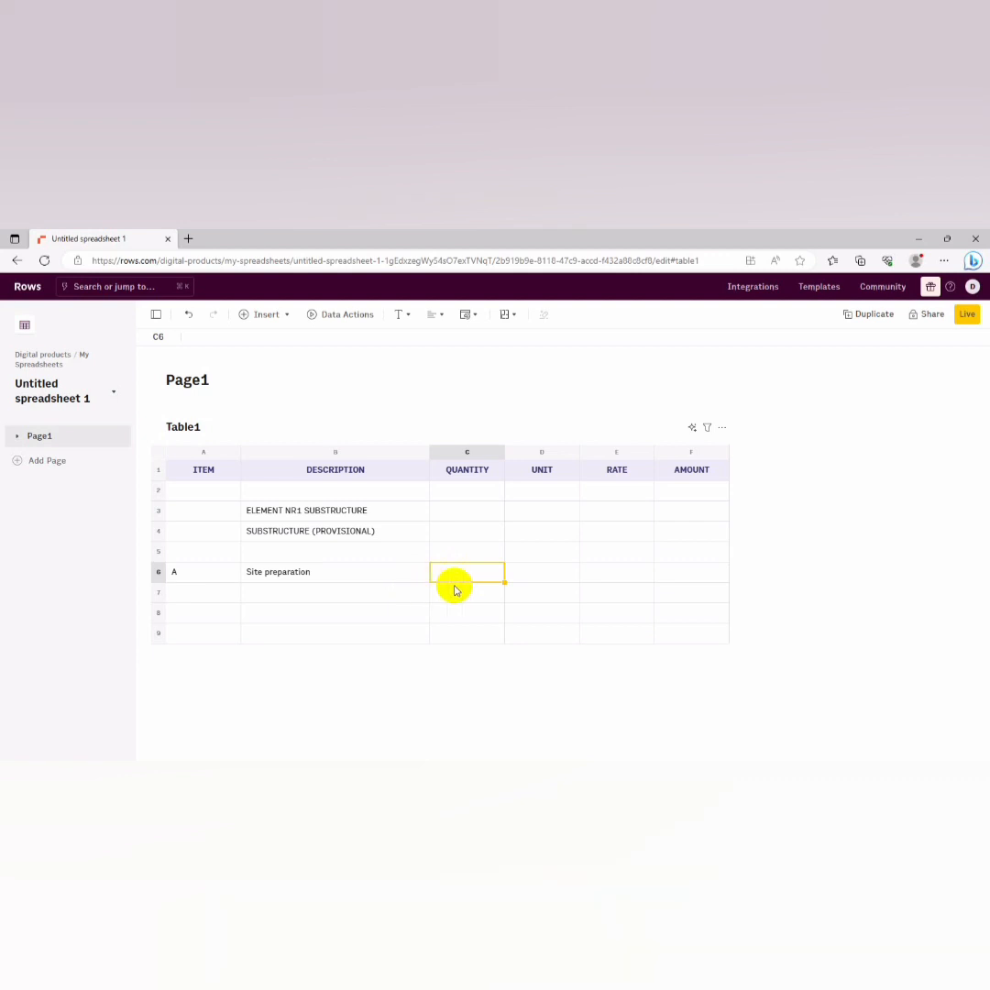
pyautogui.write('2000')
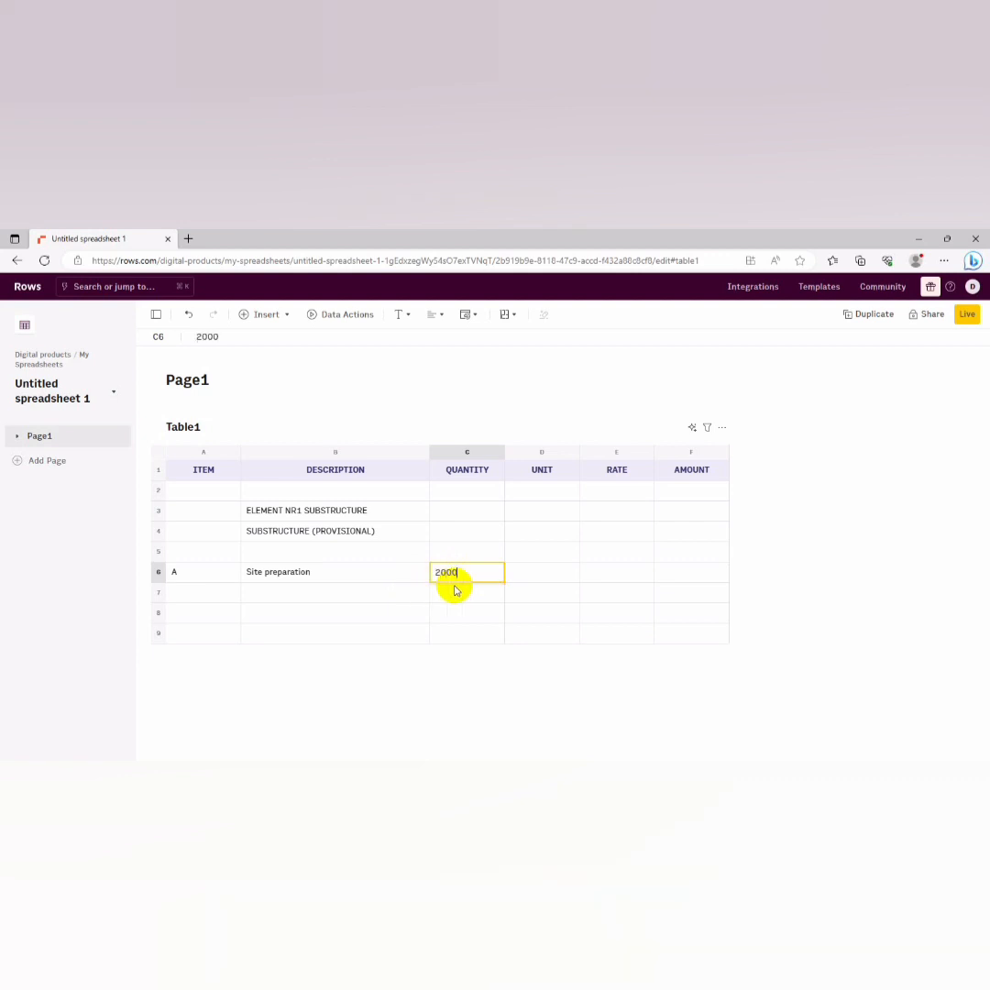
pyautogui.press('Tab')
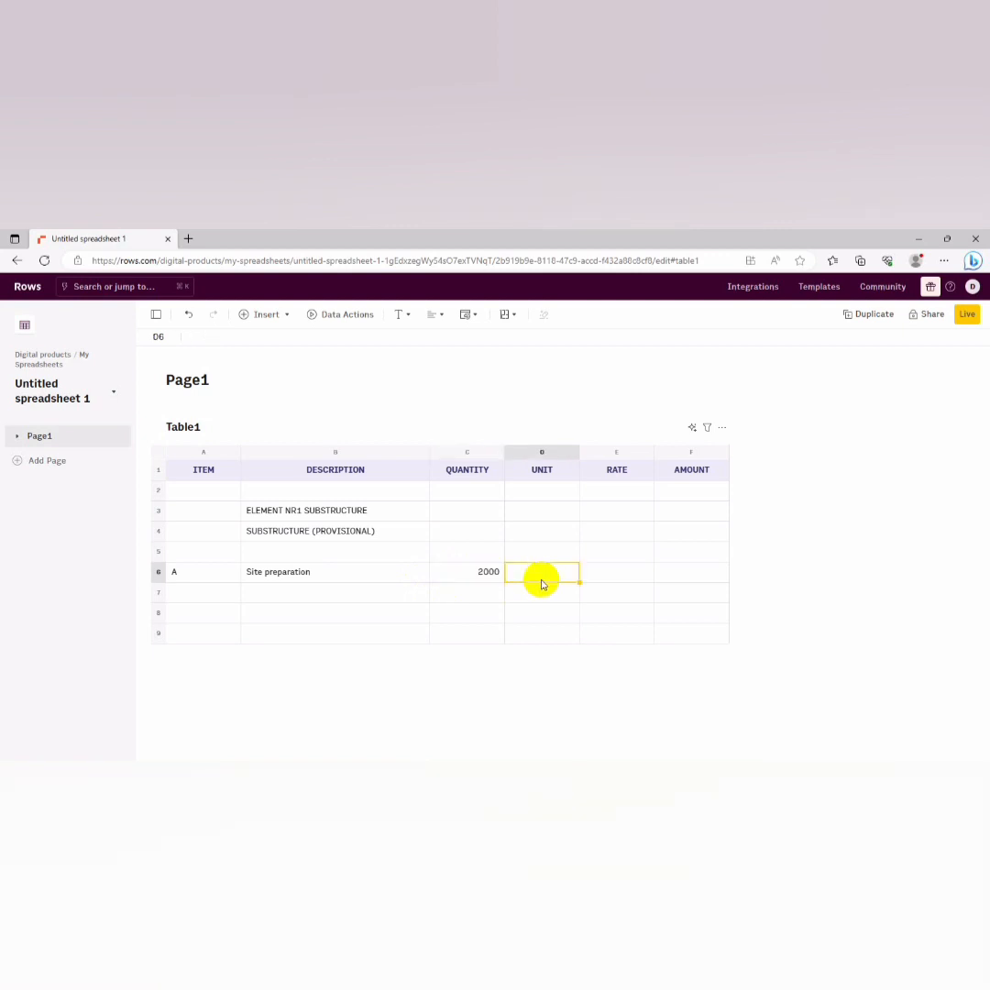
pyautogui.write('M2')
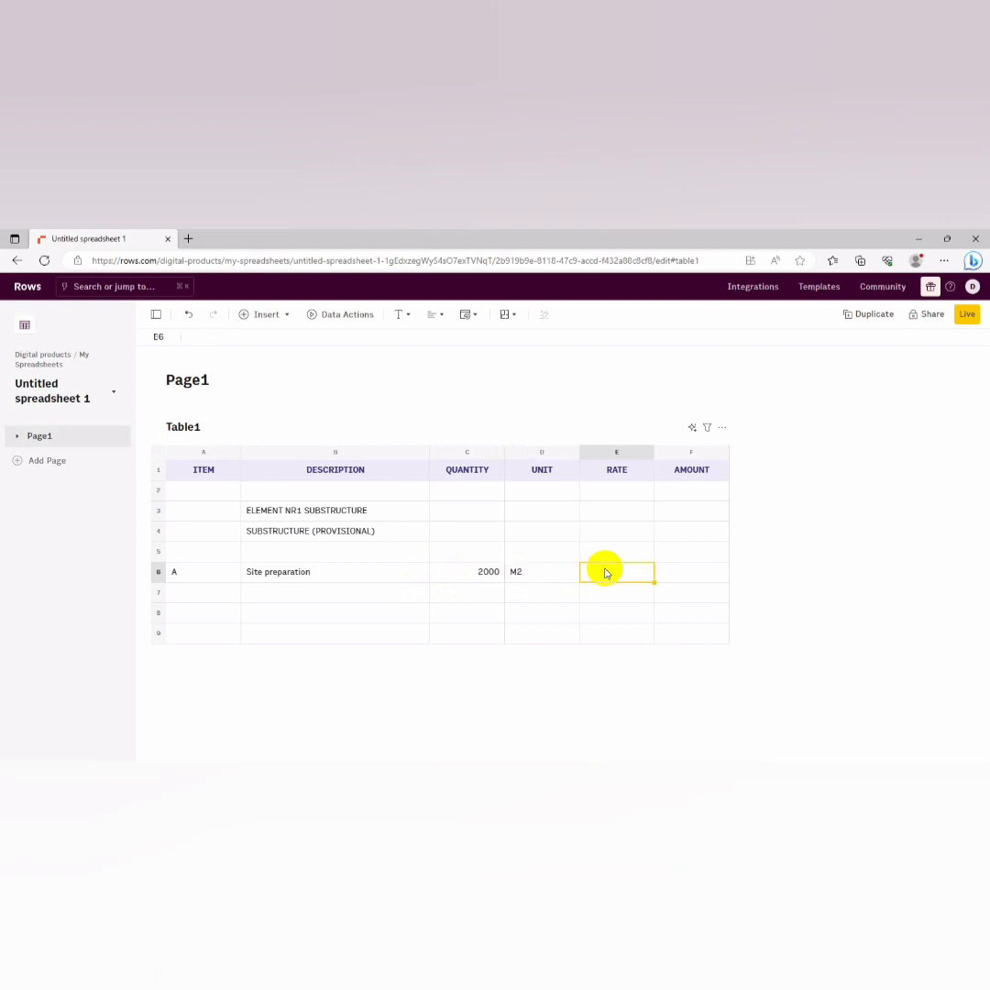
pyautogui.write('50')
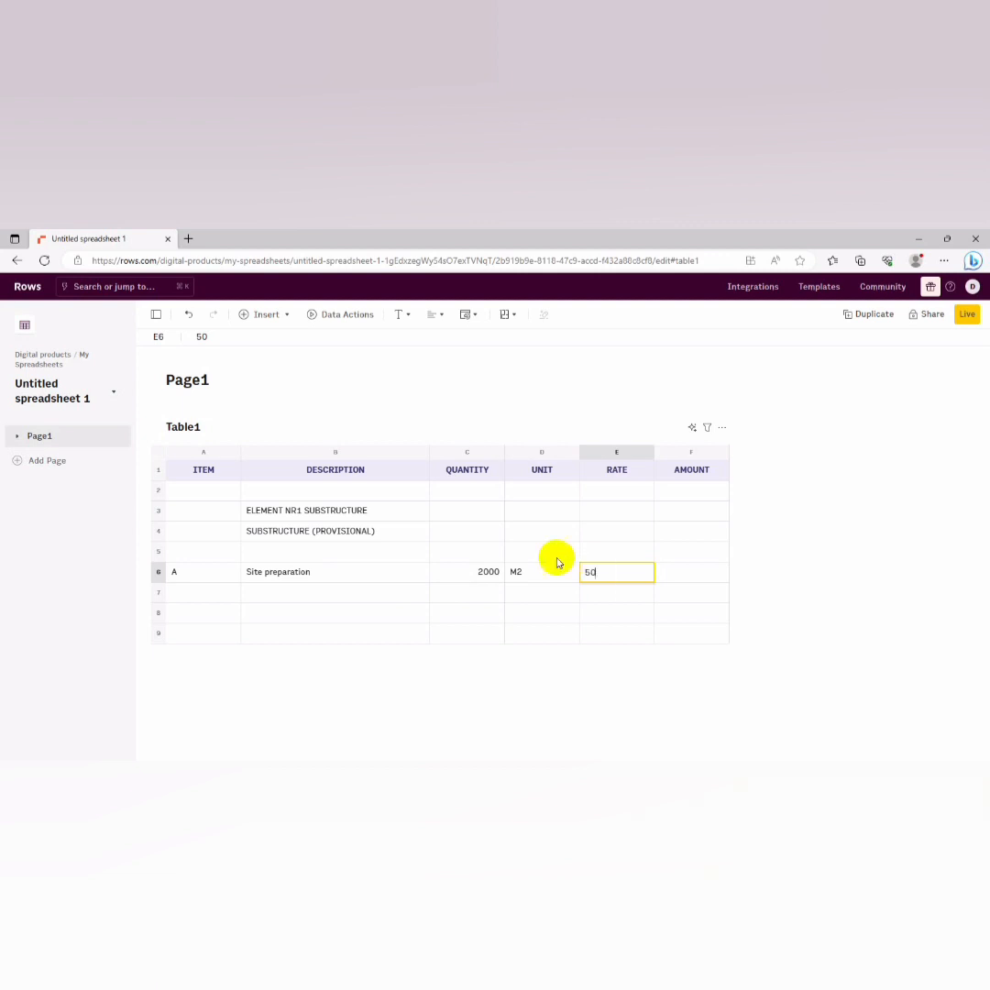
pyautogui.press('Enter')
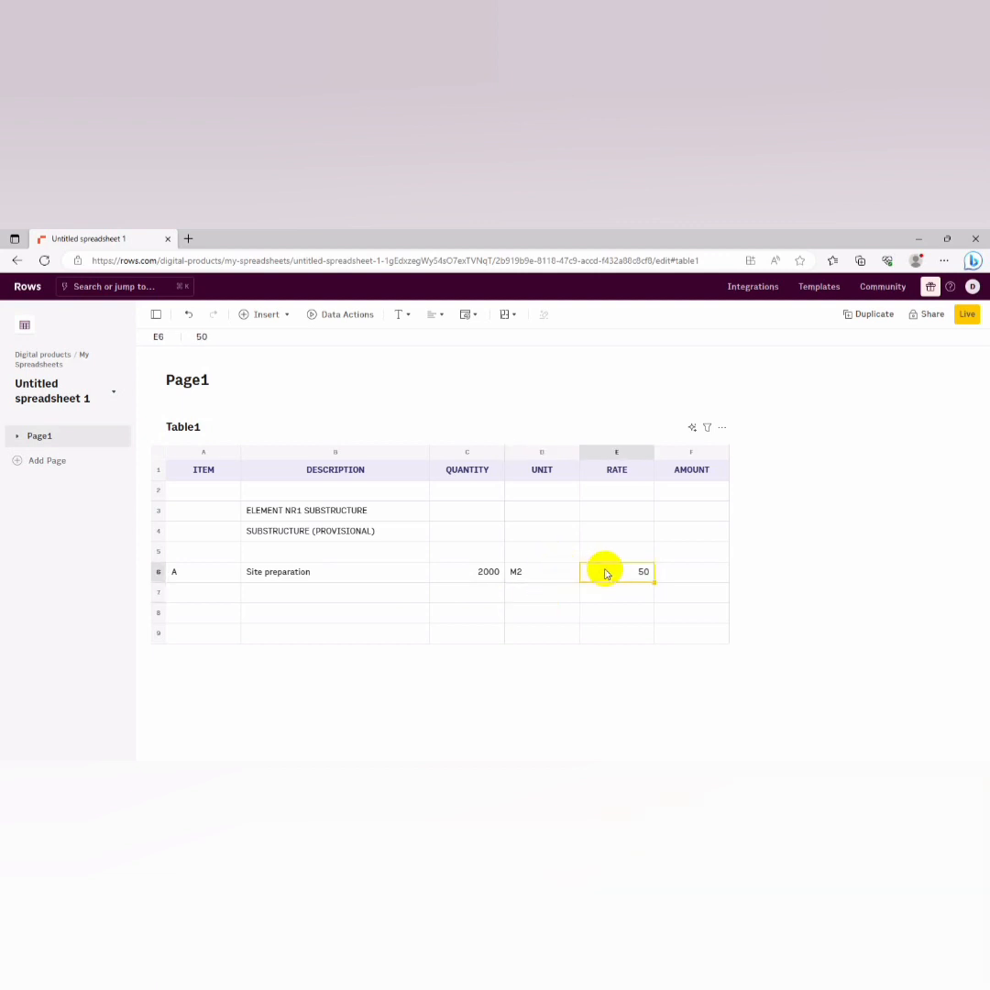
pyautogui.moveTo(509, 314)
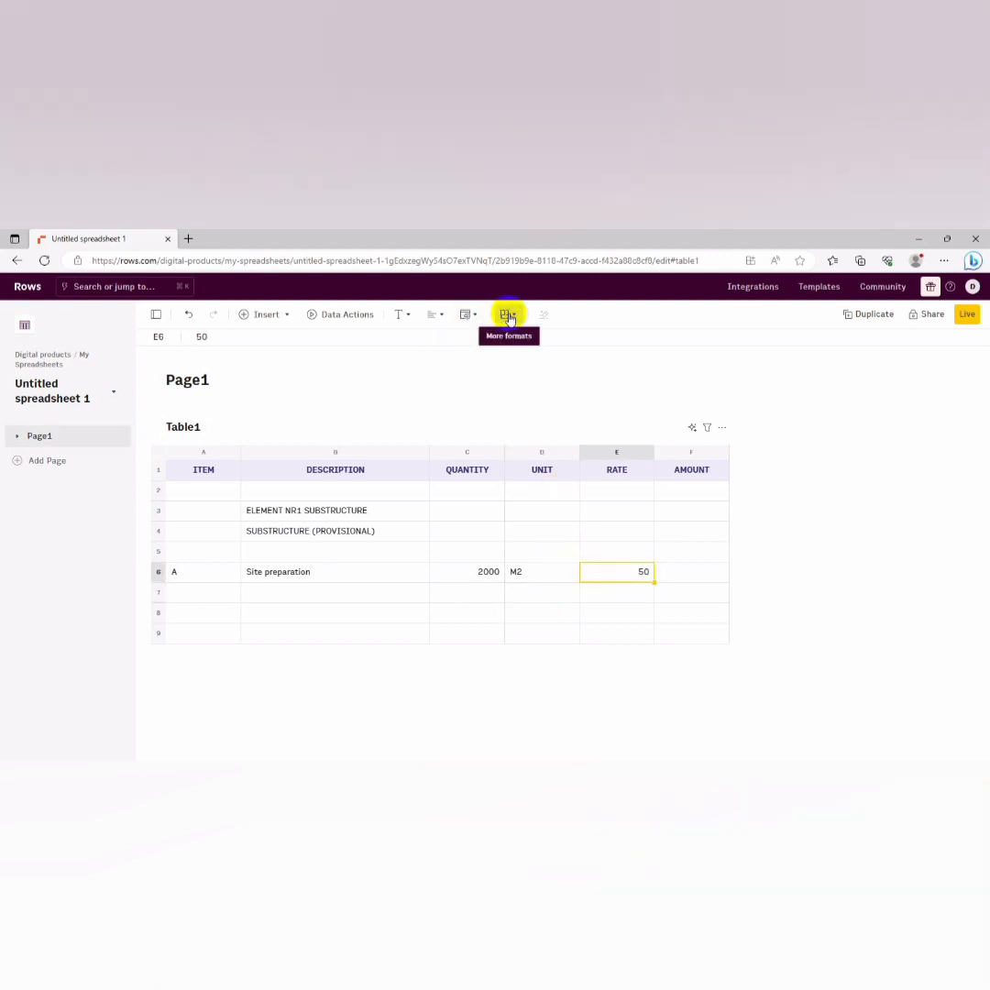
# Format the Site preparation rate as dollar currency, $50.00
pyautogui.click(509, 314)
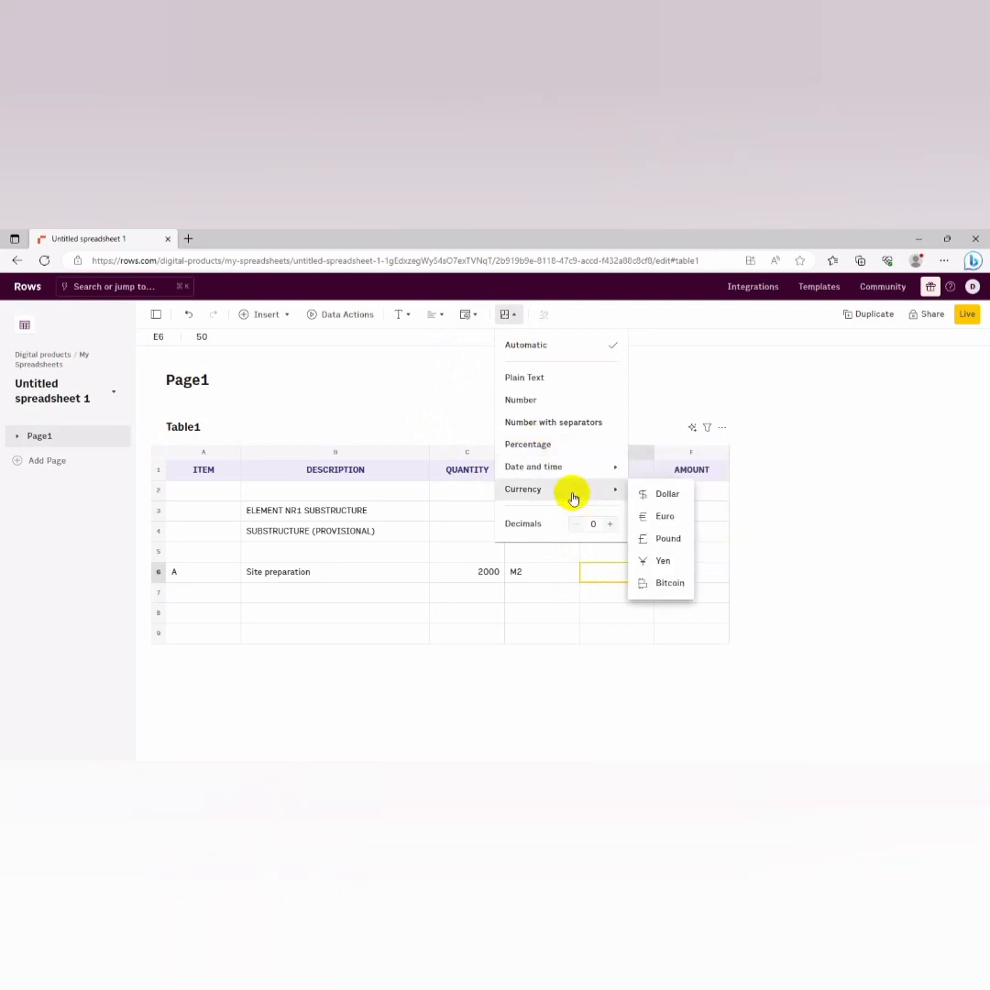
pyautogui.click(667, 493)
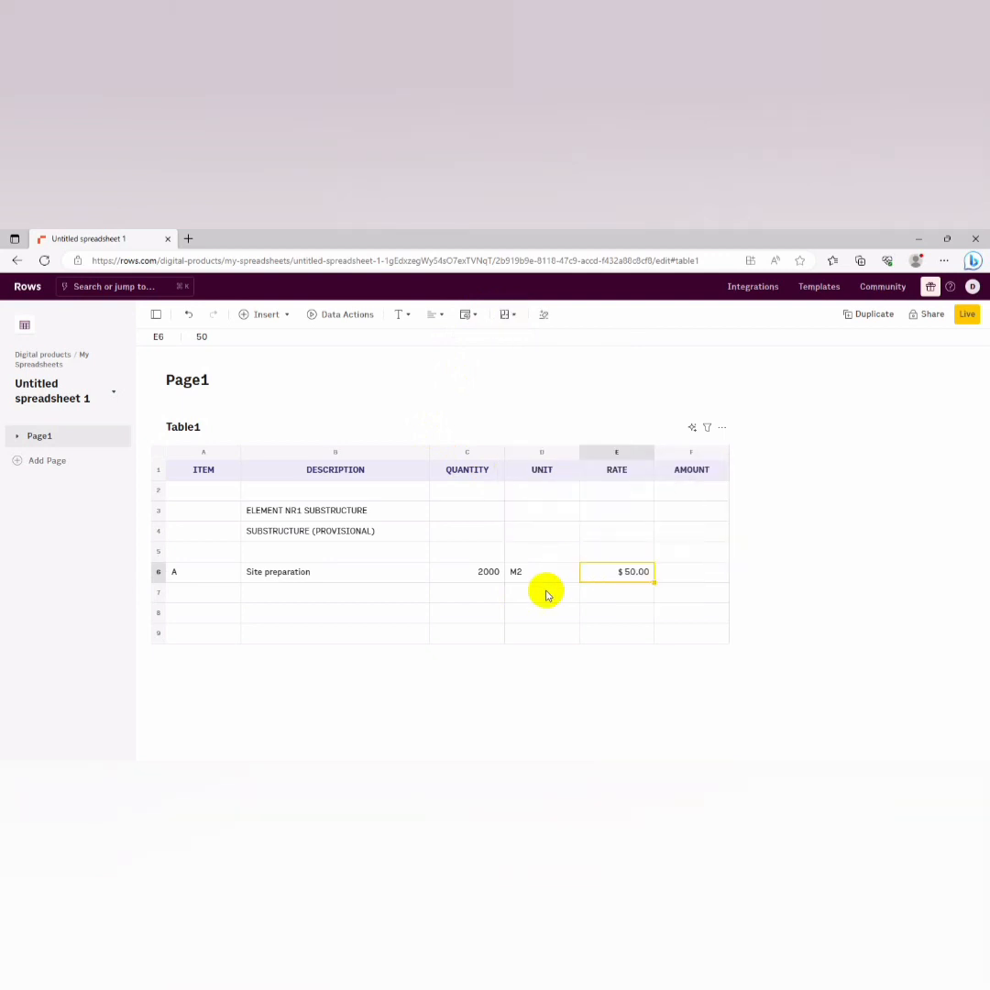
pyautogui.click(201, 591)
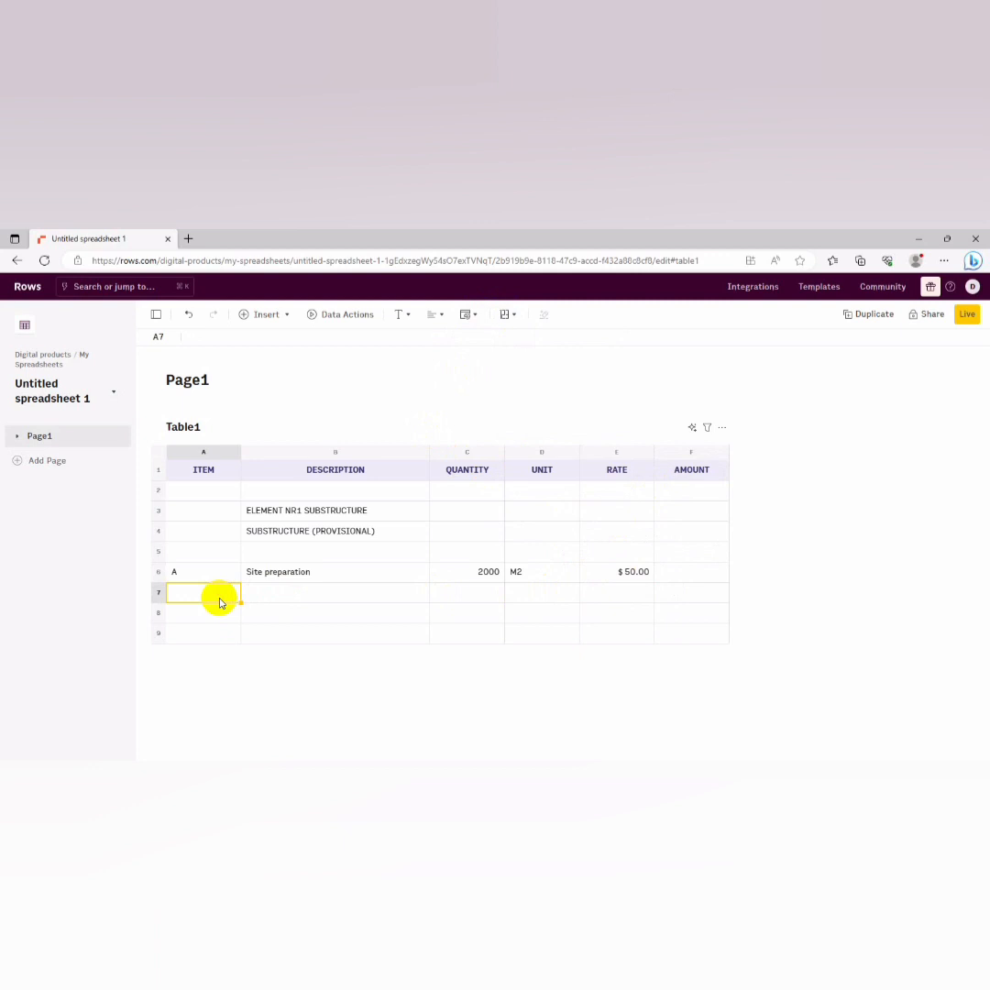
# Enter item B with the description 'Topsoil excavation' in row 7
pyautogui.write('b')
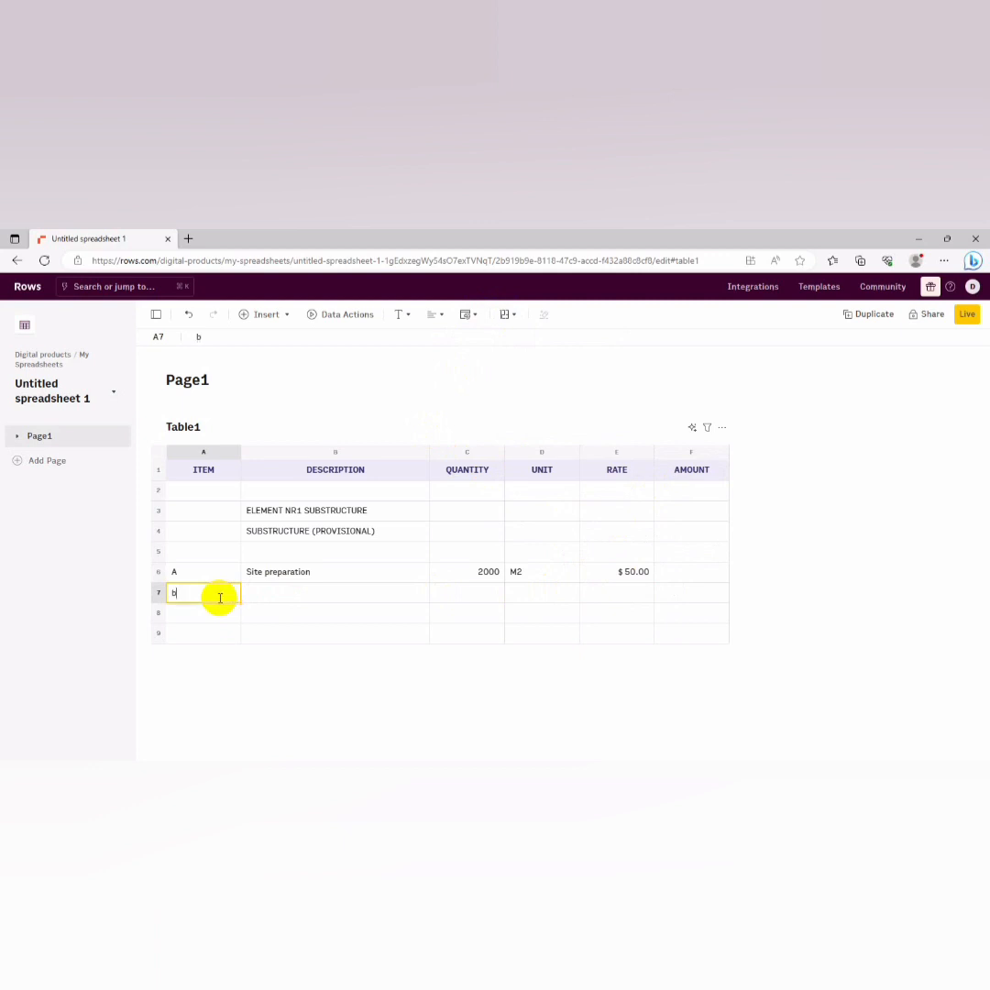
pyautogui.write('B')
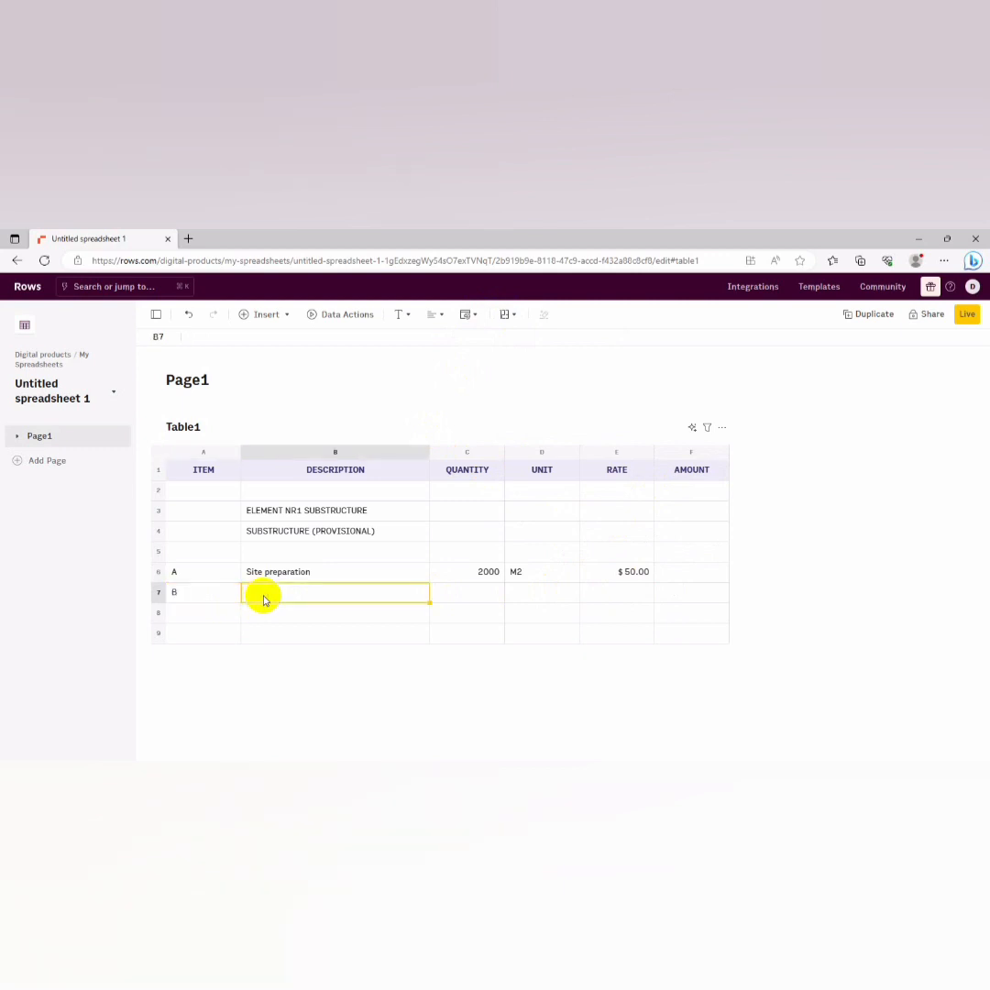
pyautogui.write('top')
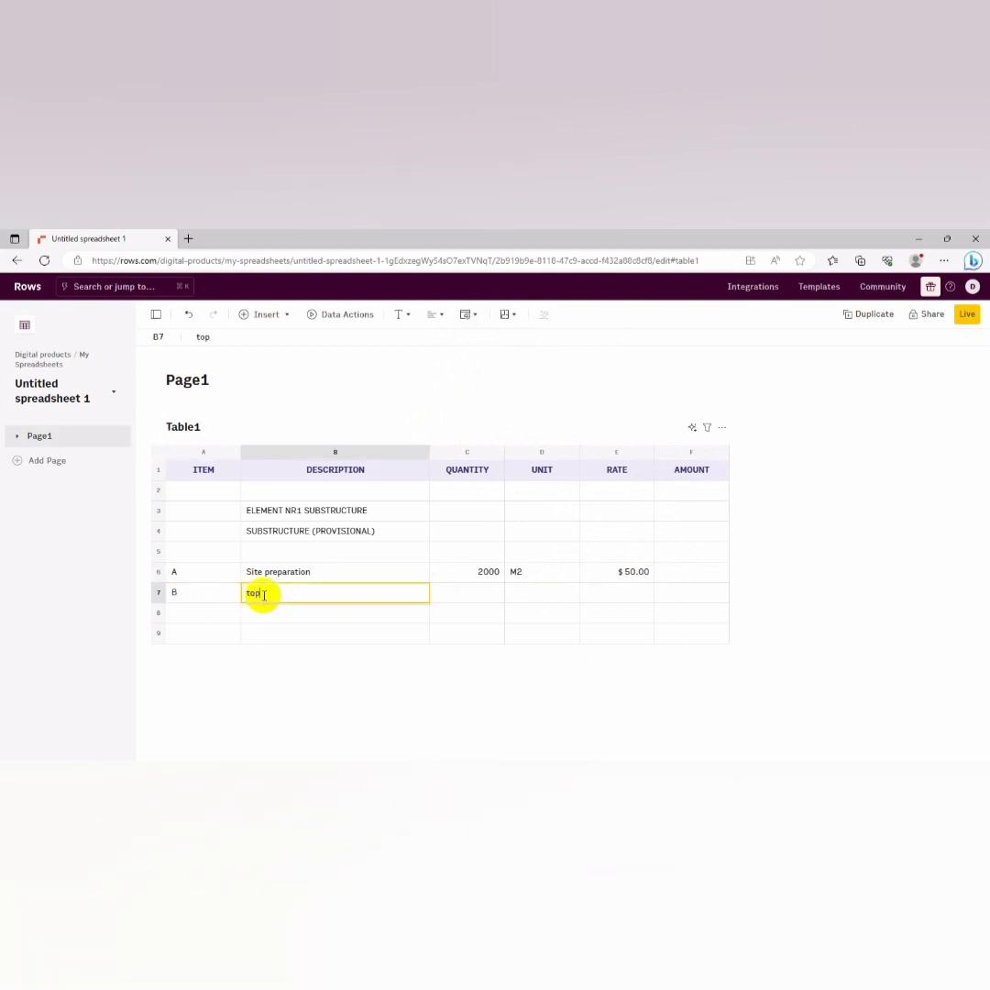
pyautogui.press('Delete')
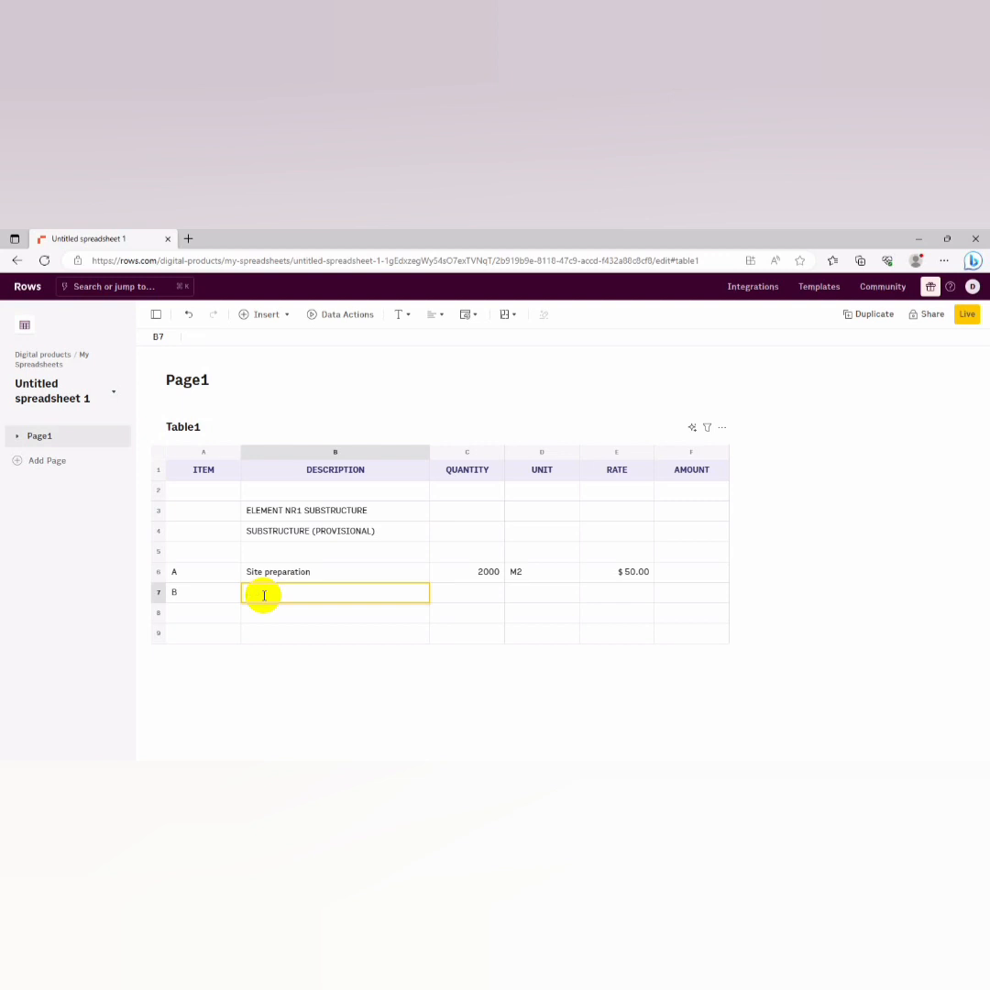
pyautogui.write('Topso')
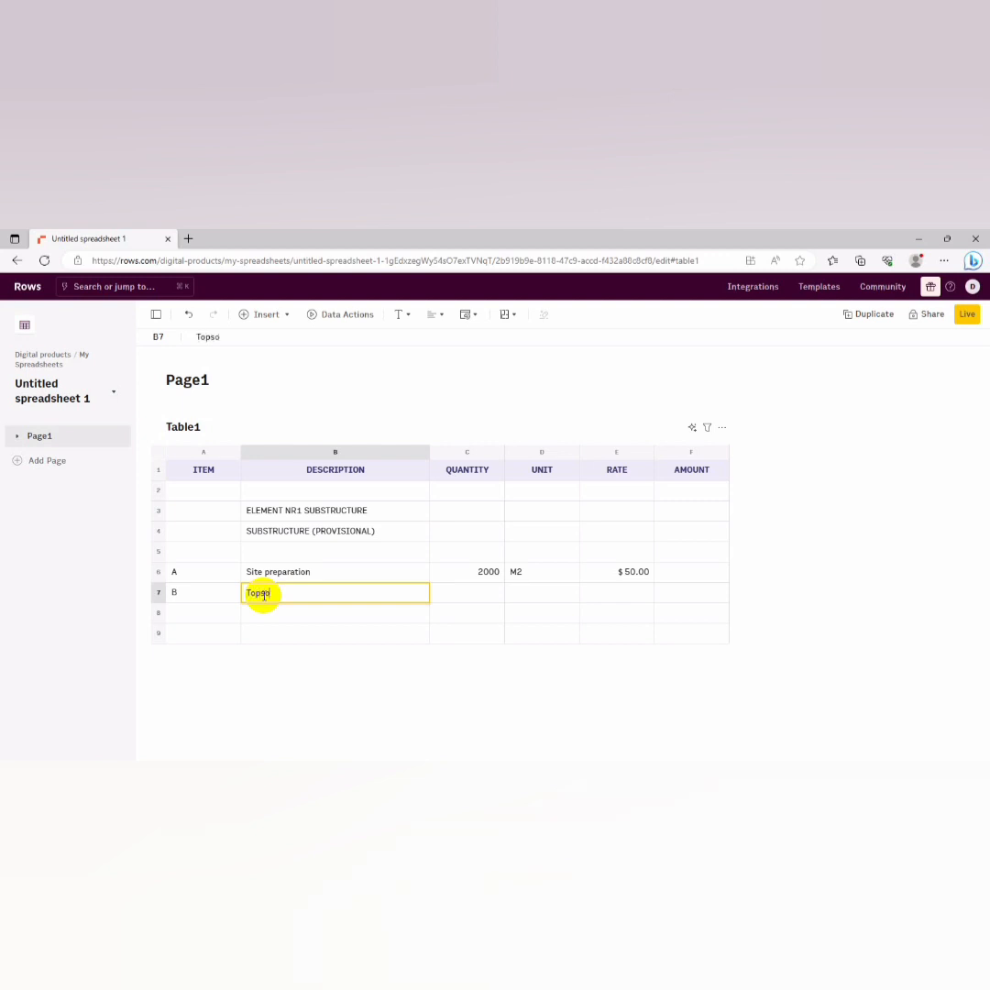
pyautogui.write('il e')
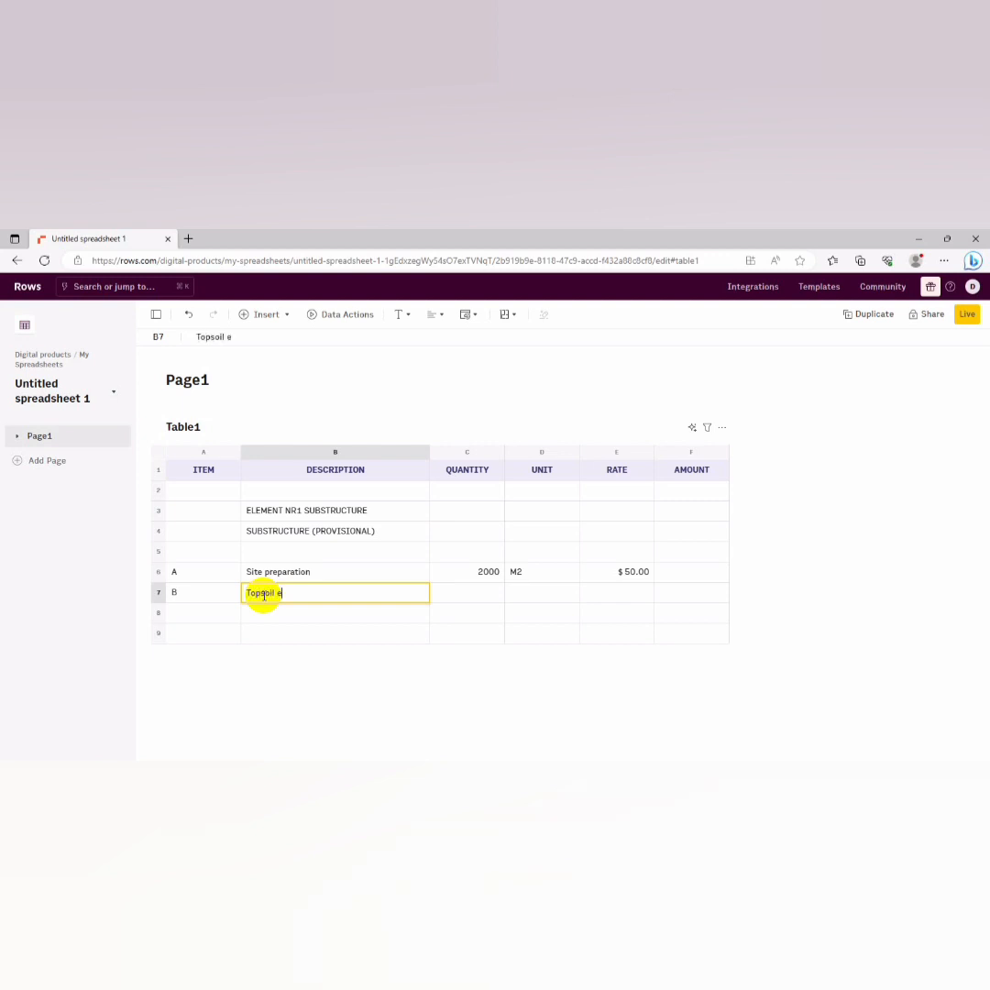
pyautogui.write('xcava')
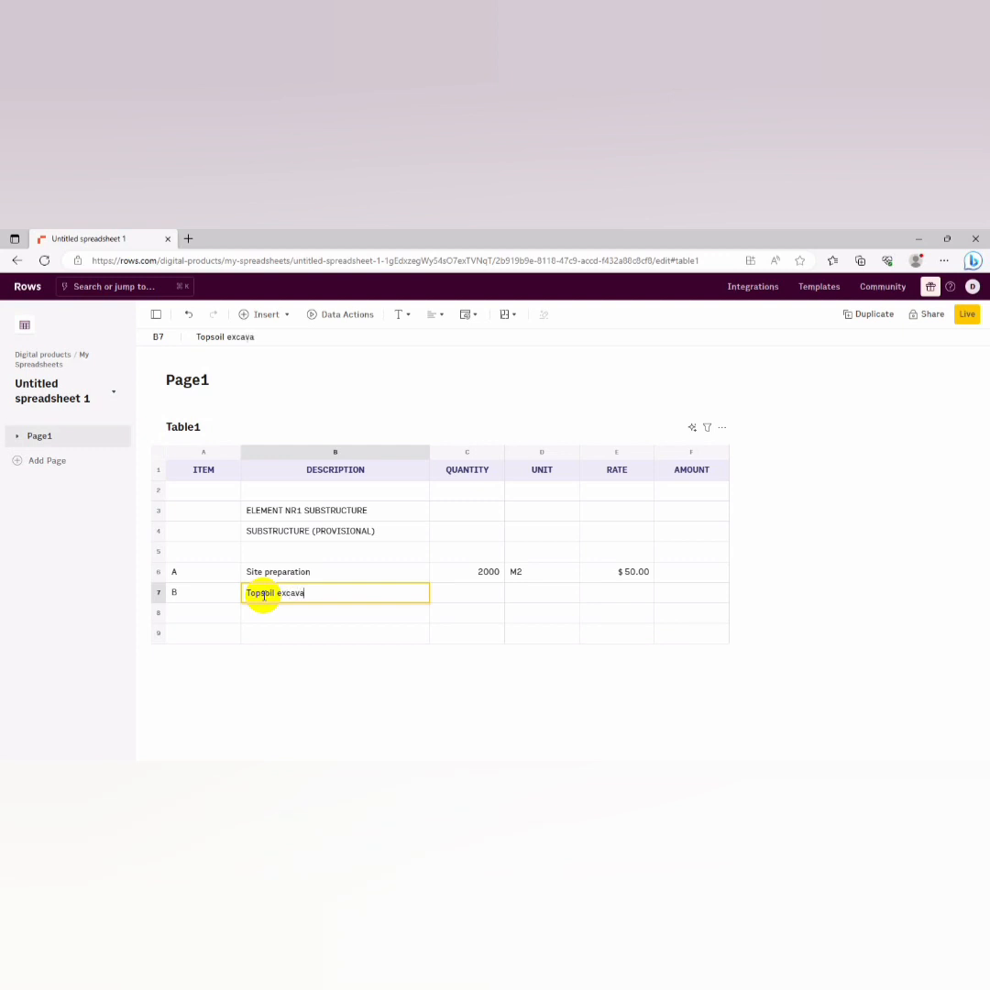
pyautogui.write('tion')
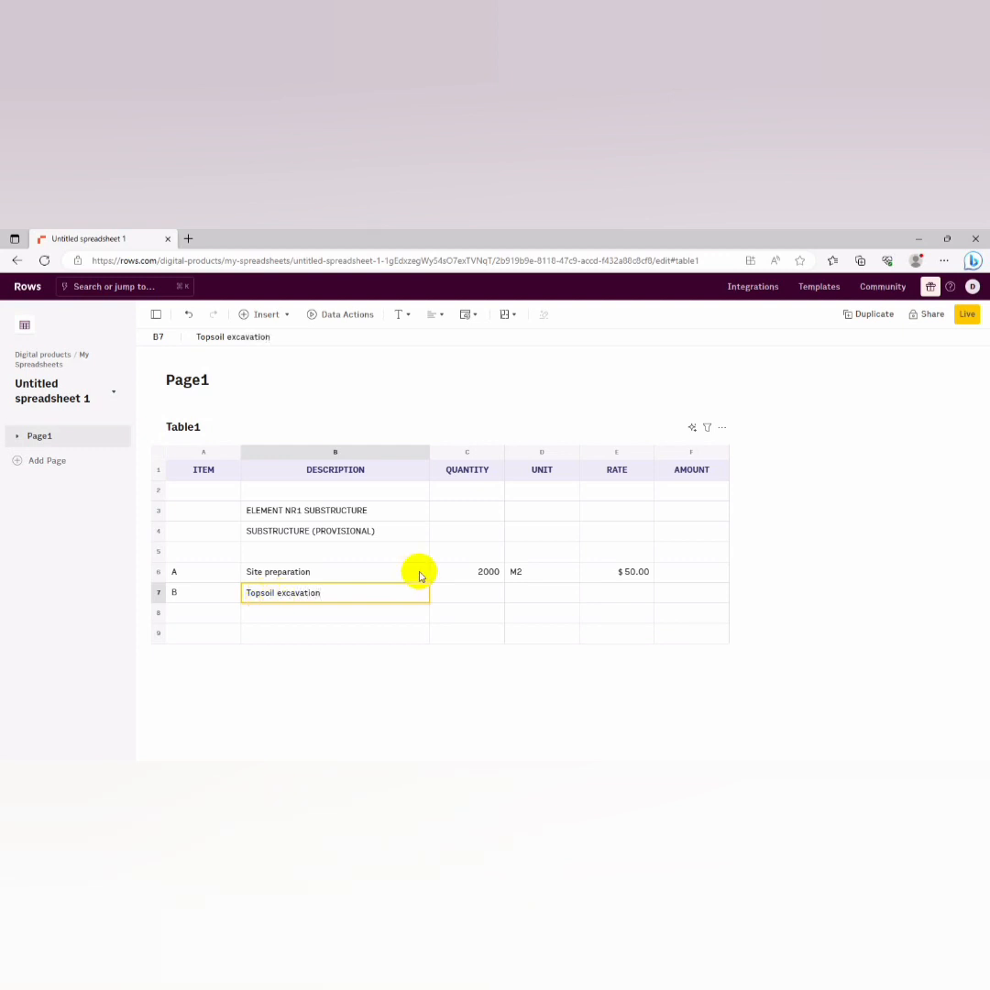
# Give Topsoil excavation quantity 2700, unit M2 and a rate shown as $70.00
pyautogui.click(466, 592)
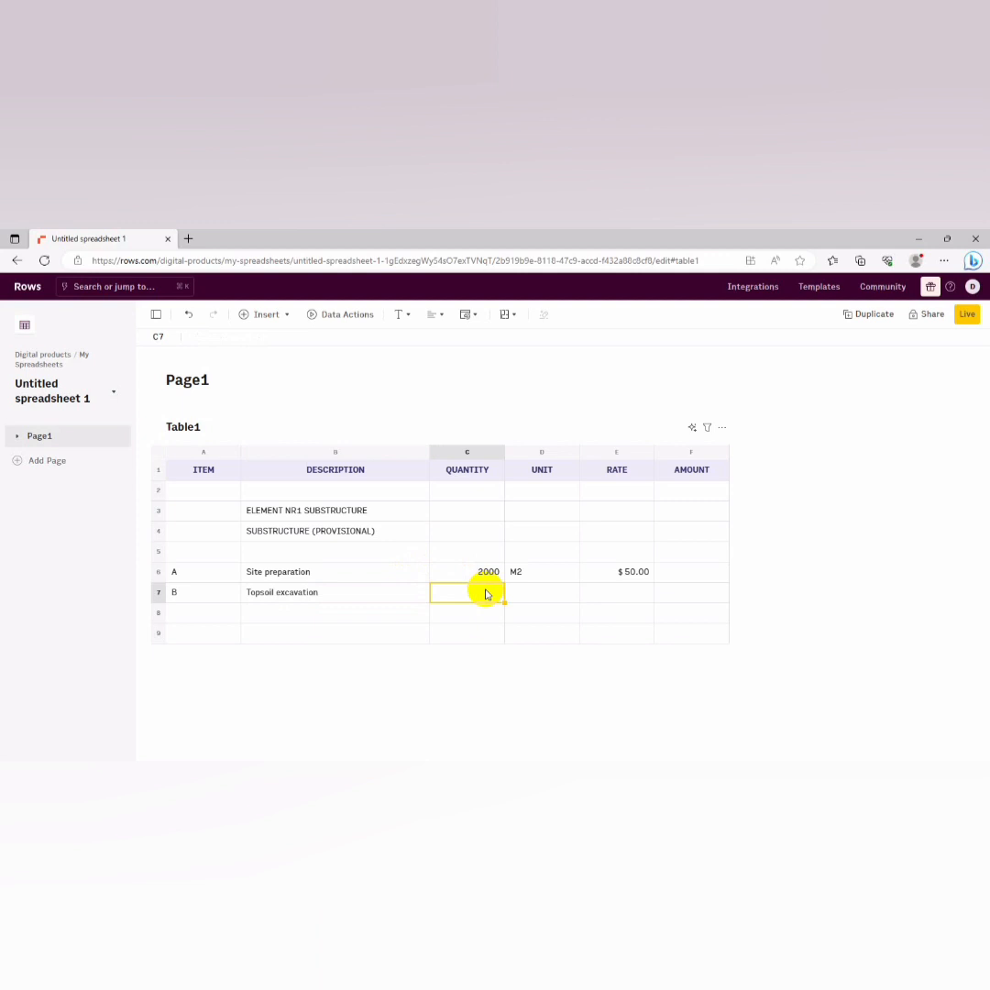
pyautogui.write('2700')
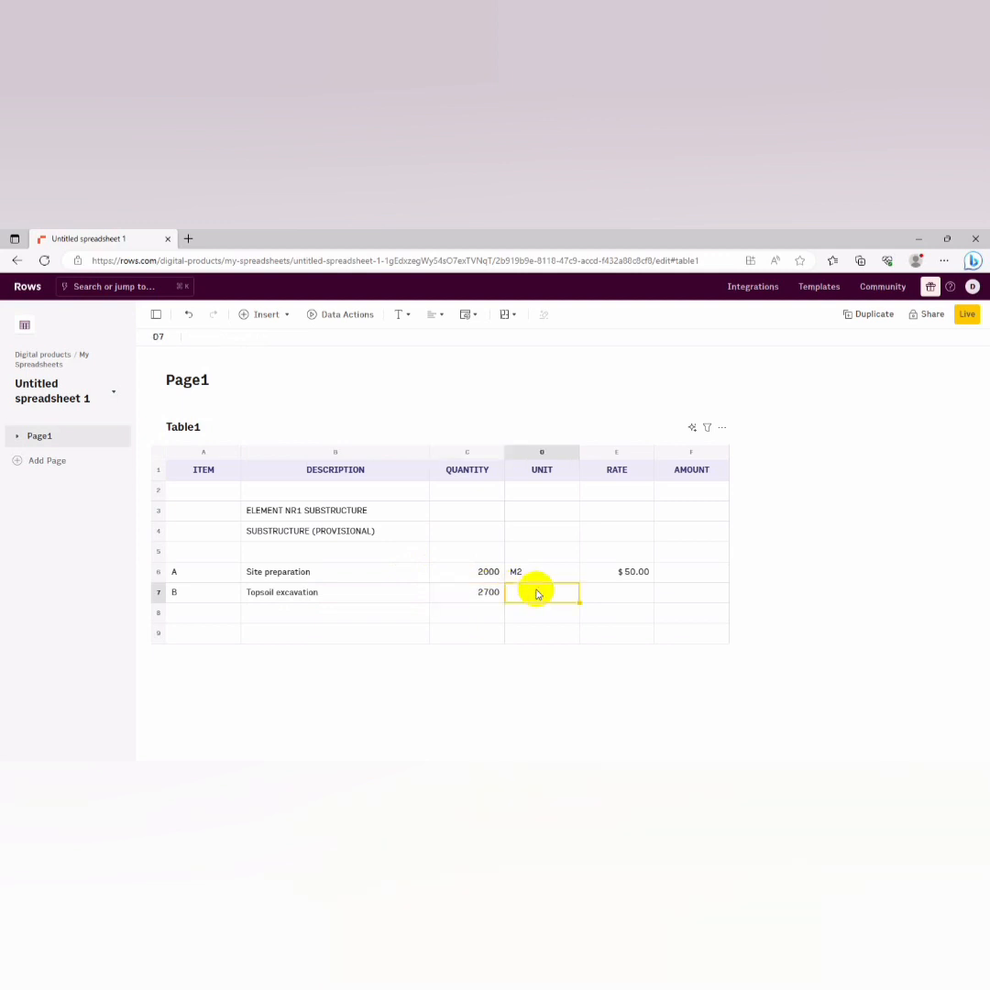
pyautogui.doubleClick(541, 591)
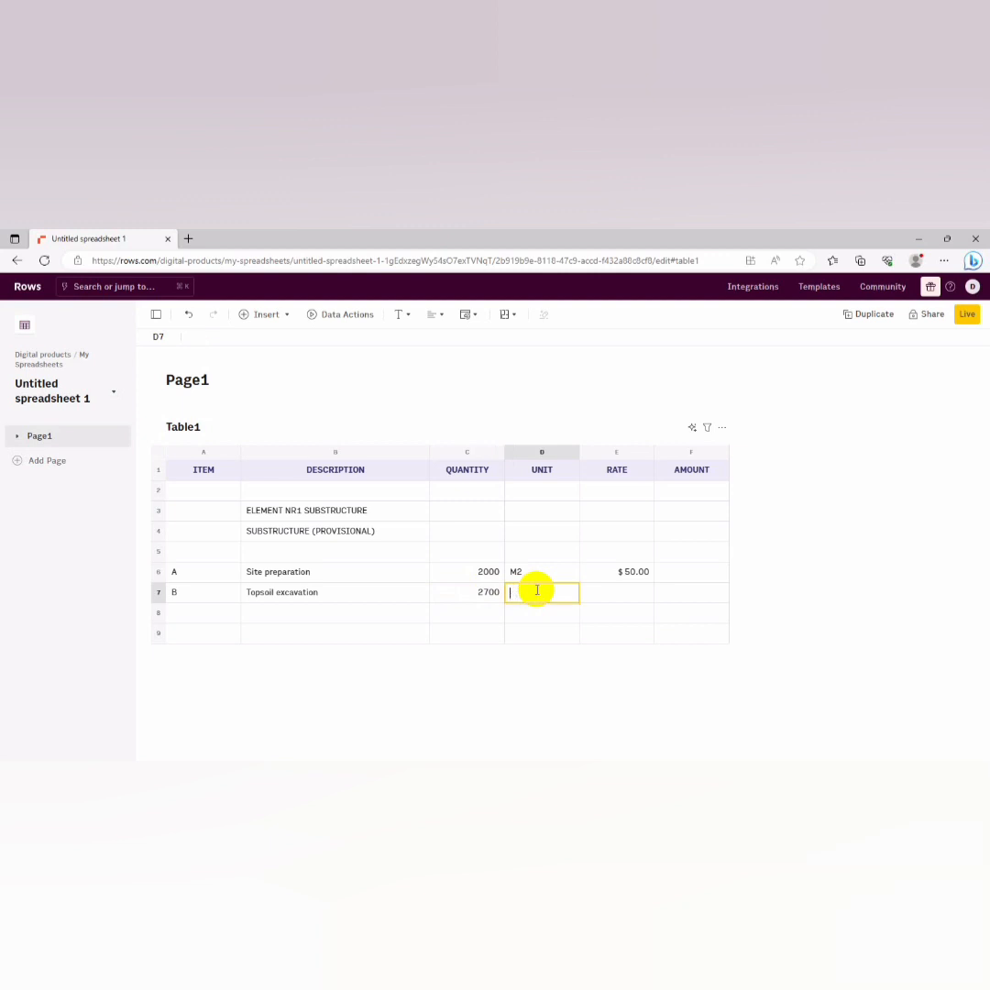
pyautogui.write('M2')
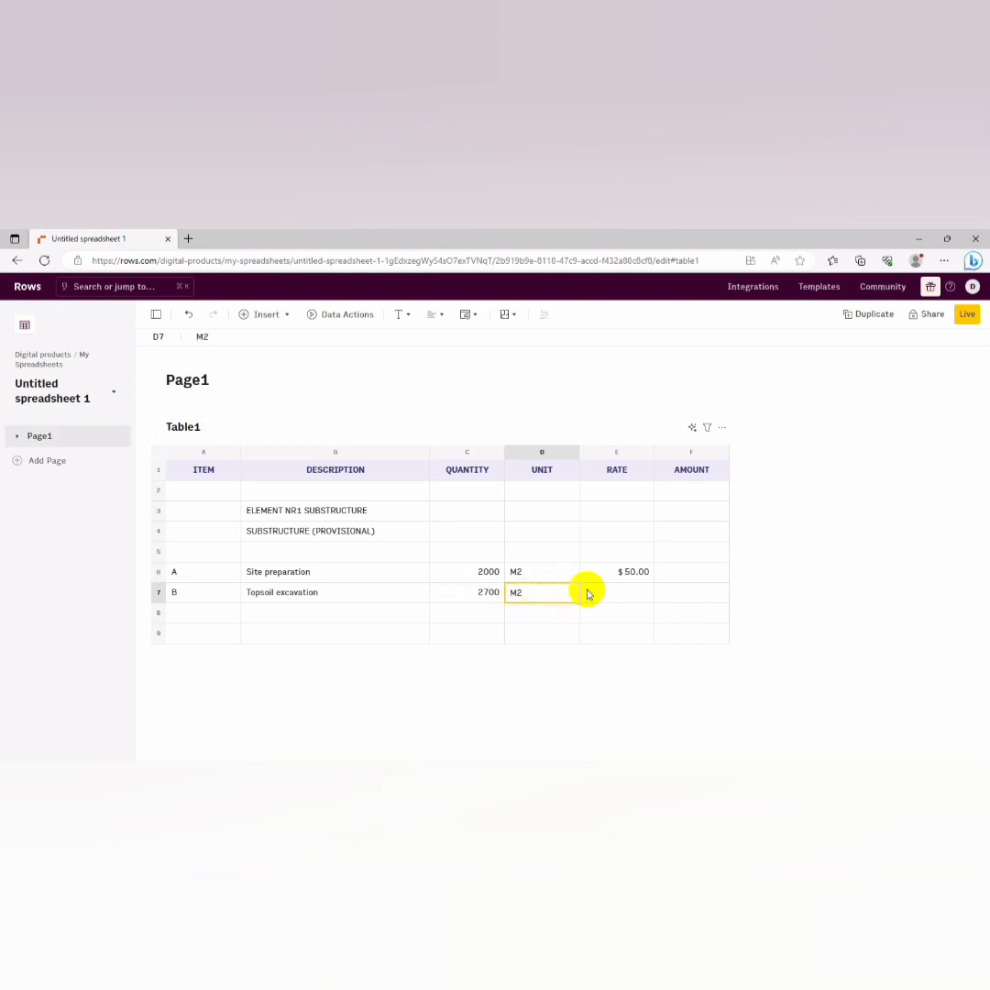
pyautogui.click(616, 592)
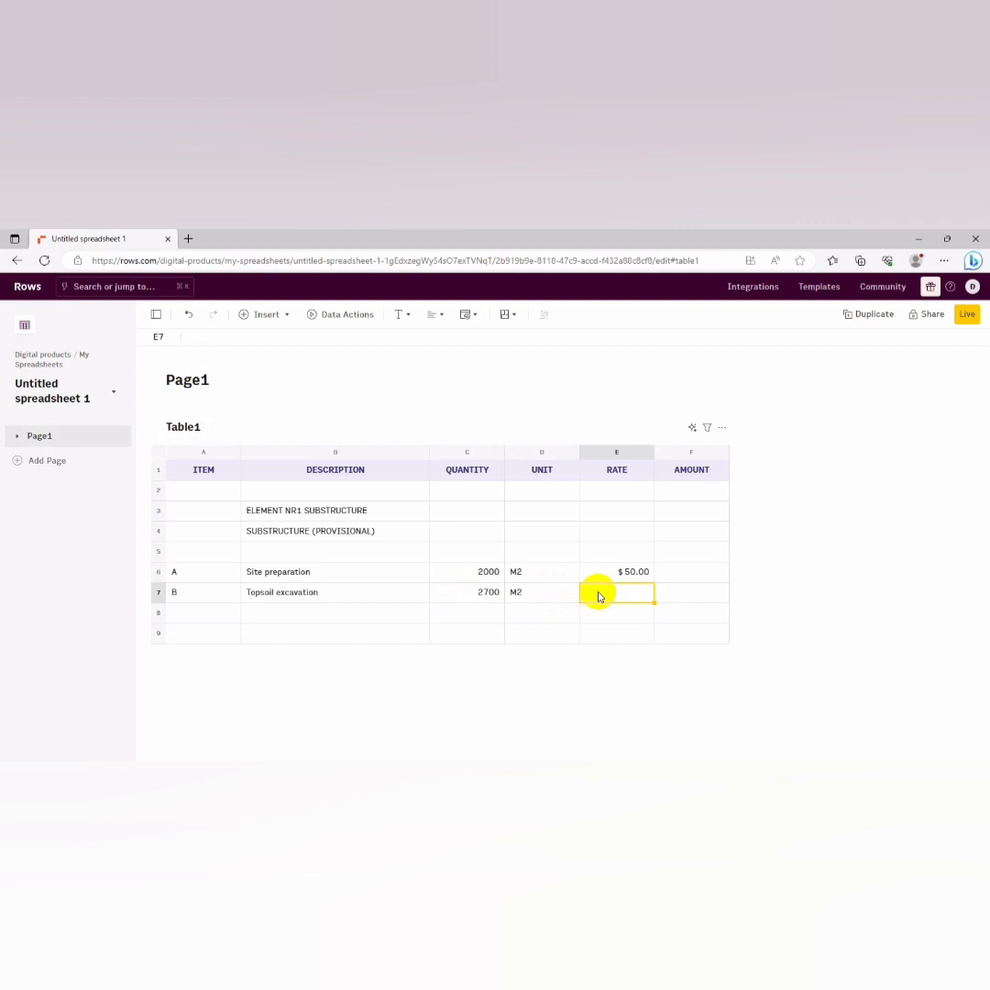
pyautogui.write('70')
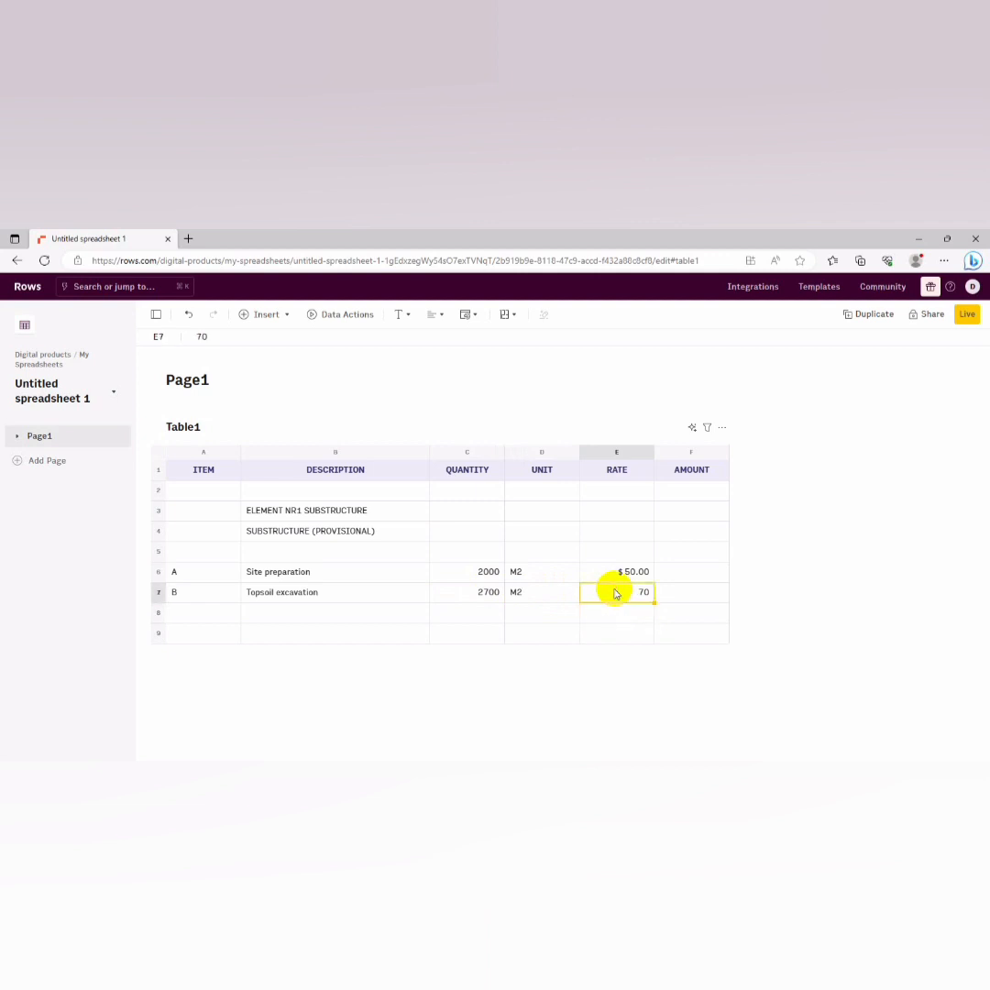
pyautogui.click(504, 314)
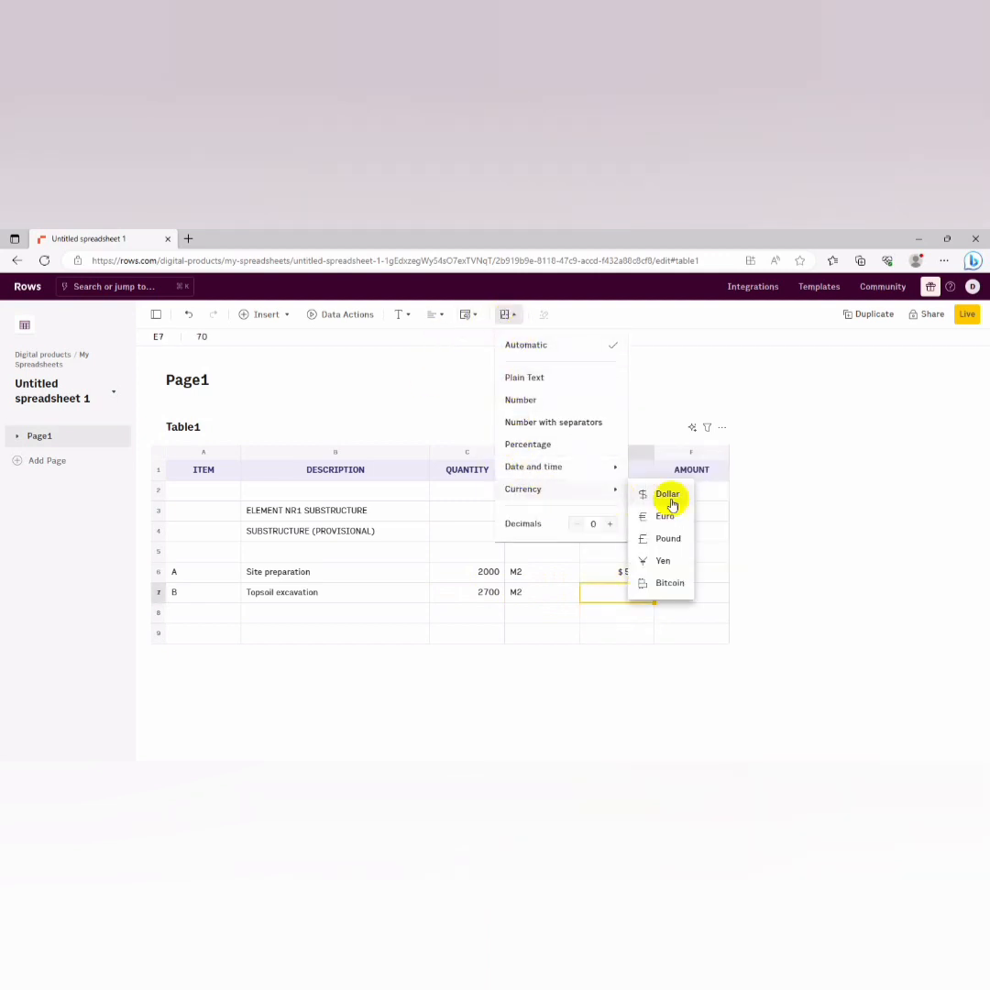
pyautogui.click(667, 495)
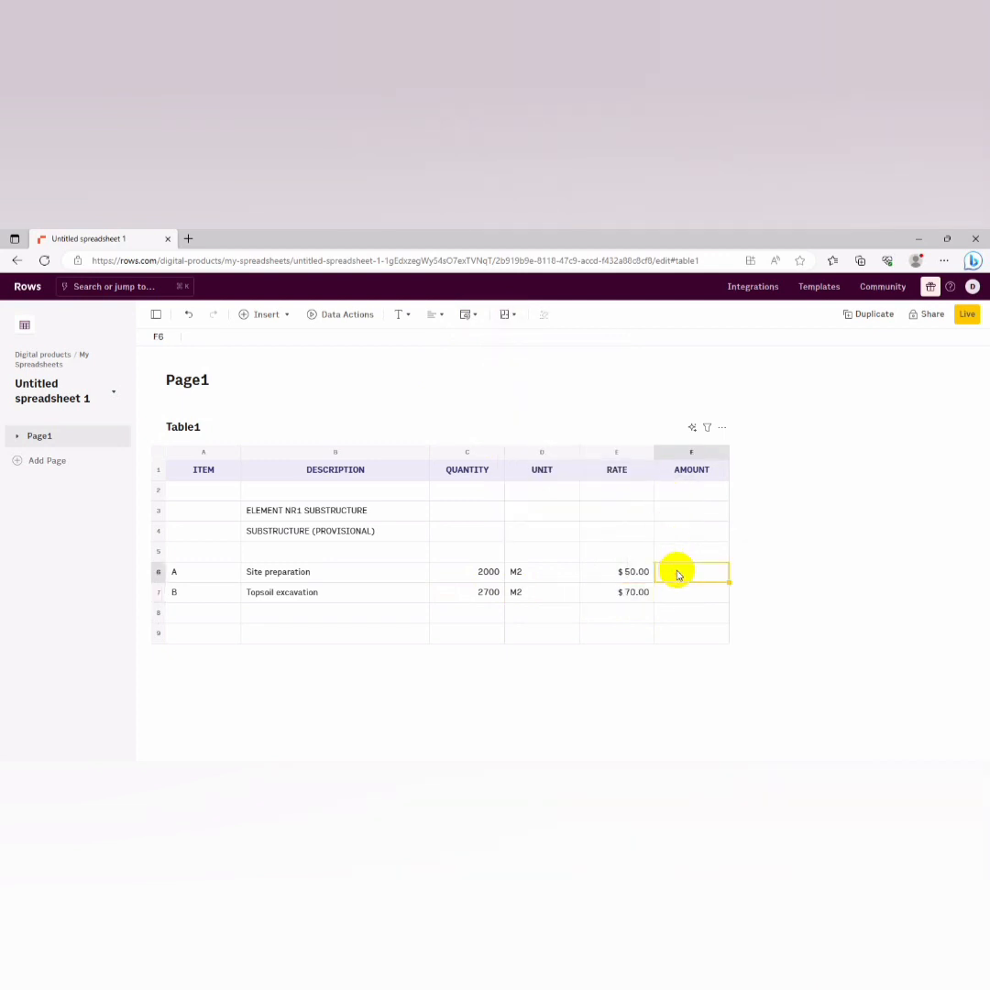
# Compute AMOUNT as quantity times rate for Site preparation ($100,000.00) and Topsoil excavation ($189,000.00)
pyautogui.write('=')
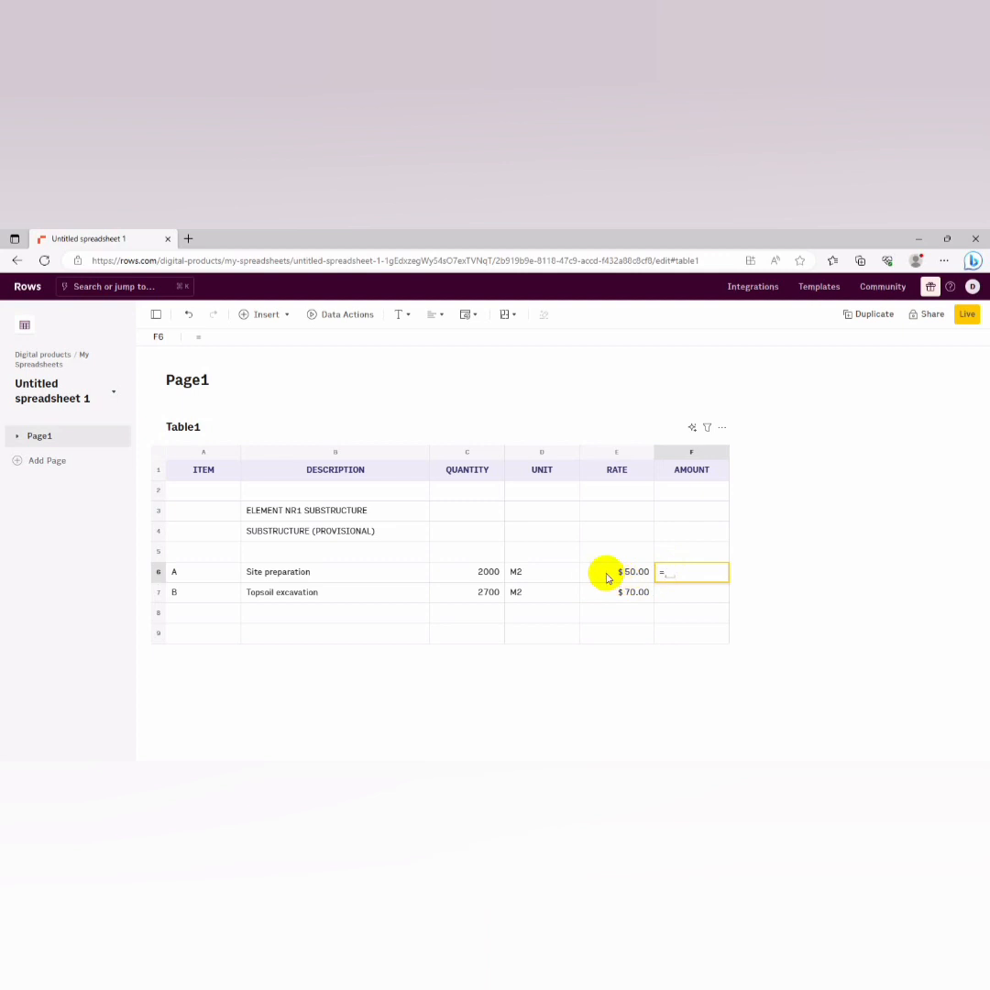
pyautogui.click(487, 572)
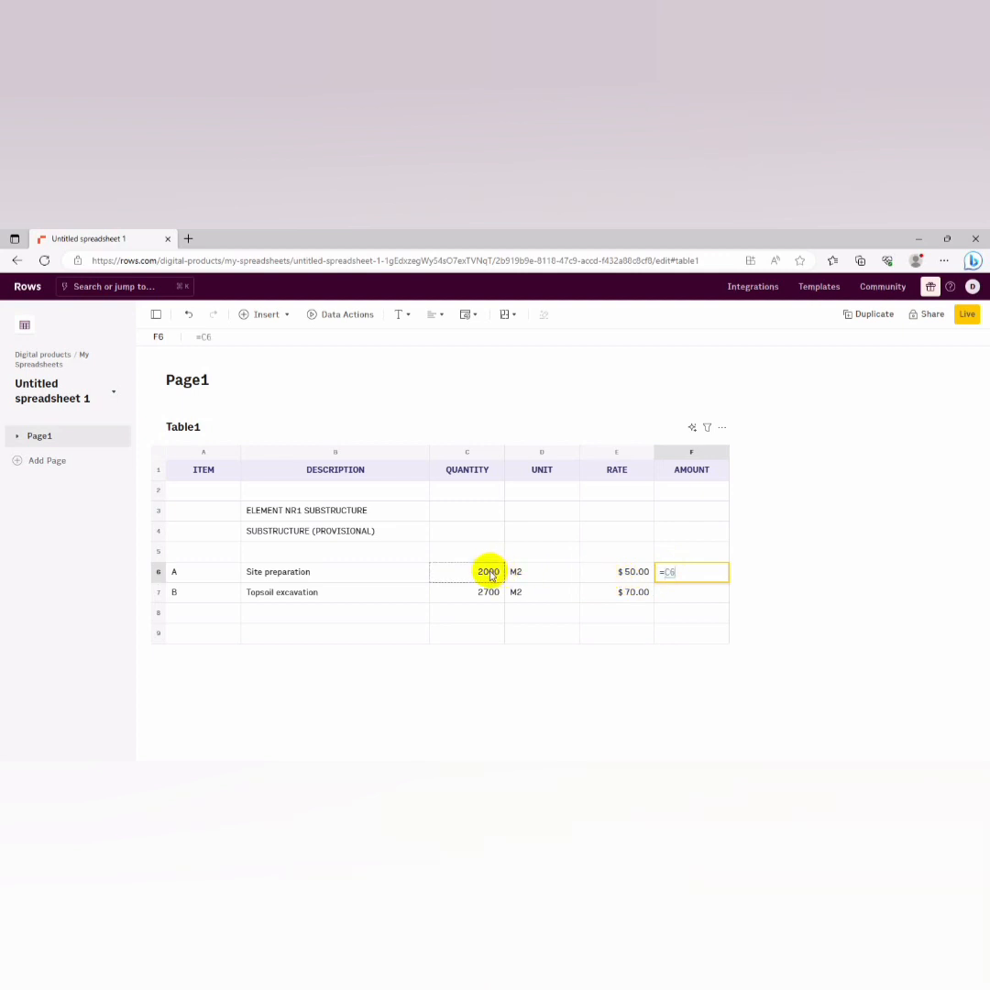
pyautogui.moveTo(615, 572)
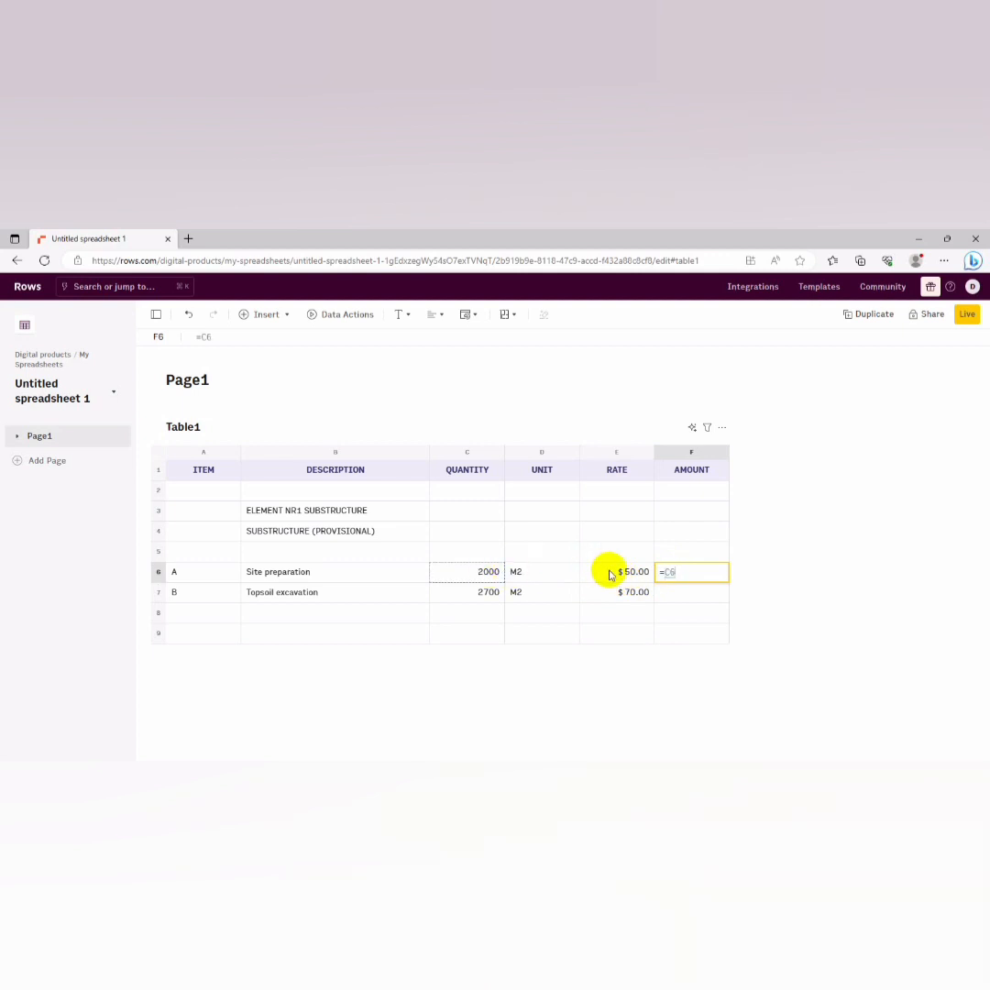
pyautogui.click(615, 571)
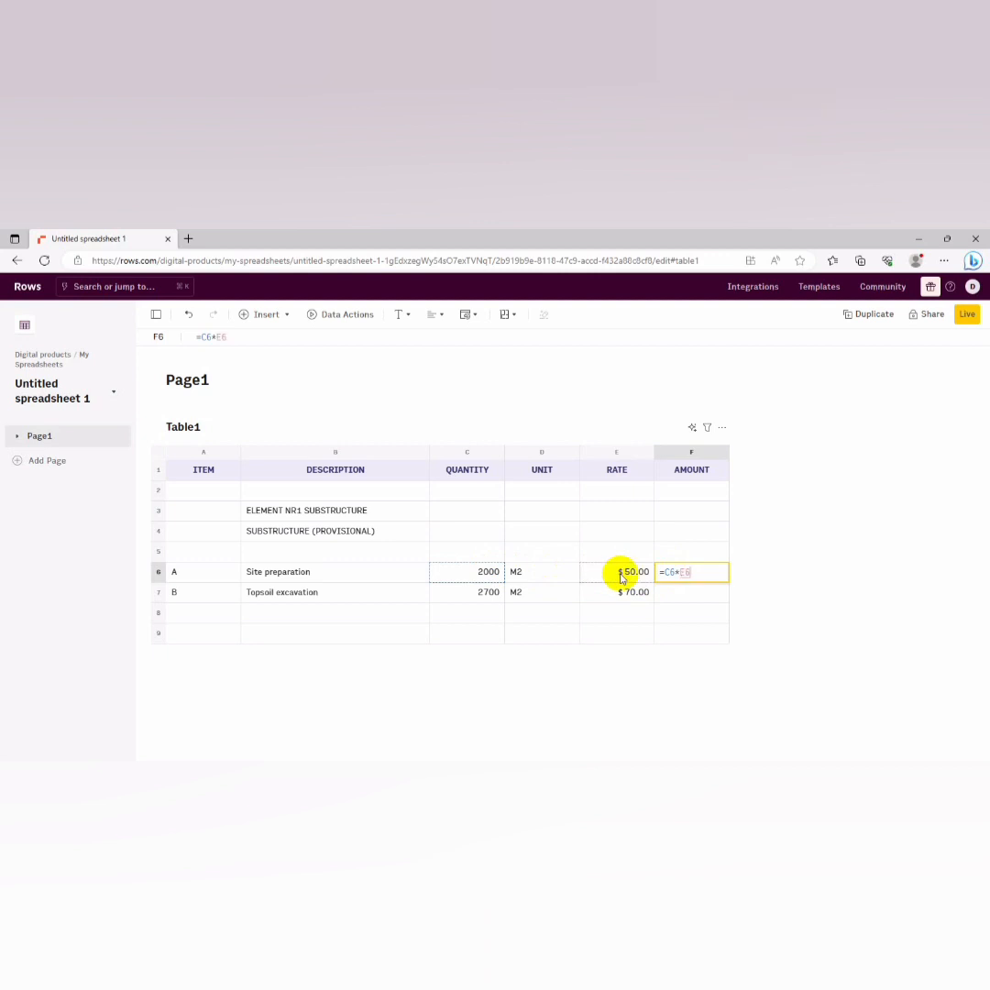
pyautogui.press('Return')
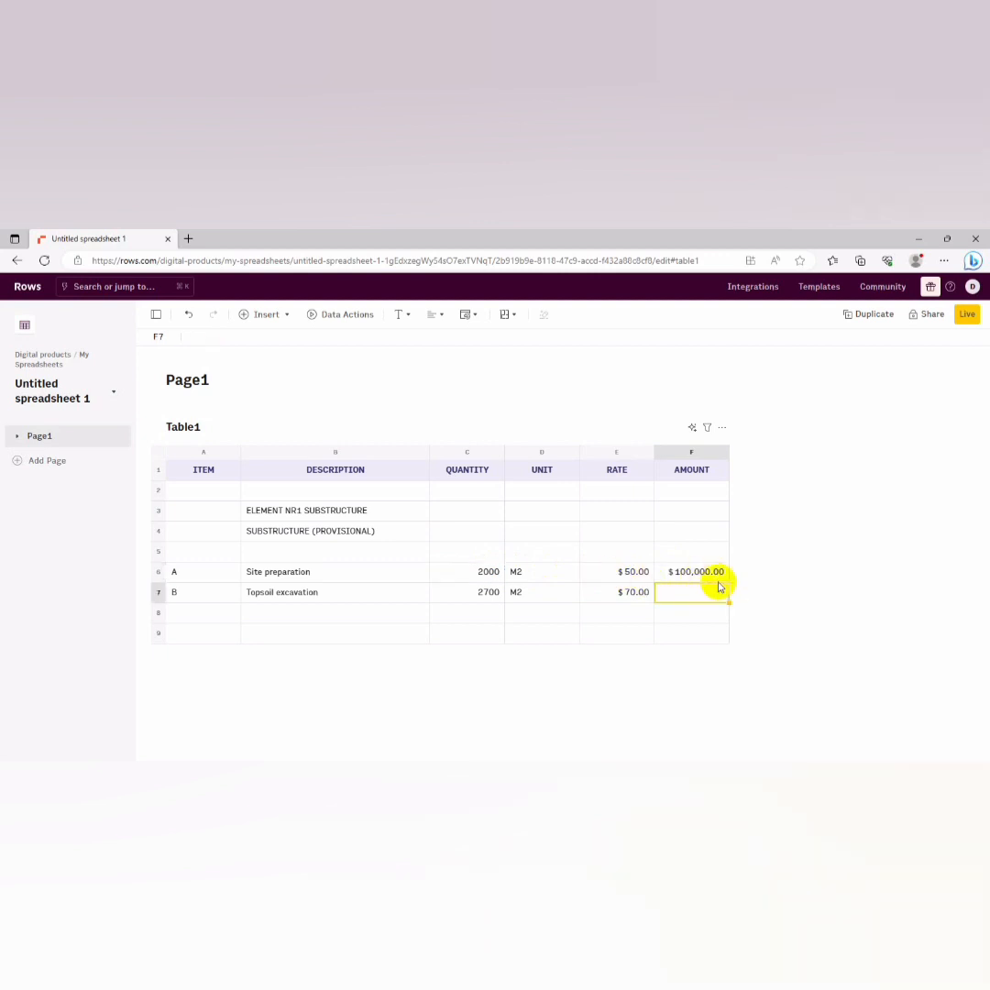
pyautogui.click(691, 572)
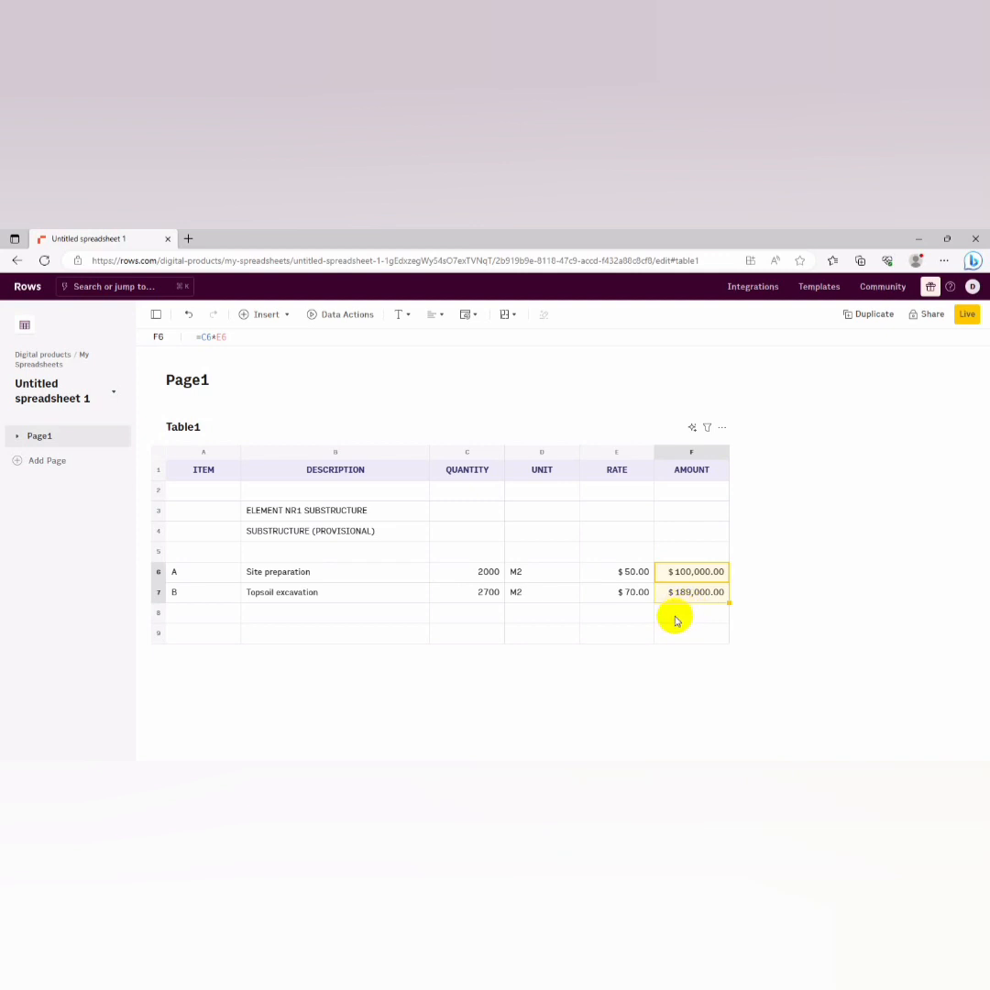
pyautogui.click(689, 612)
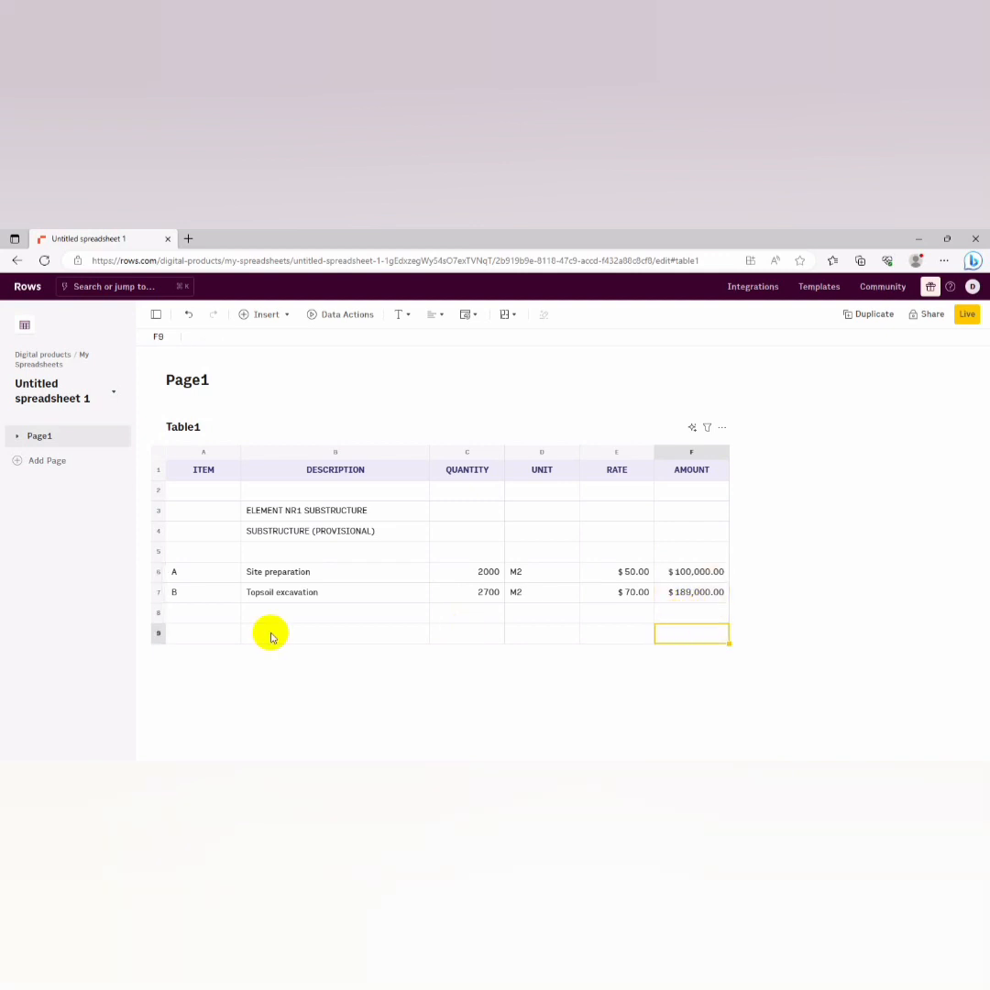
# Label row 9 as 'carried to summary'
pyautogui.write('car')
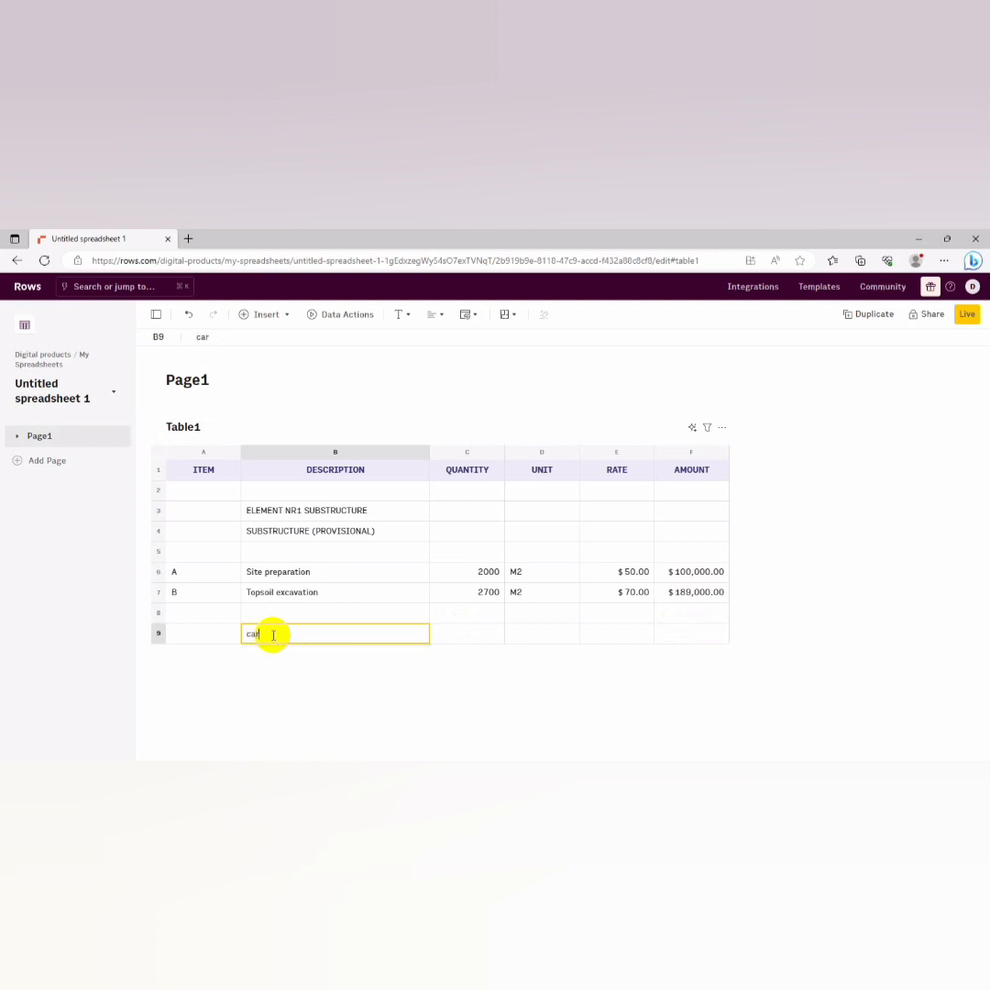
pyautogui.write('ried to')
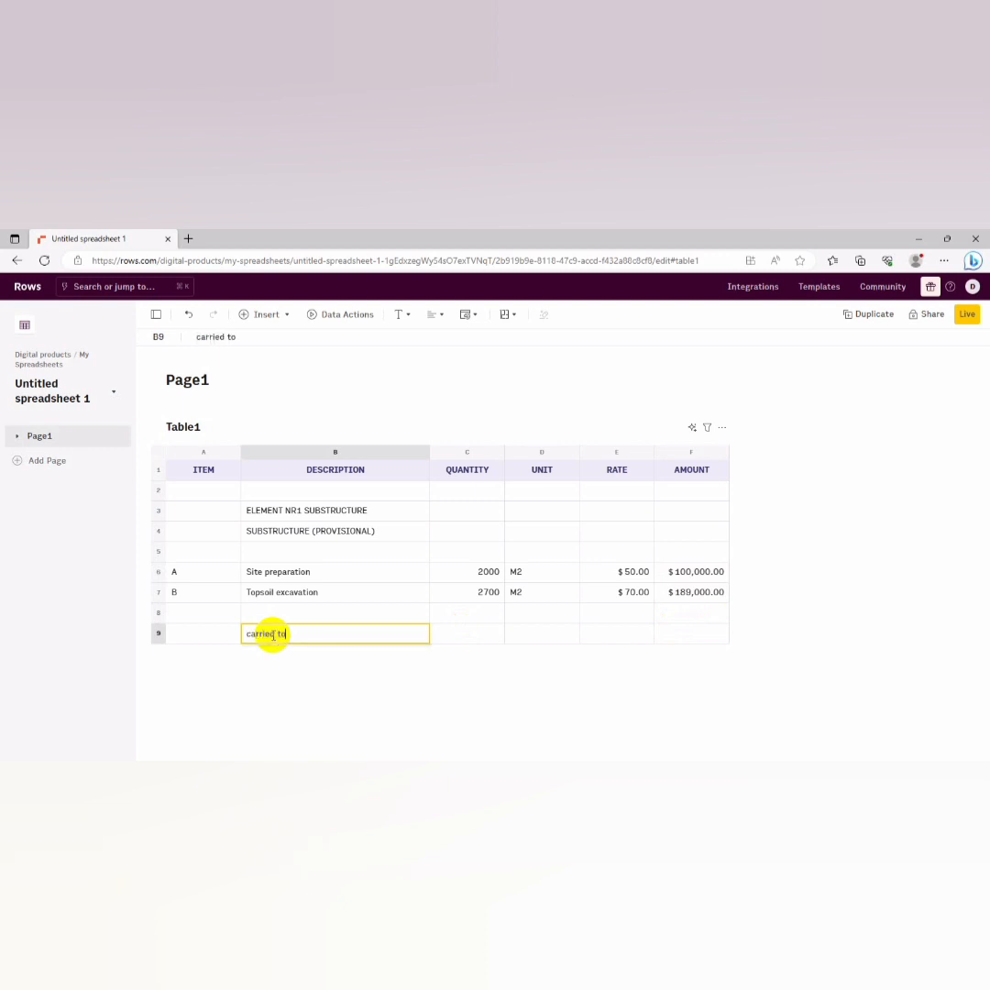
pyautogui.write('summa')
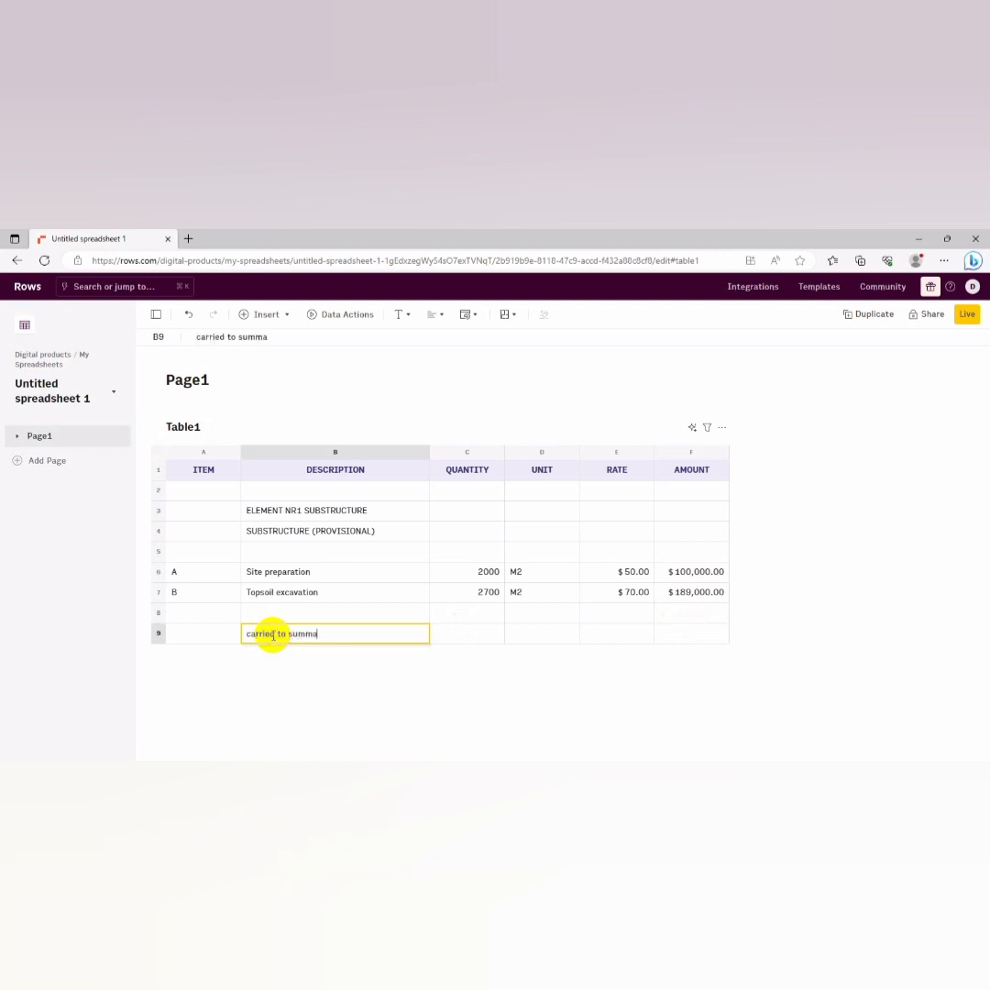
pyautogui.write('ry')
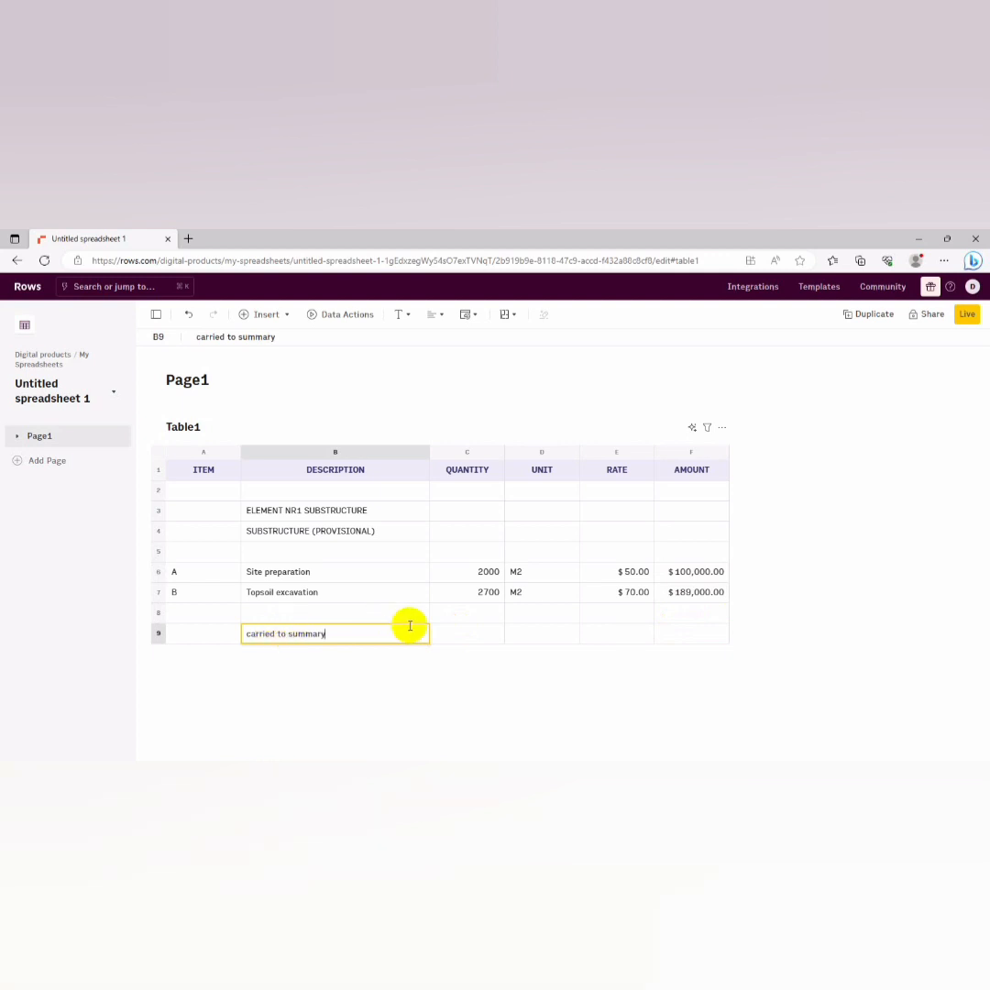
# Total the item amounts in F9 with =SUM(F5:F7), giving $289,000.00
pyautogui.click(689, 634)
pyautogui.write('=sum(F6:')
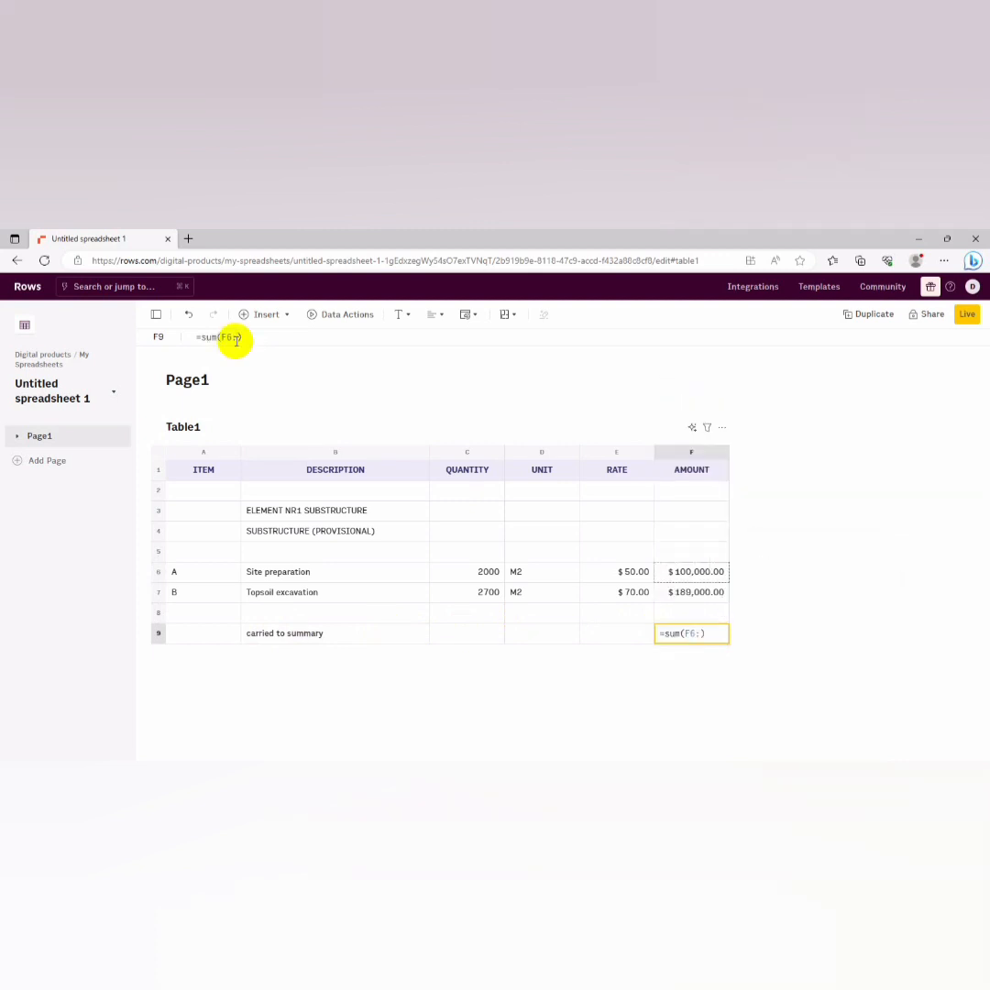
pyautogui.write('f')
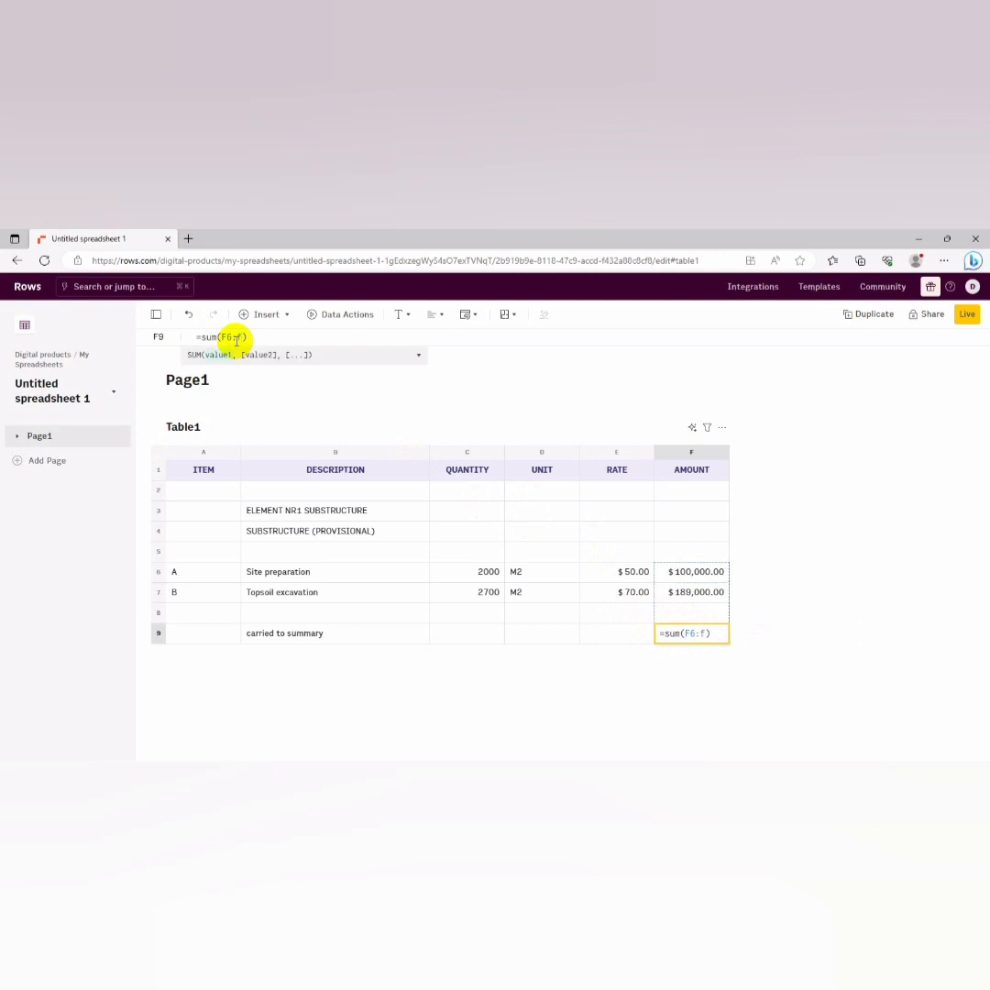
pyautogui.write('7')
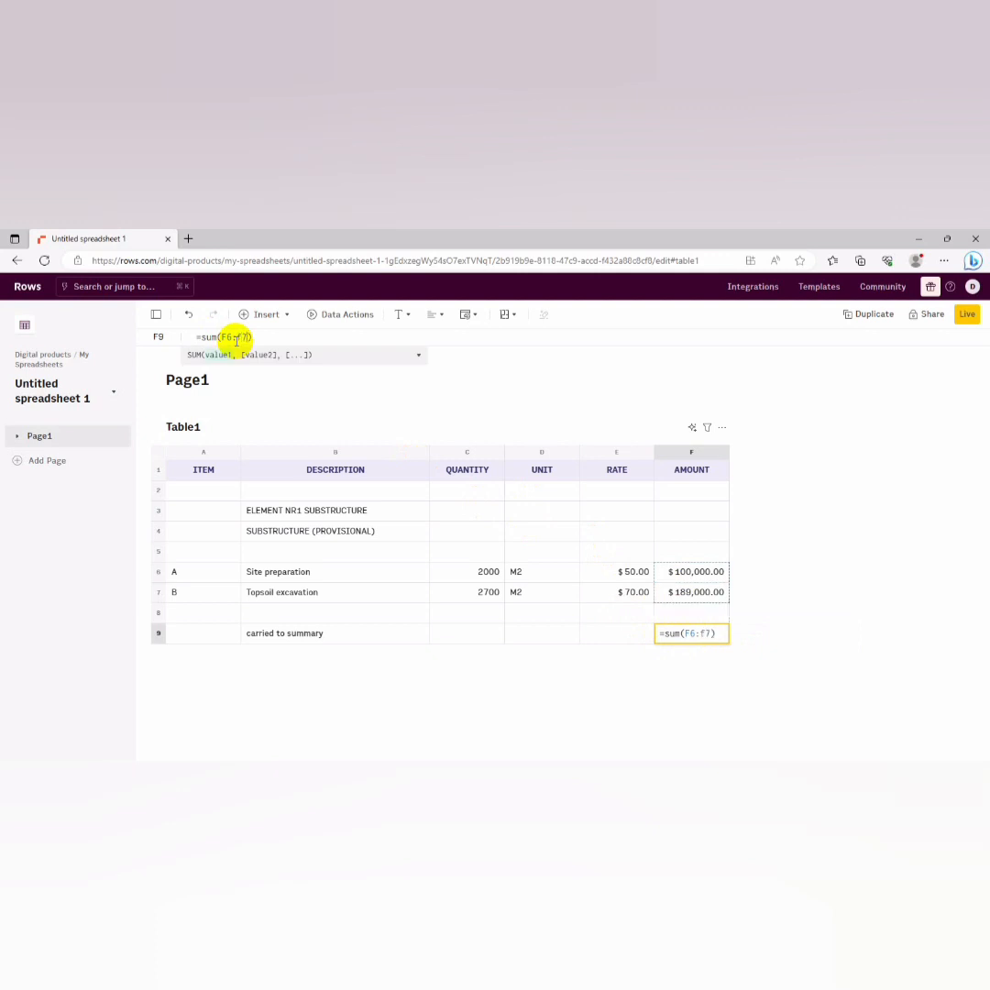
pyautogui.press('Enter')
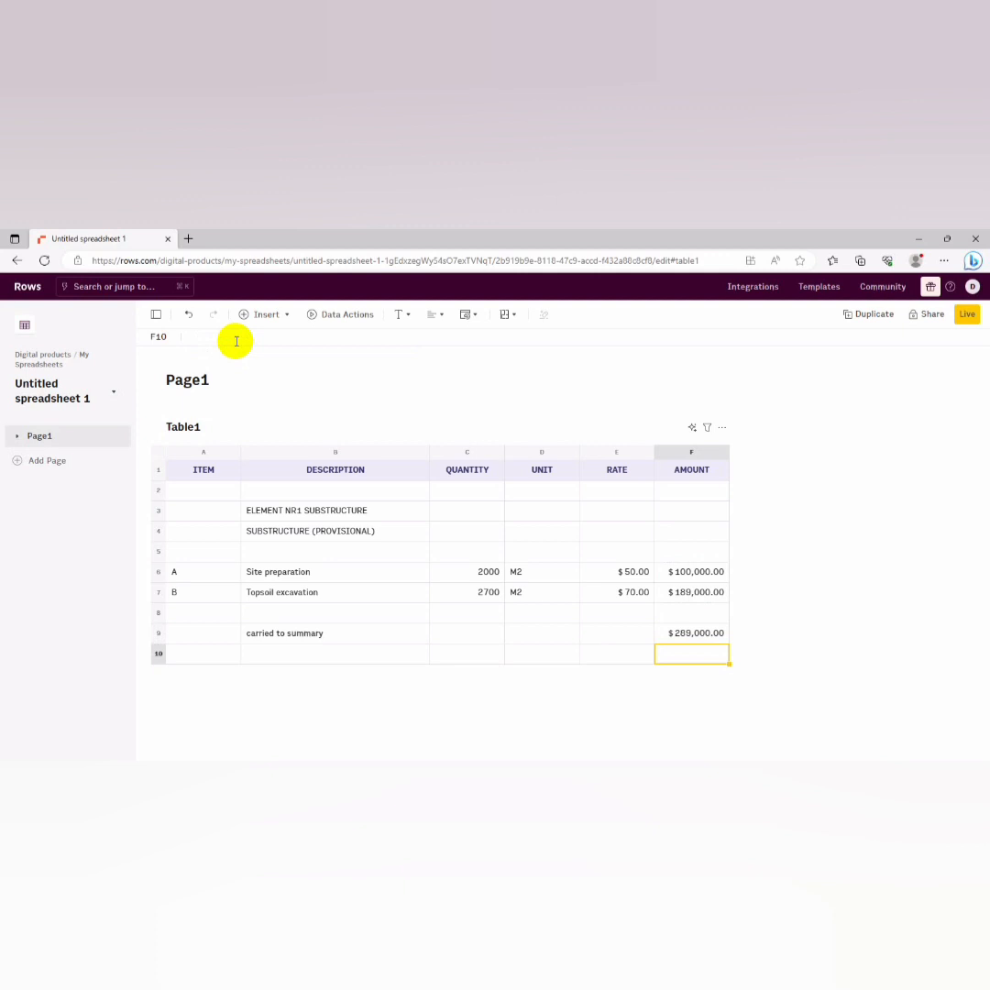
pyautogui.moveTo(468, 515)
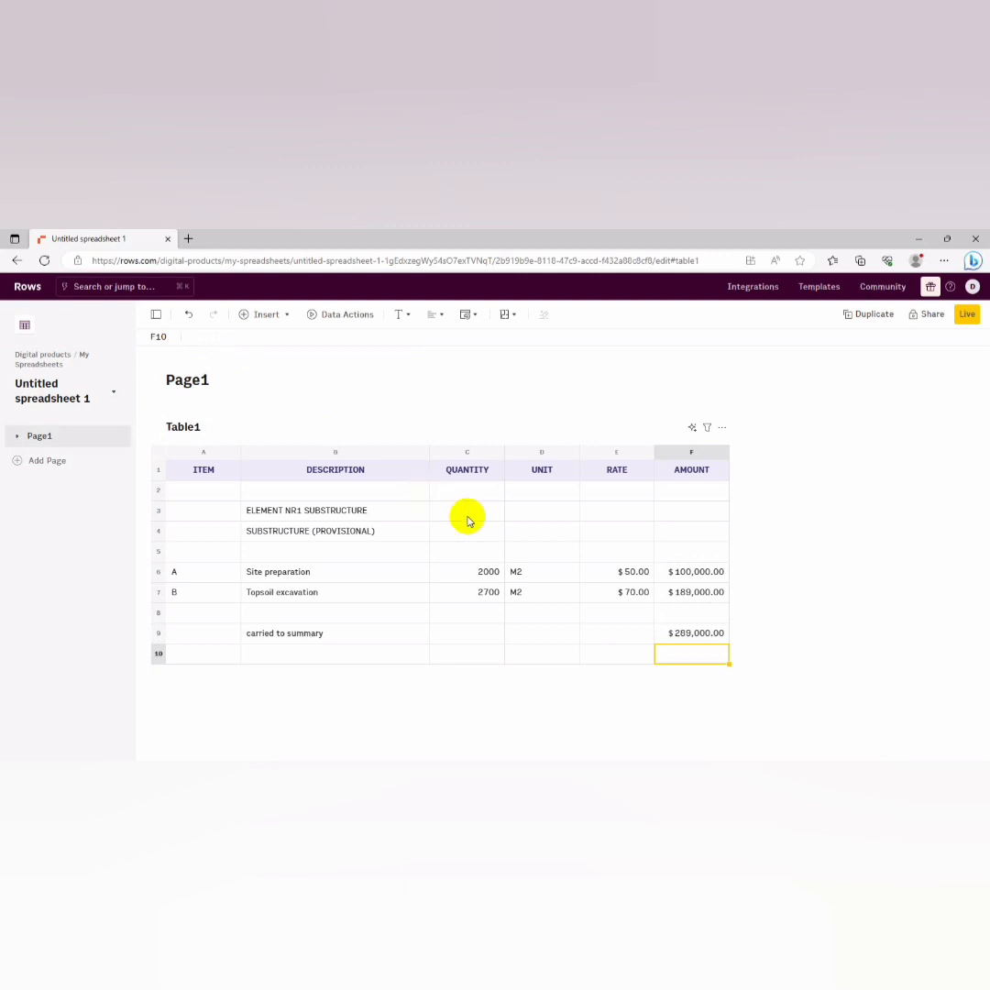
pyautogui.click(691, 632)
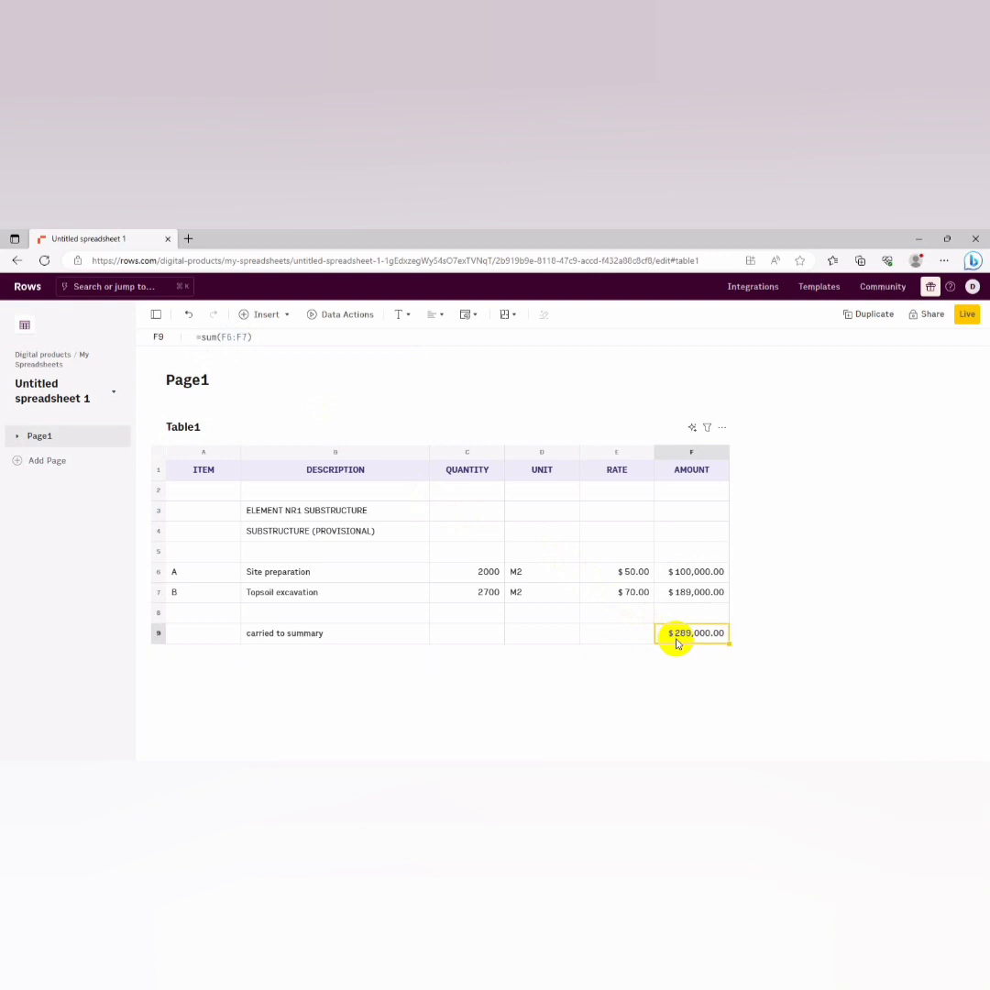
# Show the AI Analyst panel for Table1 with insights like total quantity 4,700 and max amount $289,000
pyautogui.click(541, 612)
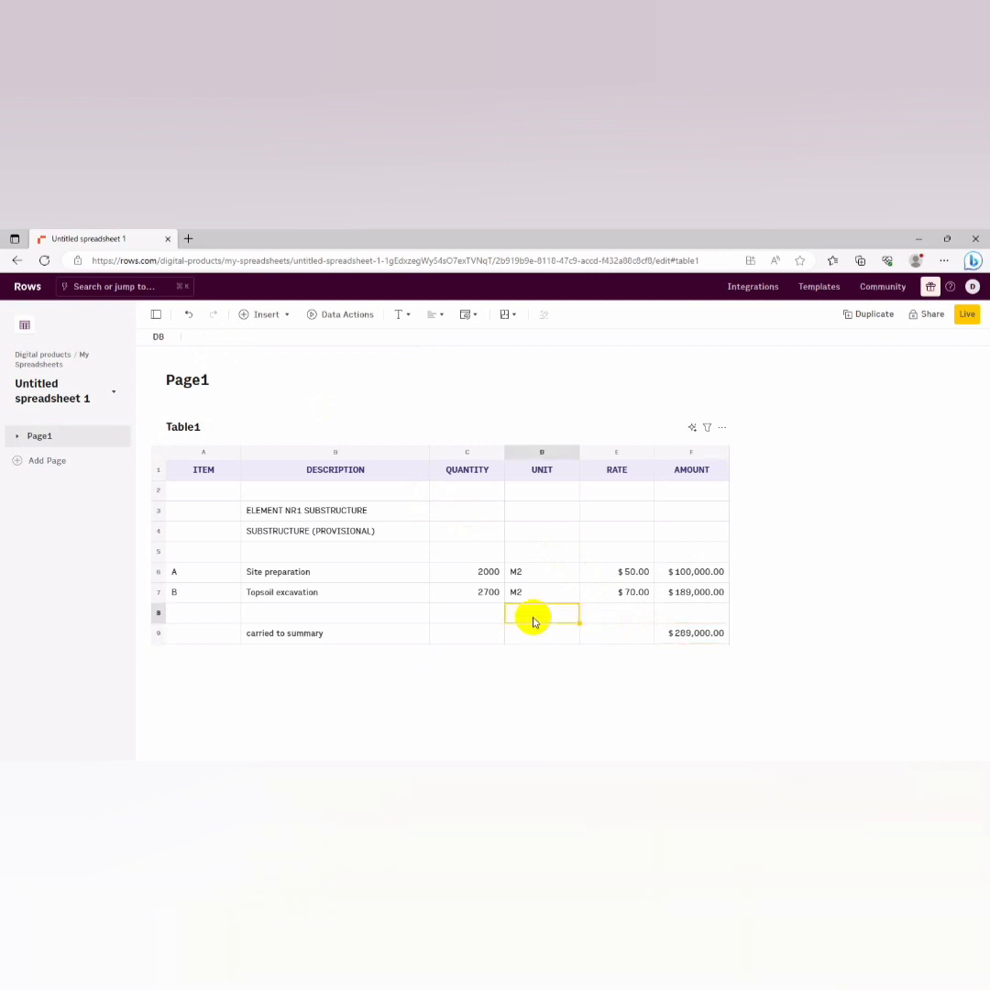
pyautogui.moveTo(656, 469)
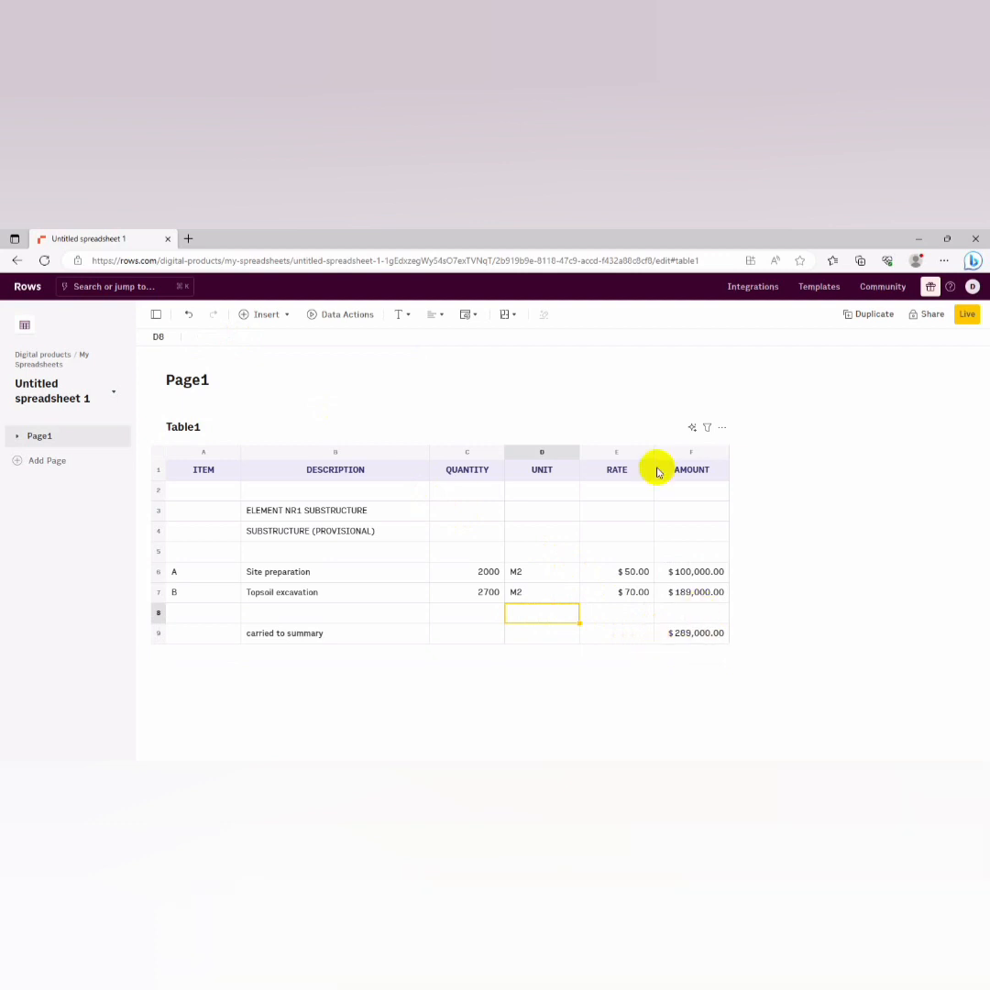
pyautogui.moveTo(693, 428)
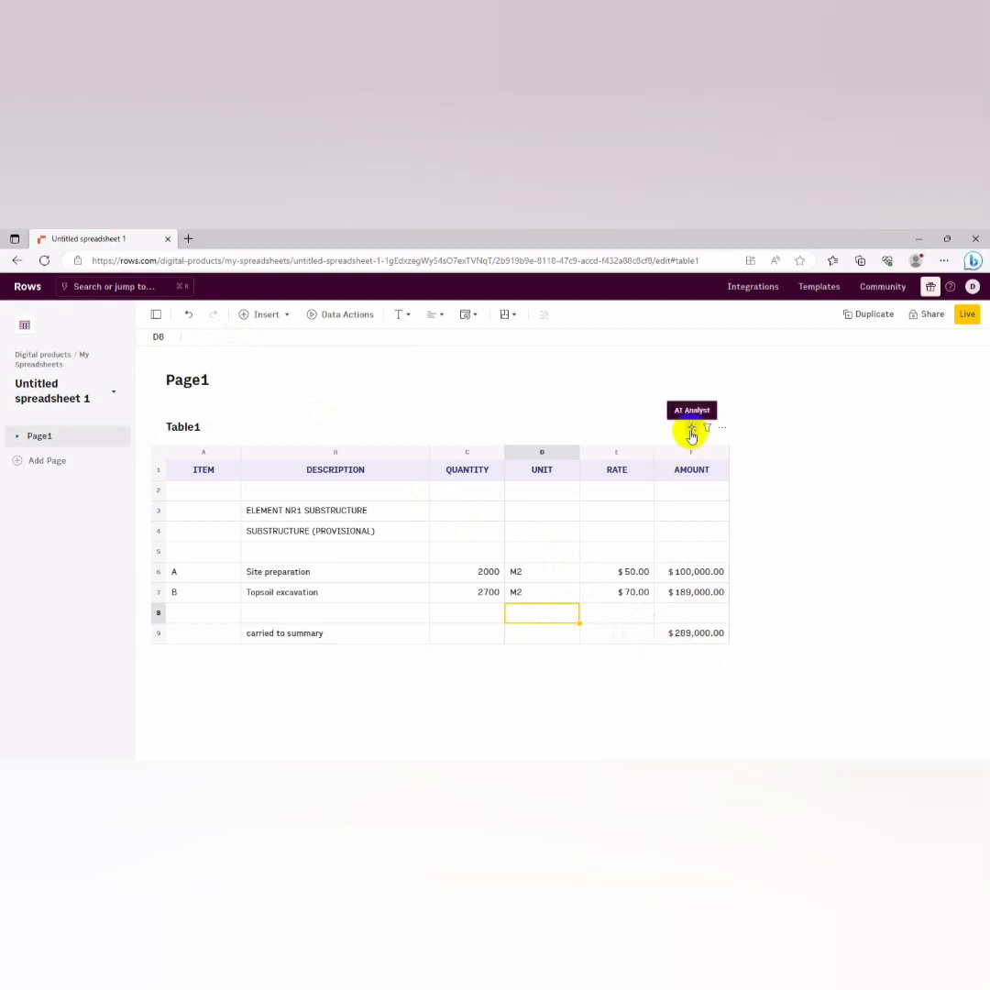
pyautogui.click(691, 430)
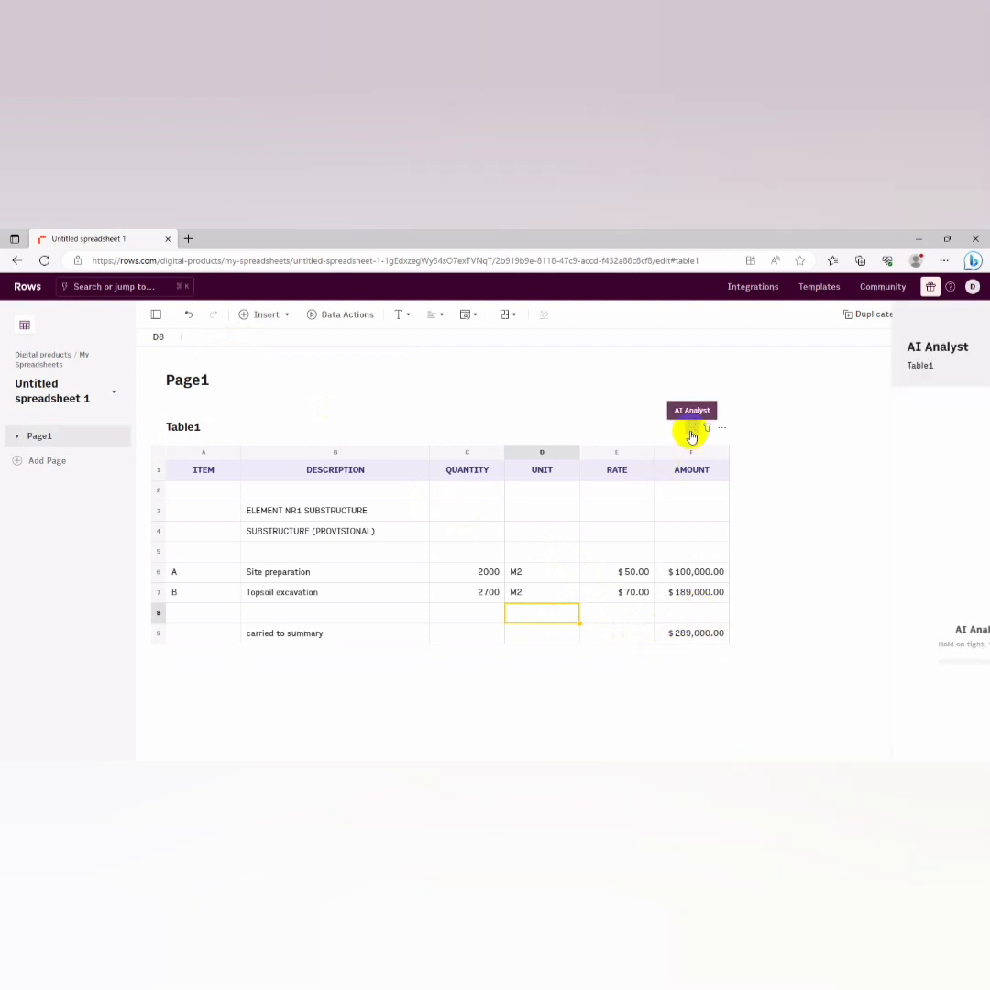
pyautogui.click(691, 431)
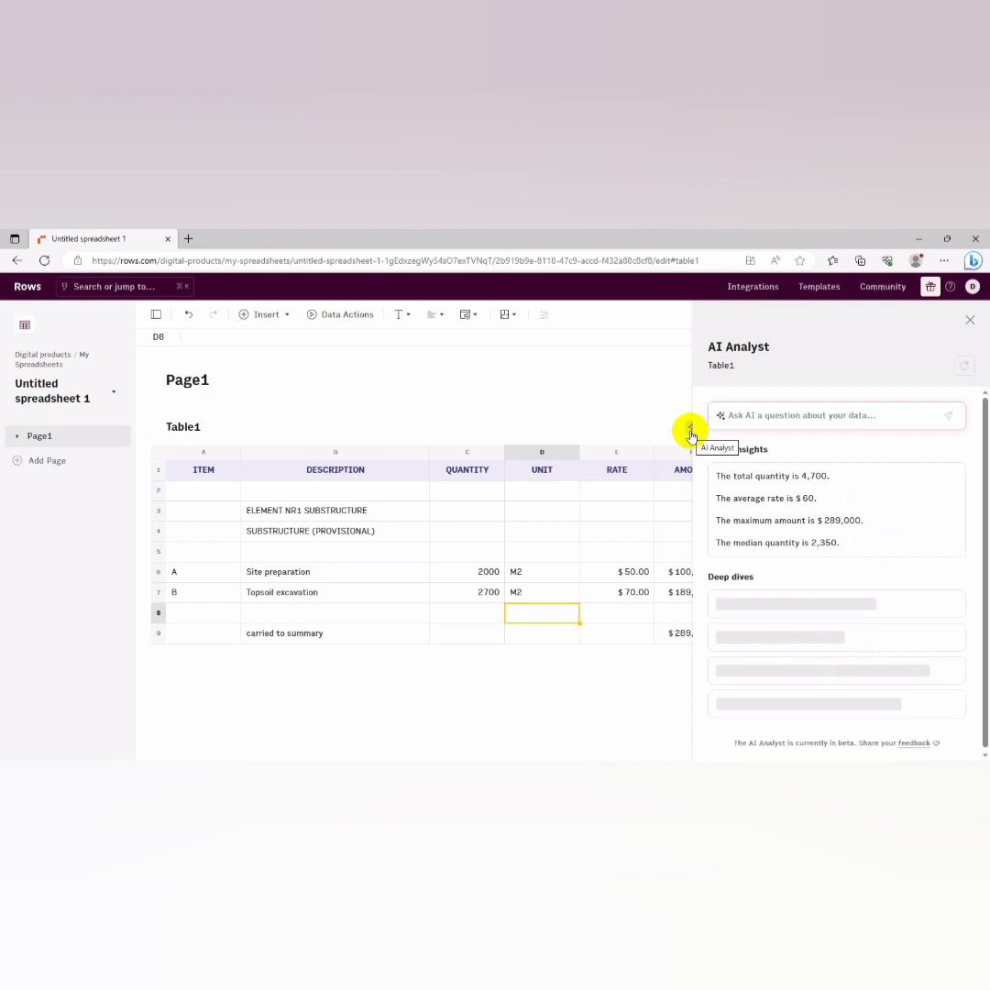
pyautogui.moveTo(755, 473)
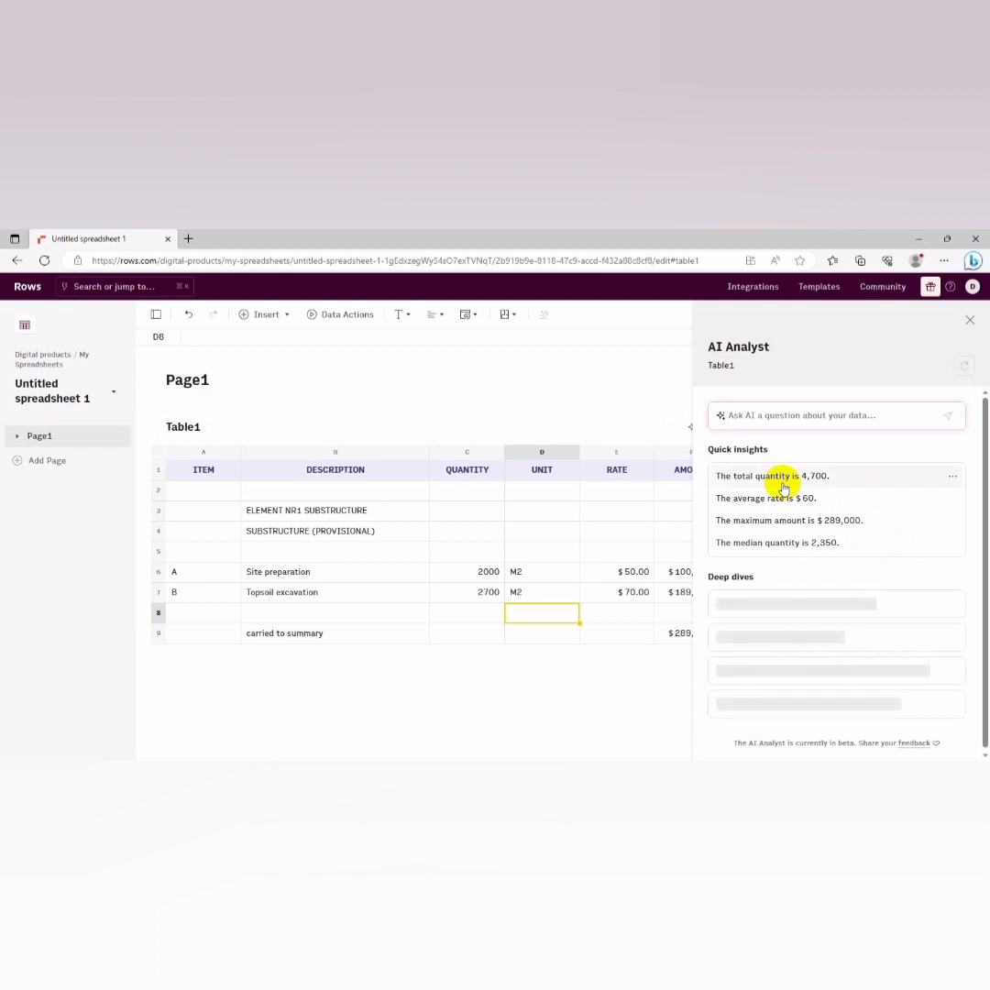
pyautogui.moveTo(846, 520)
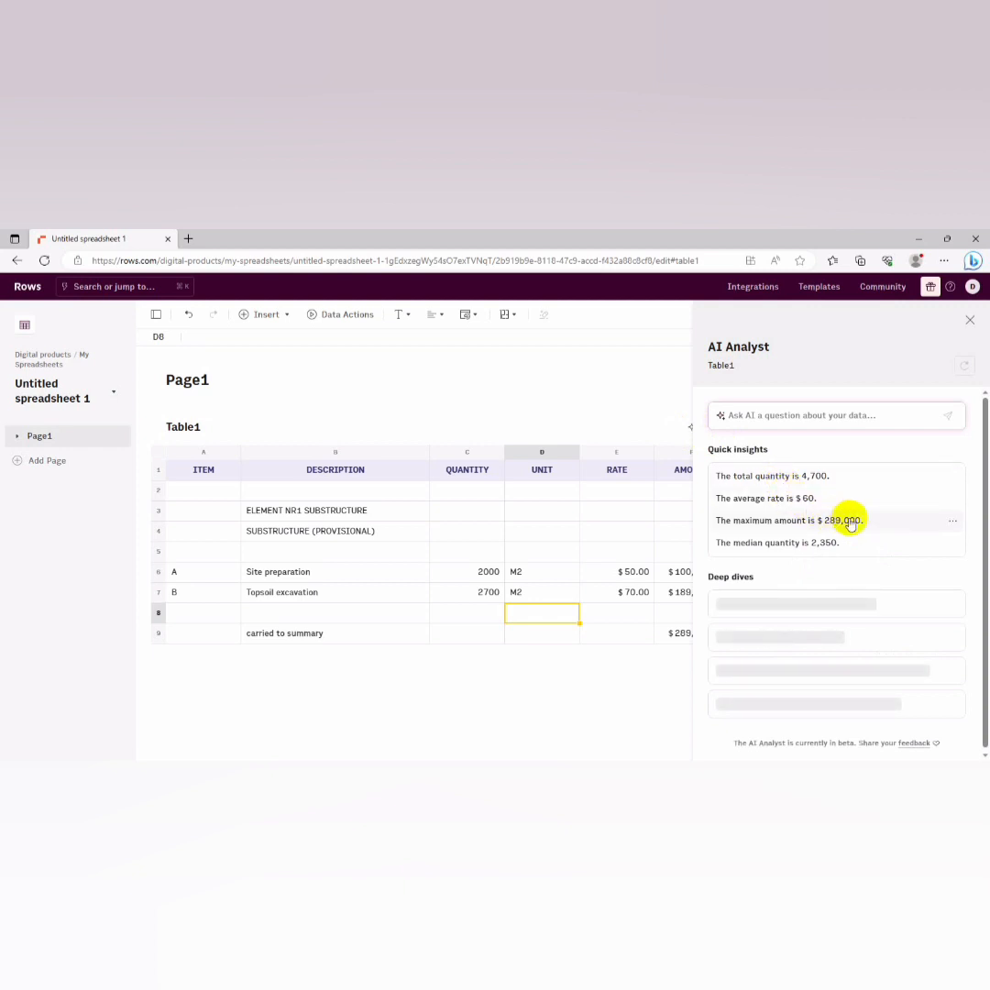
pyautogui.moveTo(806, 559)
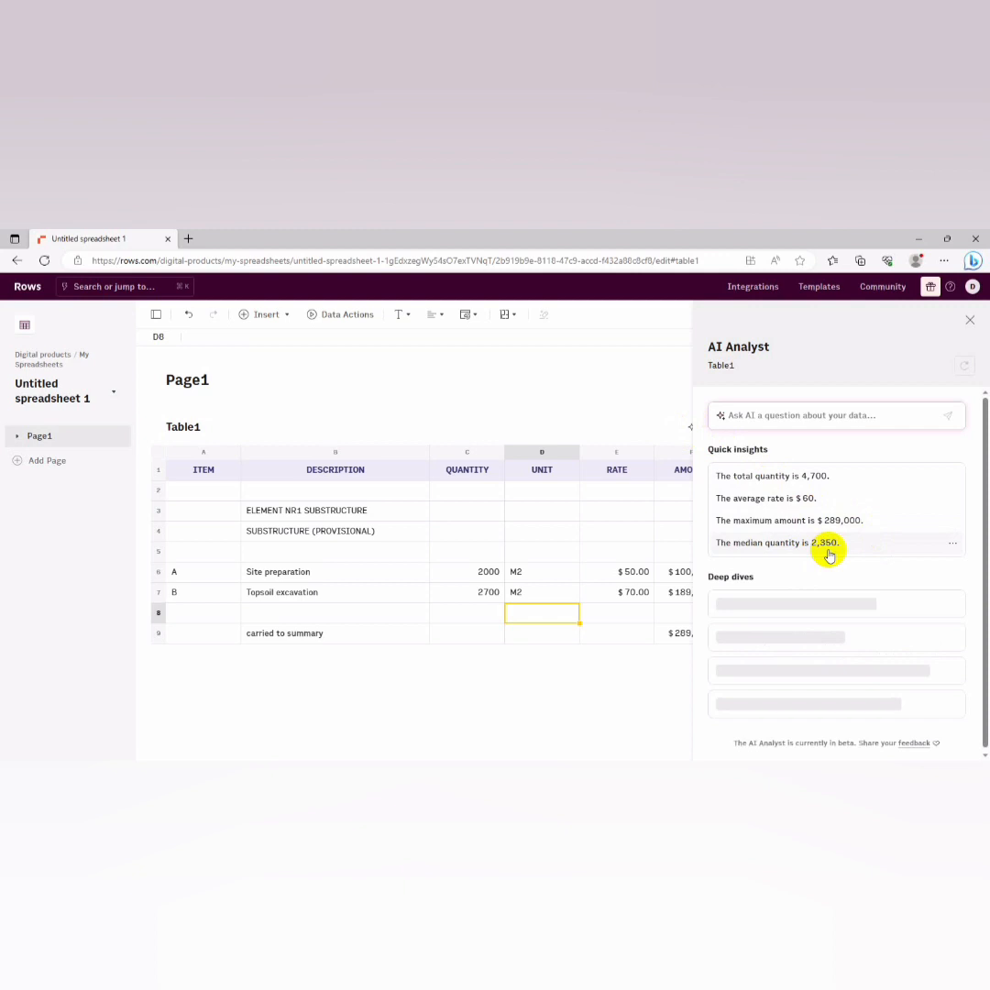
pyautogui.moveTo(821, 590)
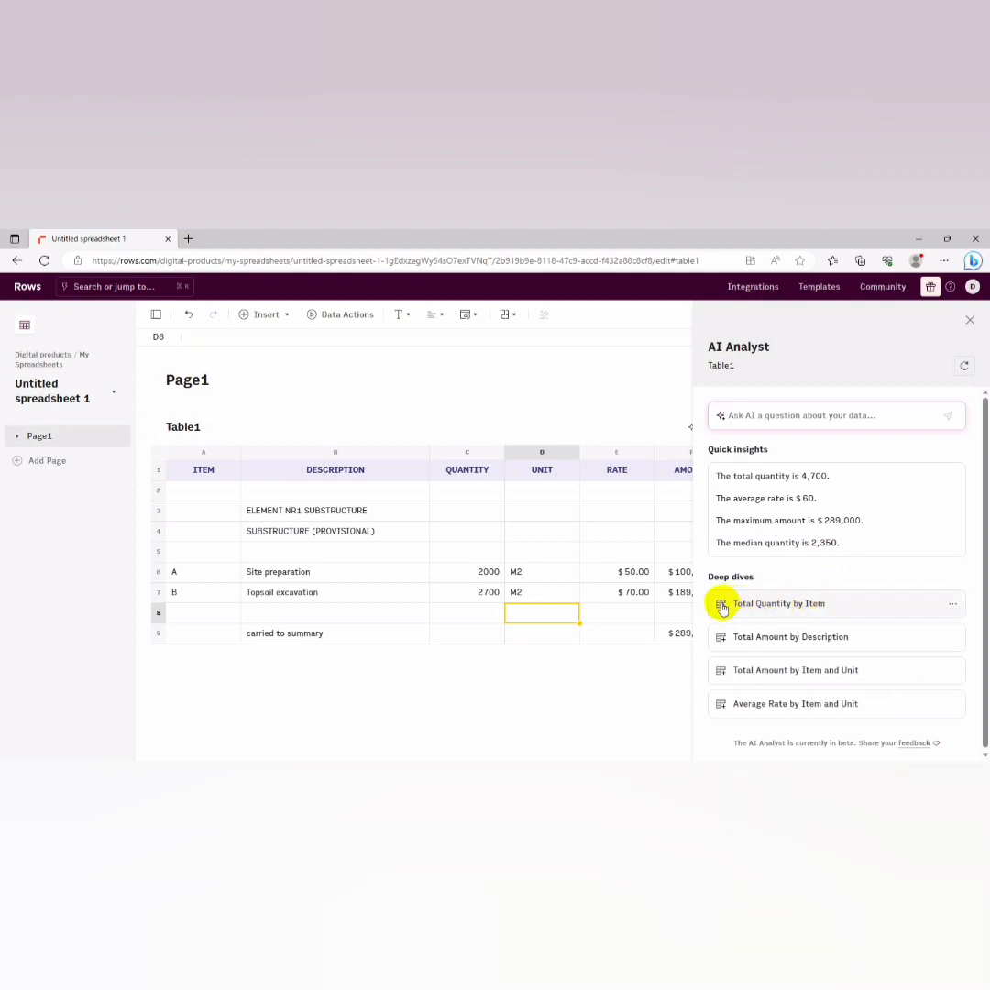
pyautogui.moveTo(722, 638)
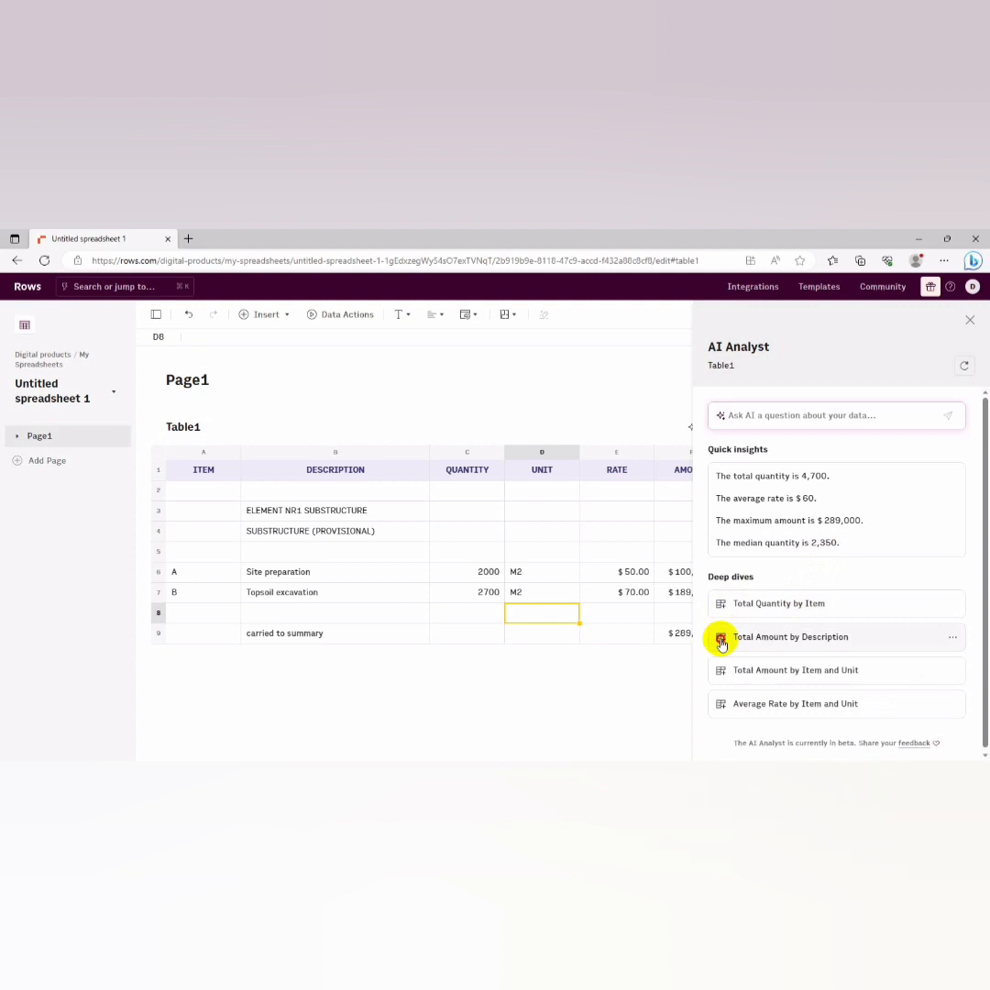
# Insert the Total Amount by Description table (100,000; 189,000; 289,000) below Table1
pyautogui.click(953, 636)
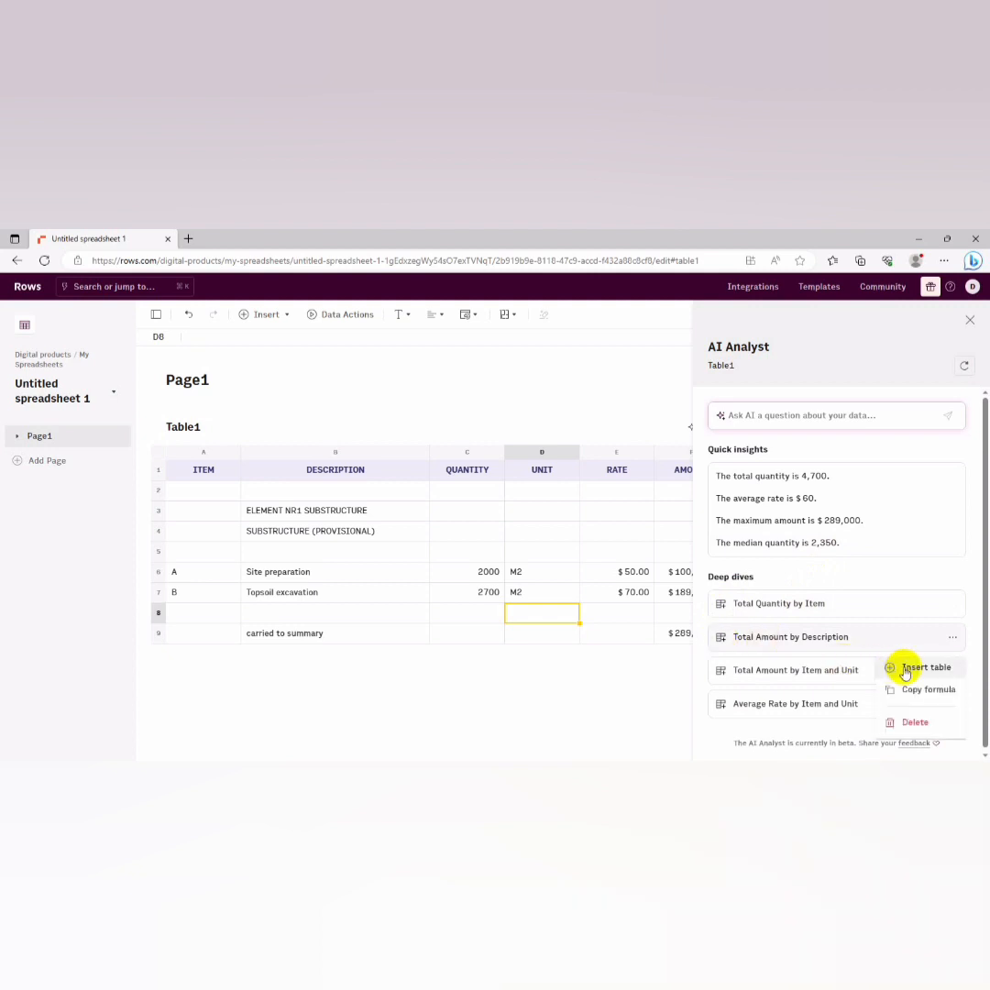
pyautogui.click(923, 667)
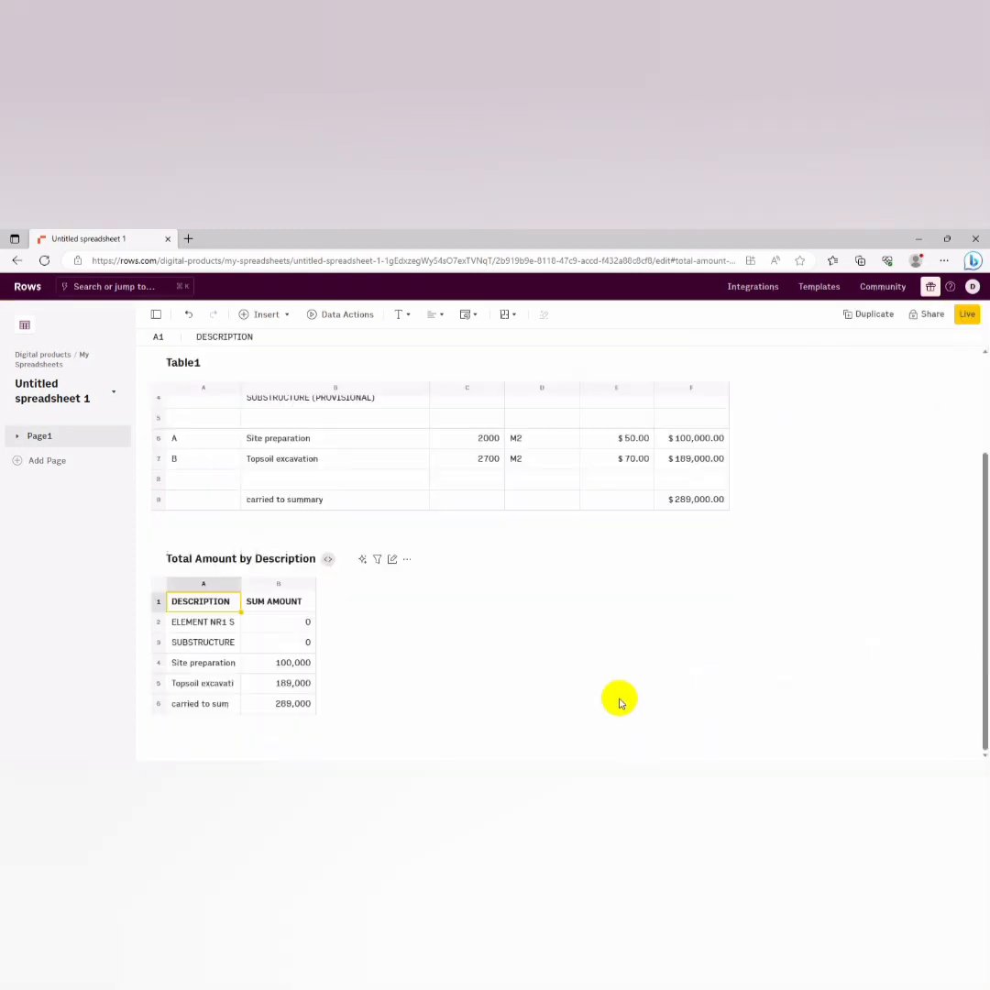
pyautogui.moveTo(444, 577)
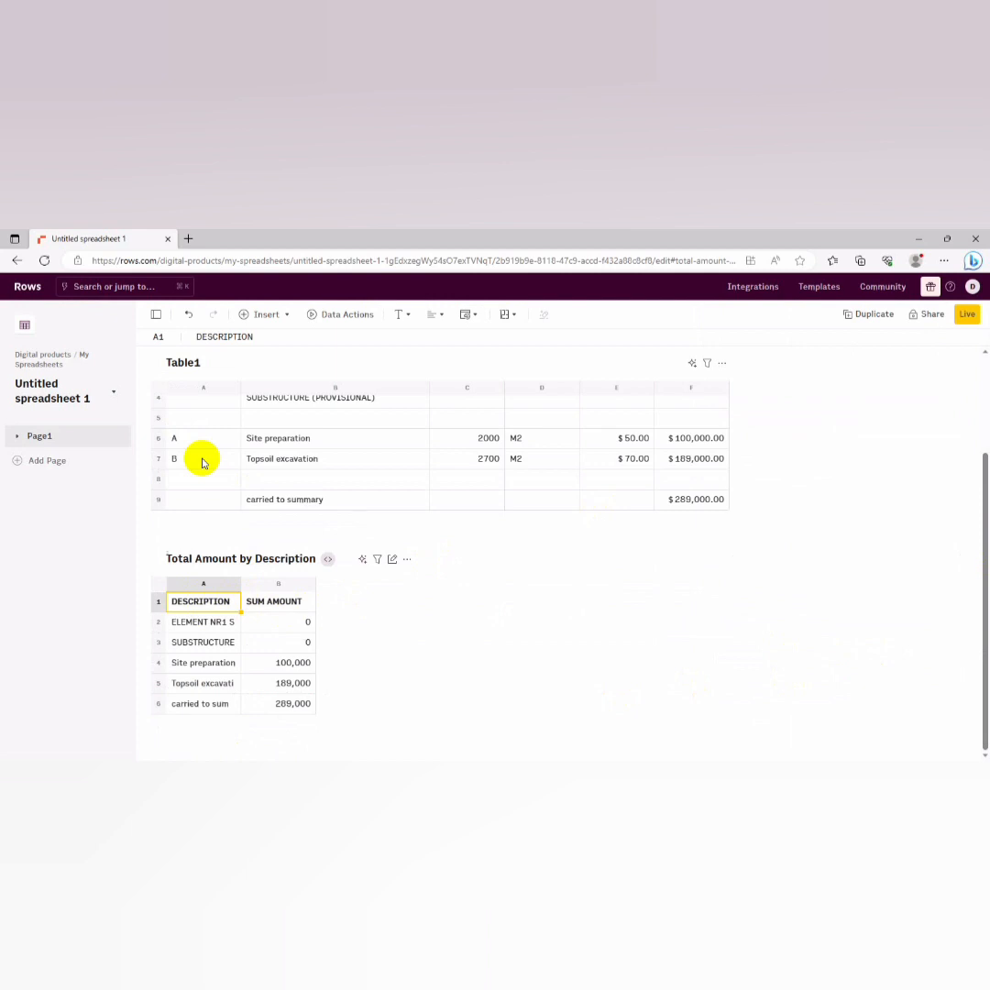
pyautogui.moveTo(768, 488)
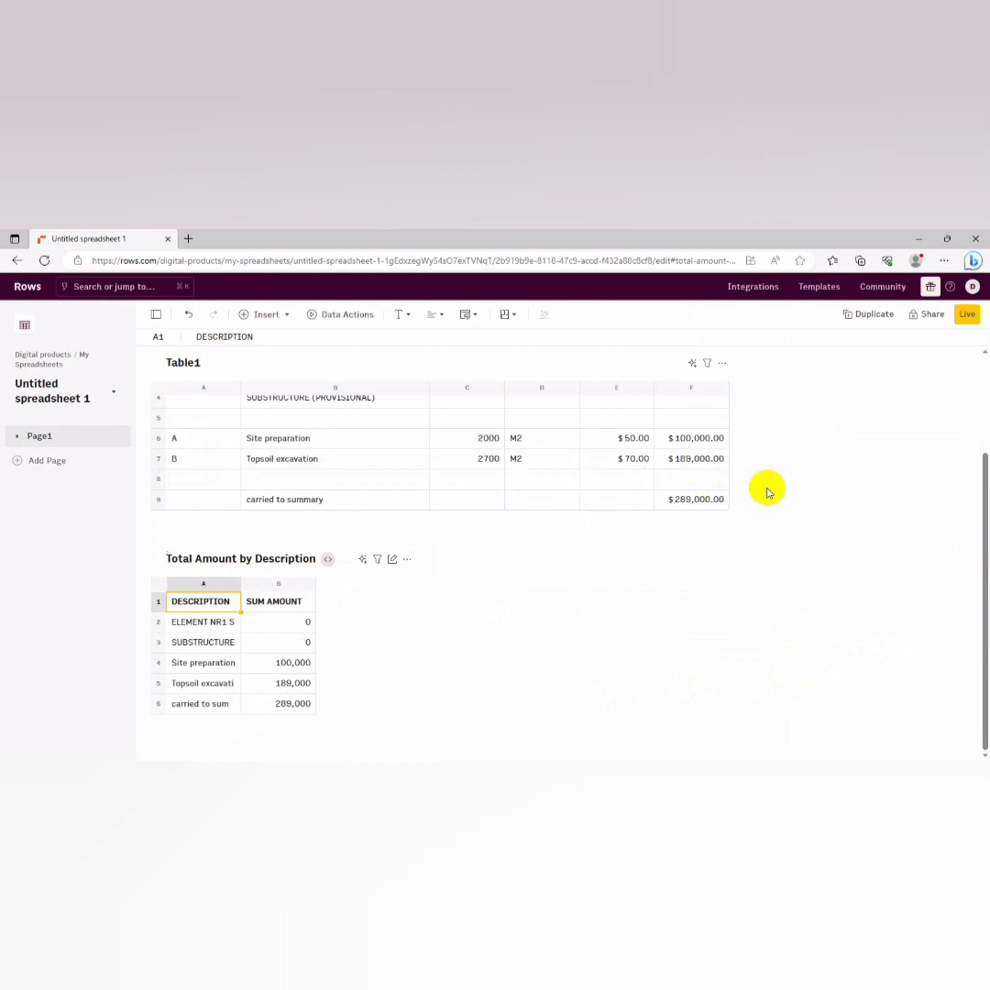
pyautogui.moveTo(793, 546)
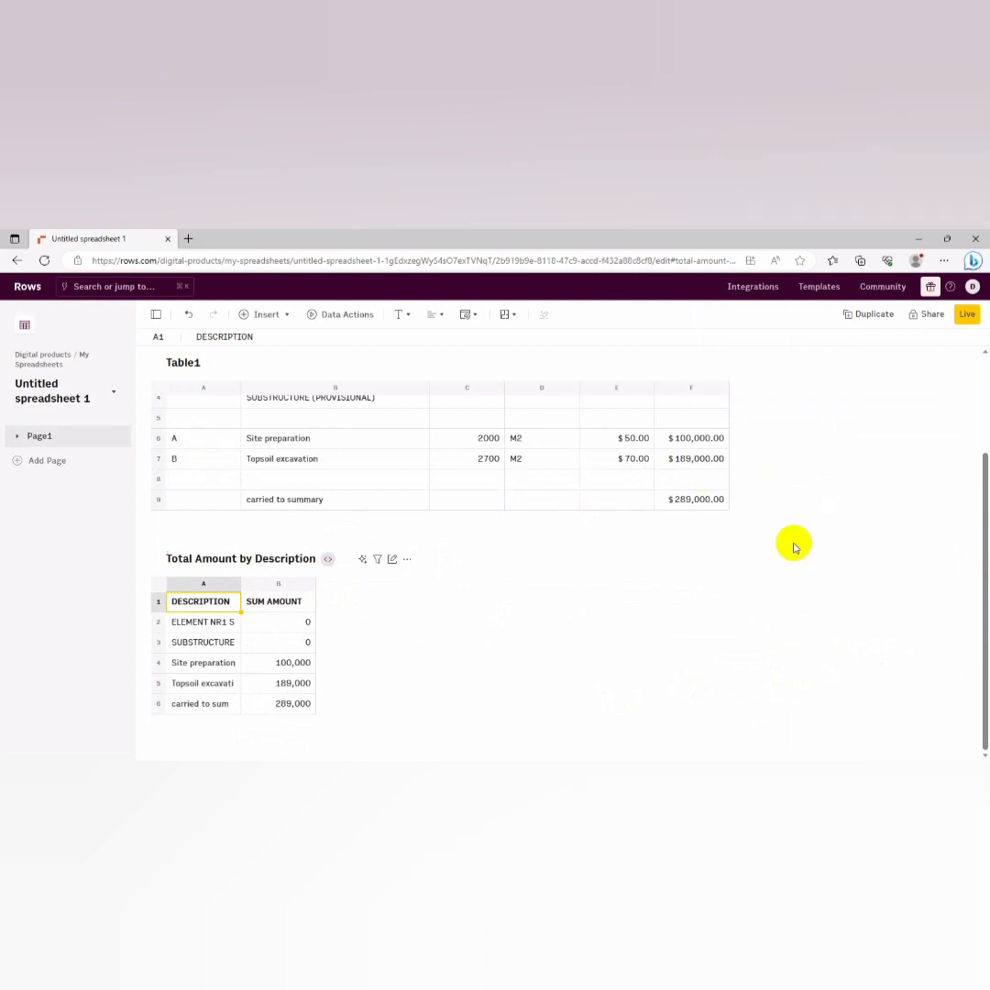
pyautogui.moveTo(357, 634)
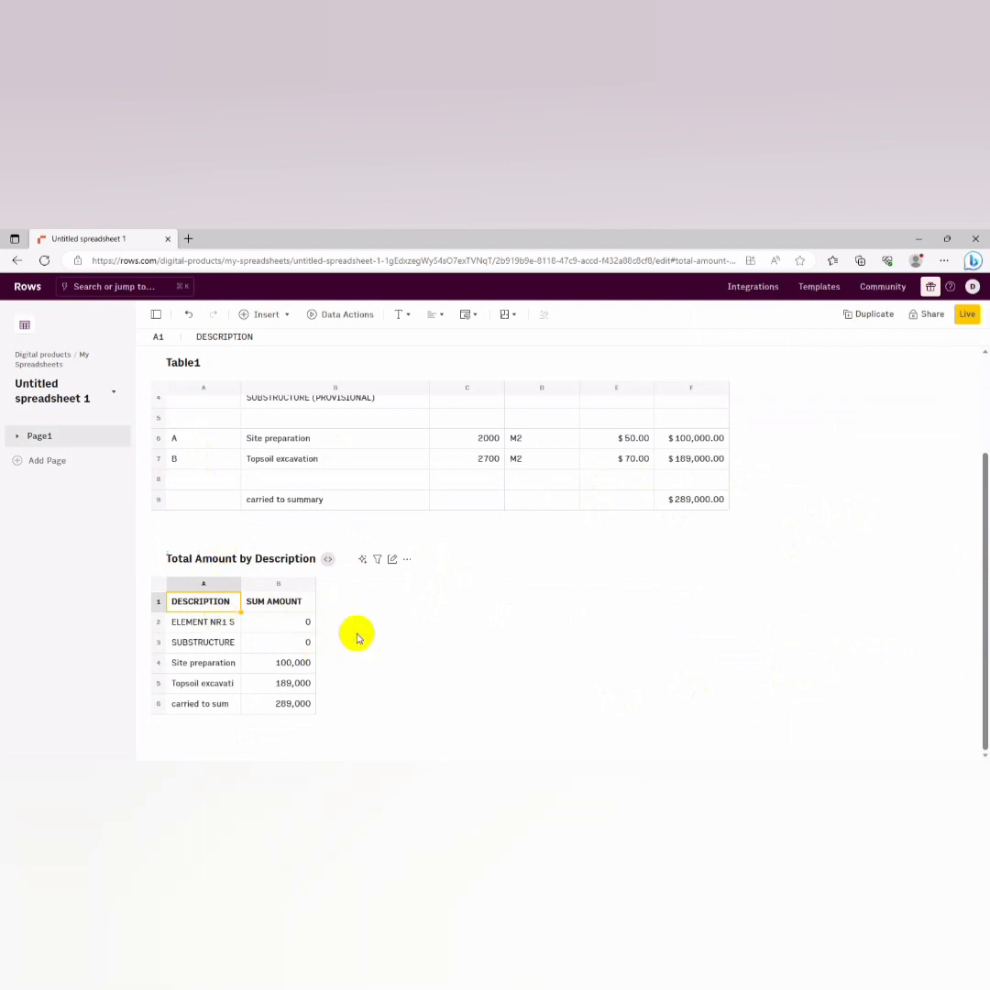
pyautogui.moveTo(355, 548)
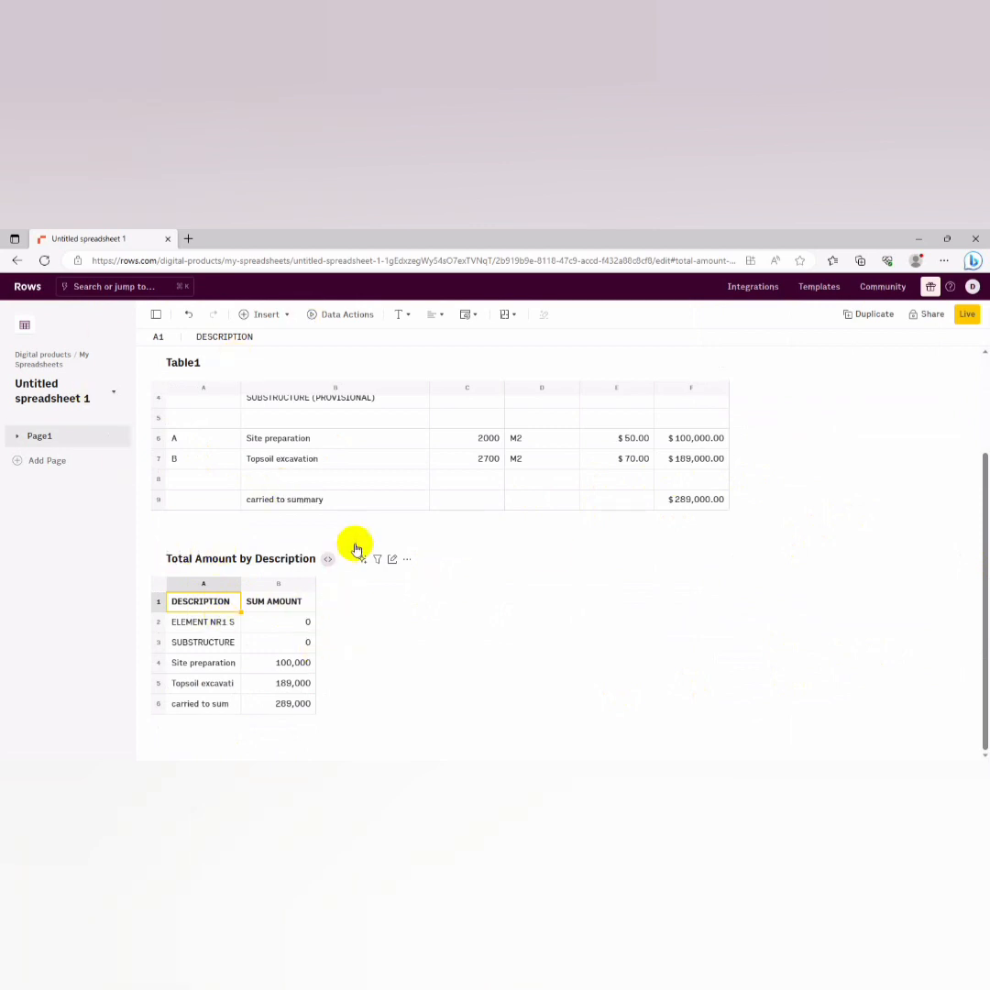
pyautogui.moveTo(27, 286)
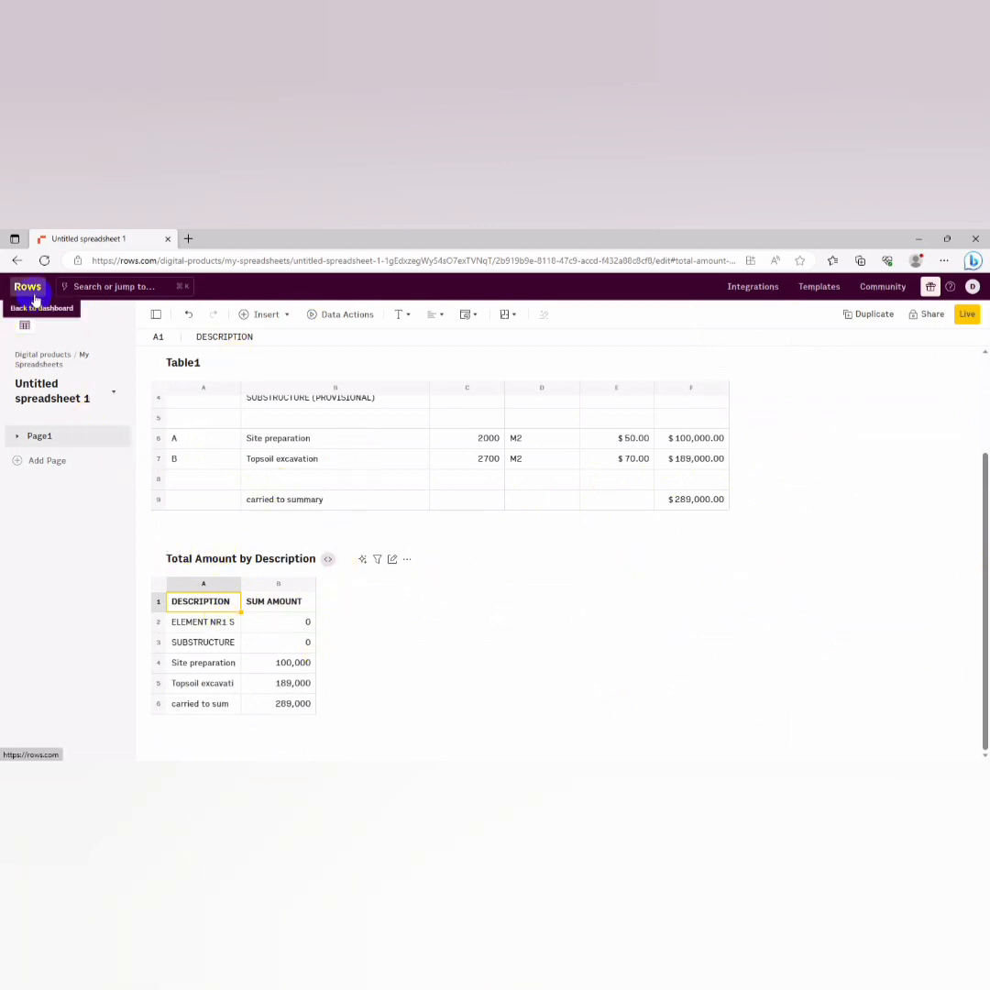
pyautogui.click(27, 286)
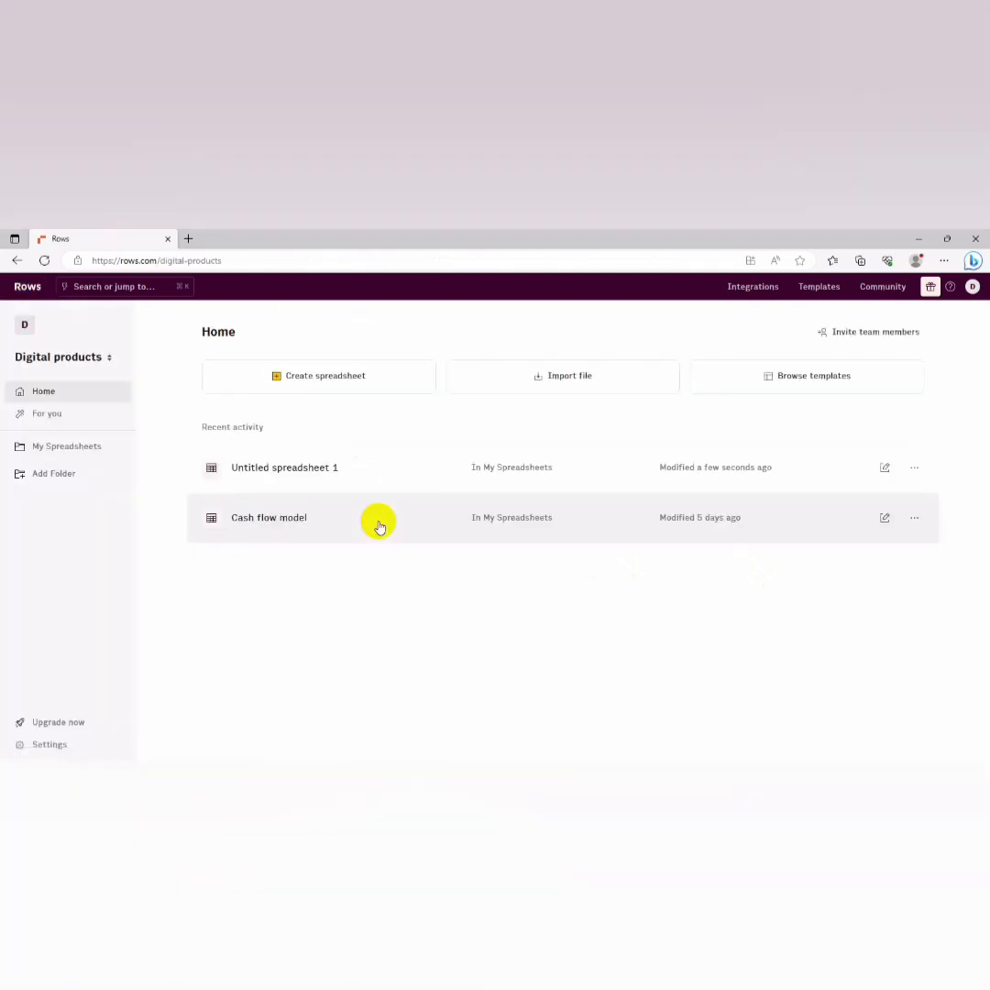
pyautogui.moveTo(912, 467)
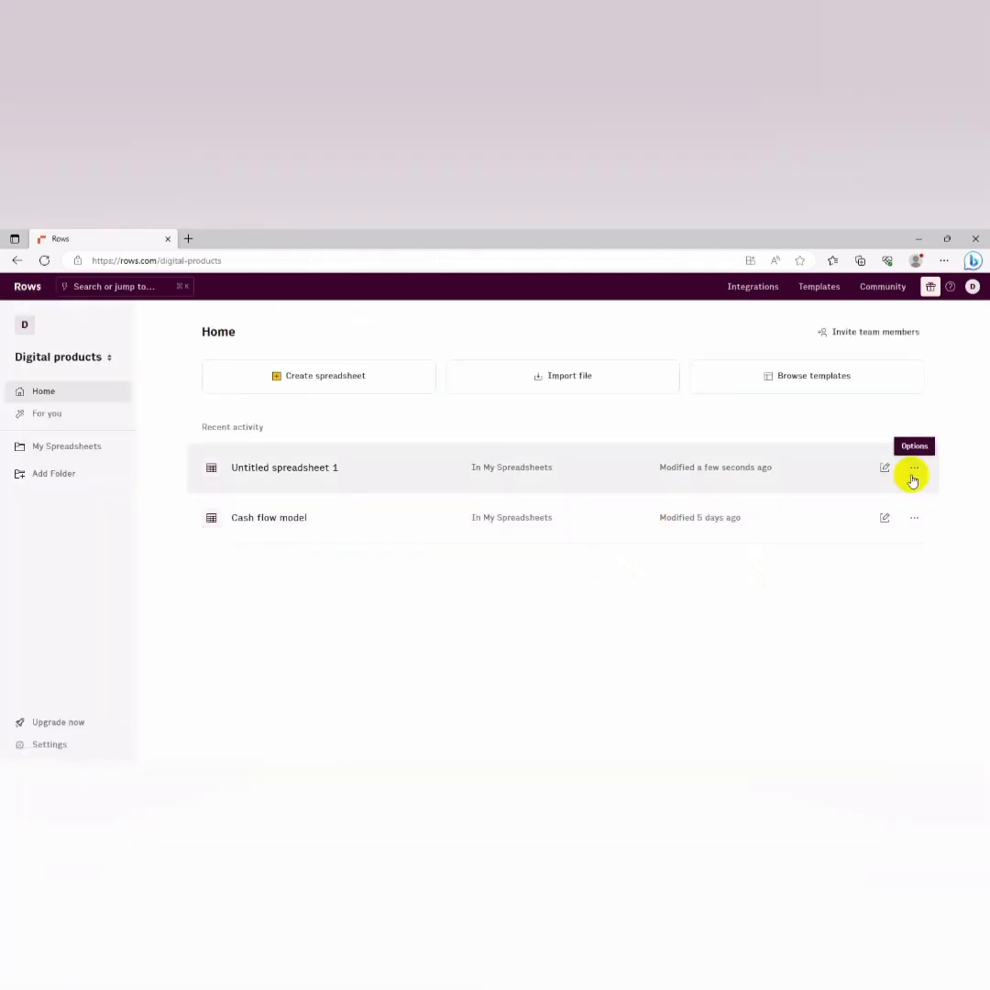
pyautogui.click(913, 467)
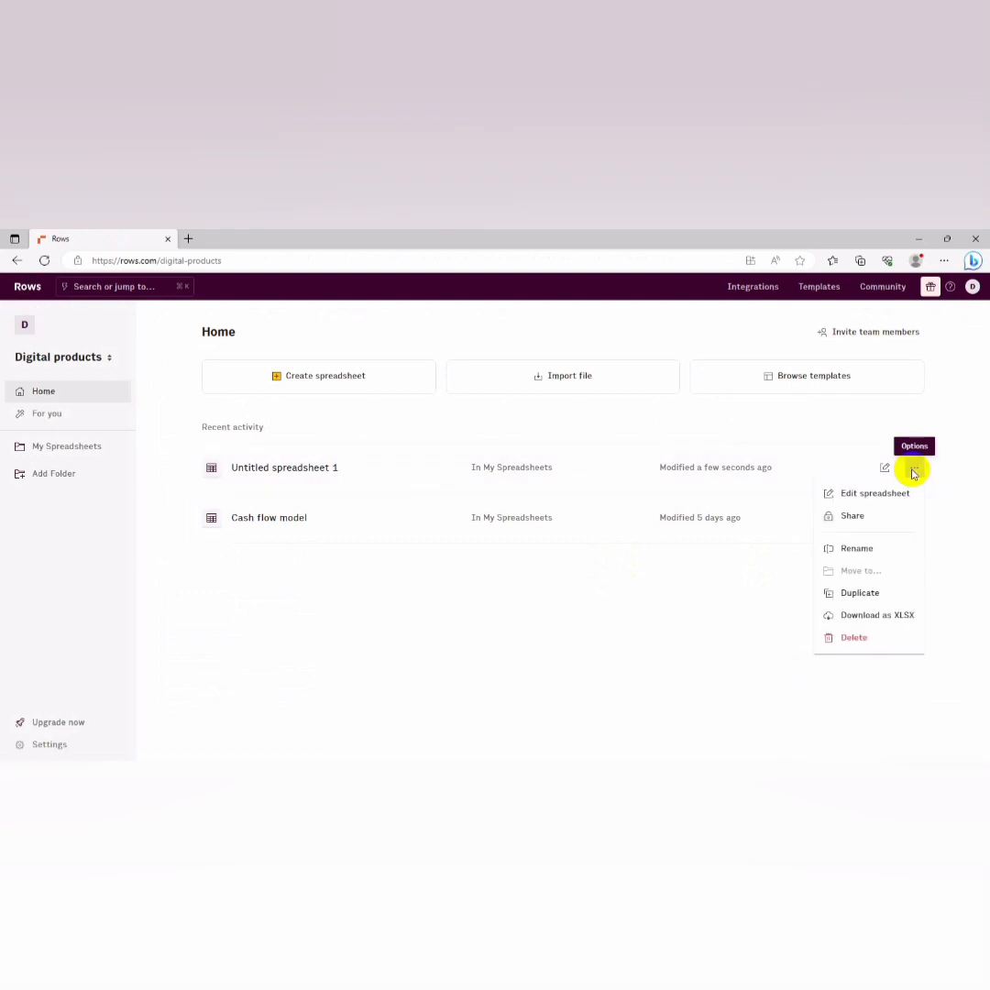
pyautogui.moveTo(852, 616)
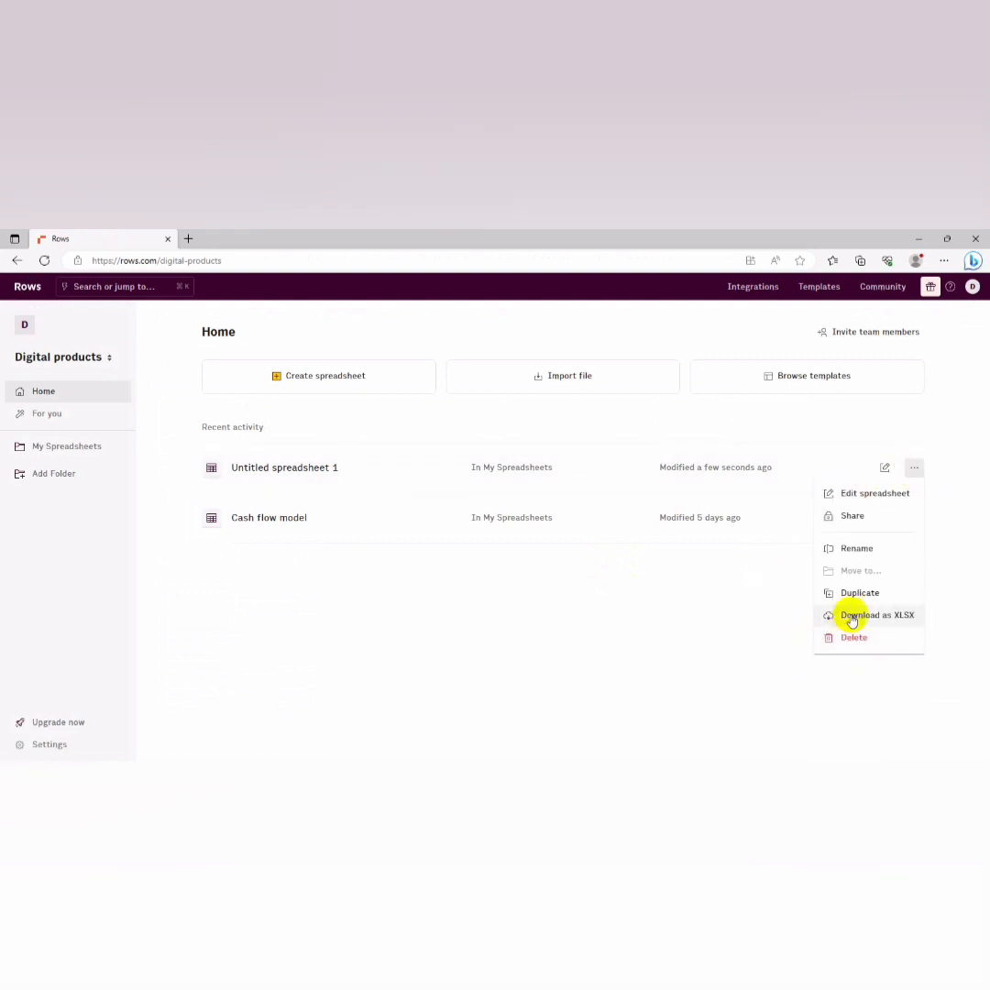
pyautogui.moveTo(847, 527)
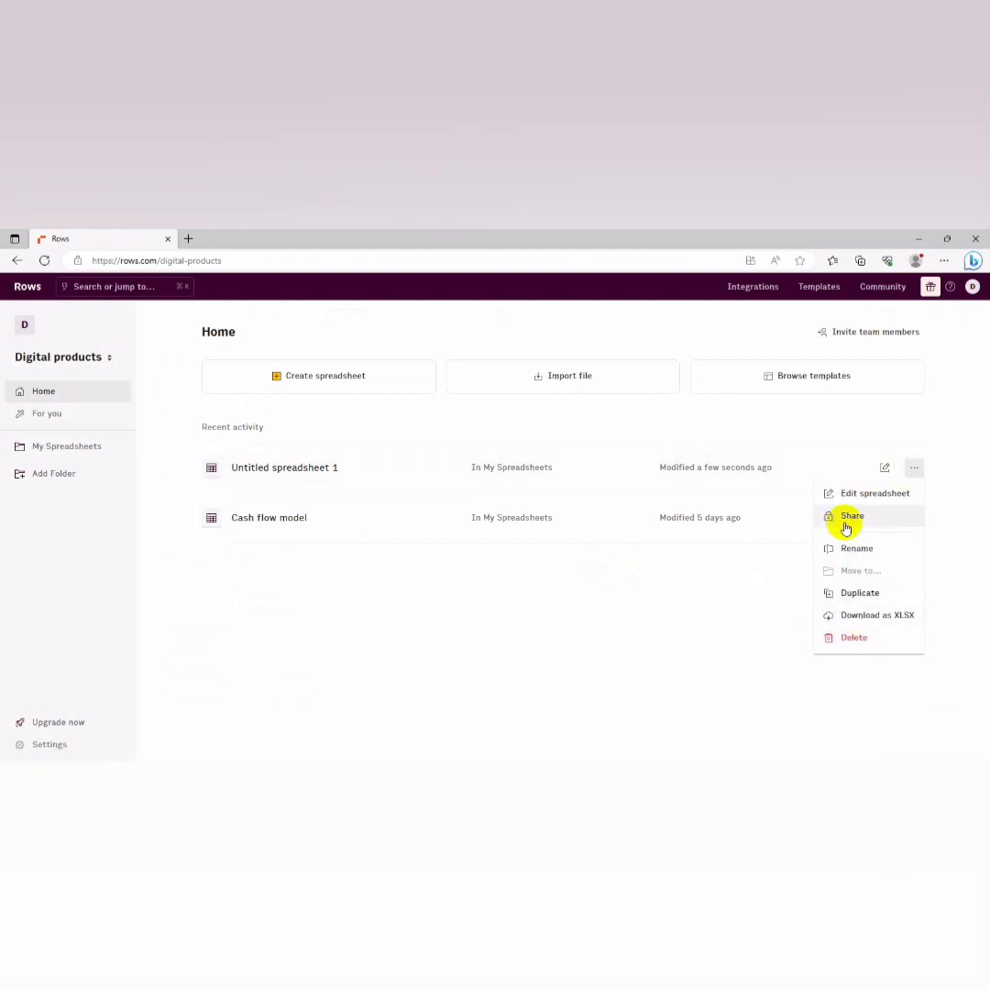
pyautogui.click(876, 493)
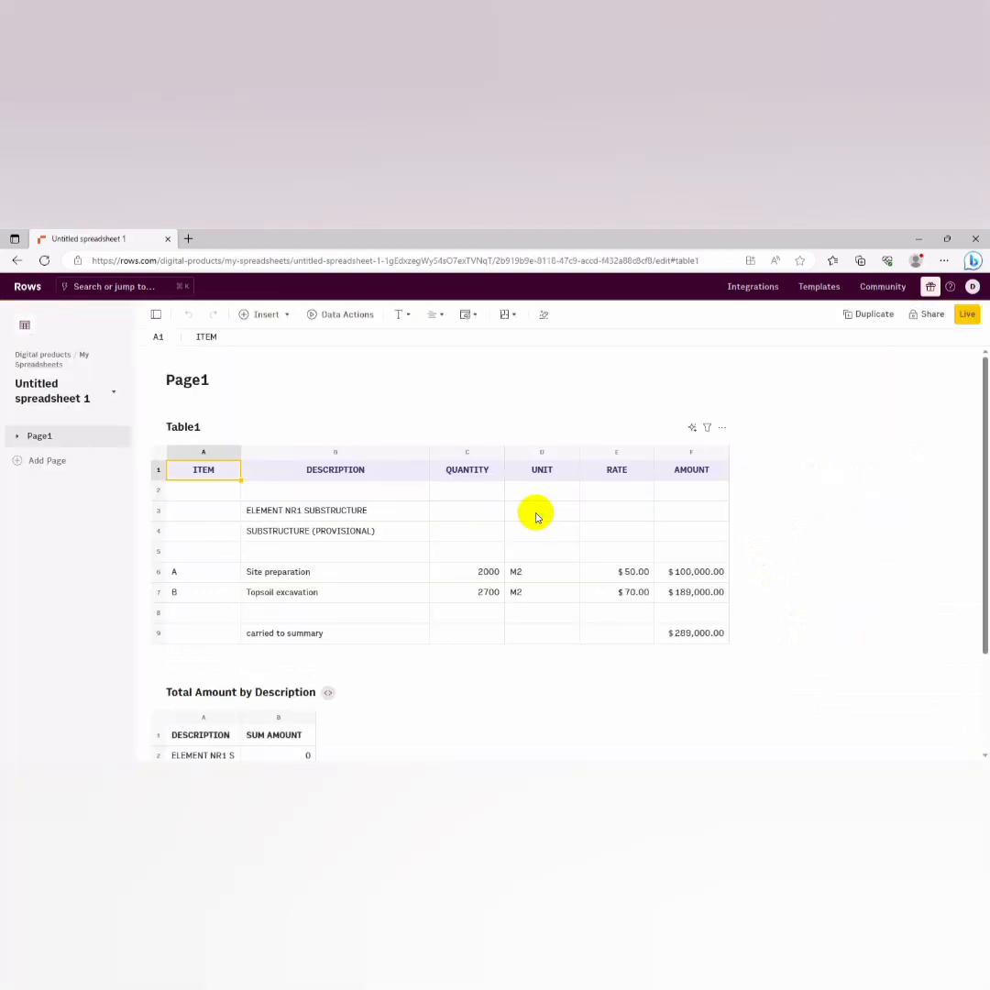
pyautogui.moveTo(827, 502)
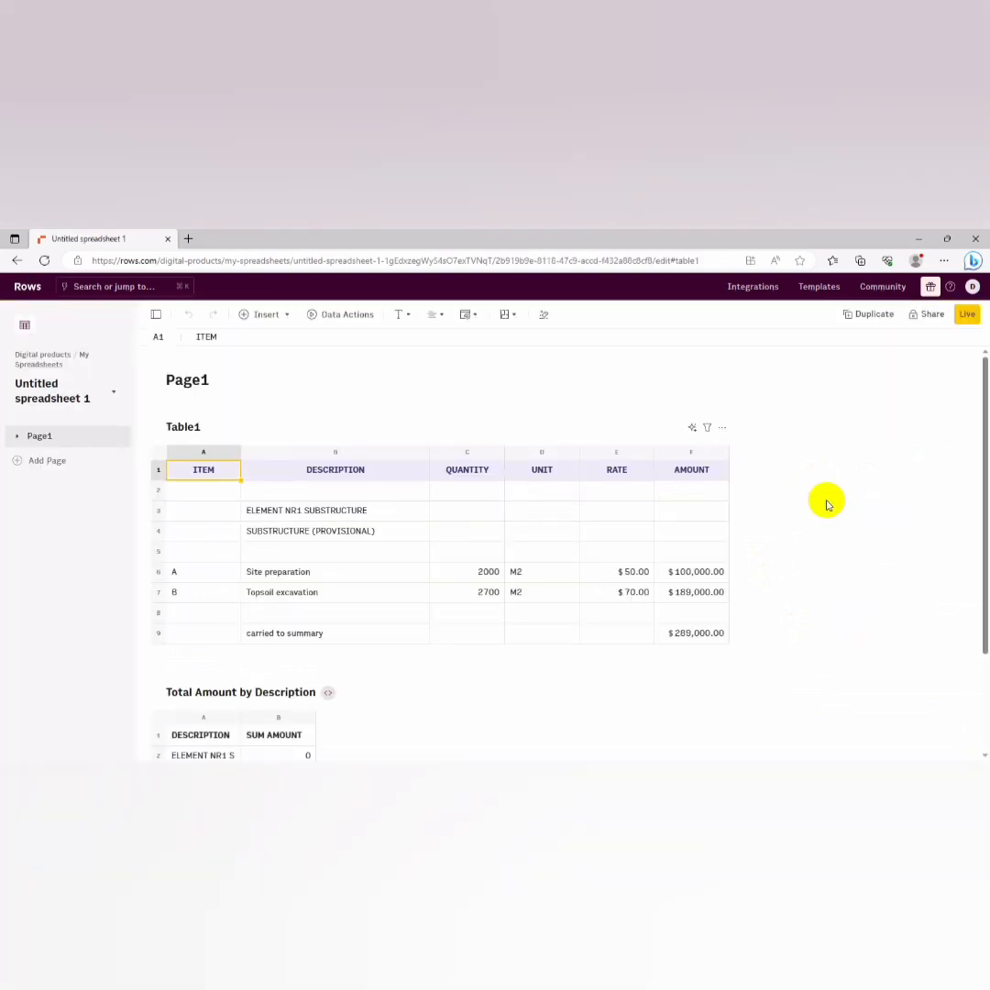